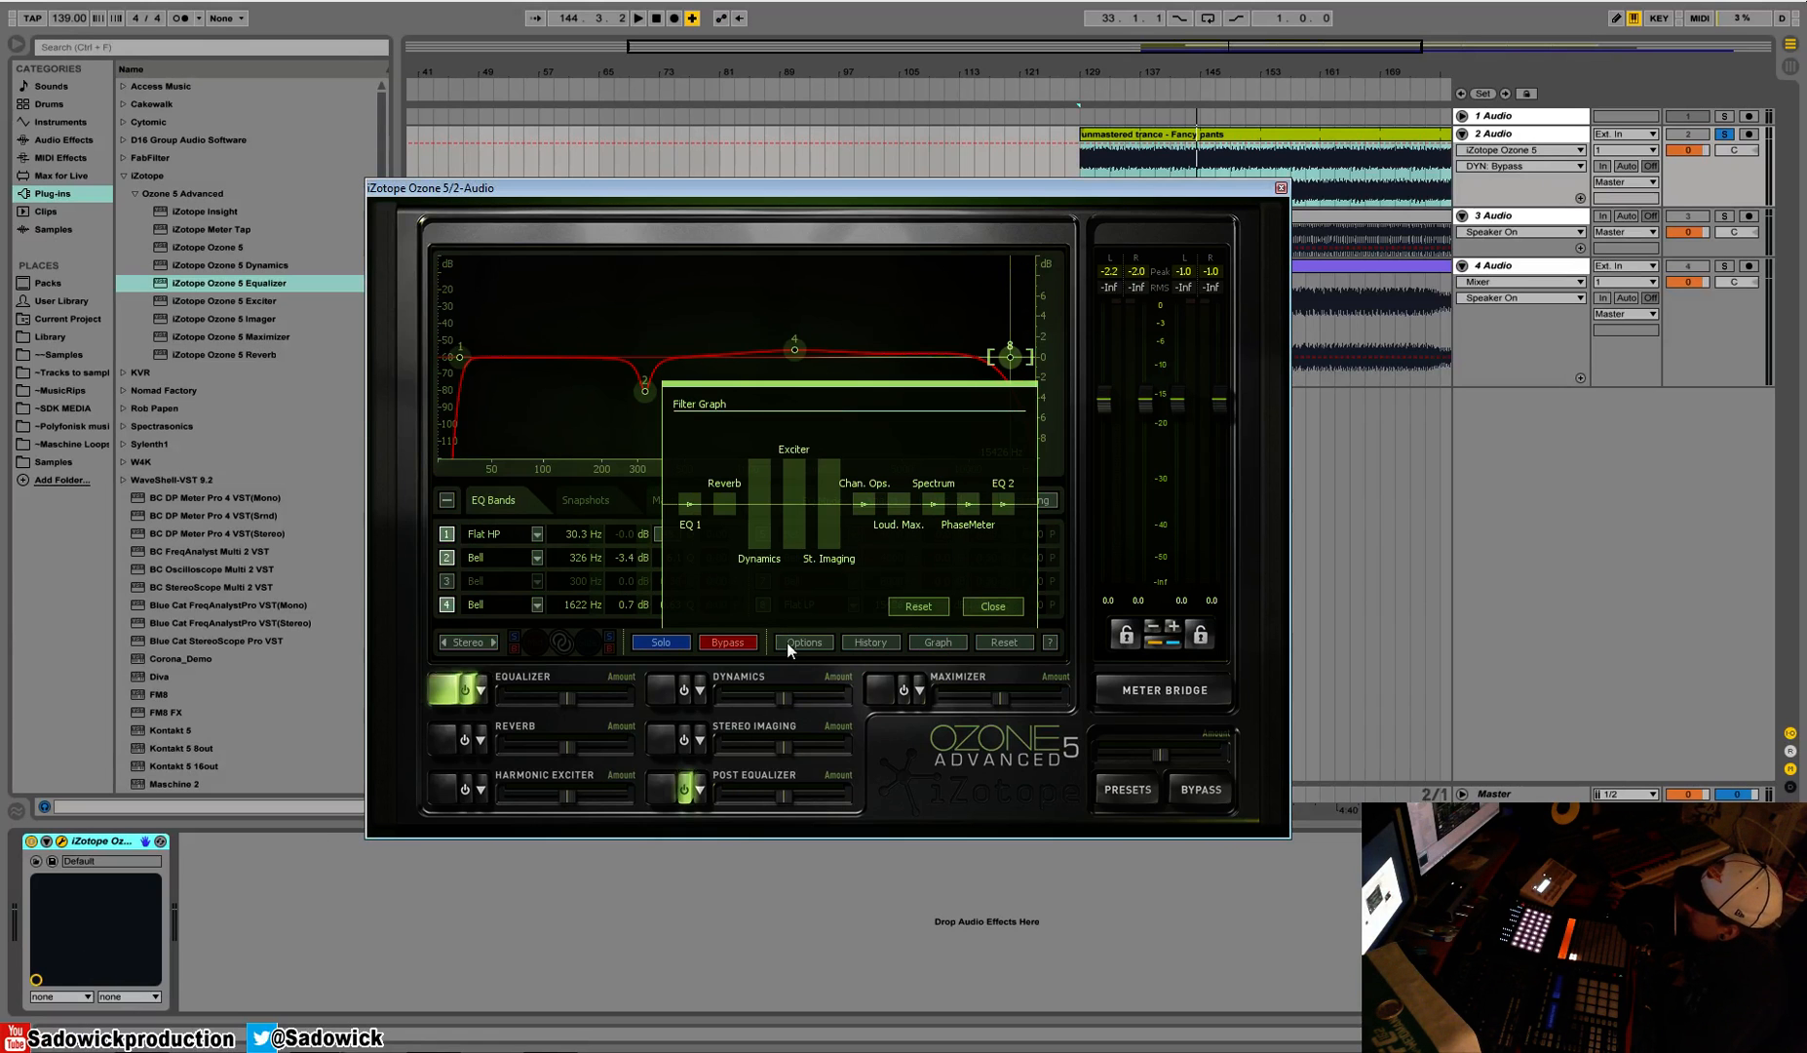
{"action": "mouse_move", "coordinate": [730, 515]}
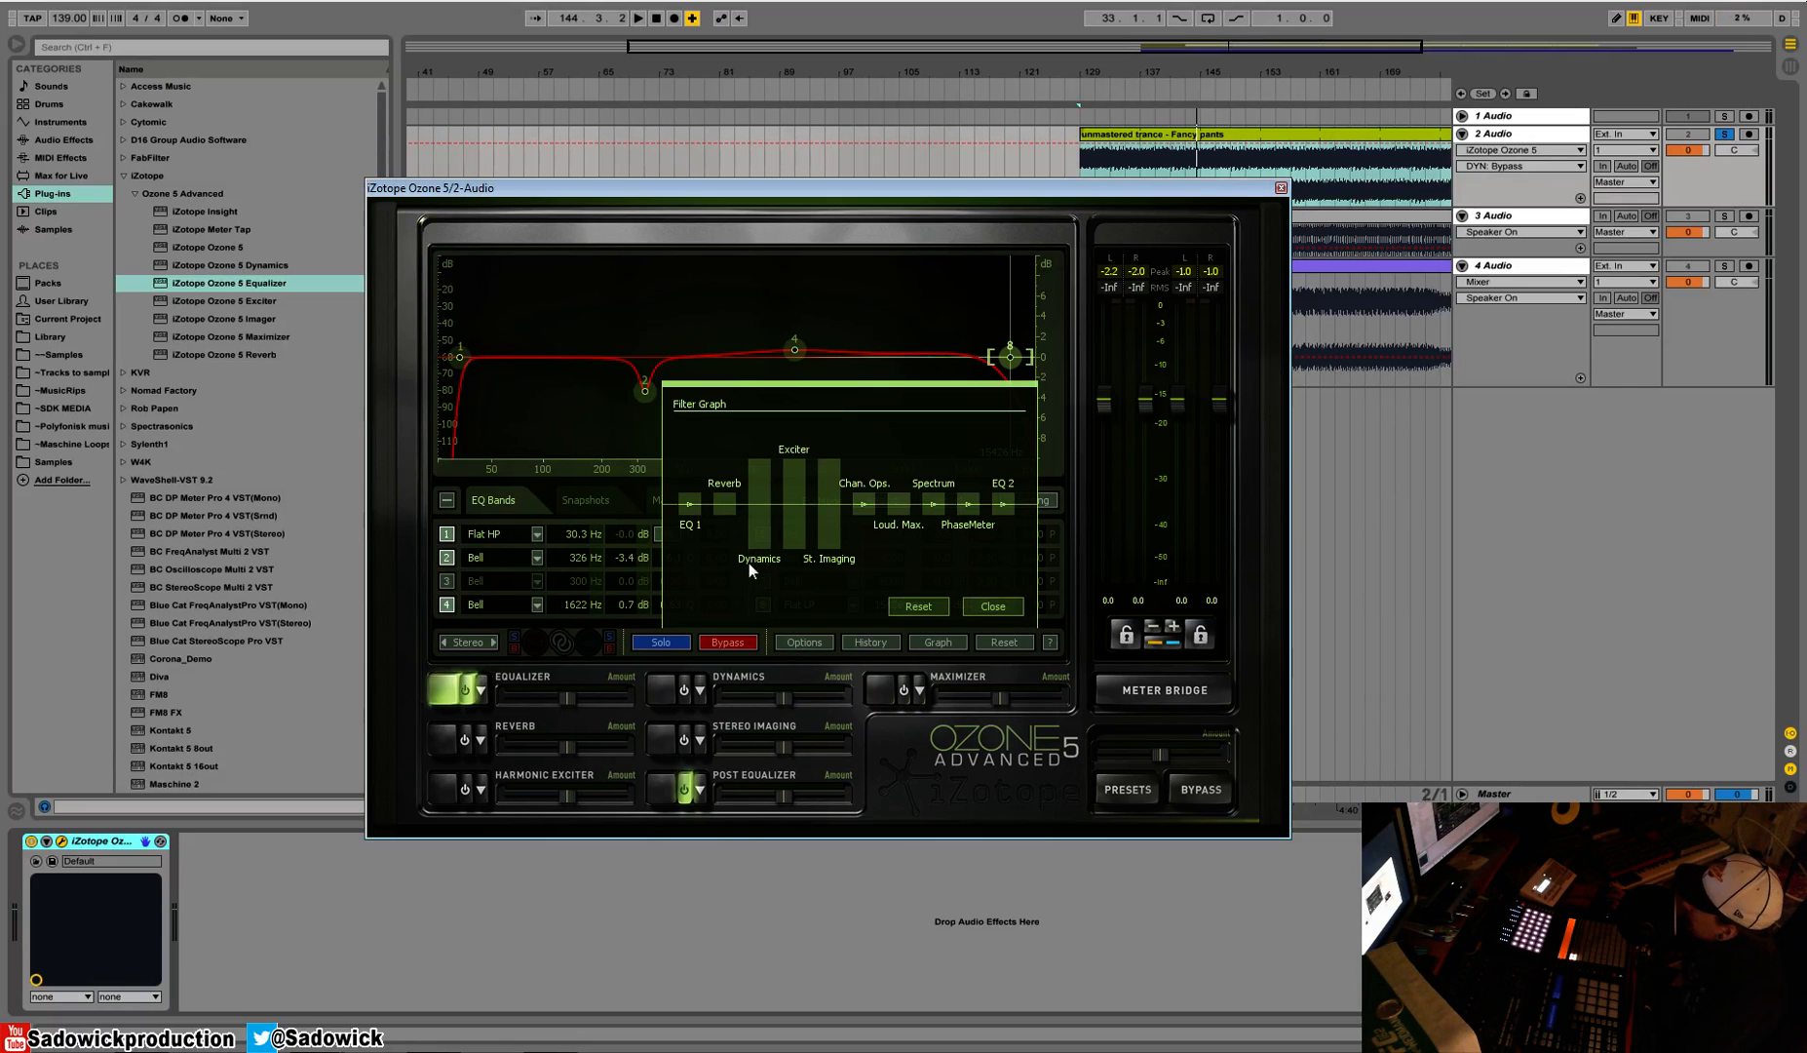
{"action": "mouse_move", "coordinate": [762, 529]}
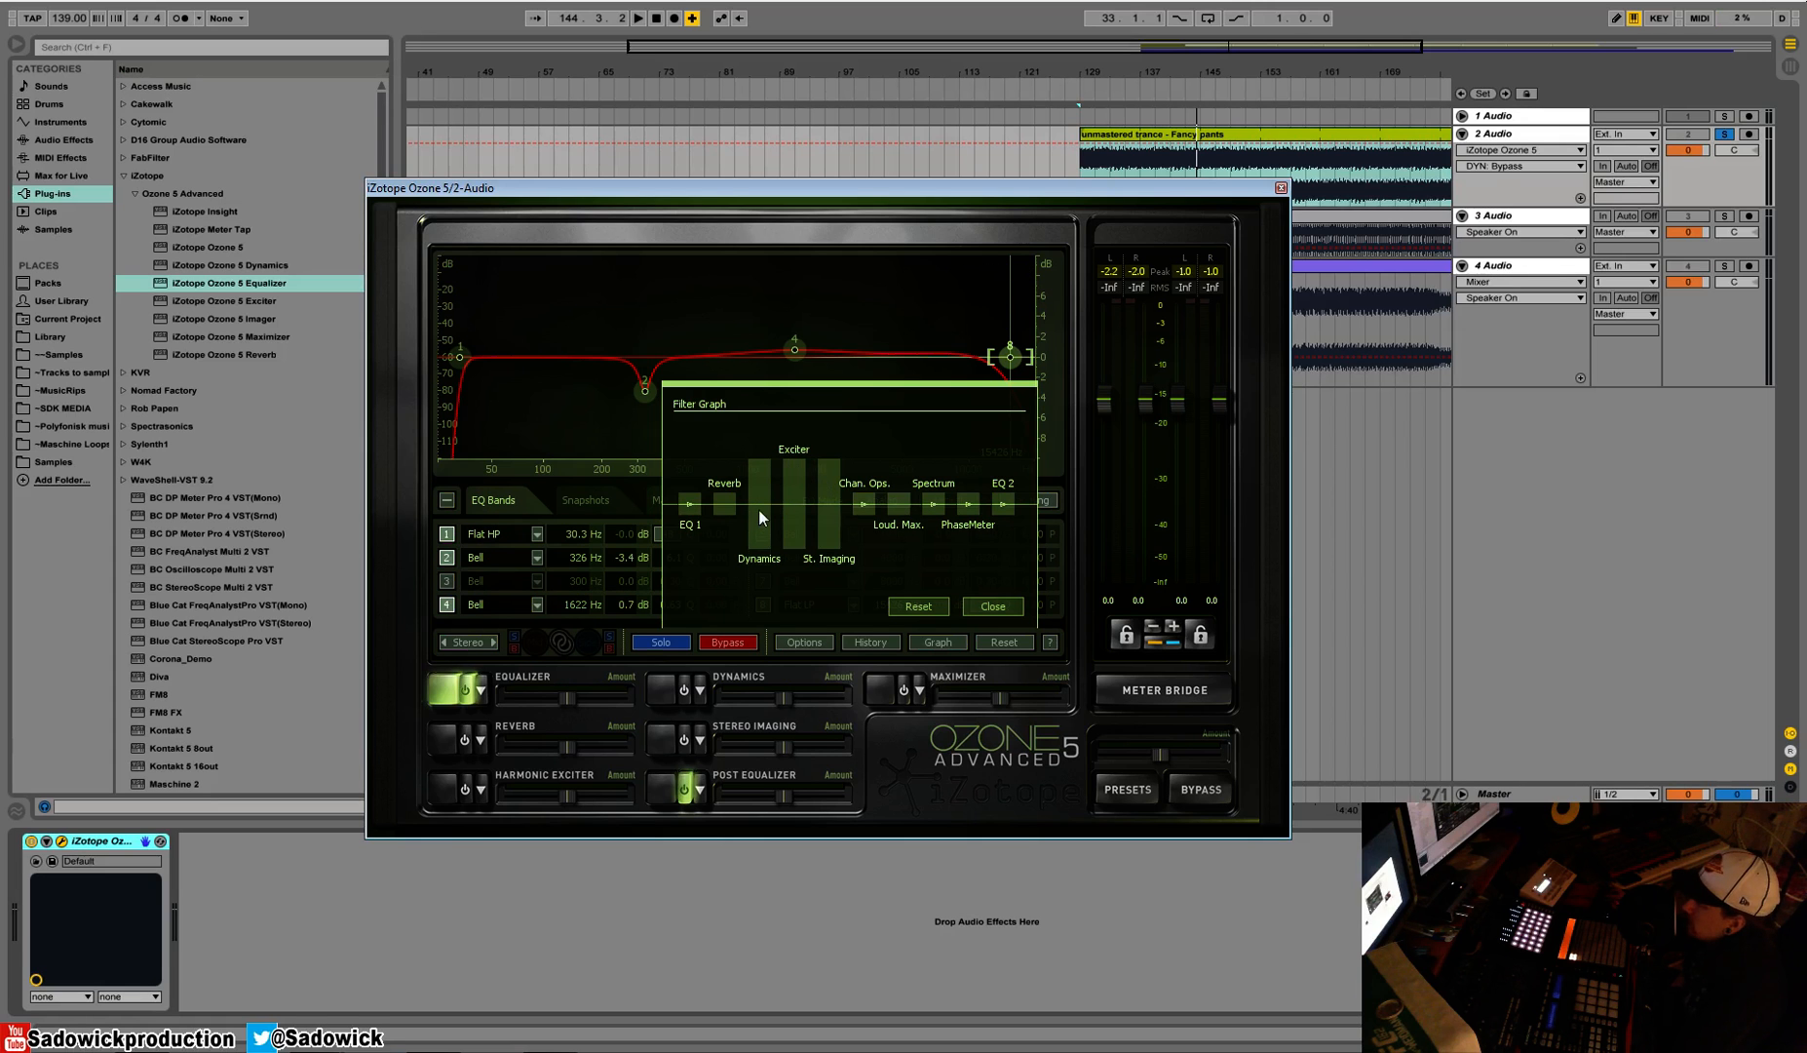
{"action": "mouse_move", "coordinate": [836, 558]}
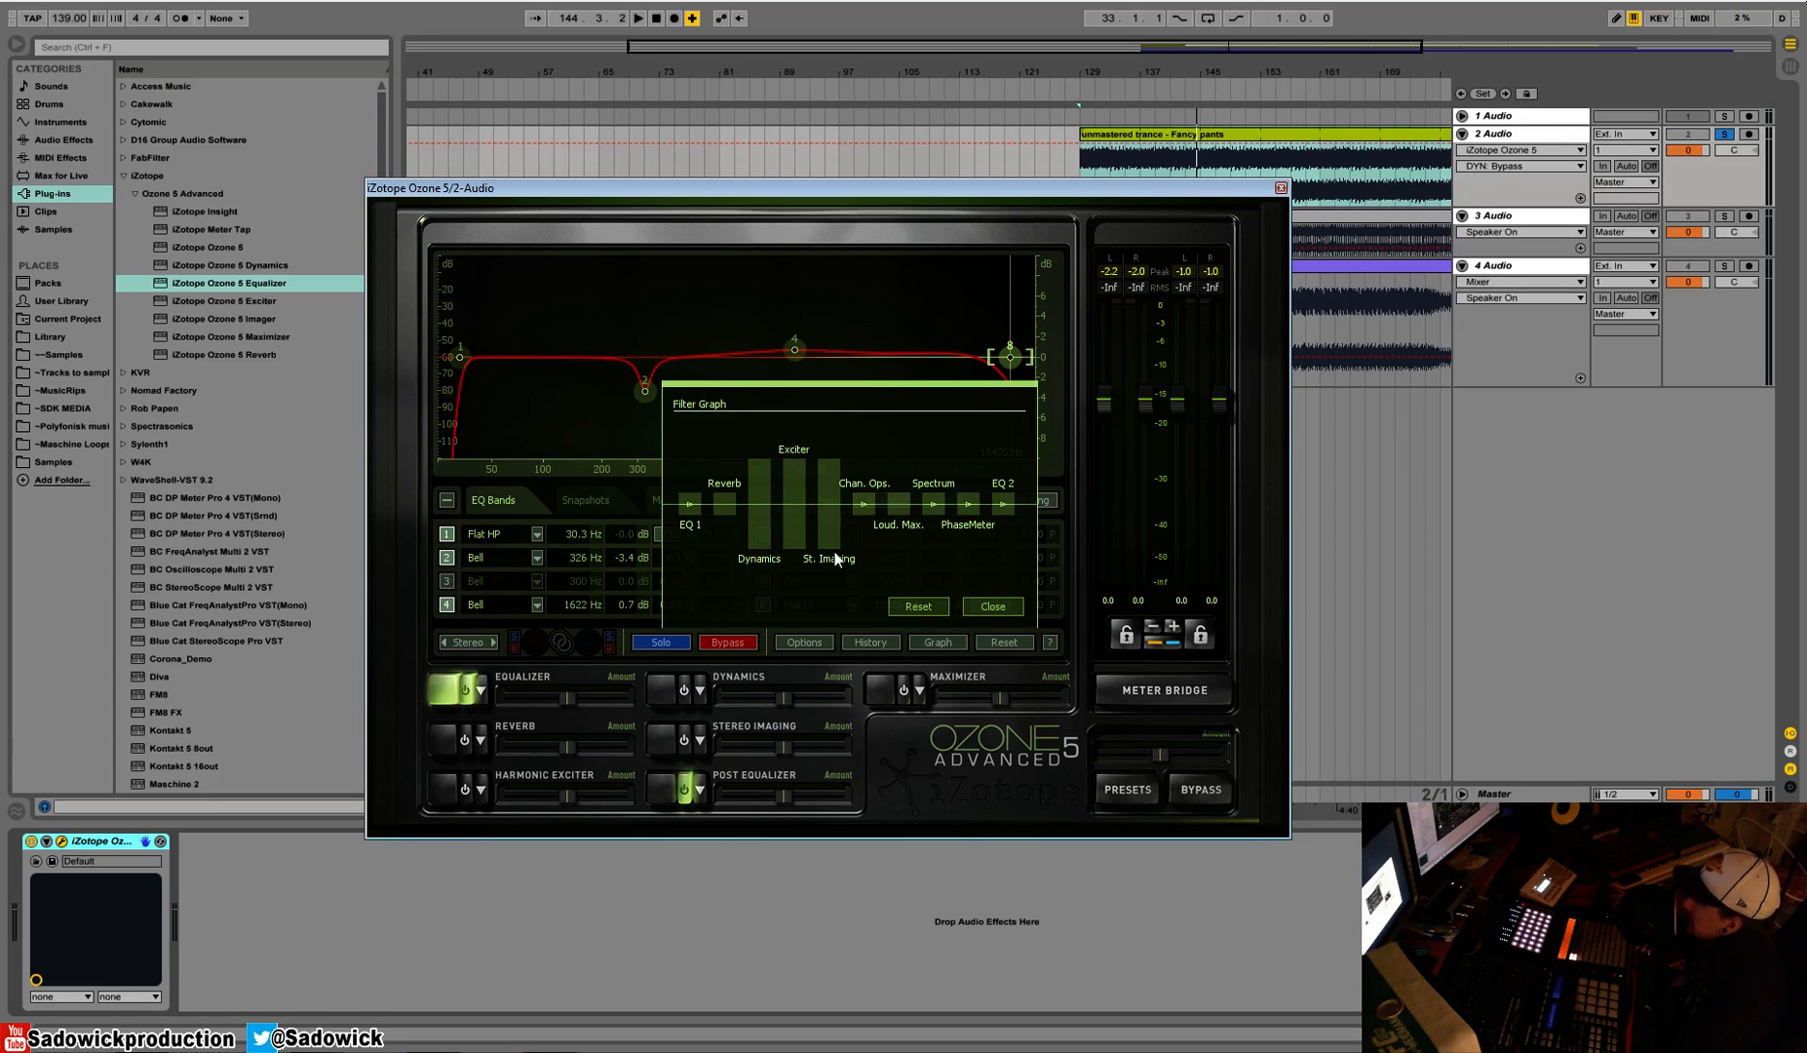
{"action": "mouse_move", "coordinate": [829, 489]}
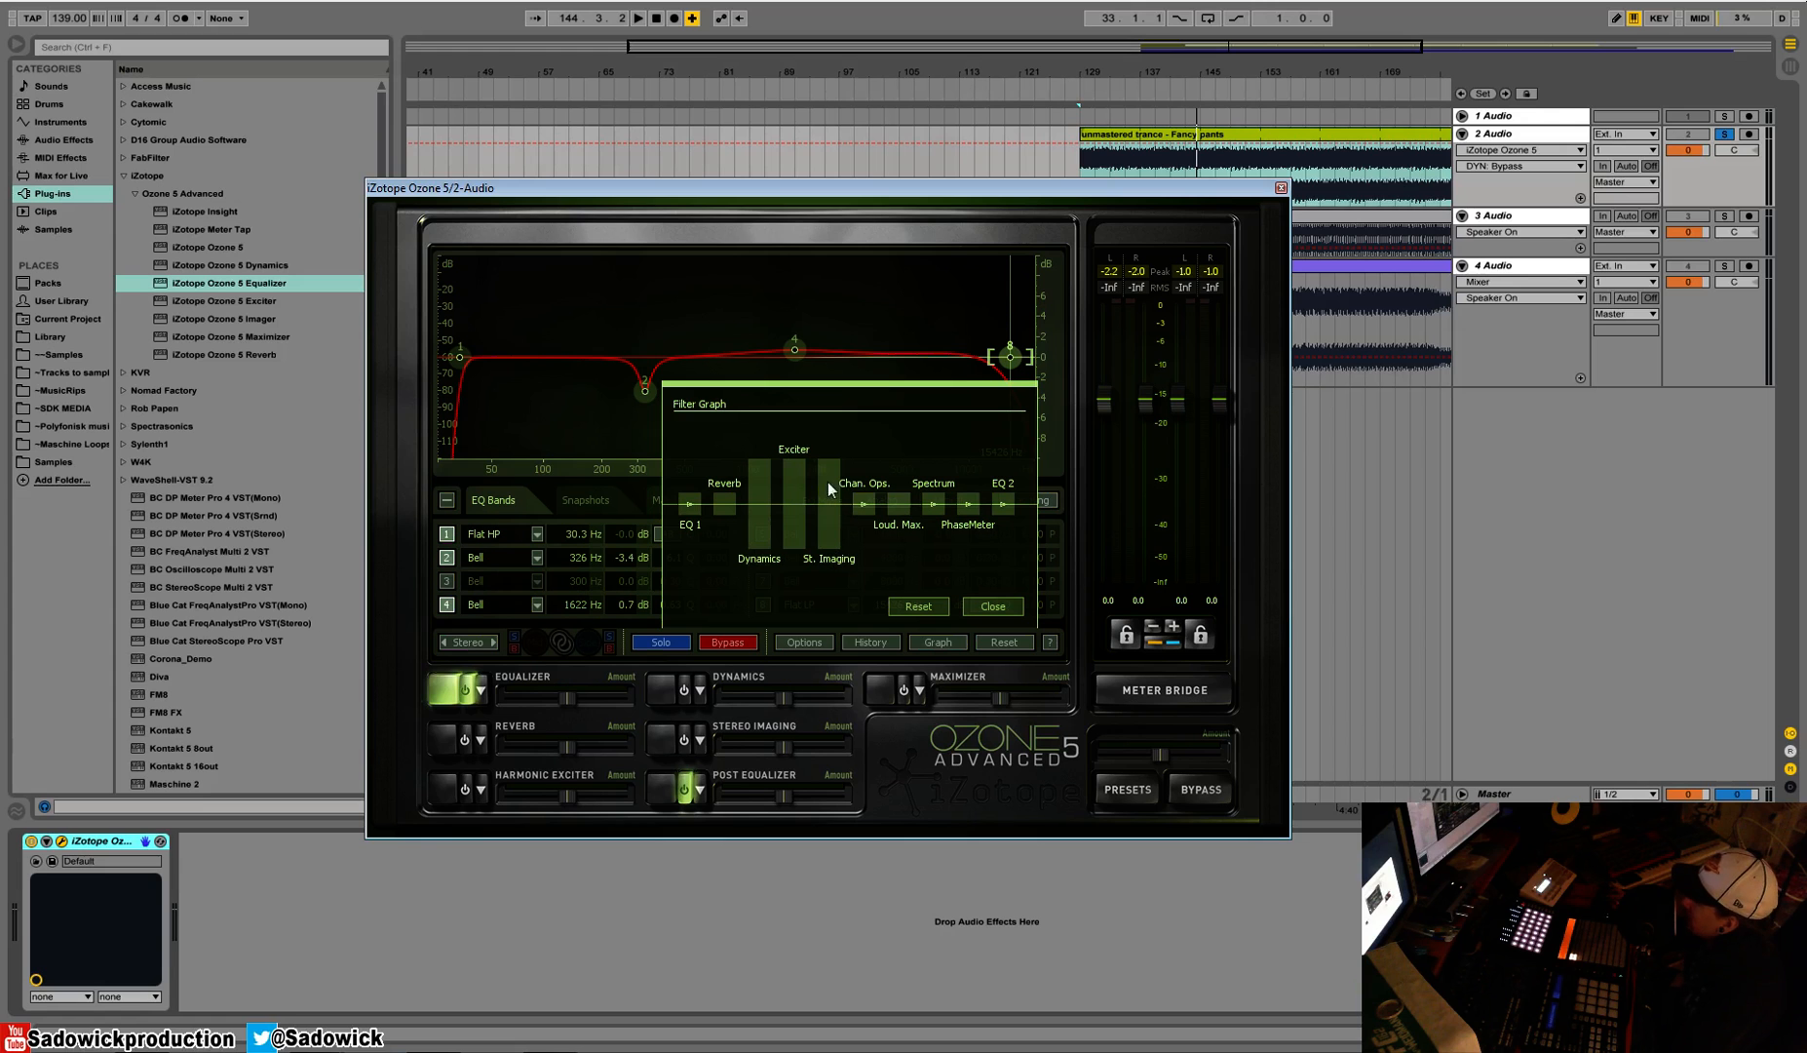
{"action": "mouse_move", "coordinate": [810, 473]}
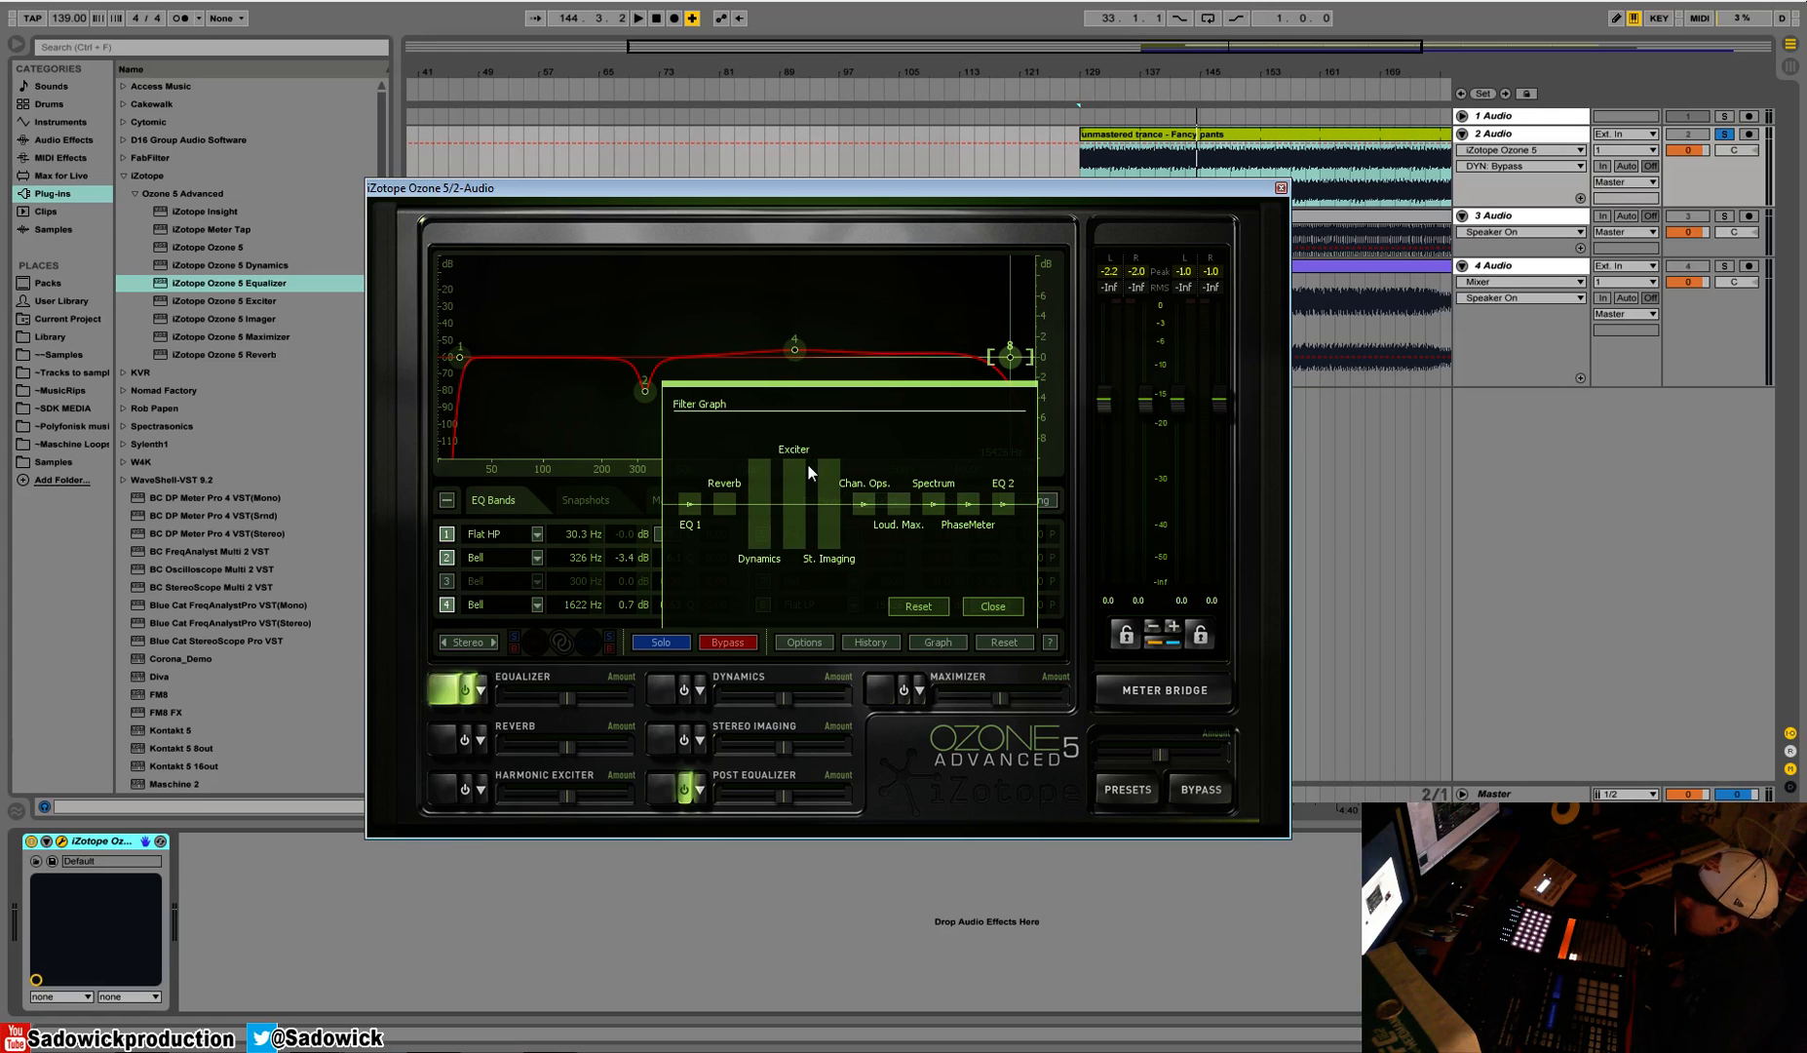
{"action": "mouse_move", "coordinate": [666, 517]}
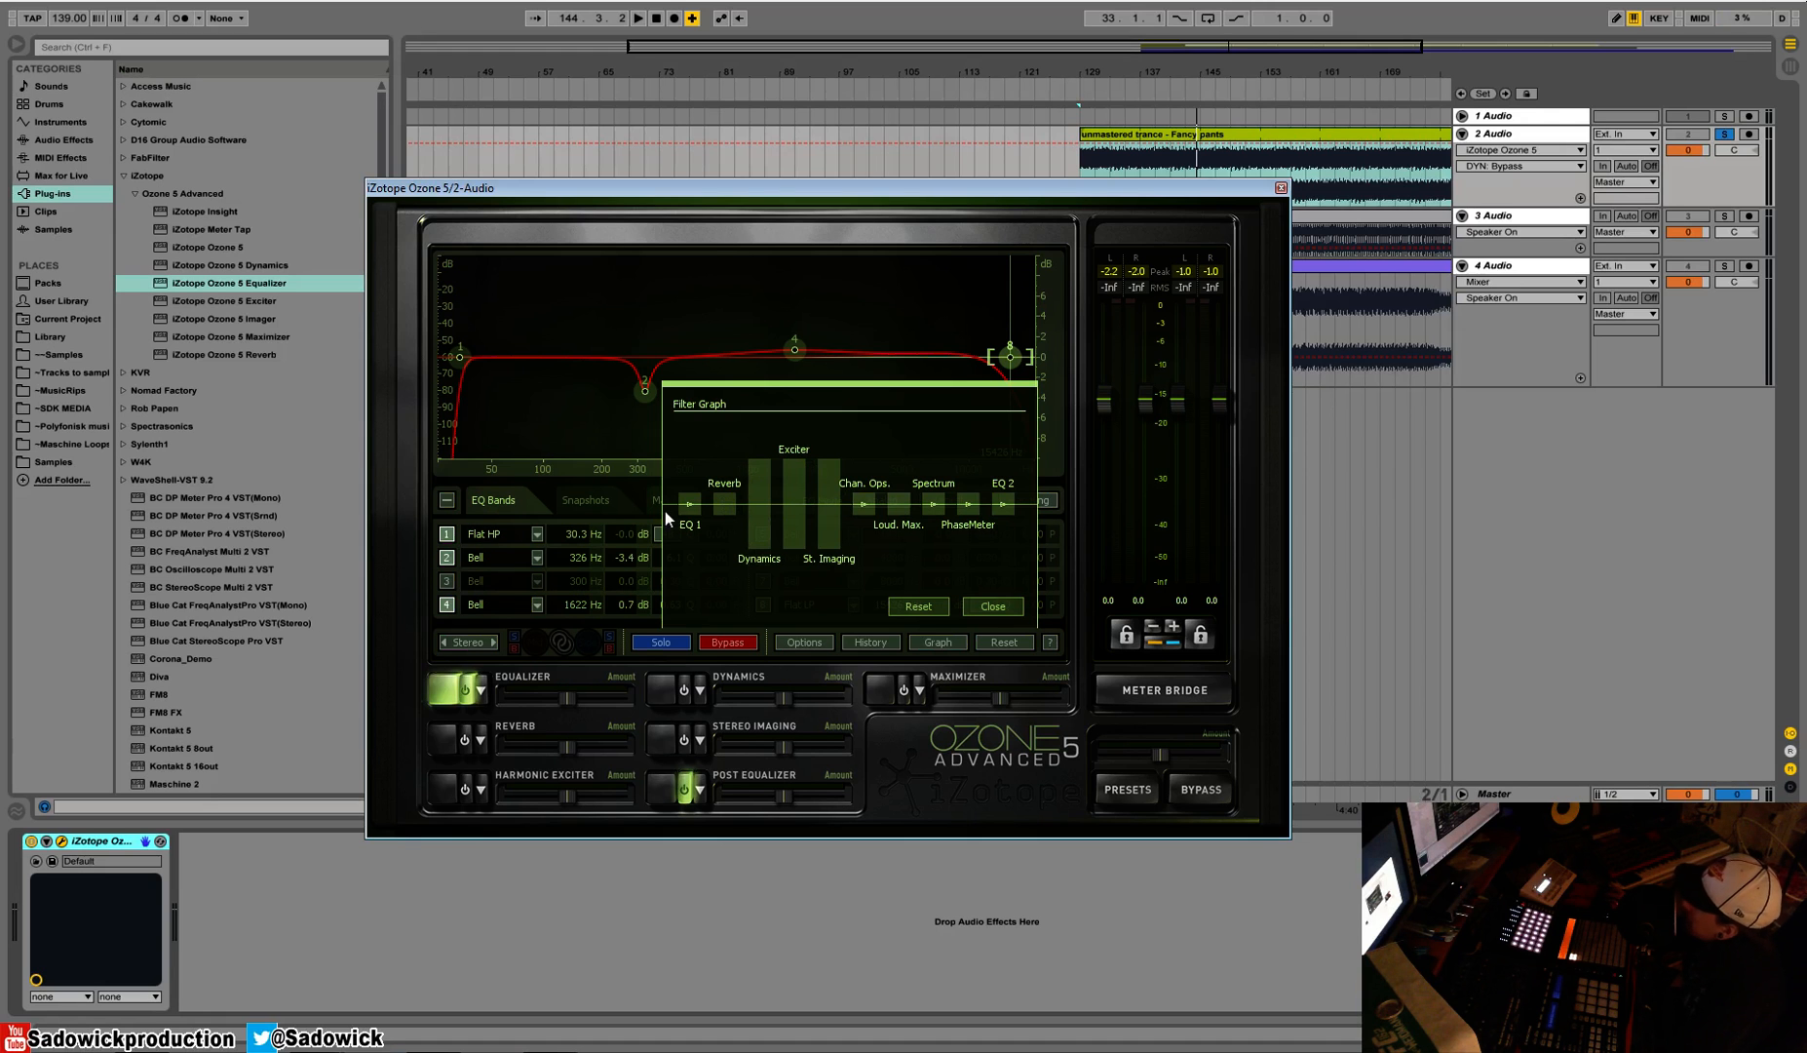
{"action": "mouse_move", "coordinate": [765, 483]}
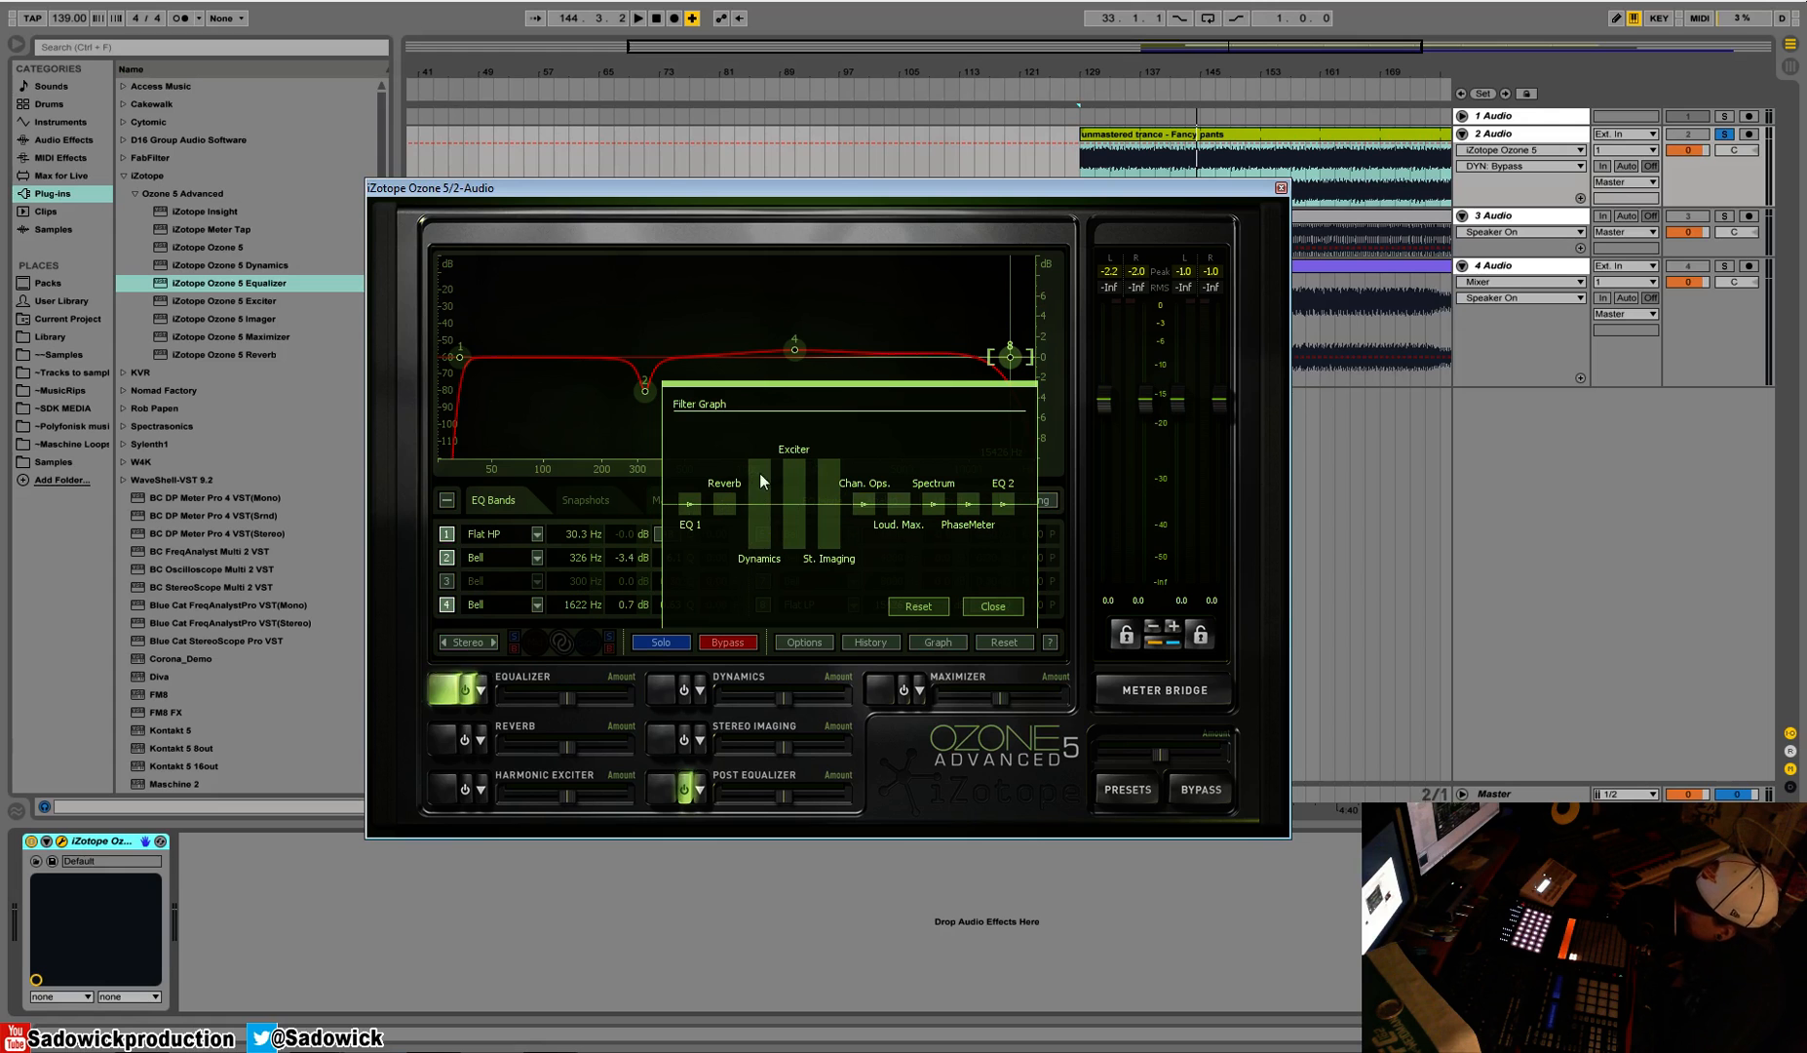
{"action": "mouse_move", "coordinate": [752, 499]}
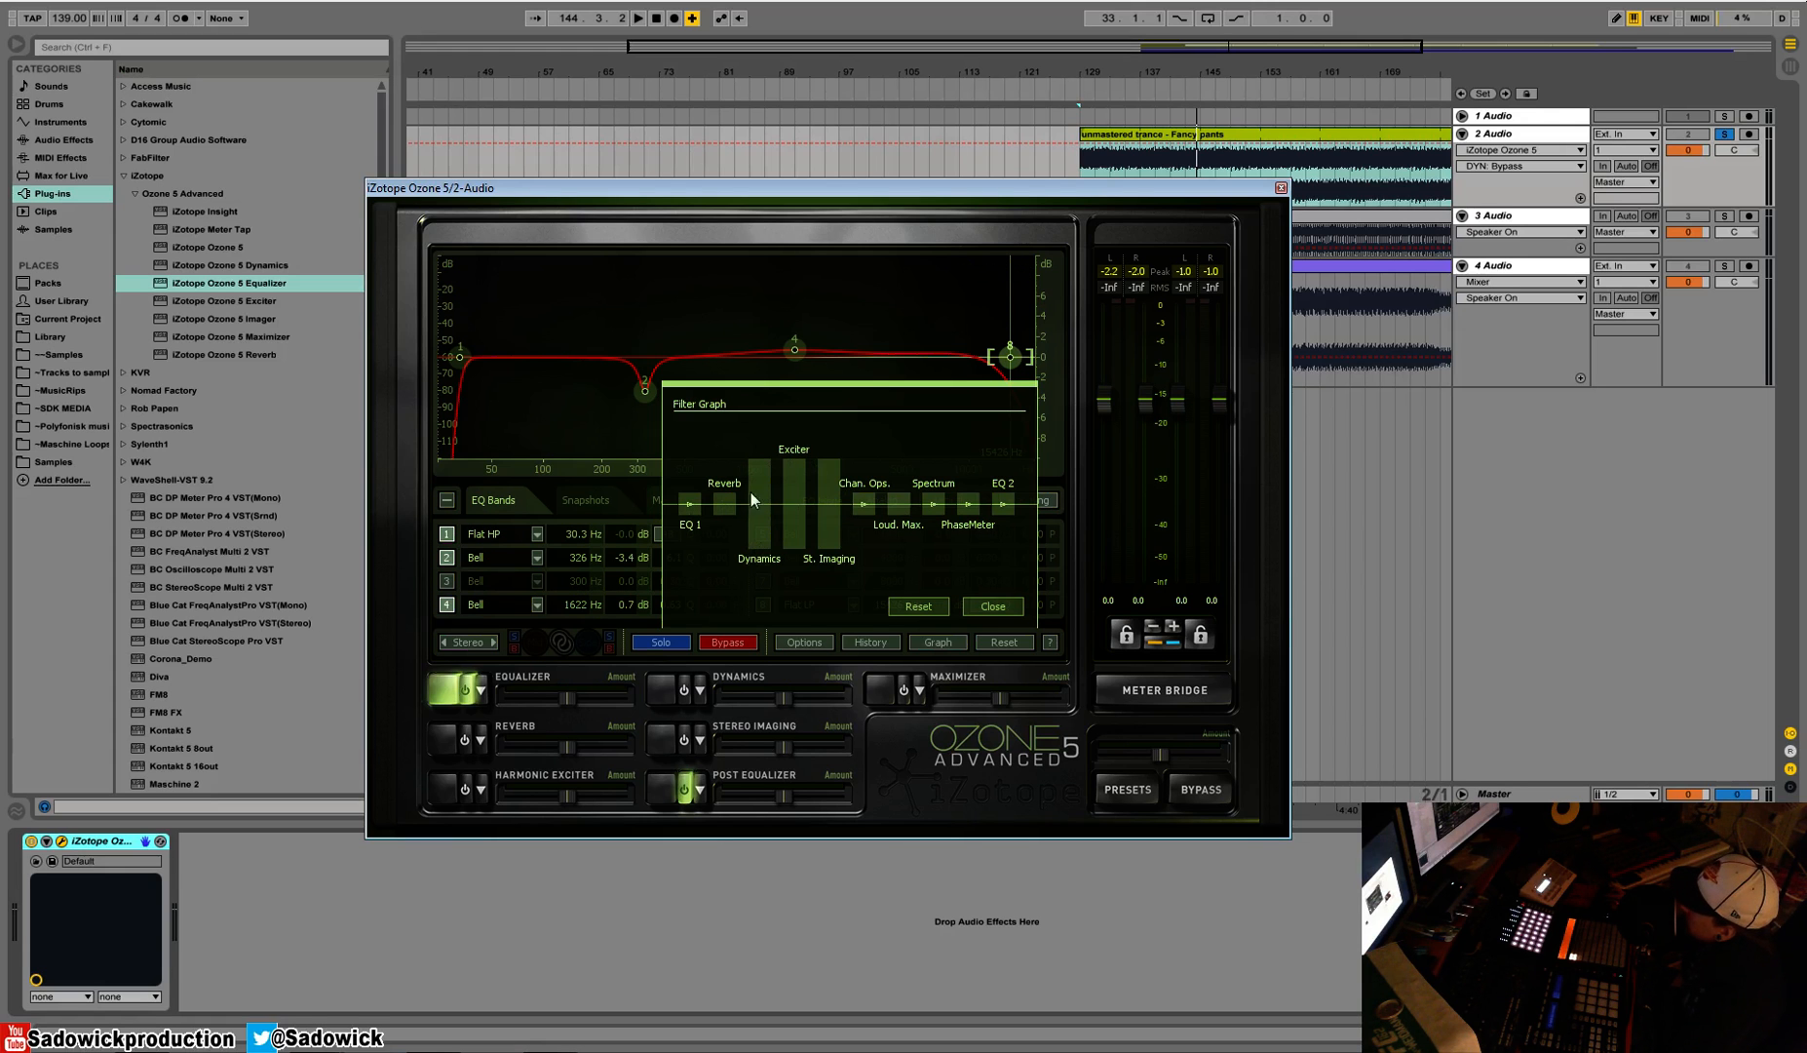
{"action": "mouse_move", "coordinate": [751, 512]}
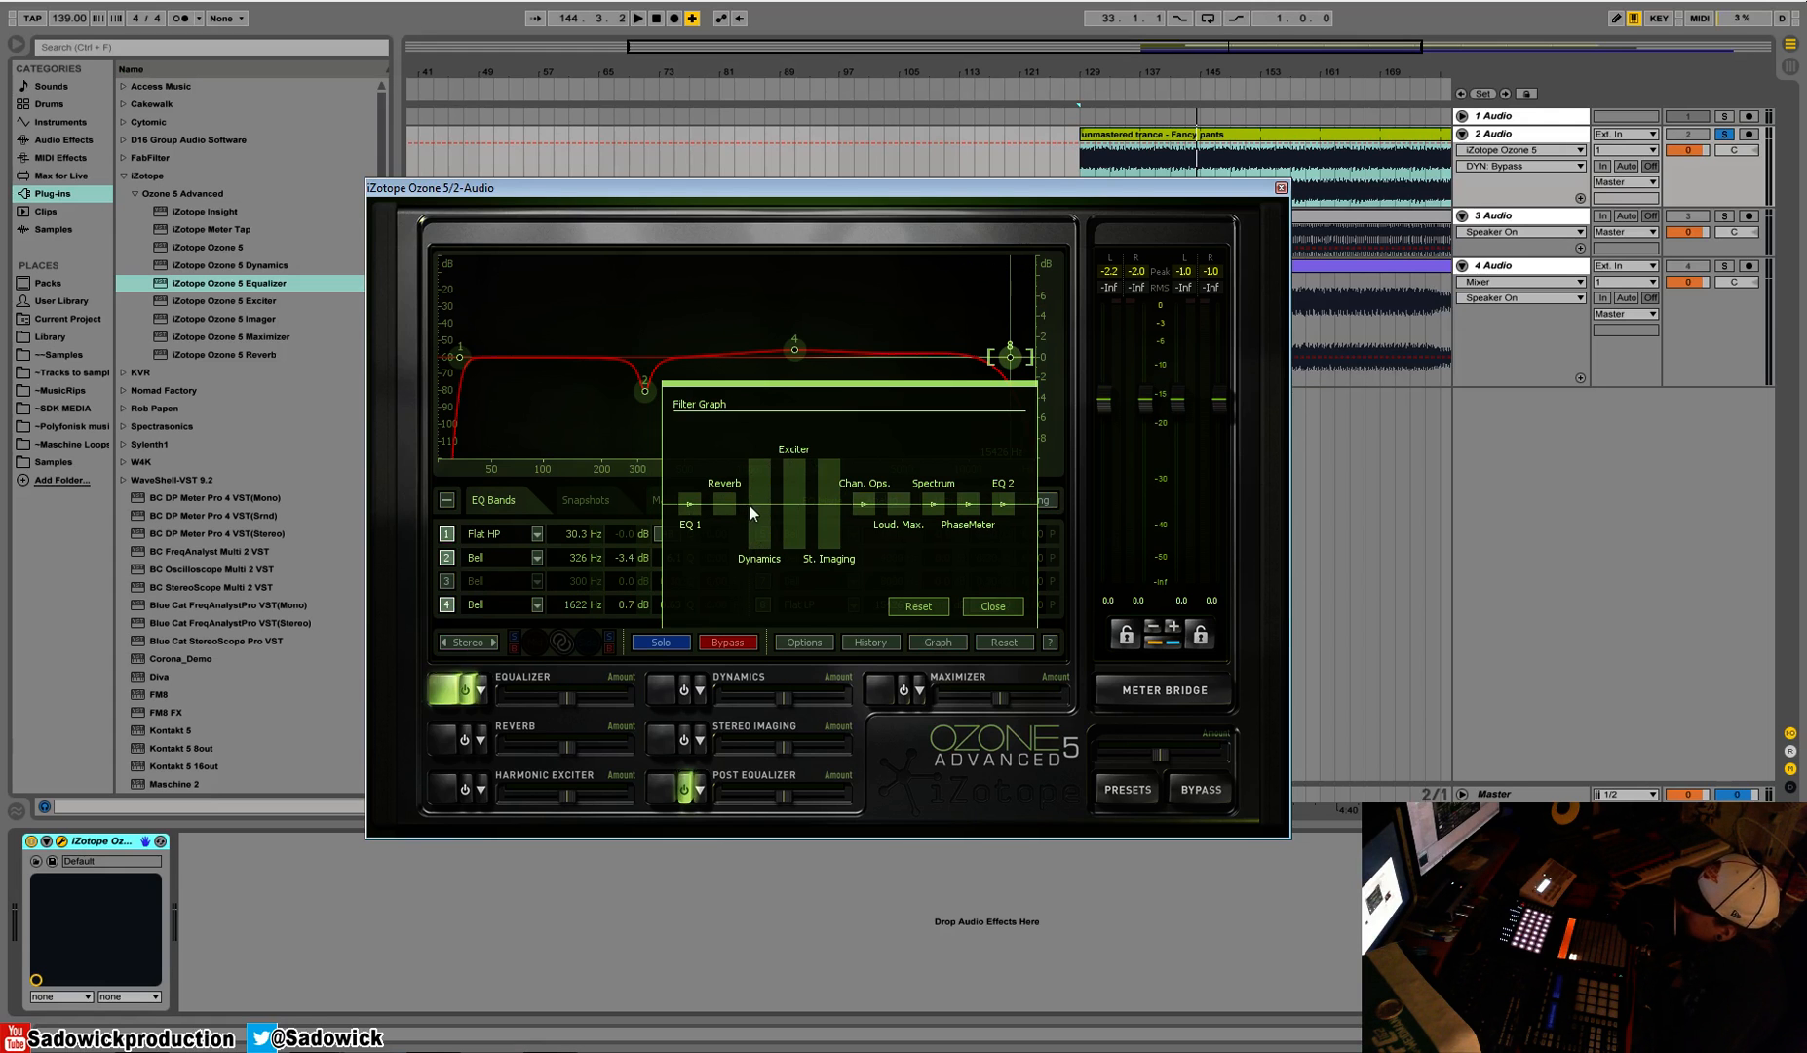
{"action": "mouse_move", "coordinate": [674, 698]}
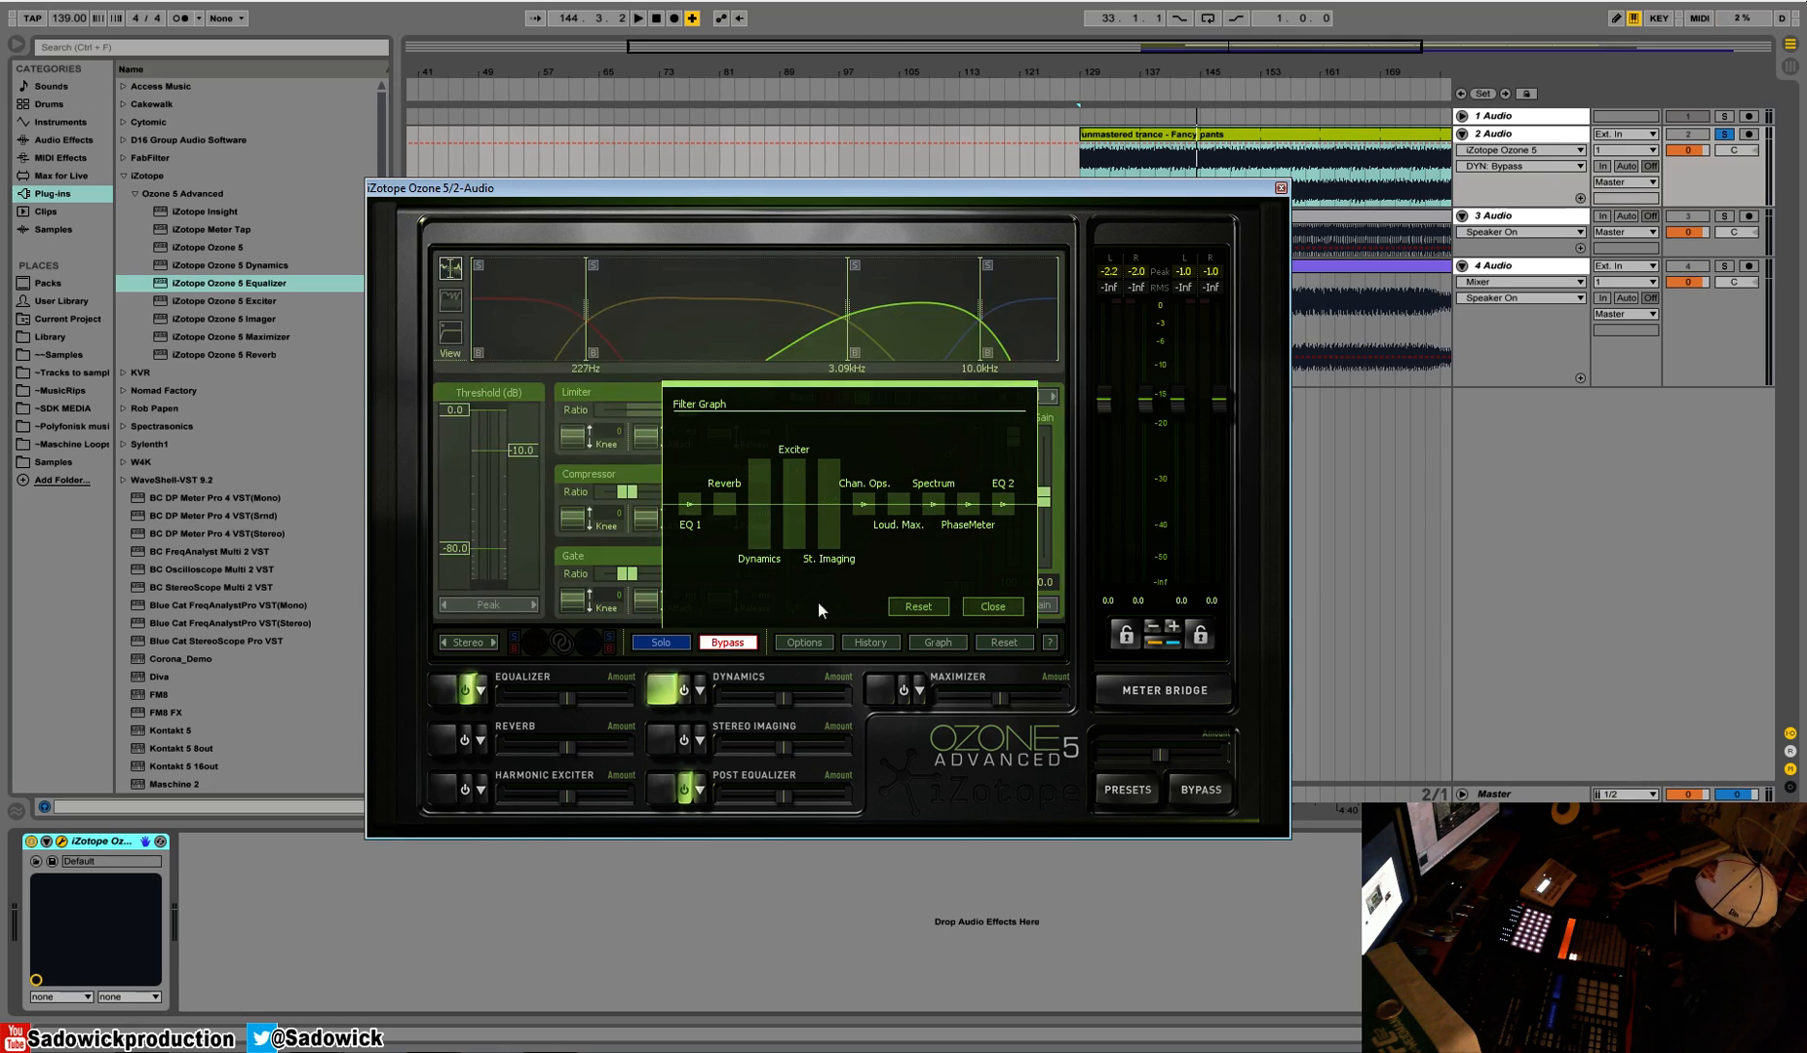
Close the Filter Graph overlay to reveal the multiband Dynamics controls
{"action": "left_click", "coordinate": [992, 606]}
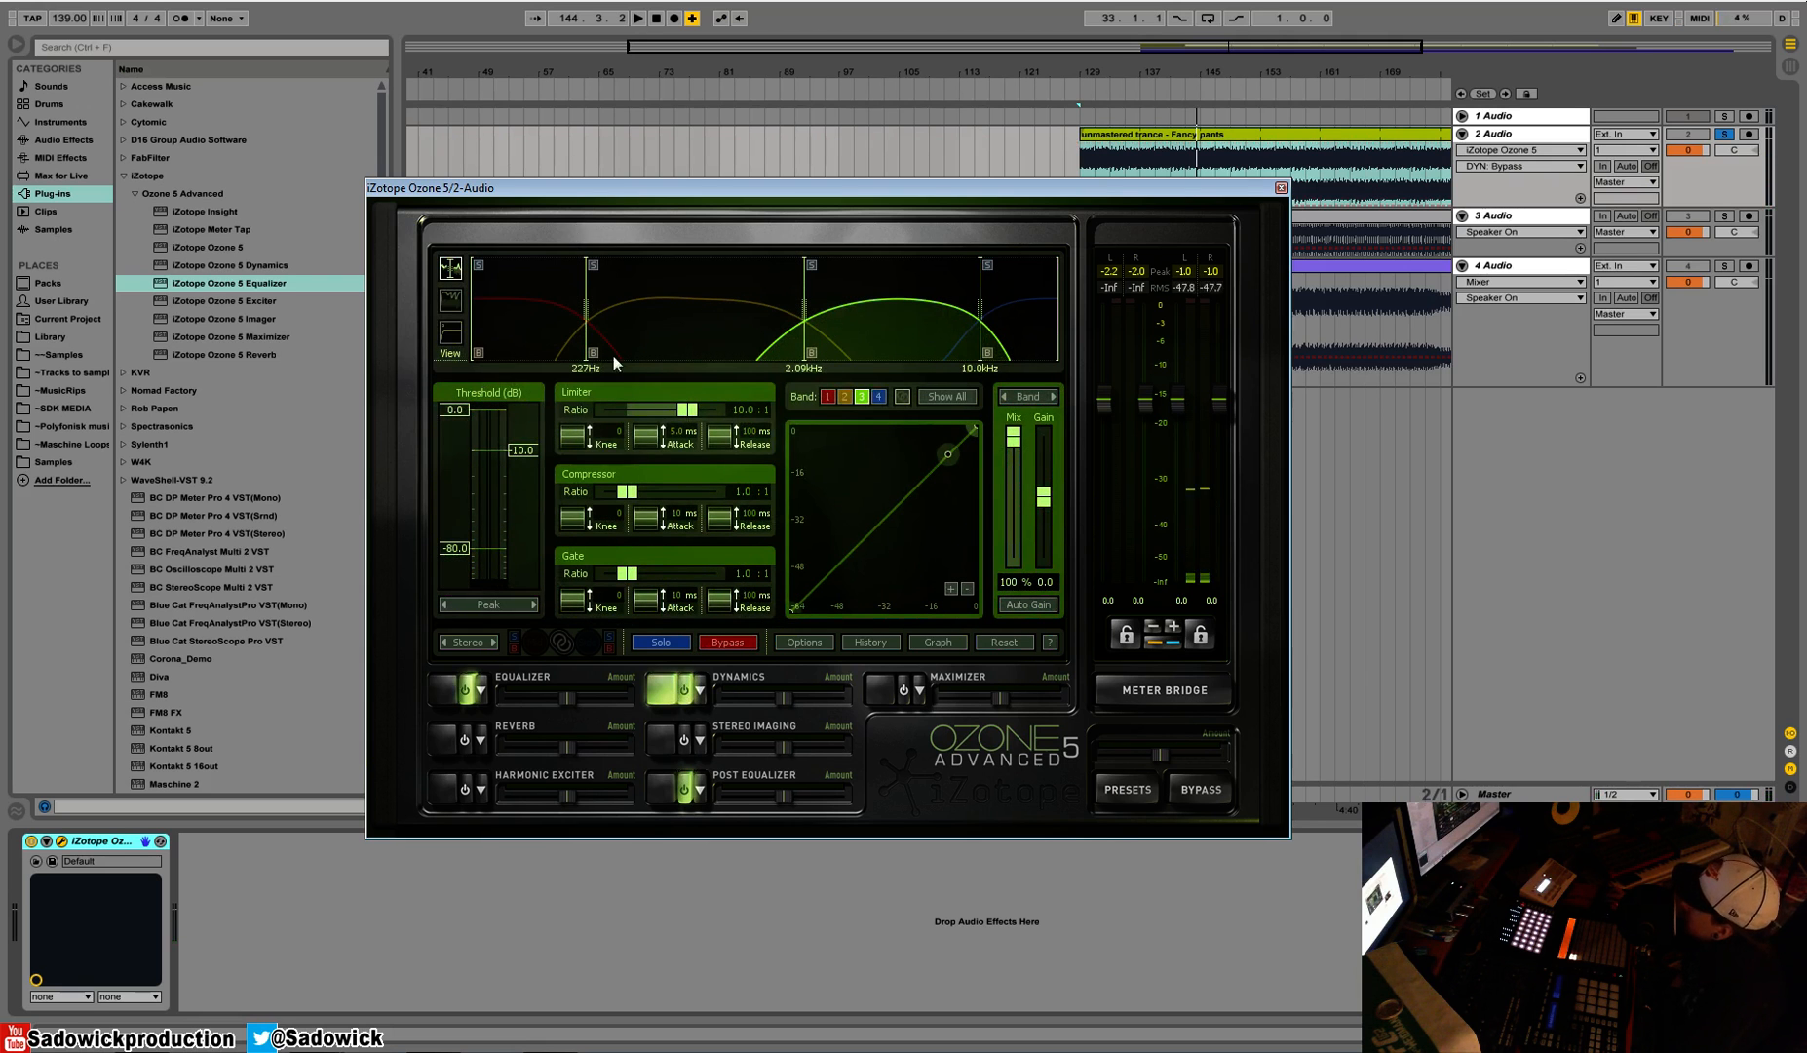
{"action": "mouse_move", "coordinate": [948, 348]}
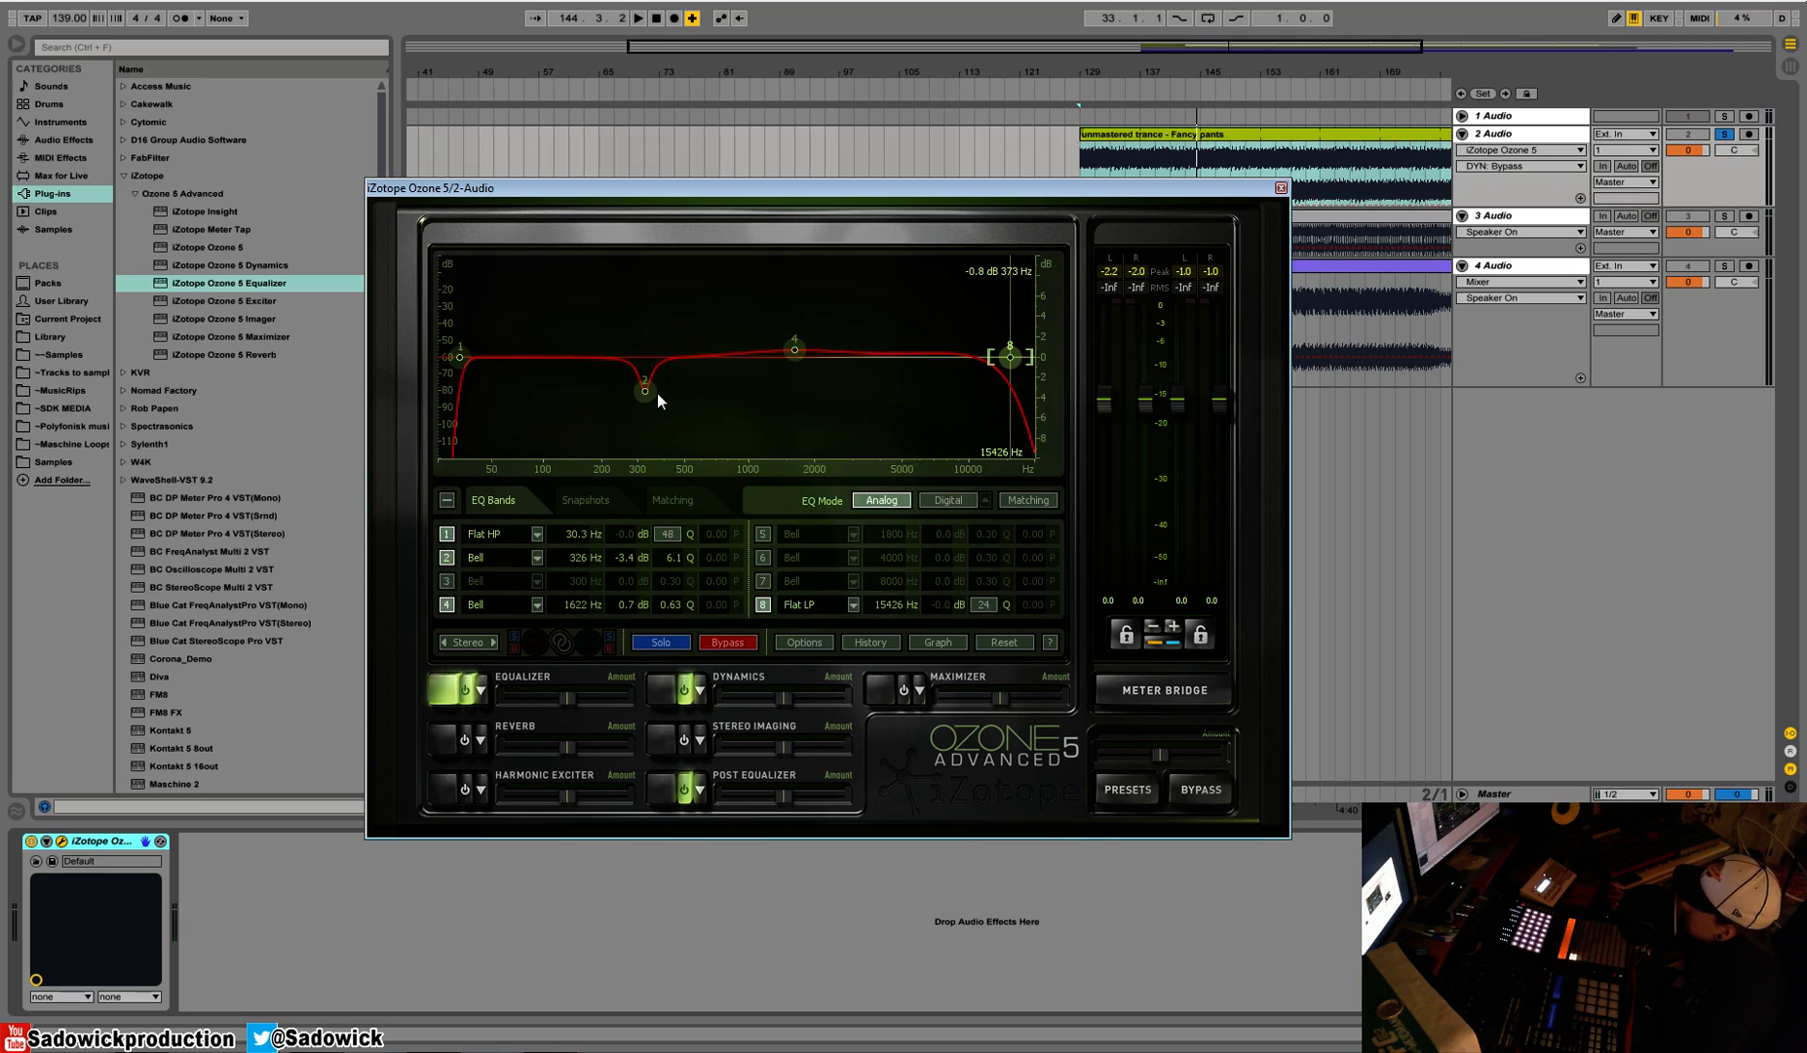
{"action": "mouse_move", "coordinate": [1017, 408]}
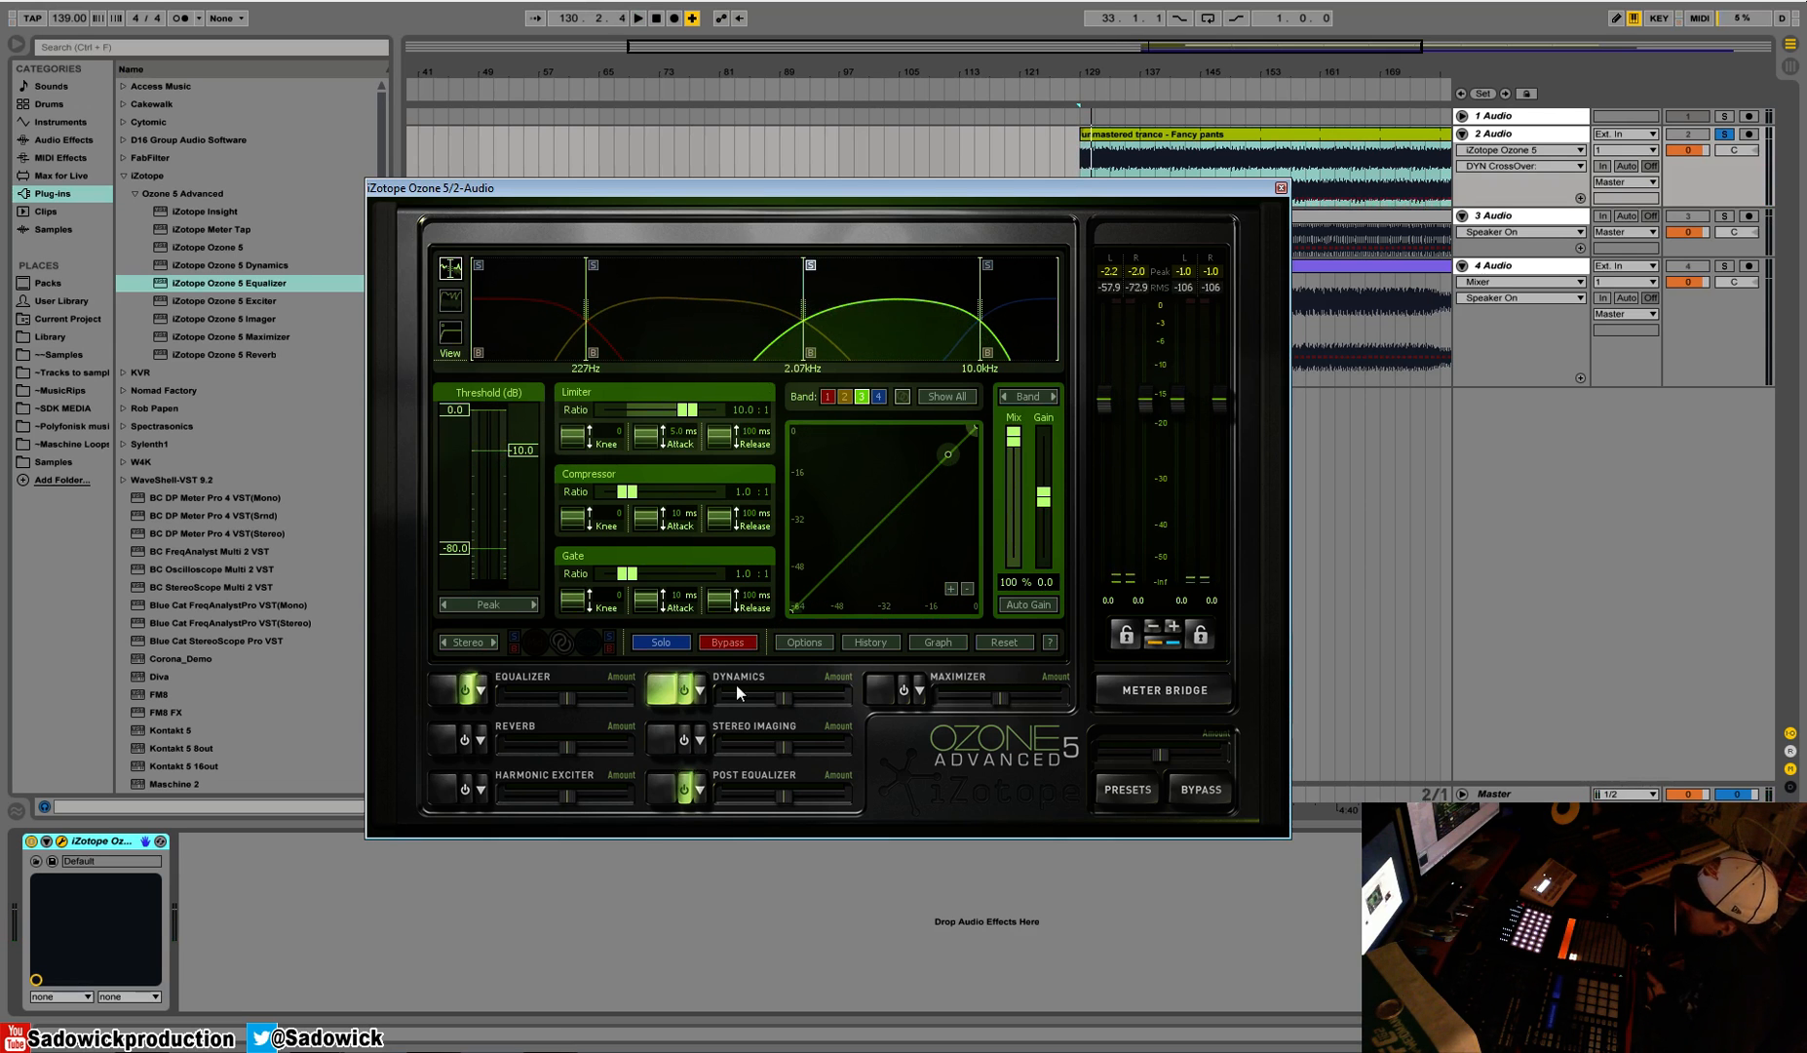
{"action": "mouse_move", "coordinate": [737, 691]}
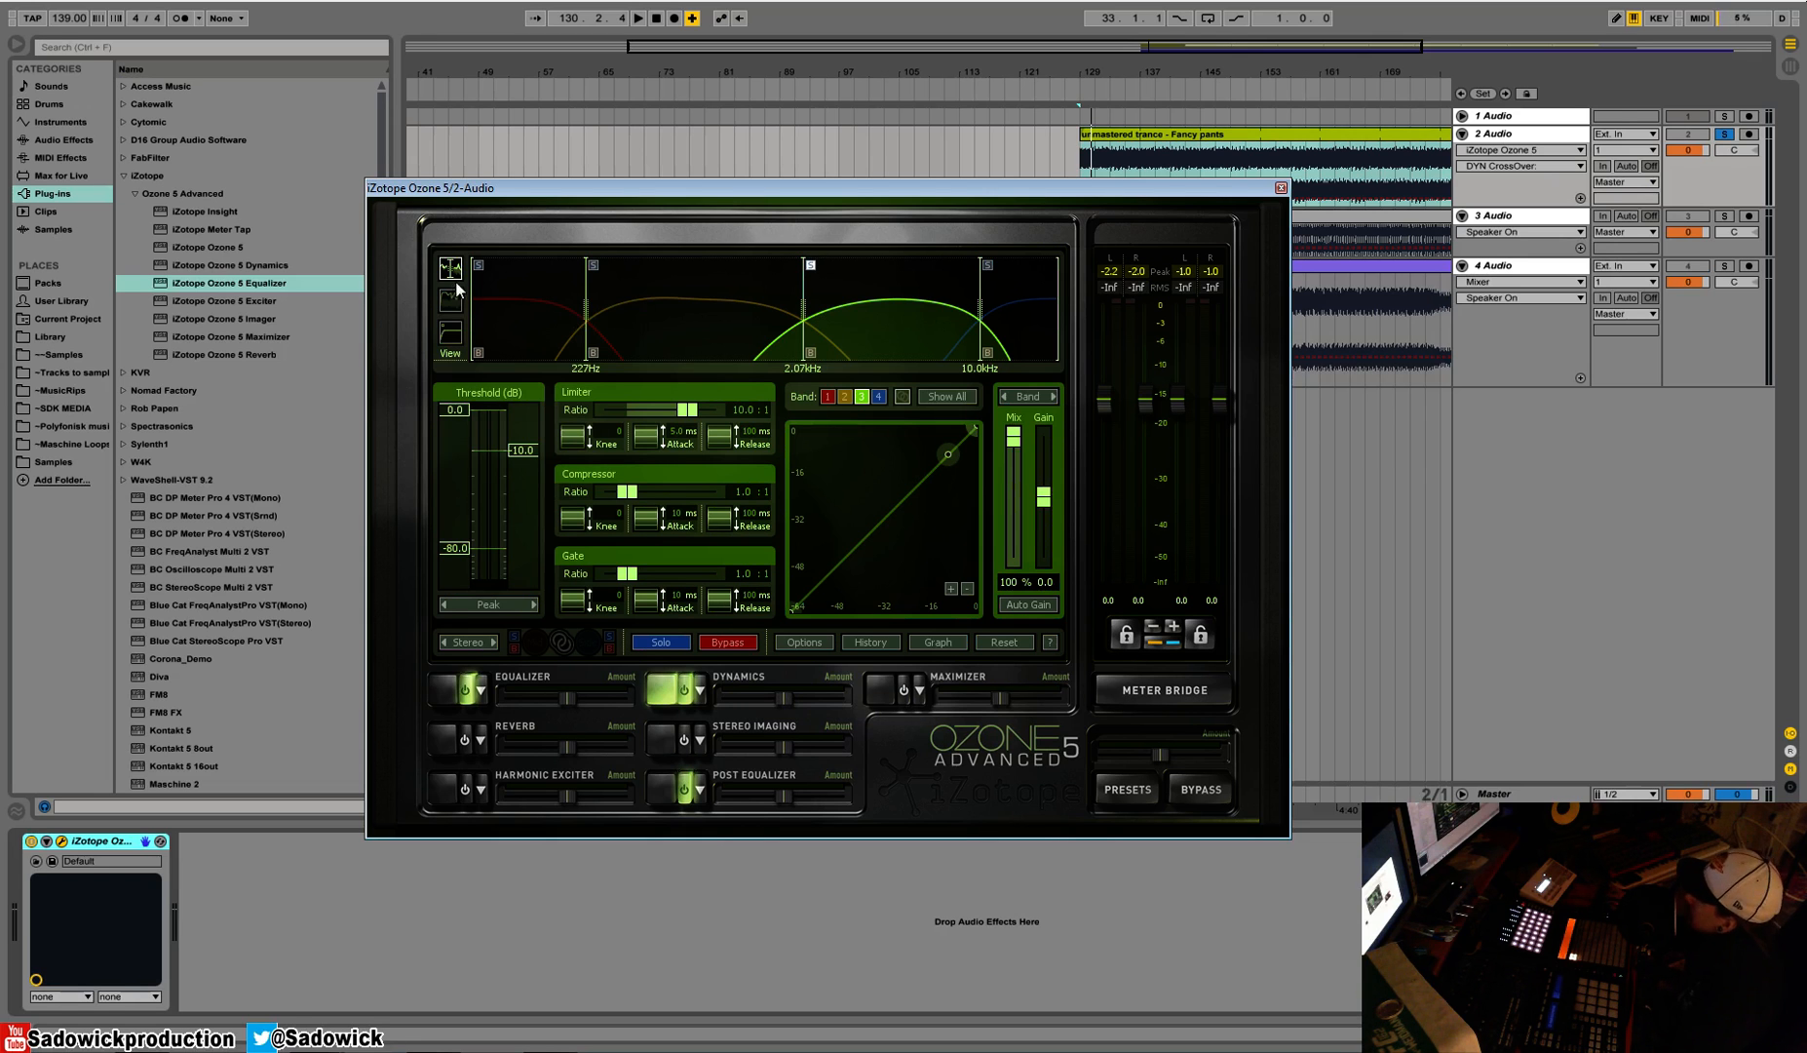
{"action": "mouse_move", "coordinate": [451, 297]}
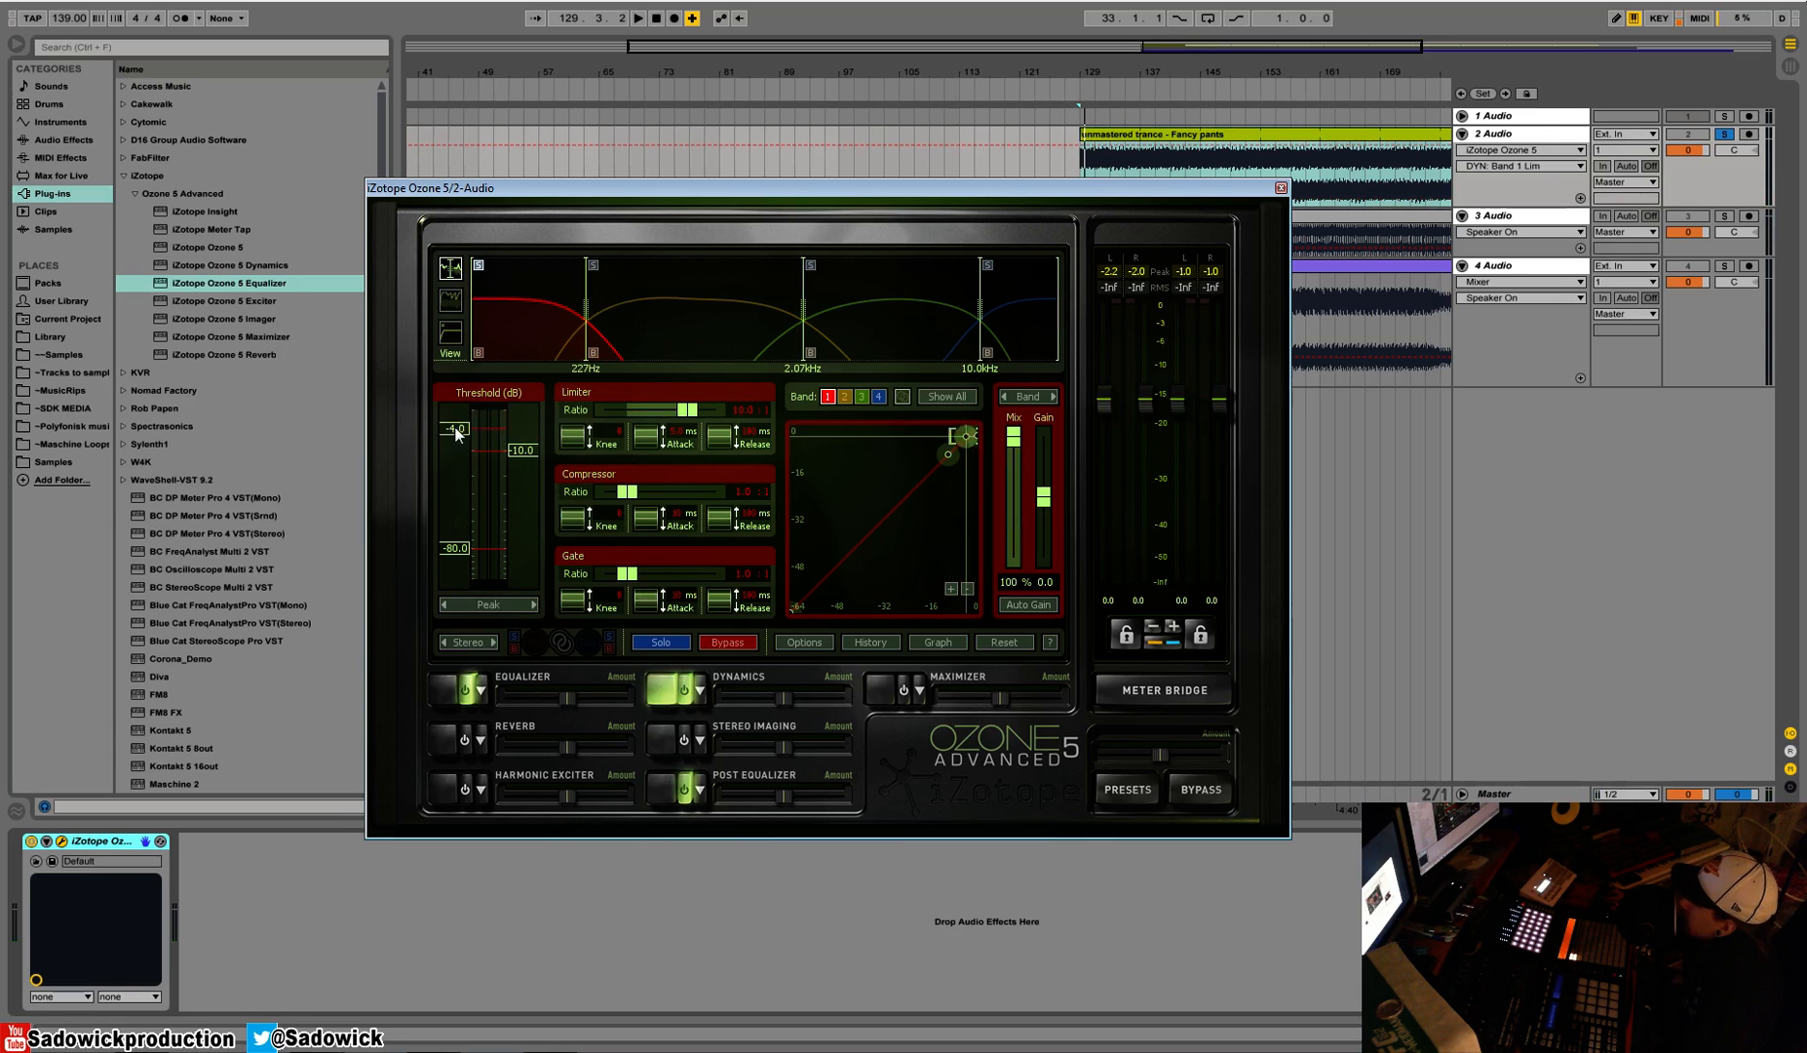
Drag band 1's compressor threshold marker down to about -10.8 dB
{"action": "left_click_drag", "start_coordinate": [965, 436], "coordinate": [973, 429]}
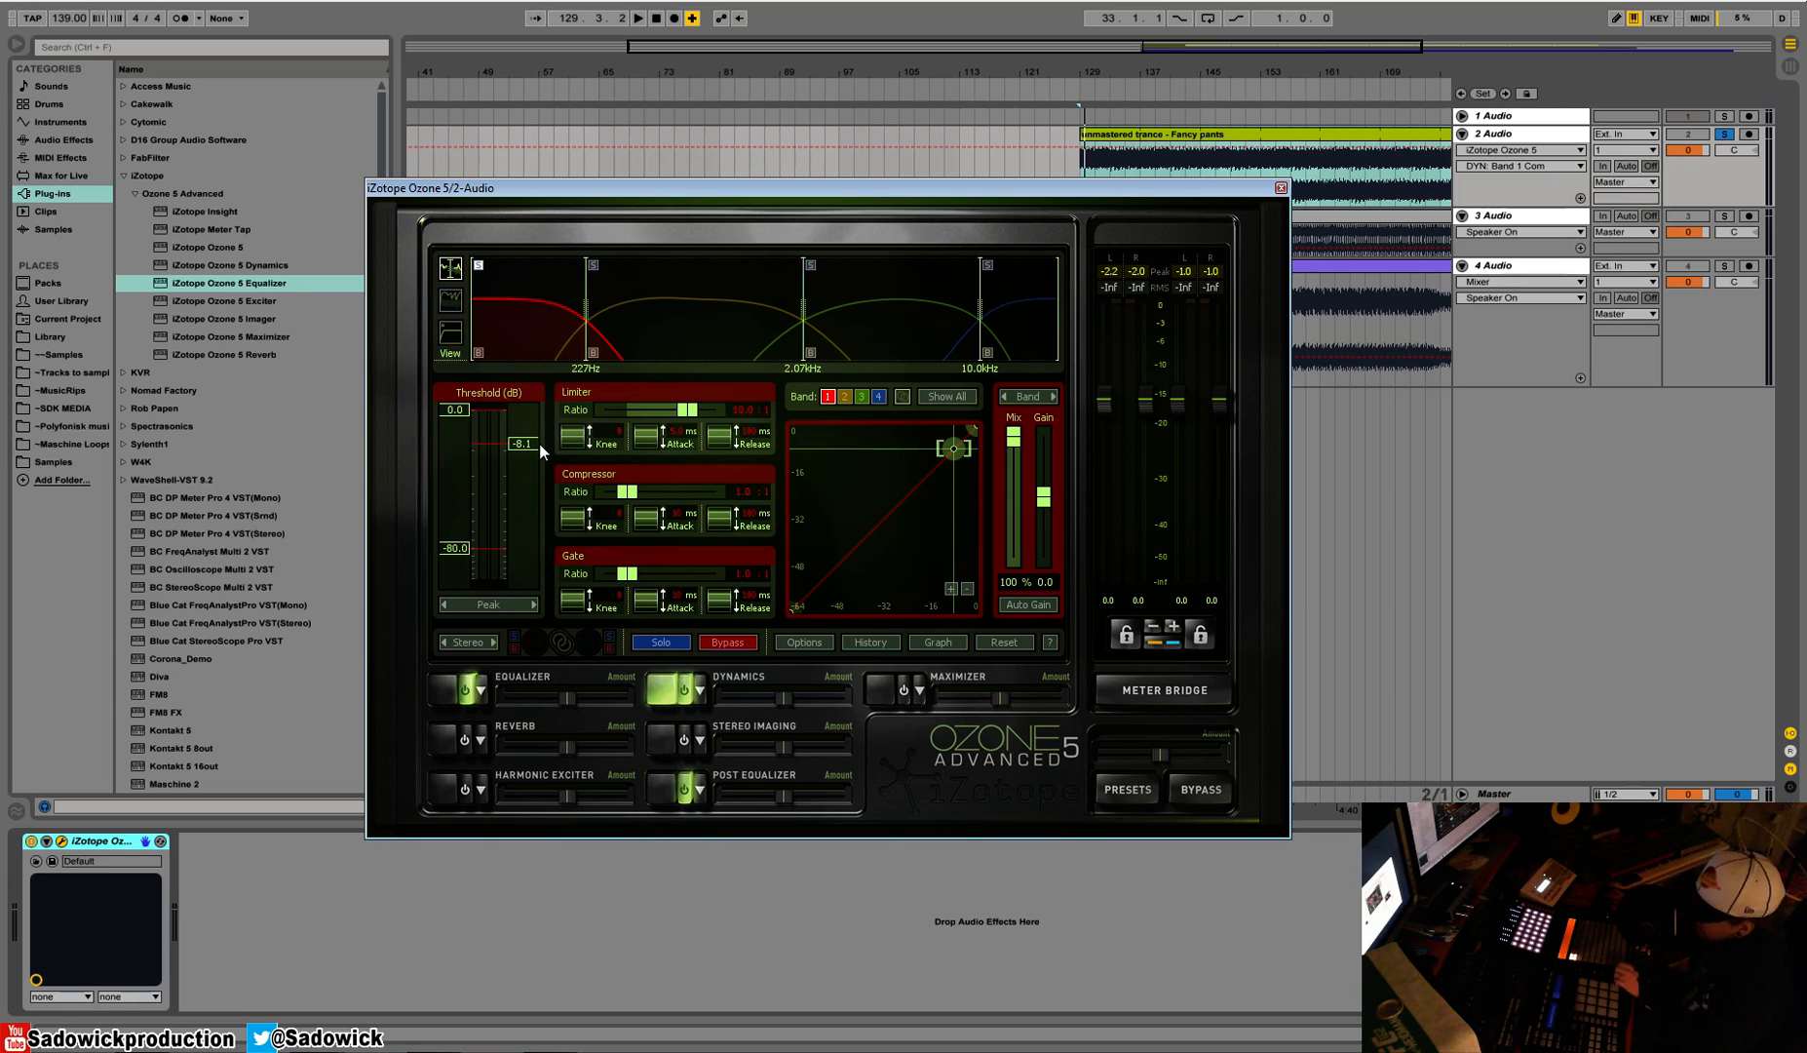
{"action": "left_click", "coordinate": [648, 17]}
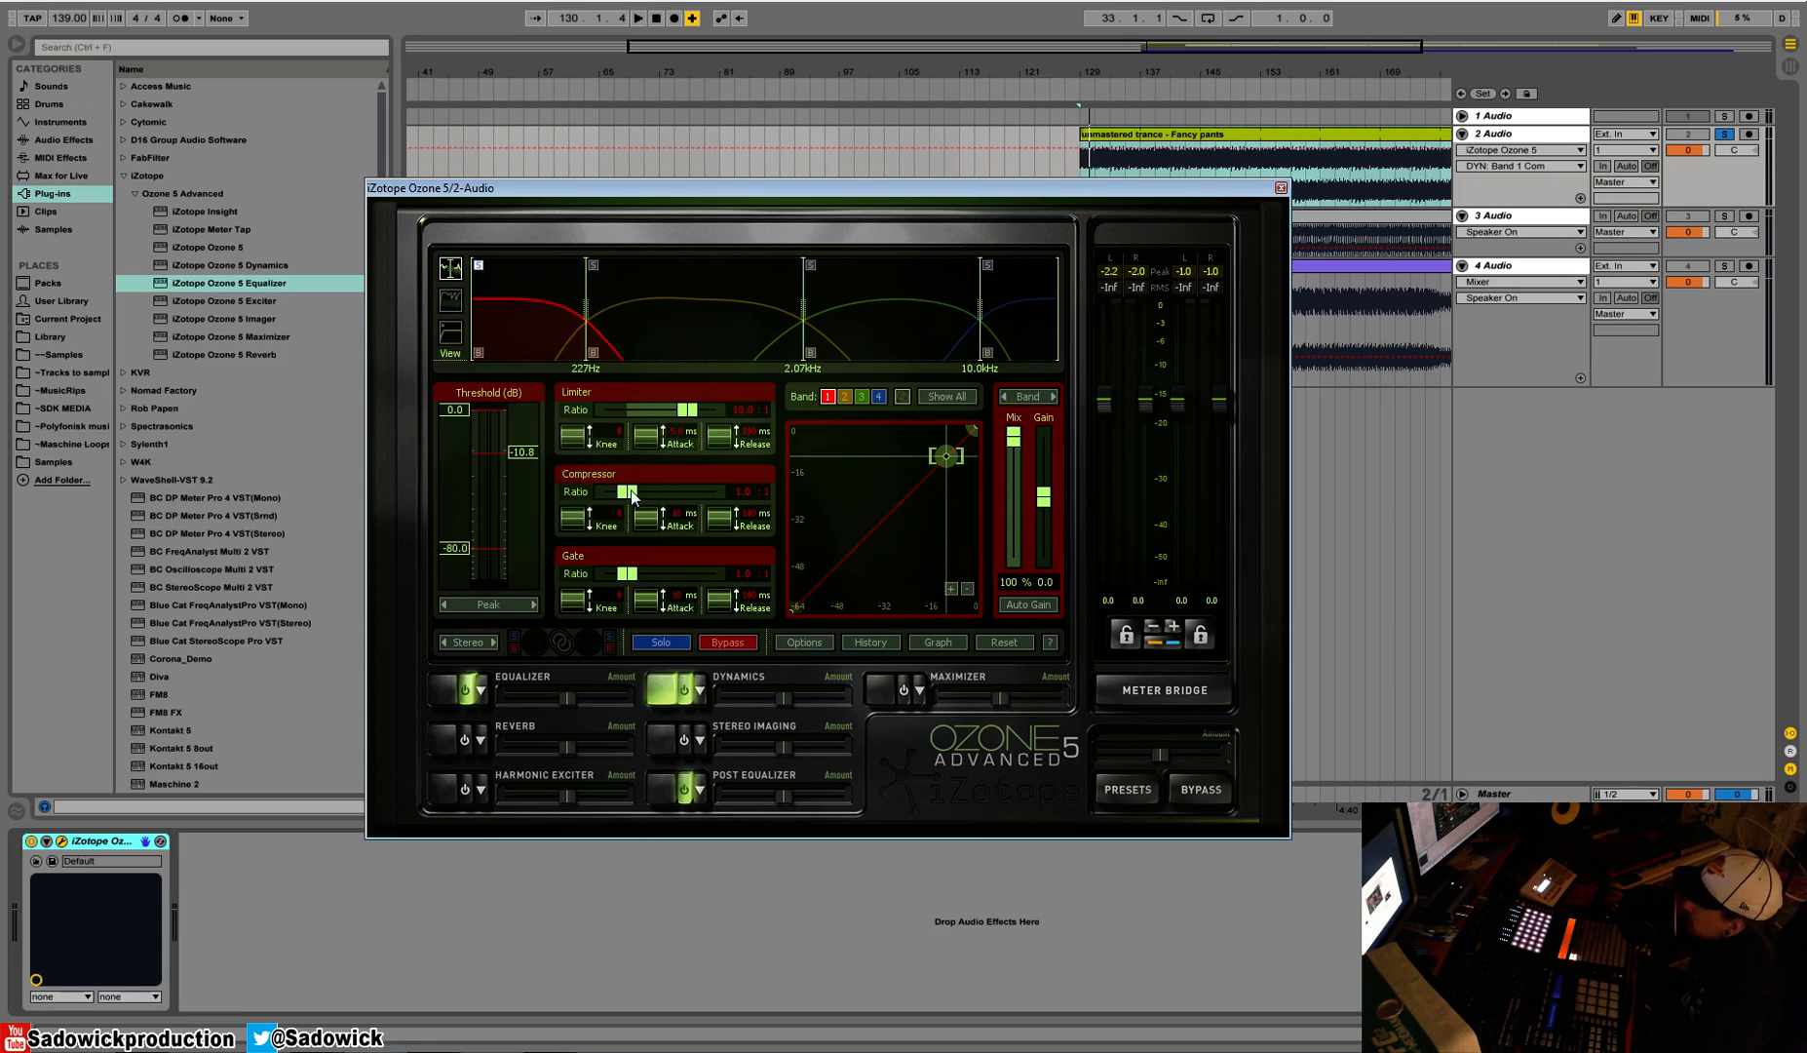
{"action": "mouse_move", "coordinate": [631, 495]}
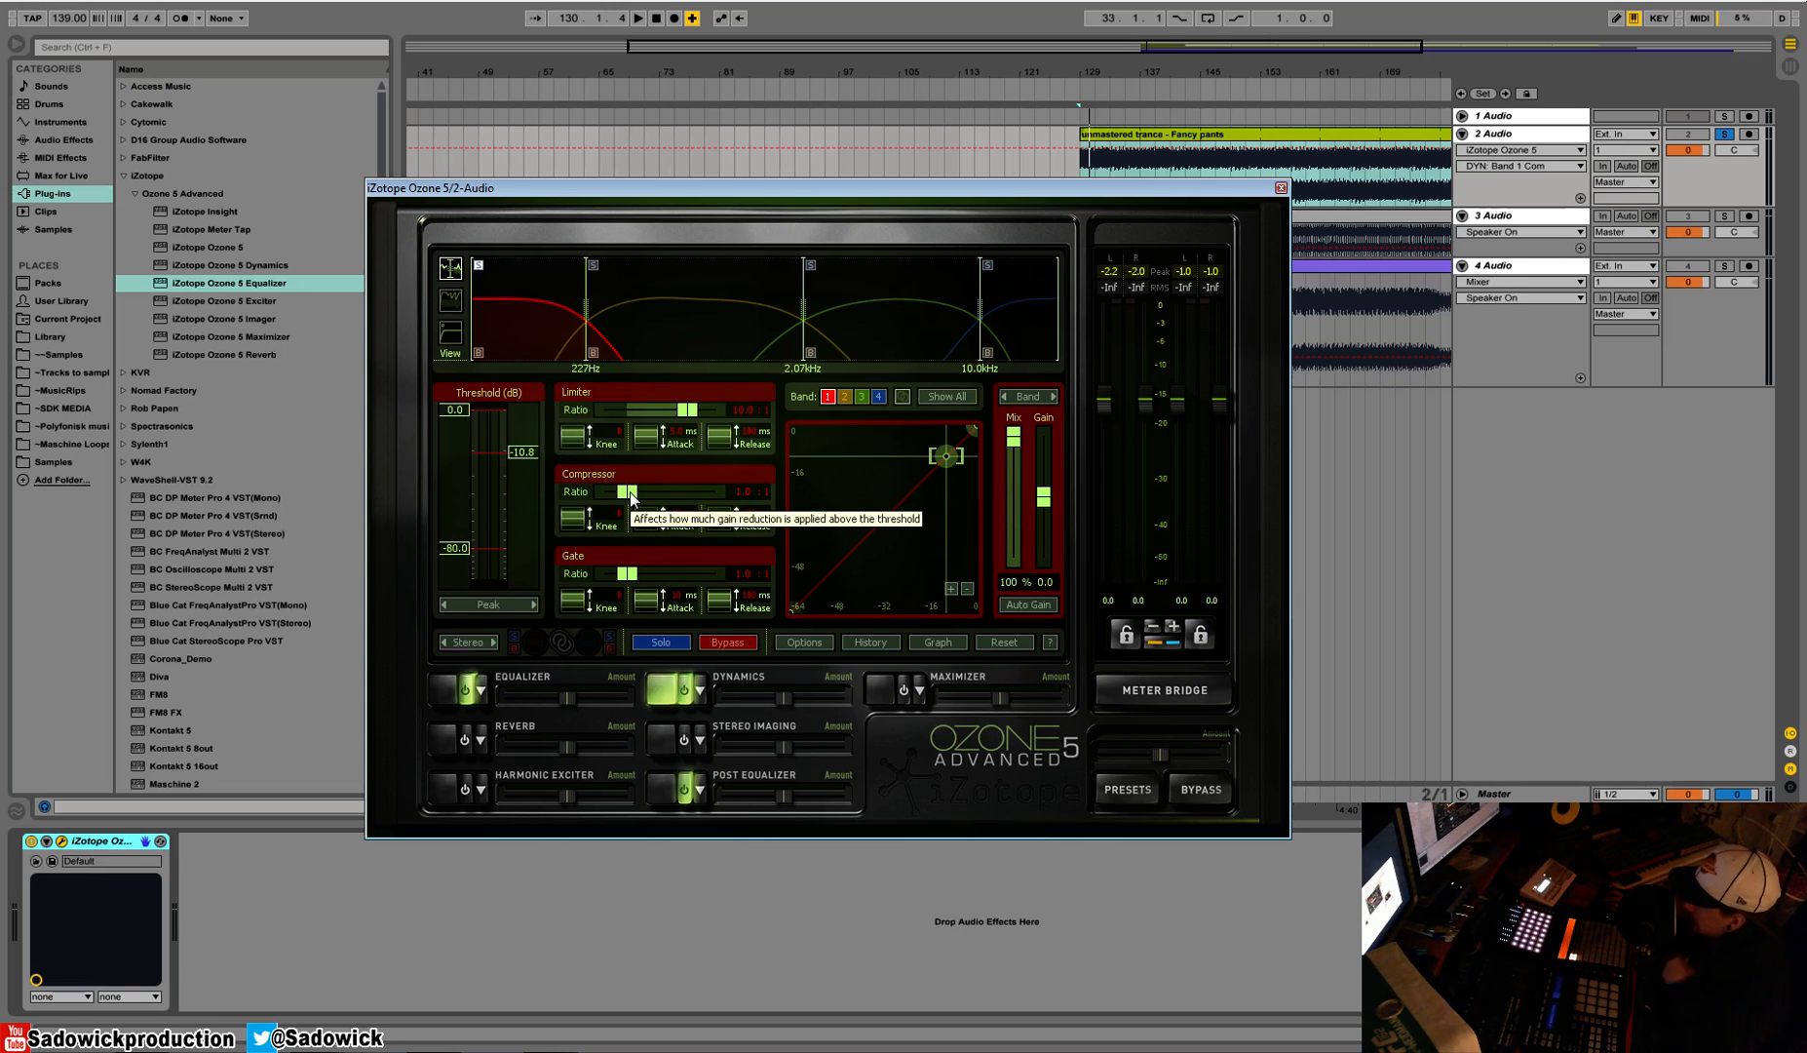
{"action": "mouse_move", "coordinate": [631, 495]}
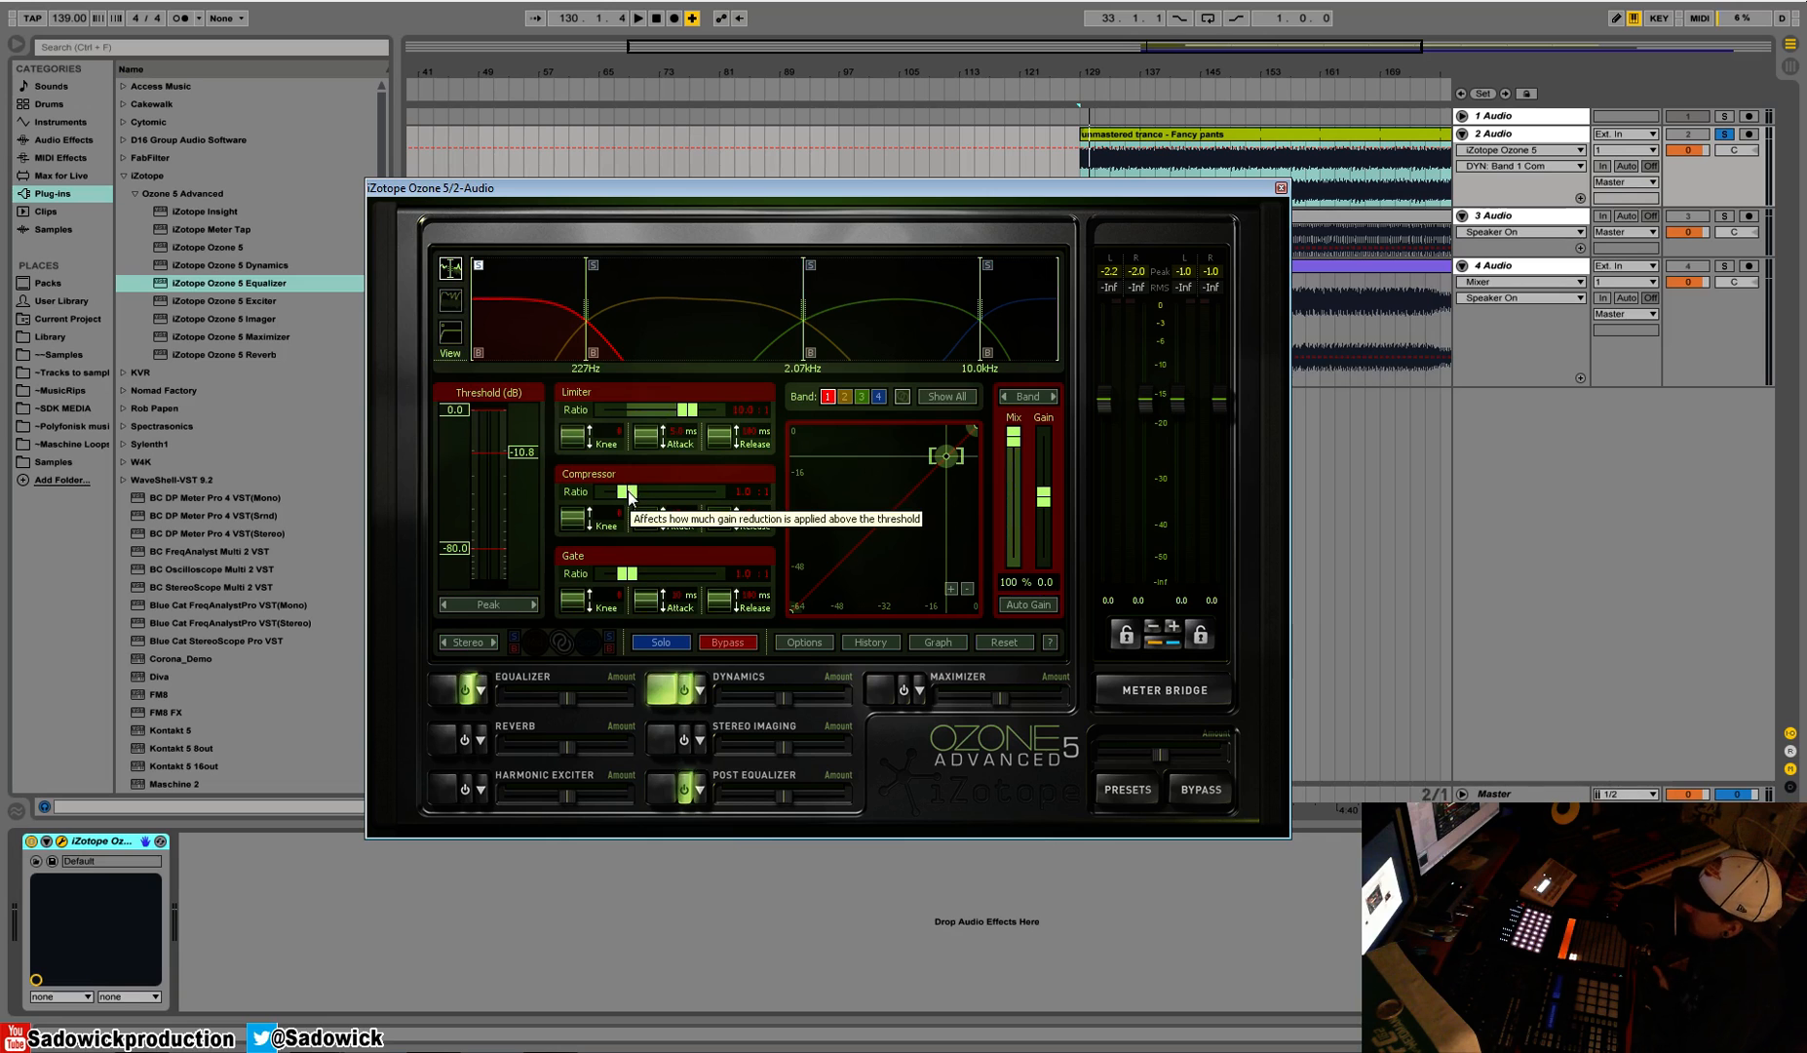
Set band 1's compression ratio to 2.0, then tune its threshold from -12.4 to about -11.7 dB
{"action": "left_click_drag", "start_coordinate": [631, 492], "coordinate": [645, 502]}
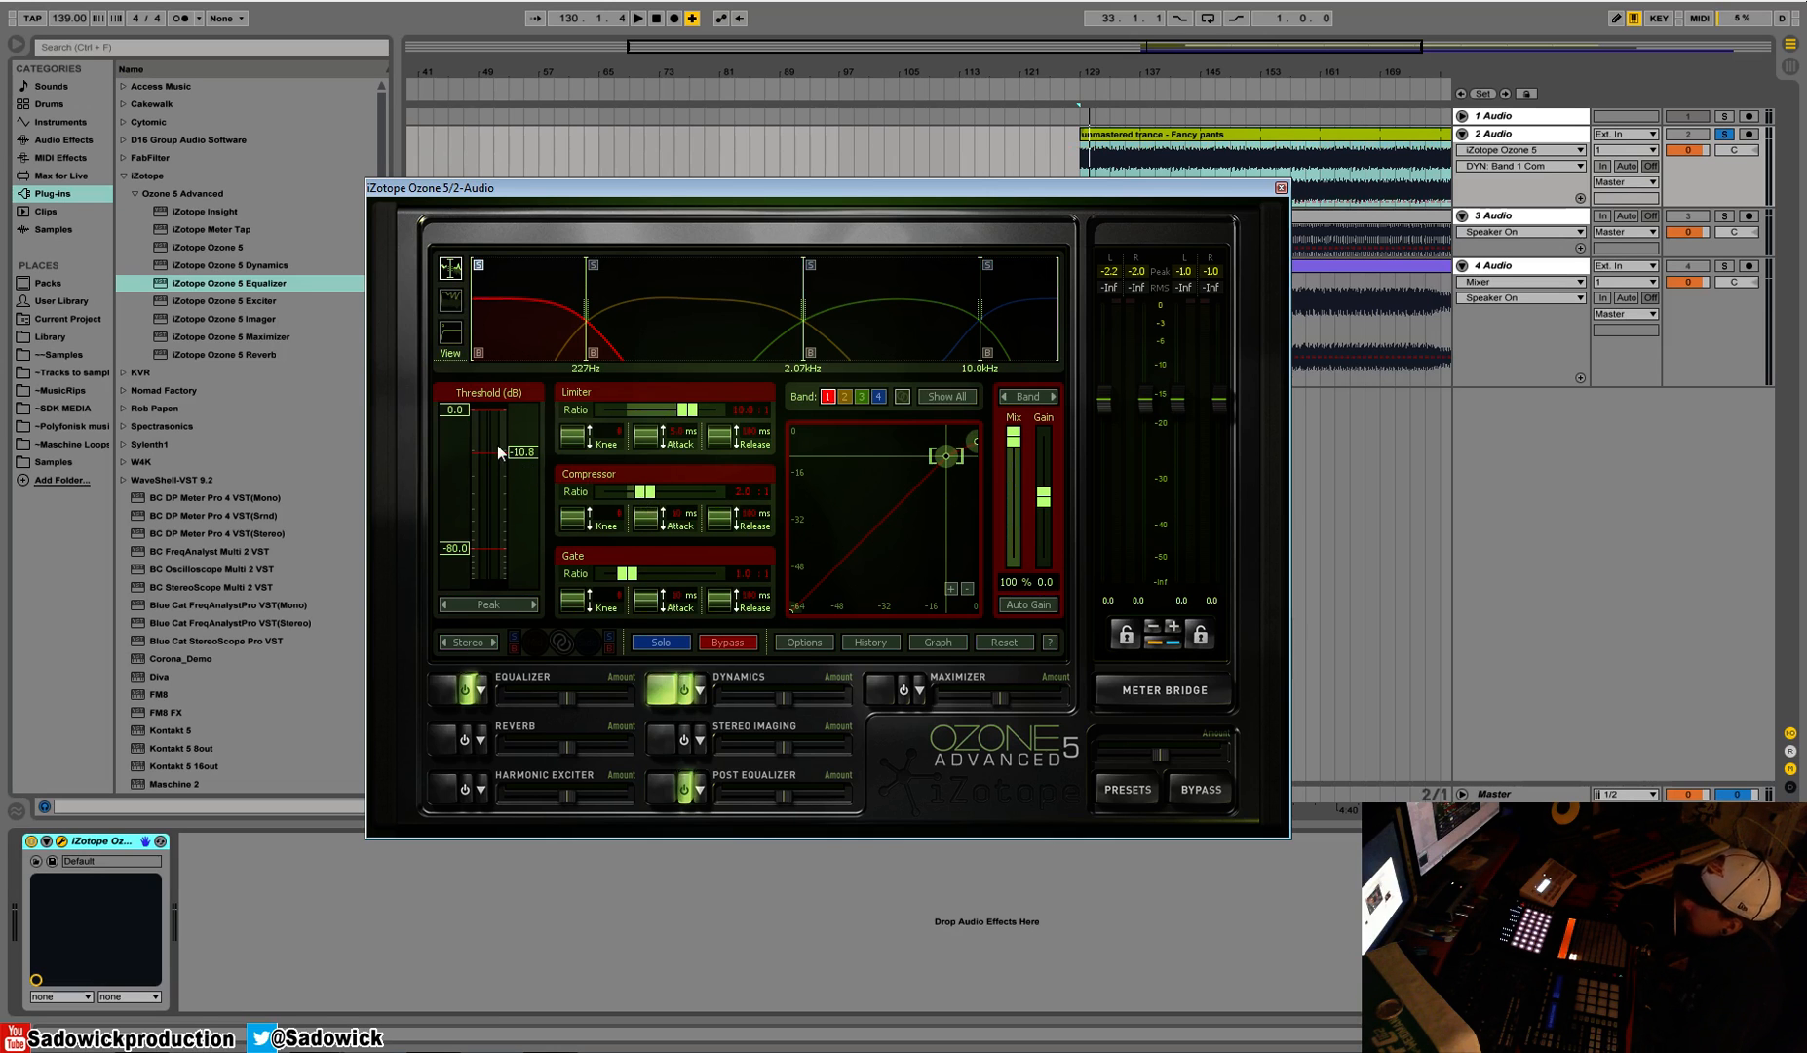
{"action": "left_click_drag", "start_coordinate": [498, 452], "coordinate": [523, 444]}
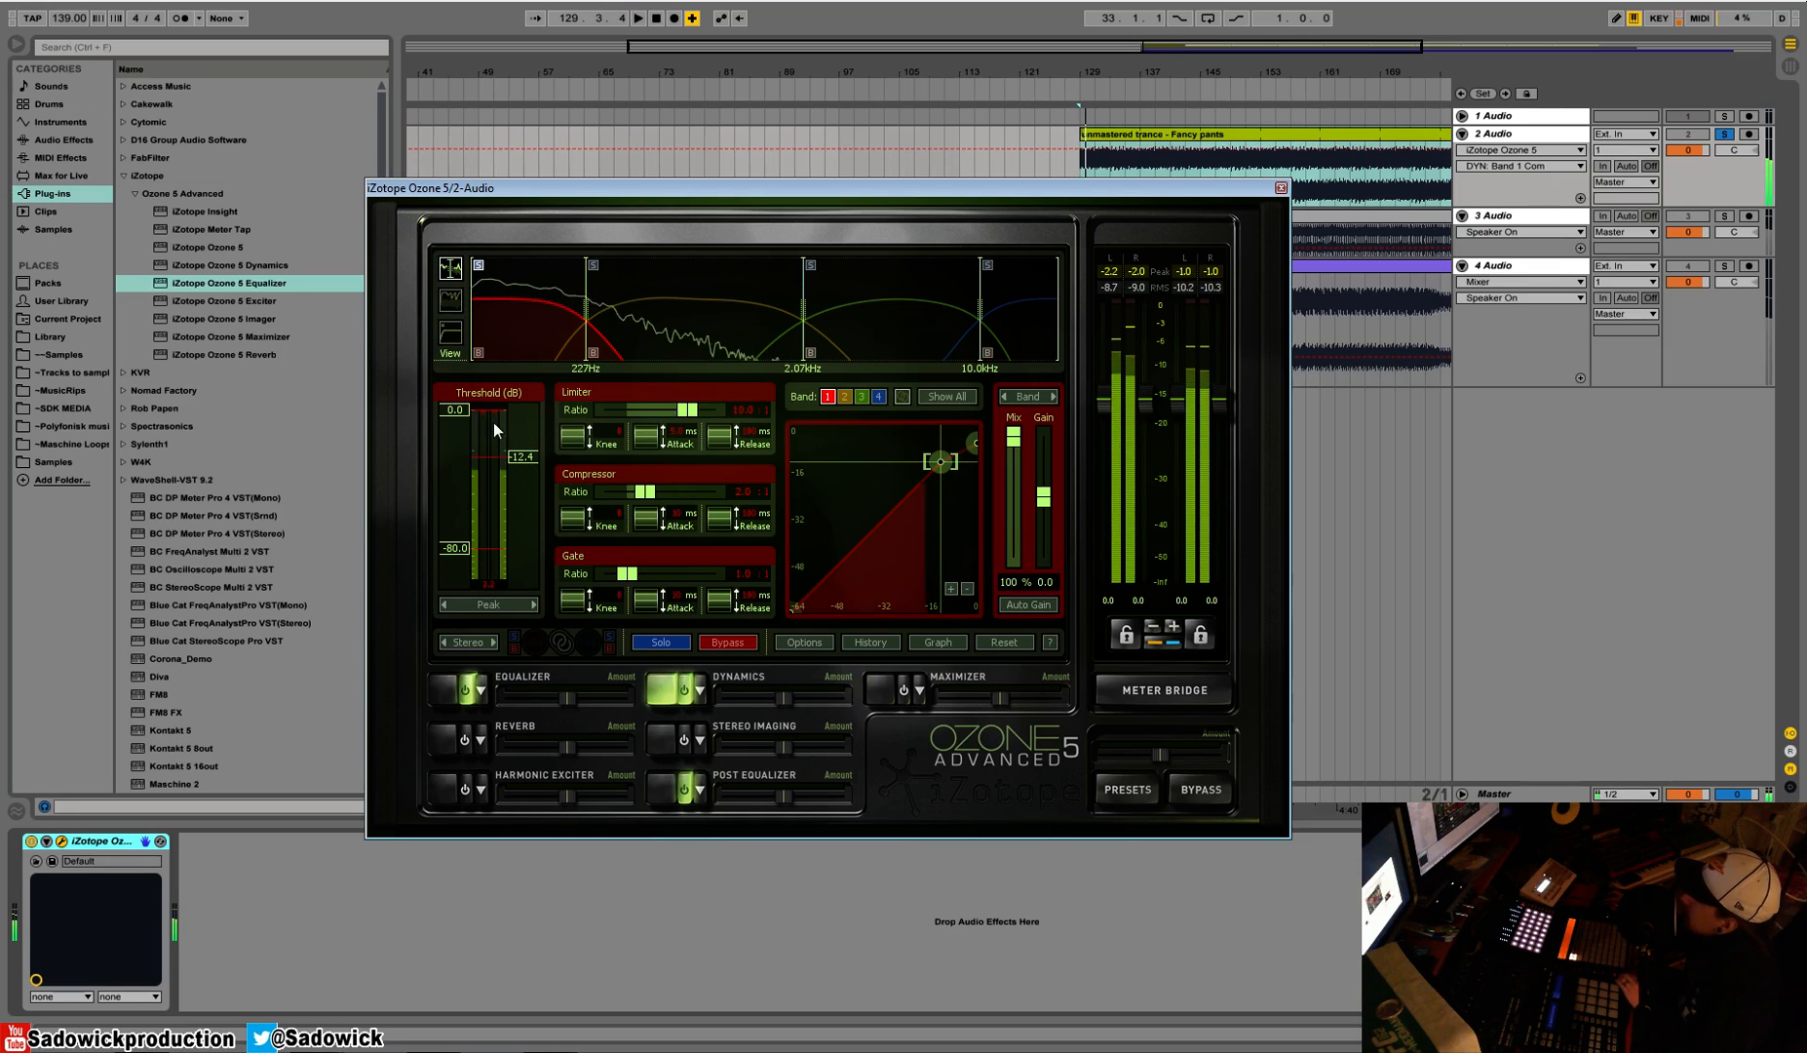
{"action": "left_click", "coordinate": [637, 20]}
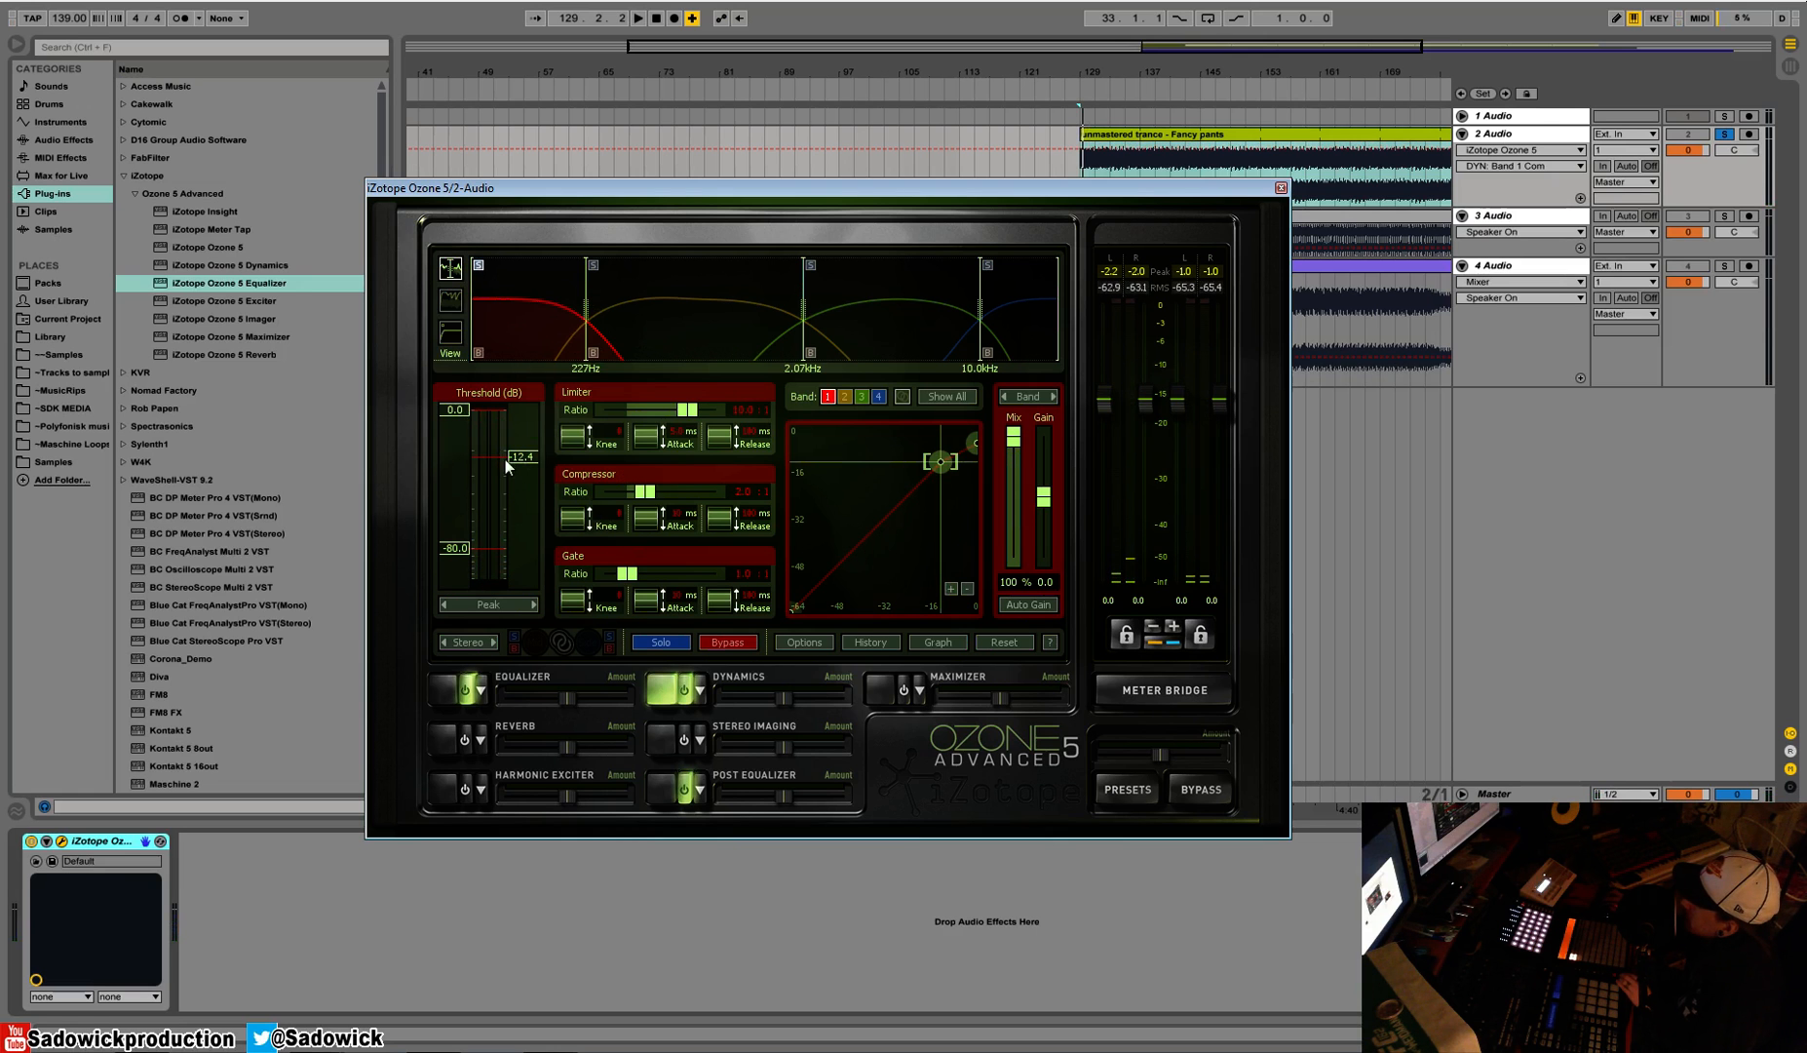
{"action": "left_click", "coordinate": [637, 20]}
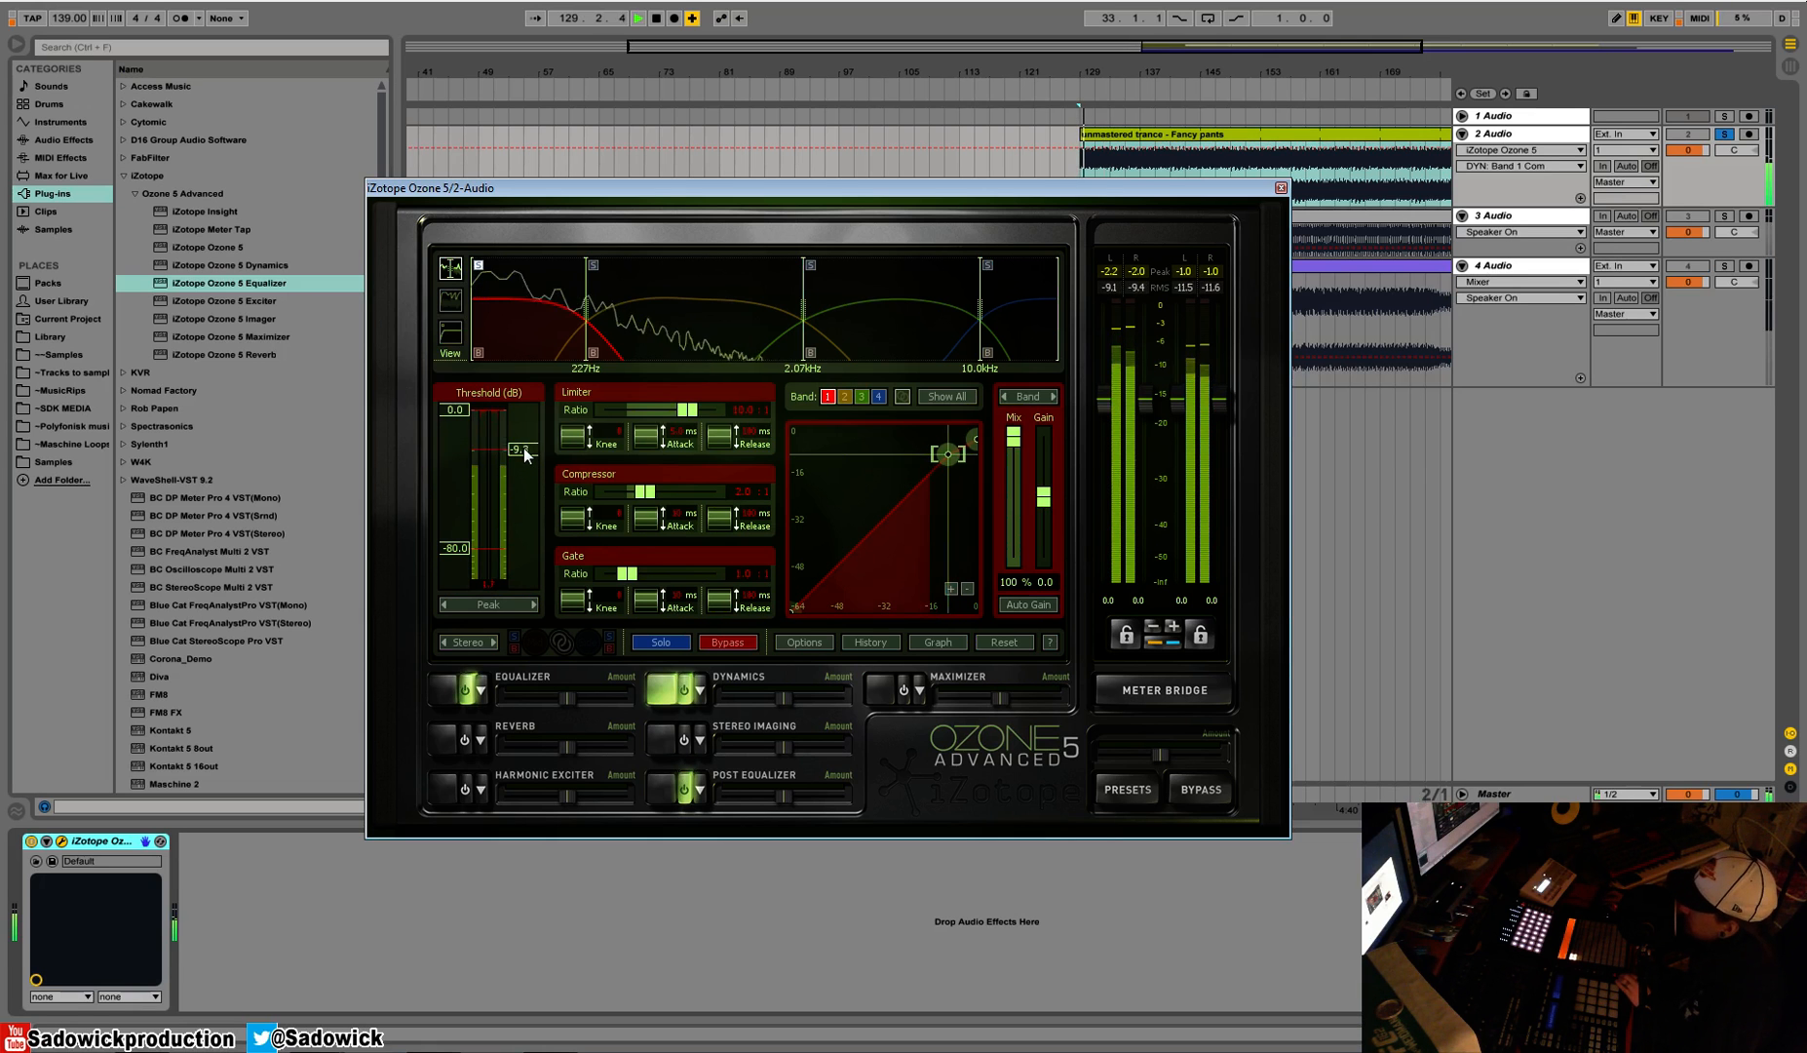
{"action": "left_click_drag", "start_coordinate": [524, 451], "coordinate": [528, 475]}
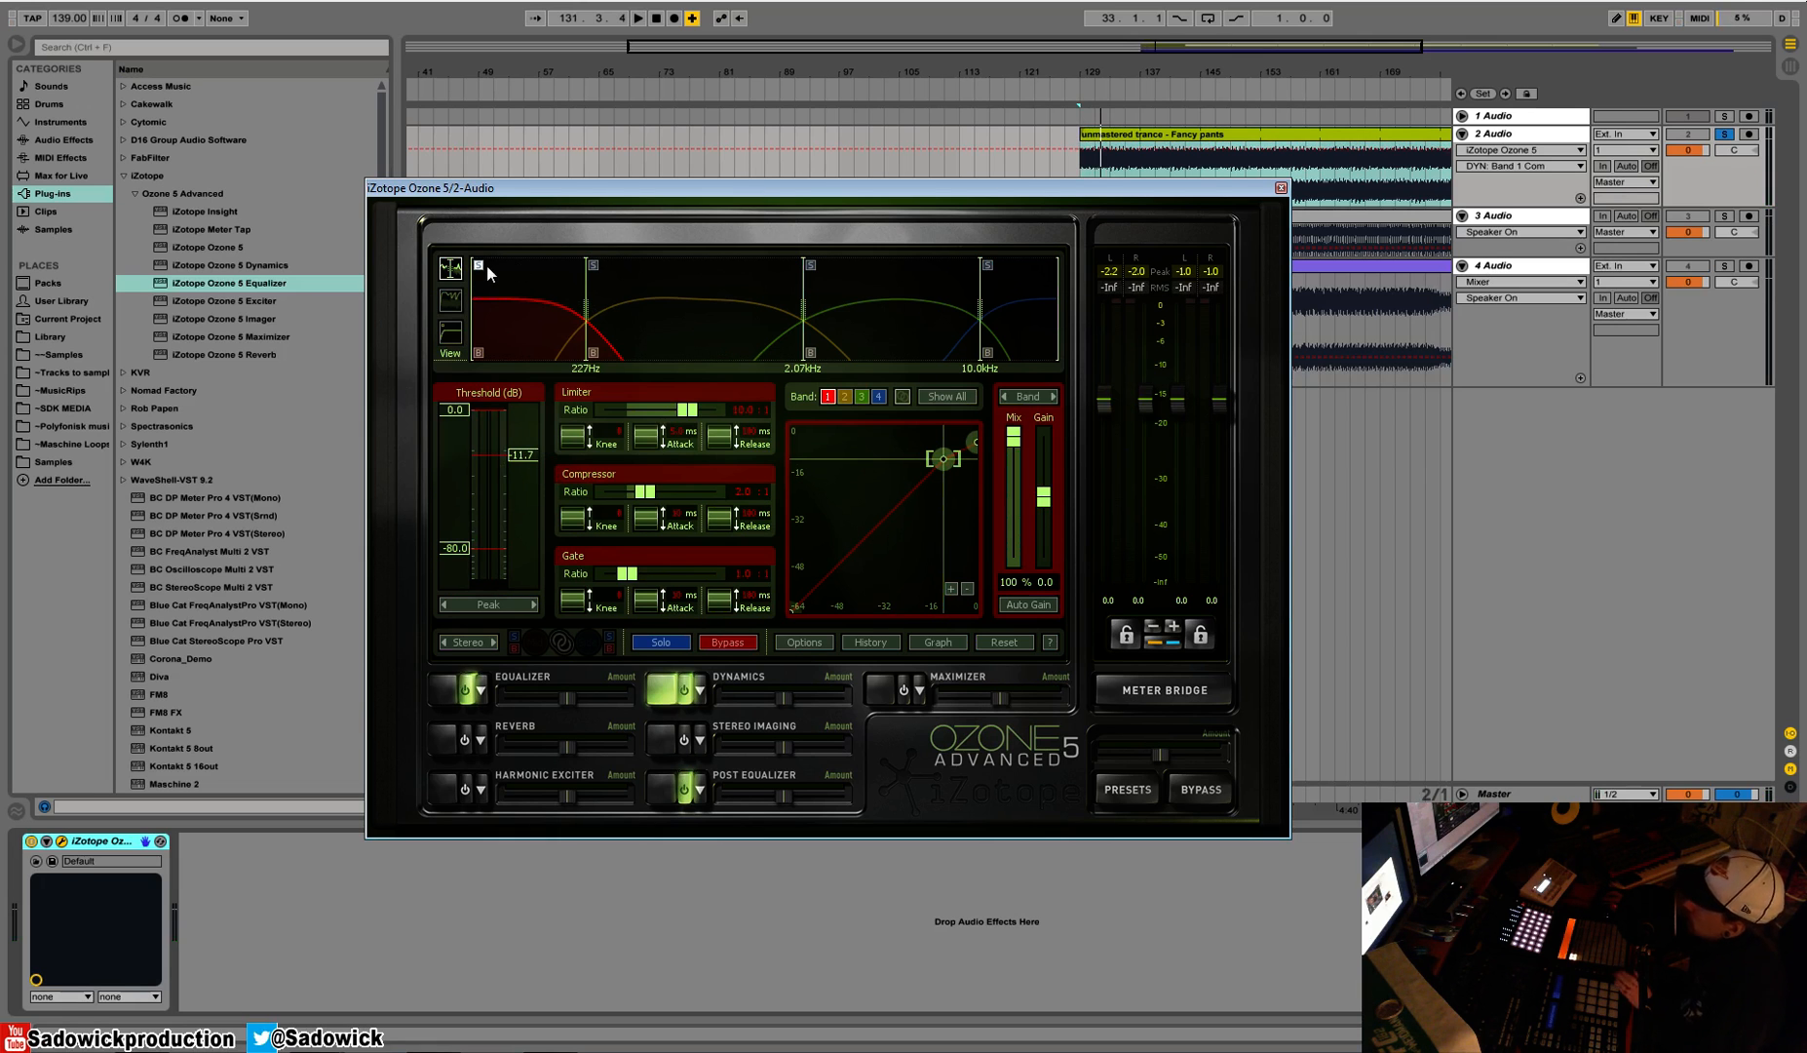
{"action": "mouse_move", "coordinate": [491, 273]}
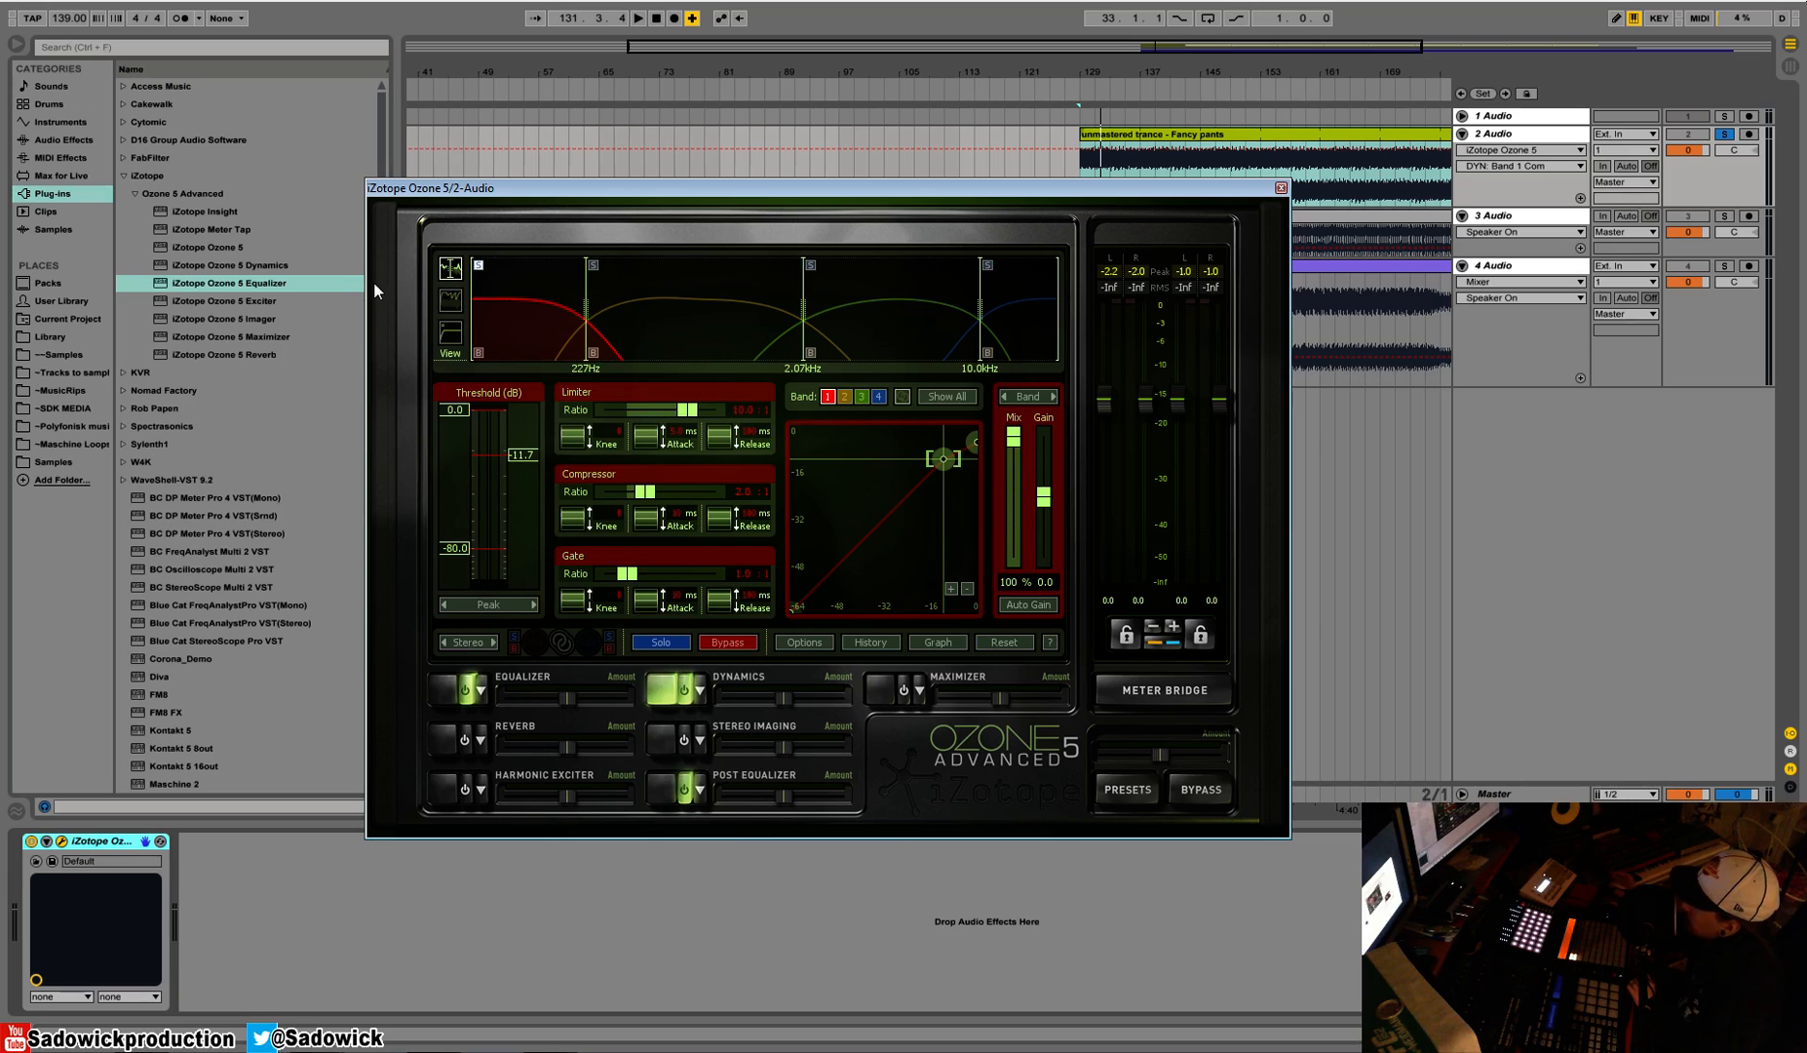
{"action": "mouse_move", "coordinate": [359, 387]}
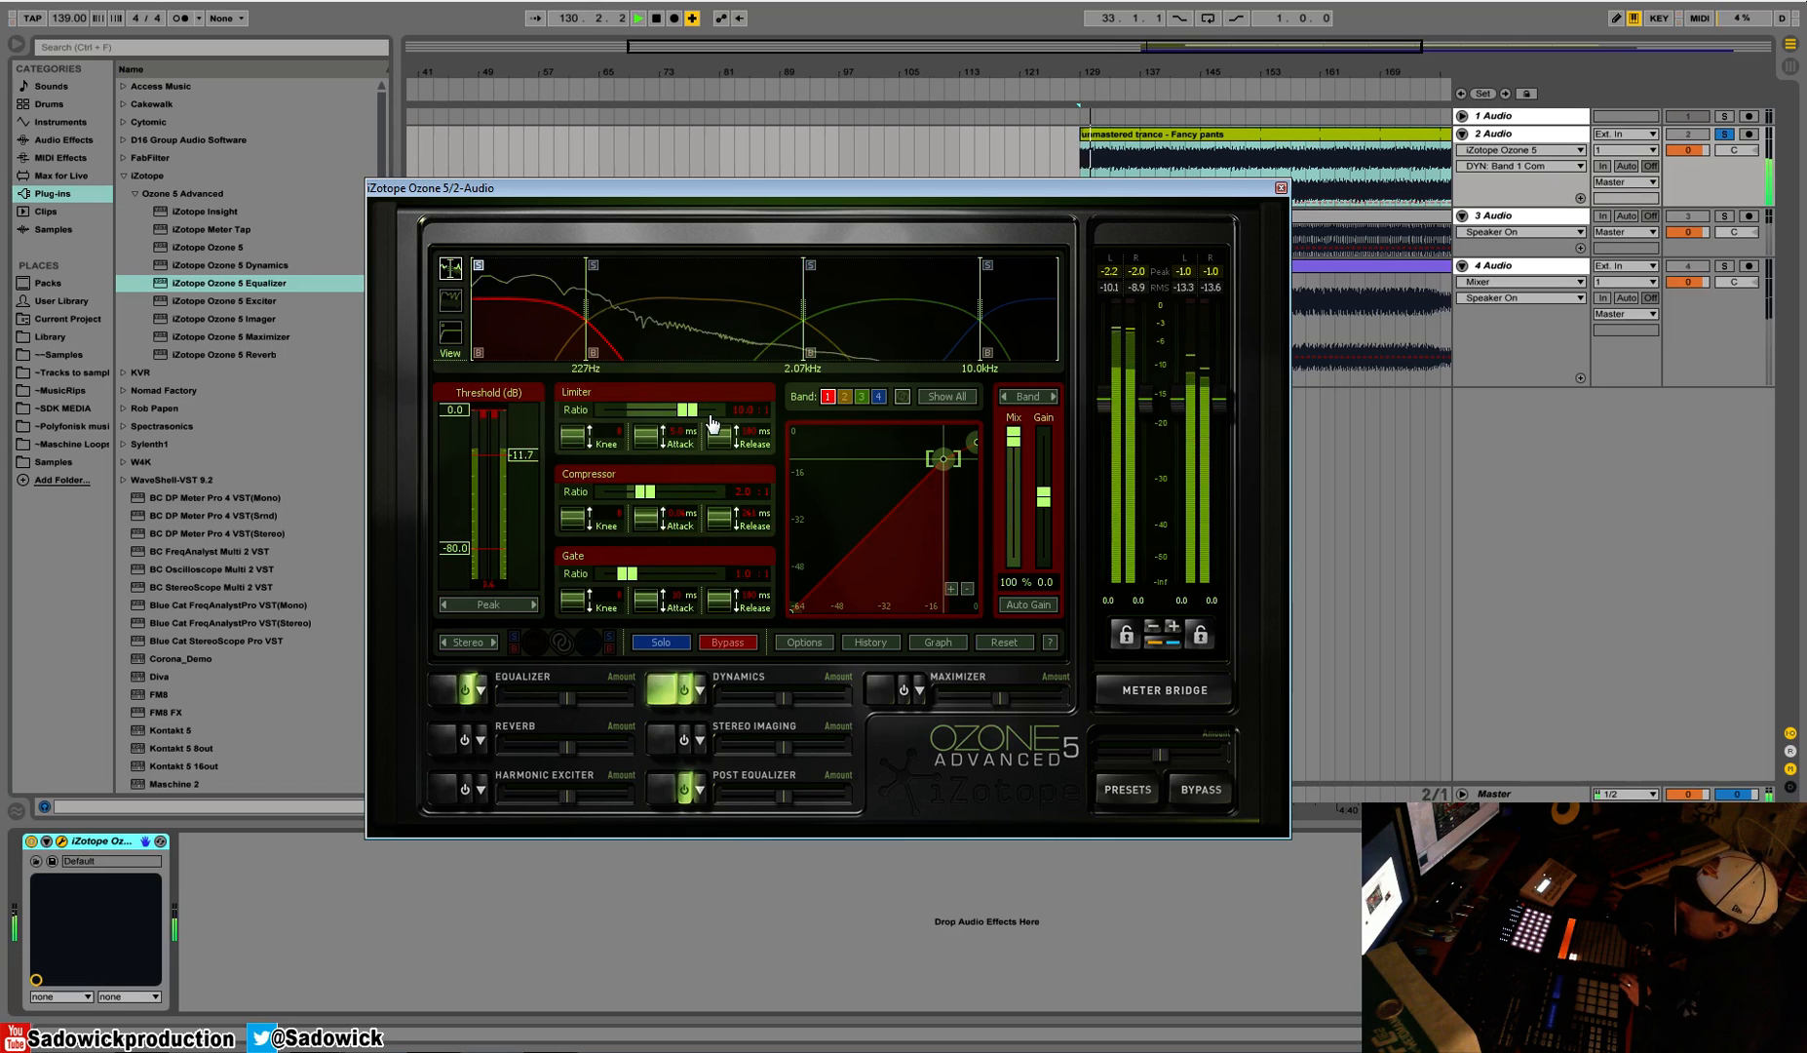
Nudge band 1's Threshold fader to about -11.1 dB while the track plays
{"action": "left_click_drag", "start_coordinate": [524, 455], "coordinate": [524, 473]}
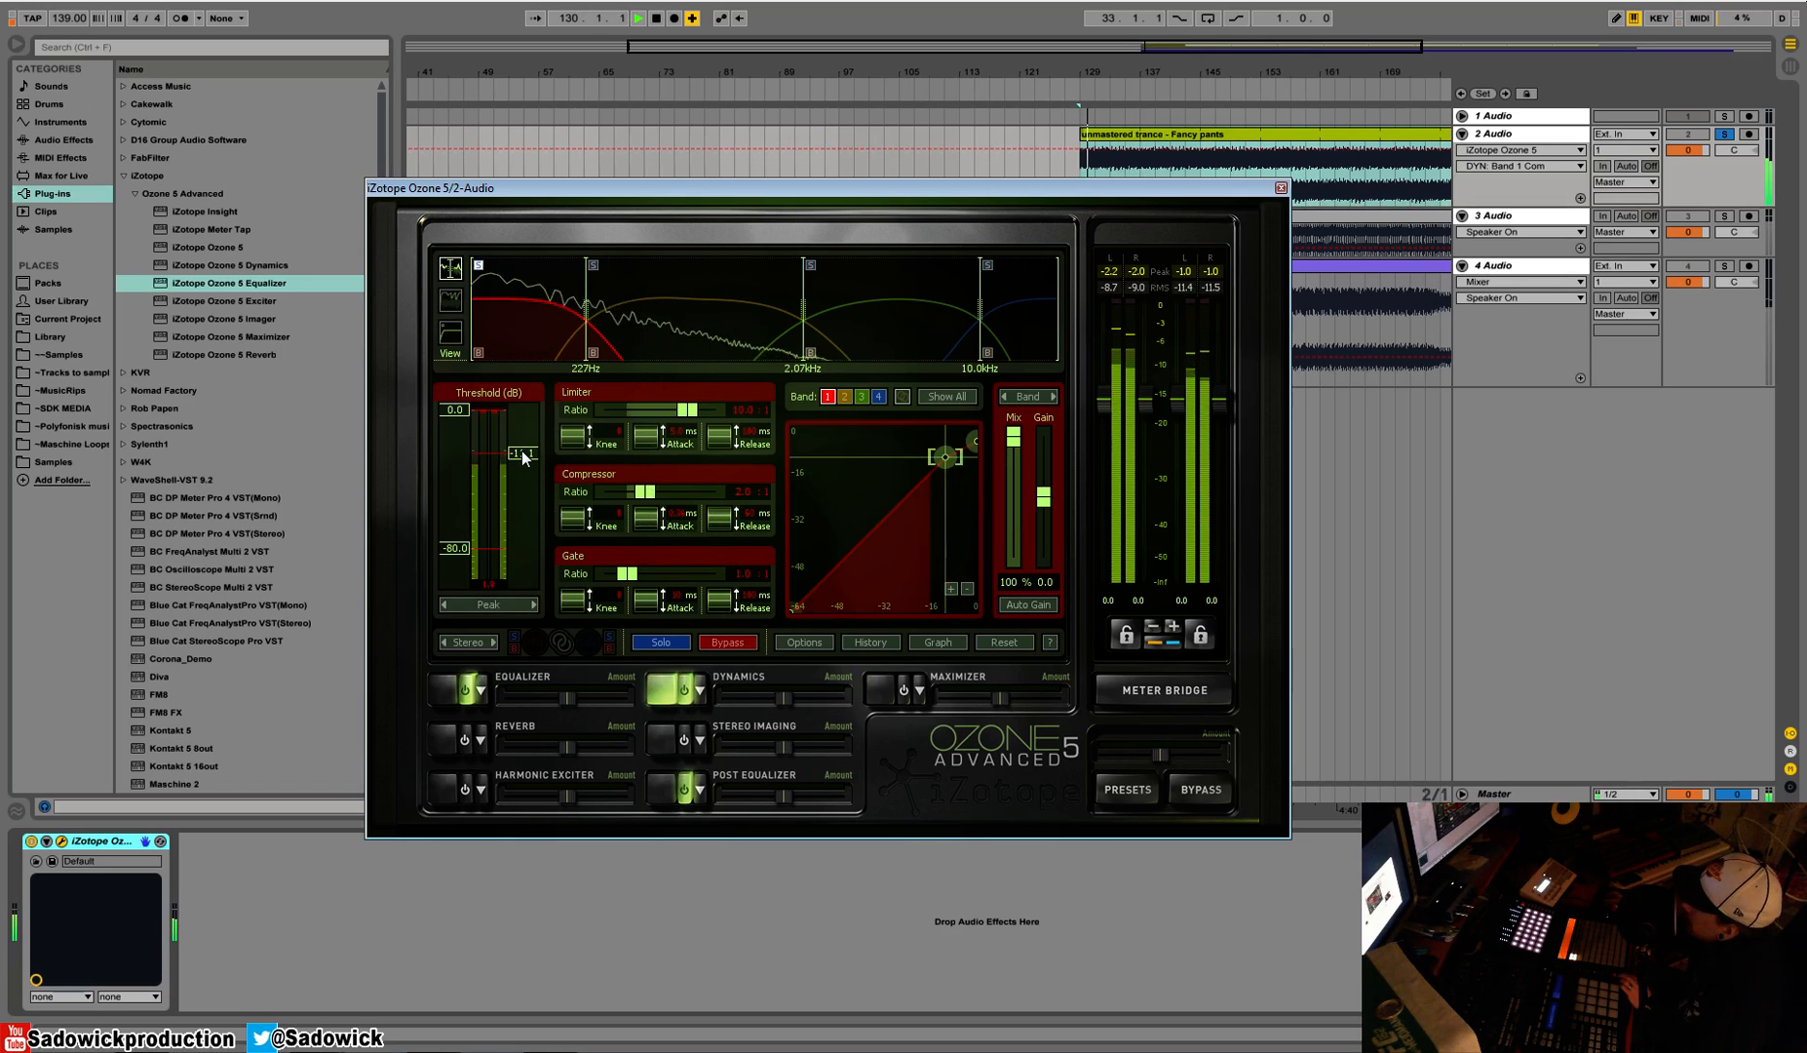
{"action": "left_click_drag", "start_coordinate": [520, 453], "coordinate": [520, 456]}
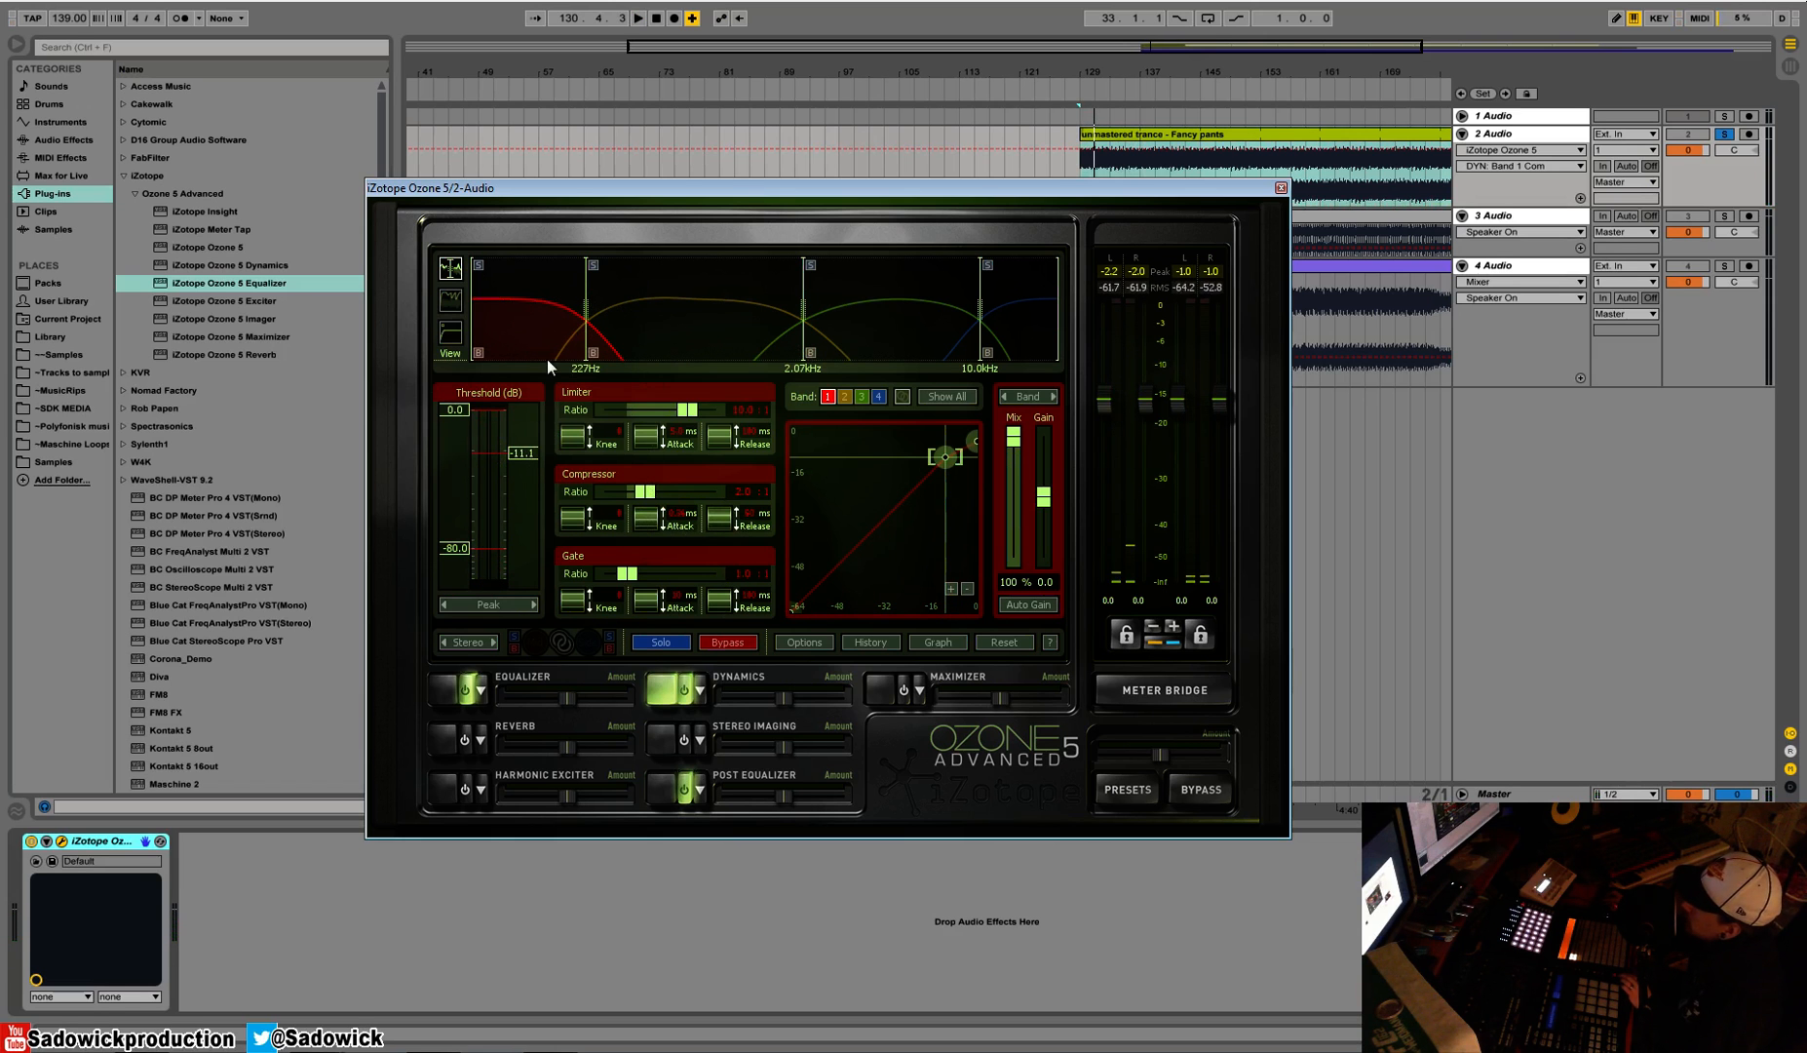
Select band 2, set its compression ratio to 2:1, and A/B it with Bypass
{"action": "left_click", "coordinate": [630, 21]}
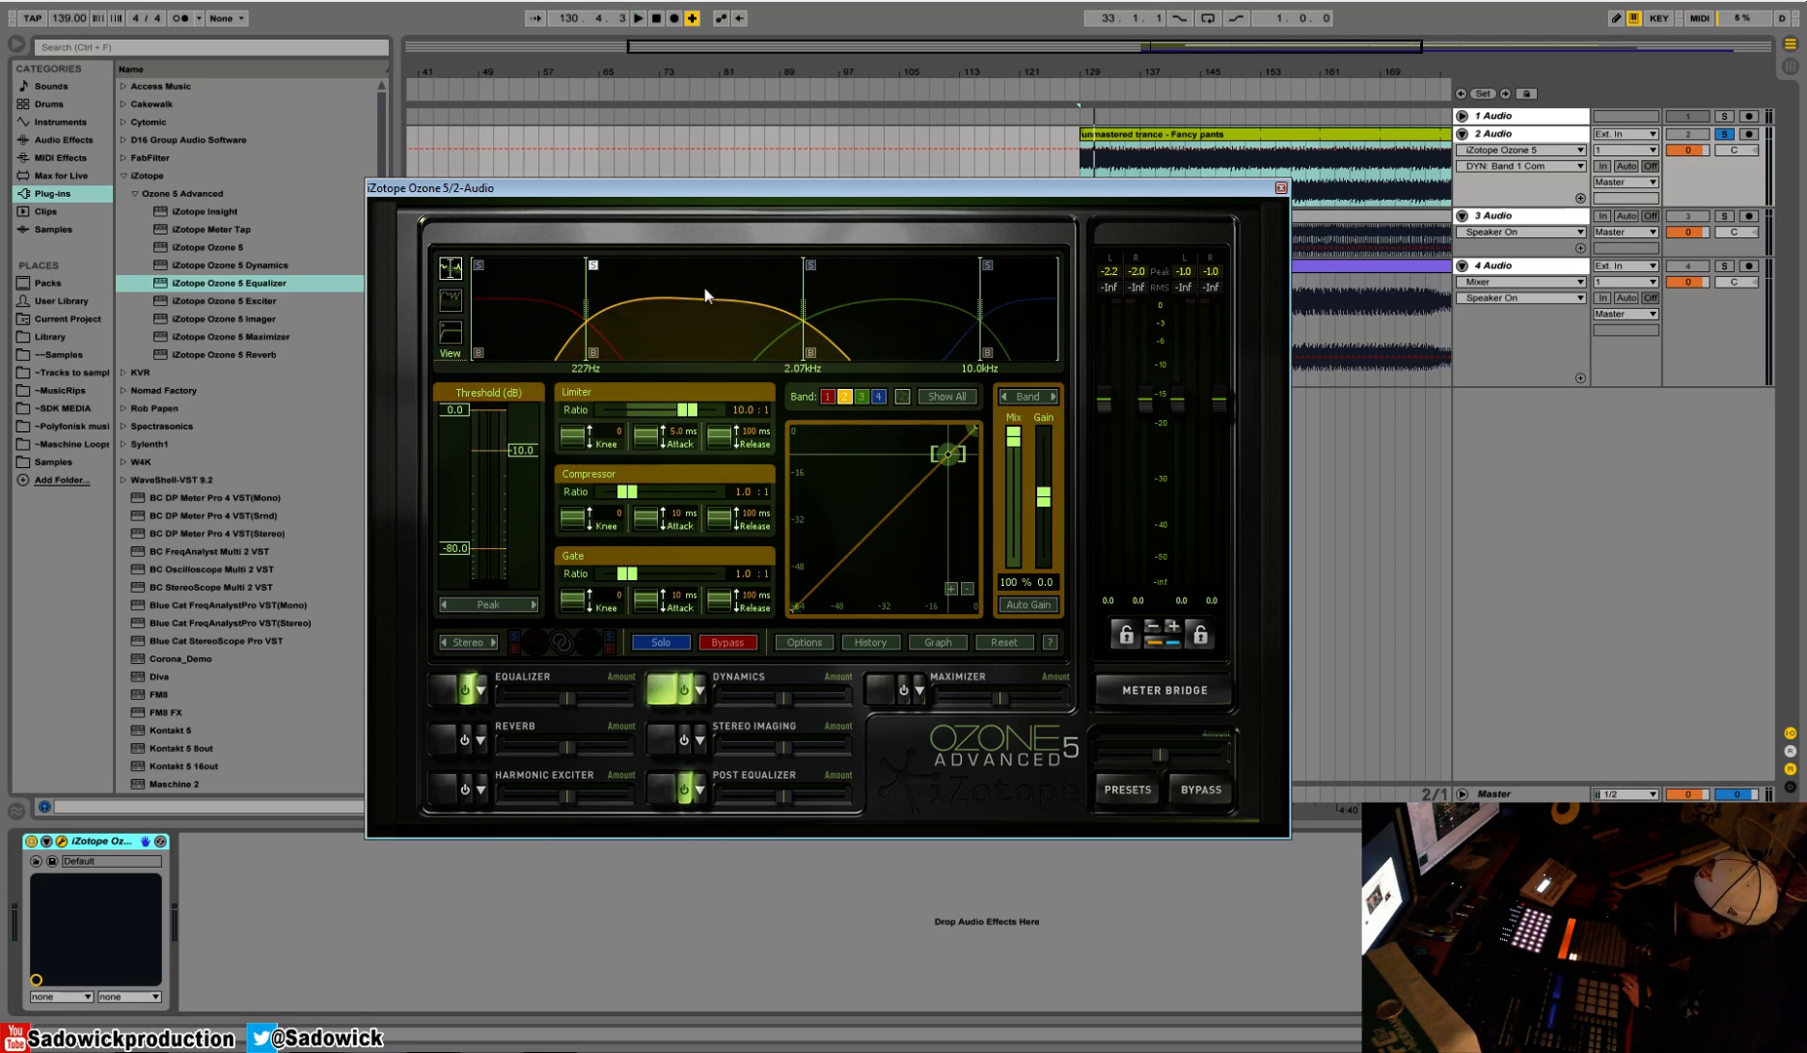
{"action": "mouse_move", "coordinate": [508, 259]}
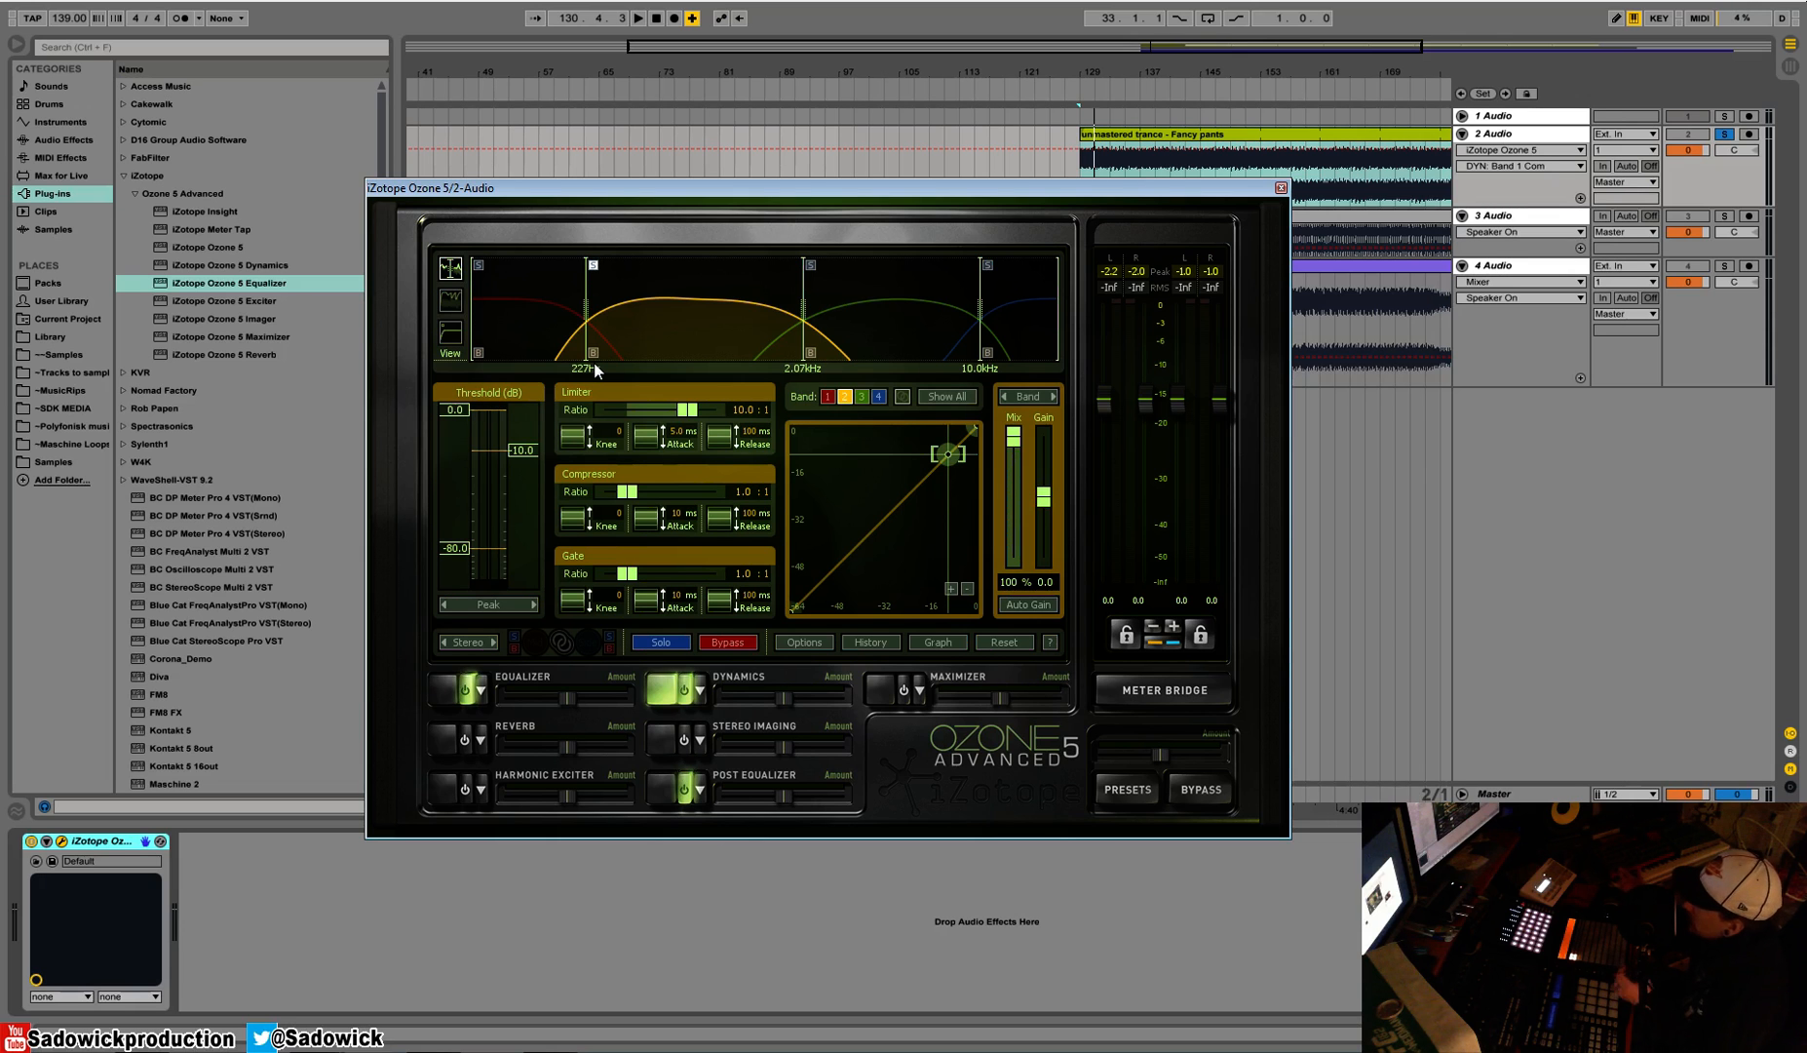
{"action": "mouse_move", "coordinate": [610, 364]}
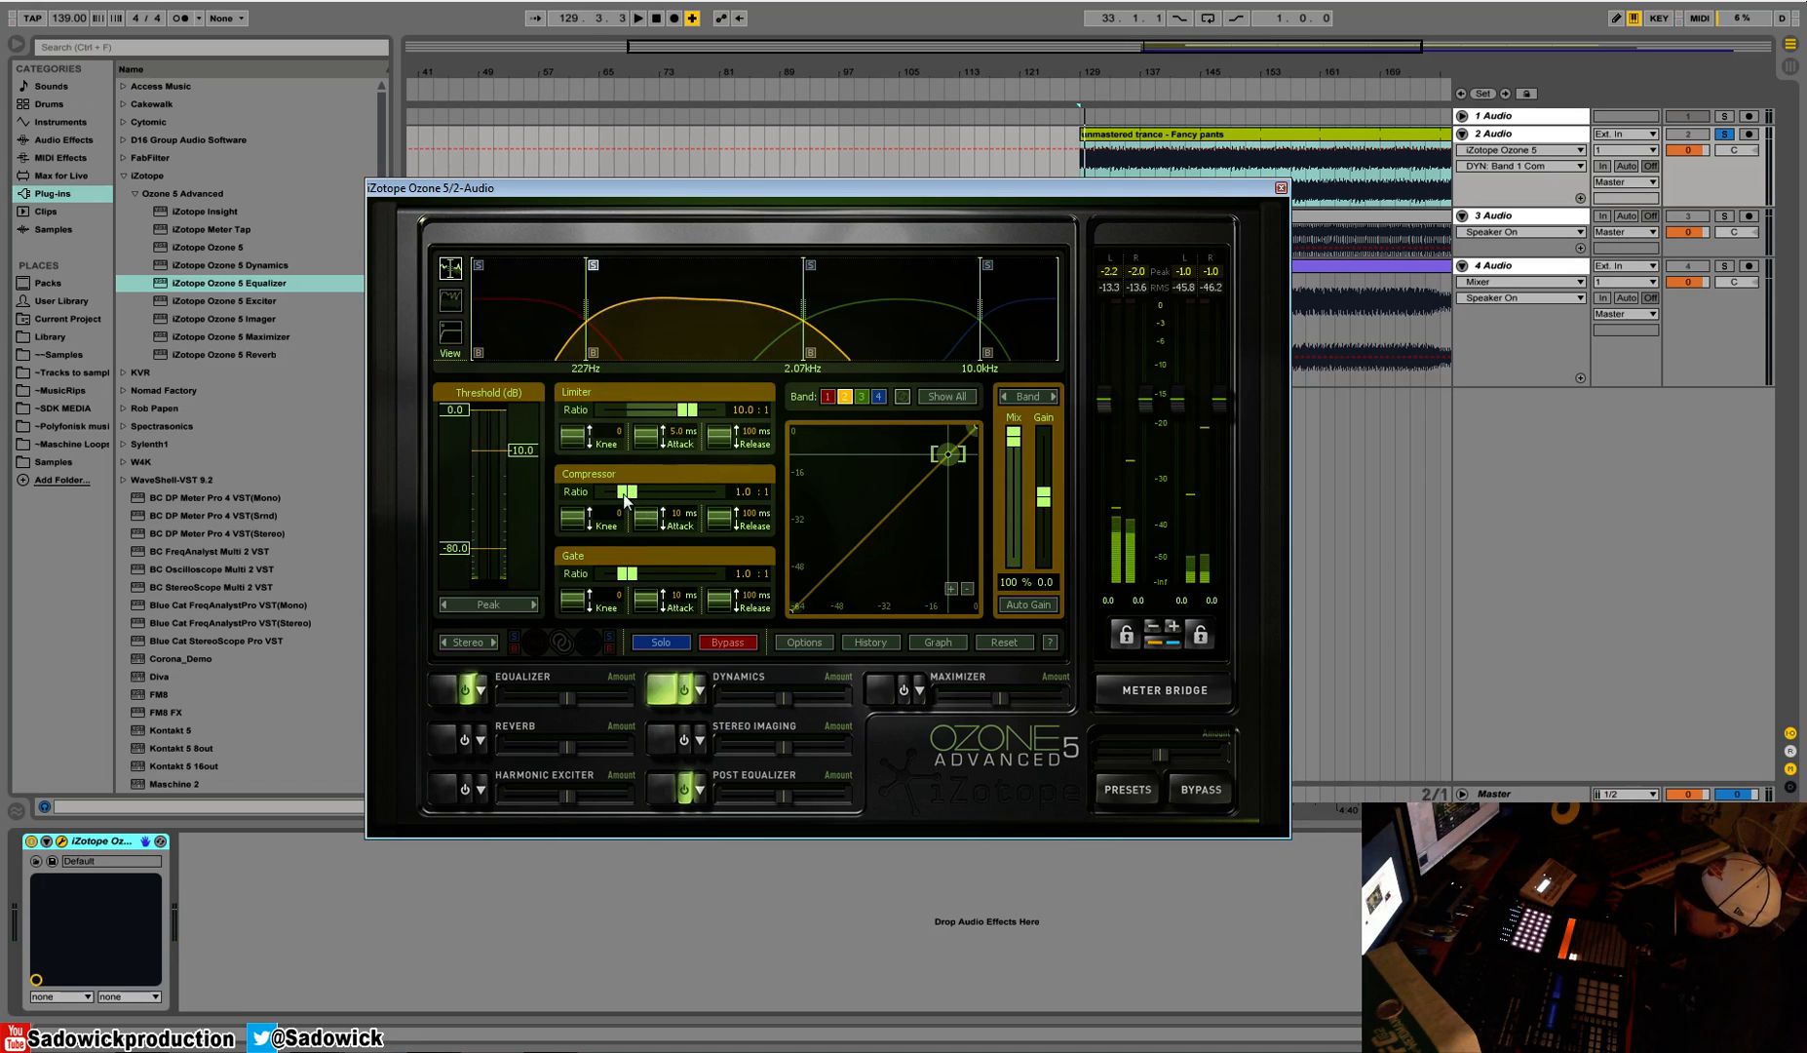
{"action": "left_click_drag", "start_coordinate": [622, 491], "coordinate": [651, 492]}
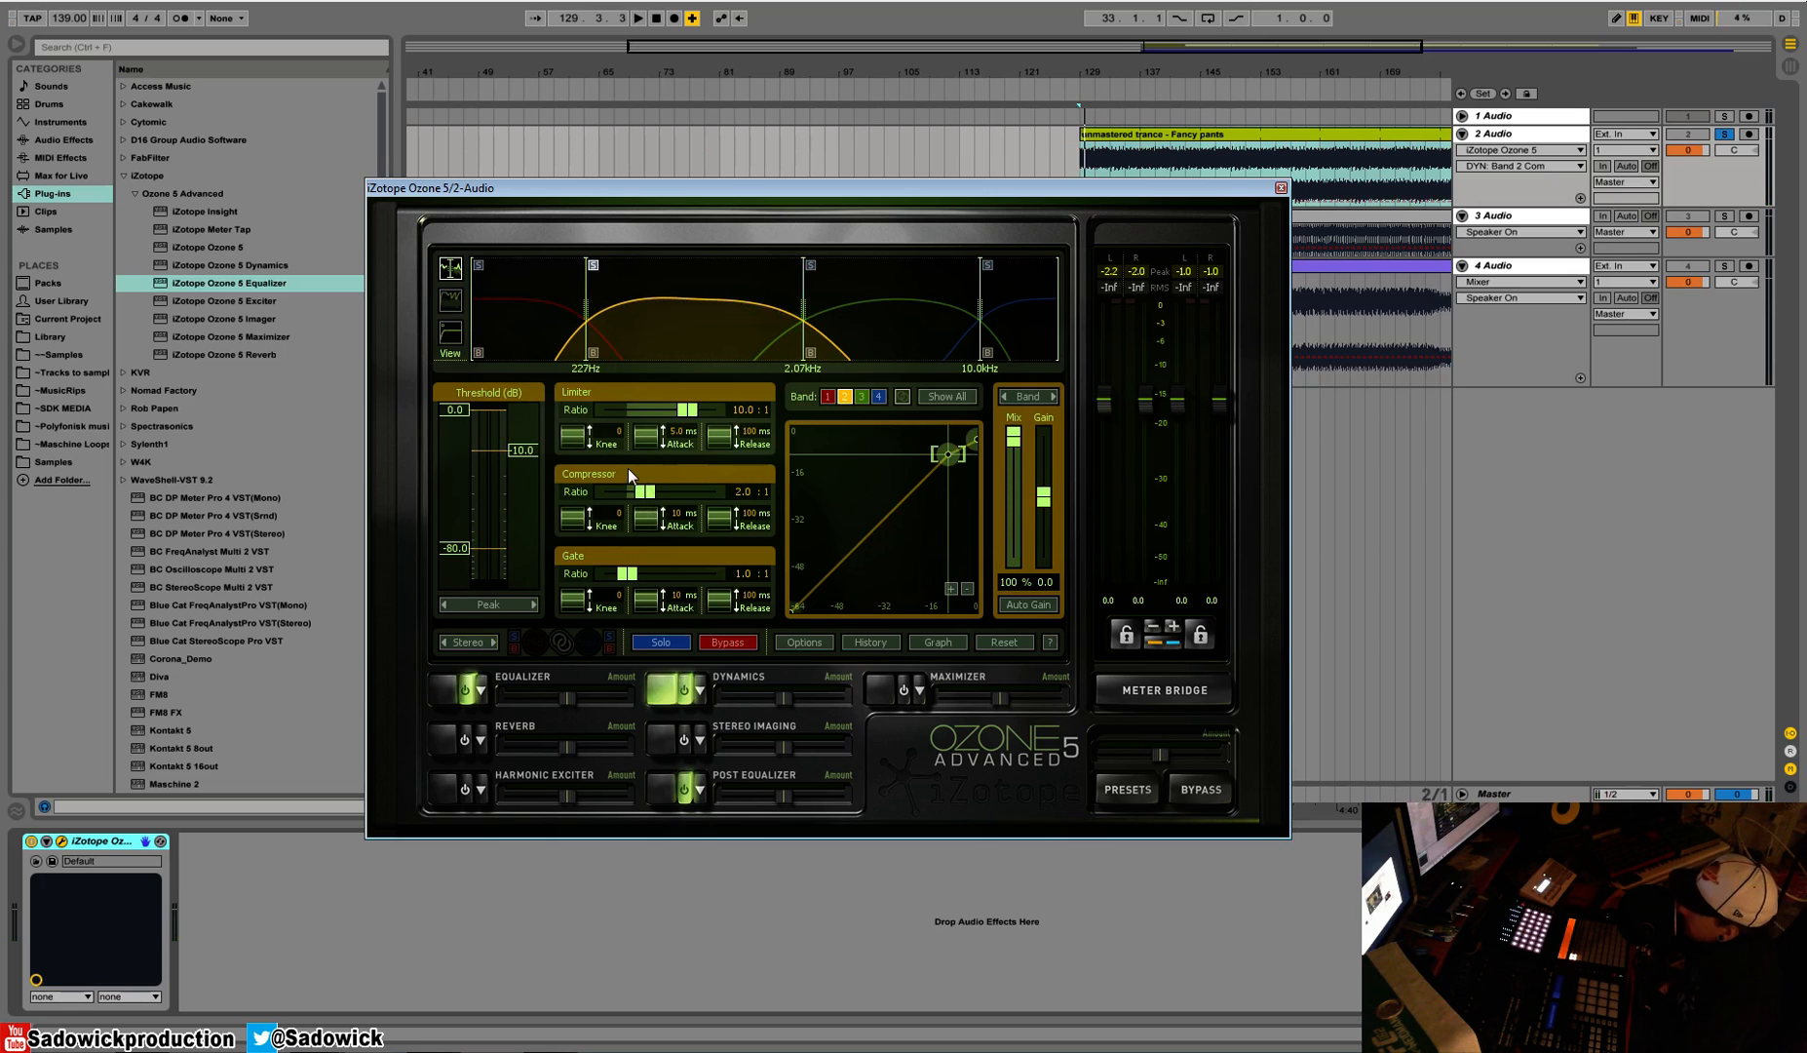
{"action": "left_click", "coordinate": [1200, 789]}
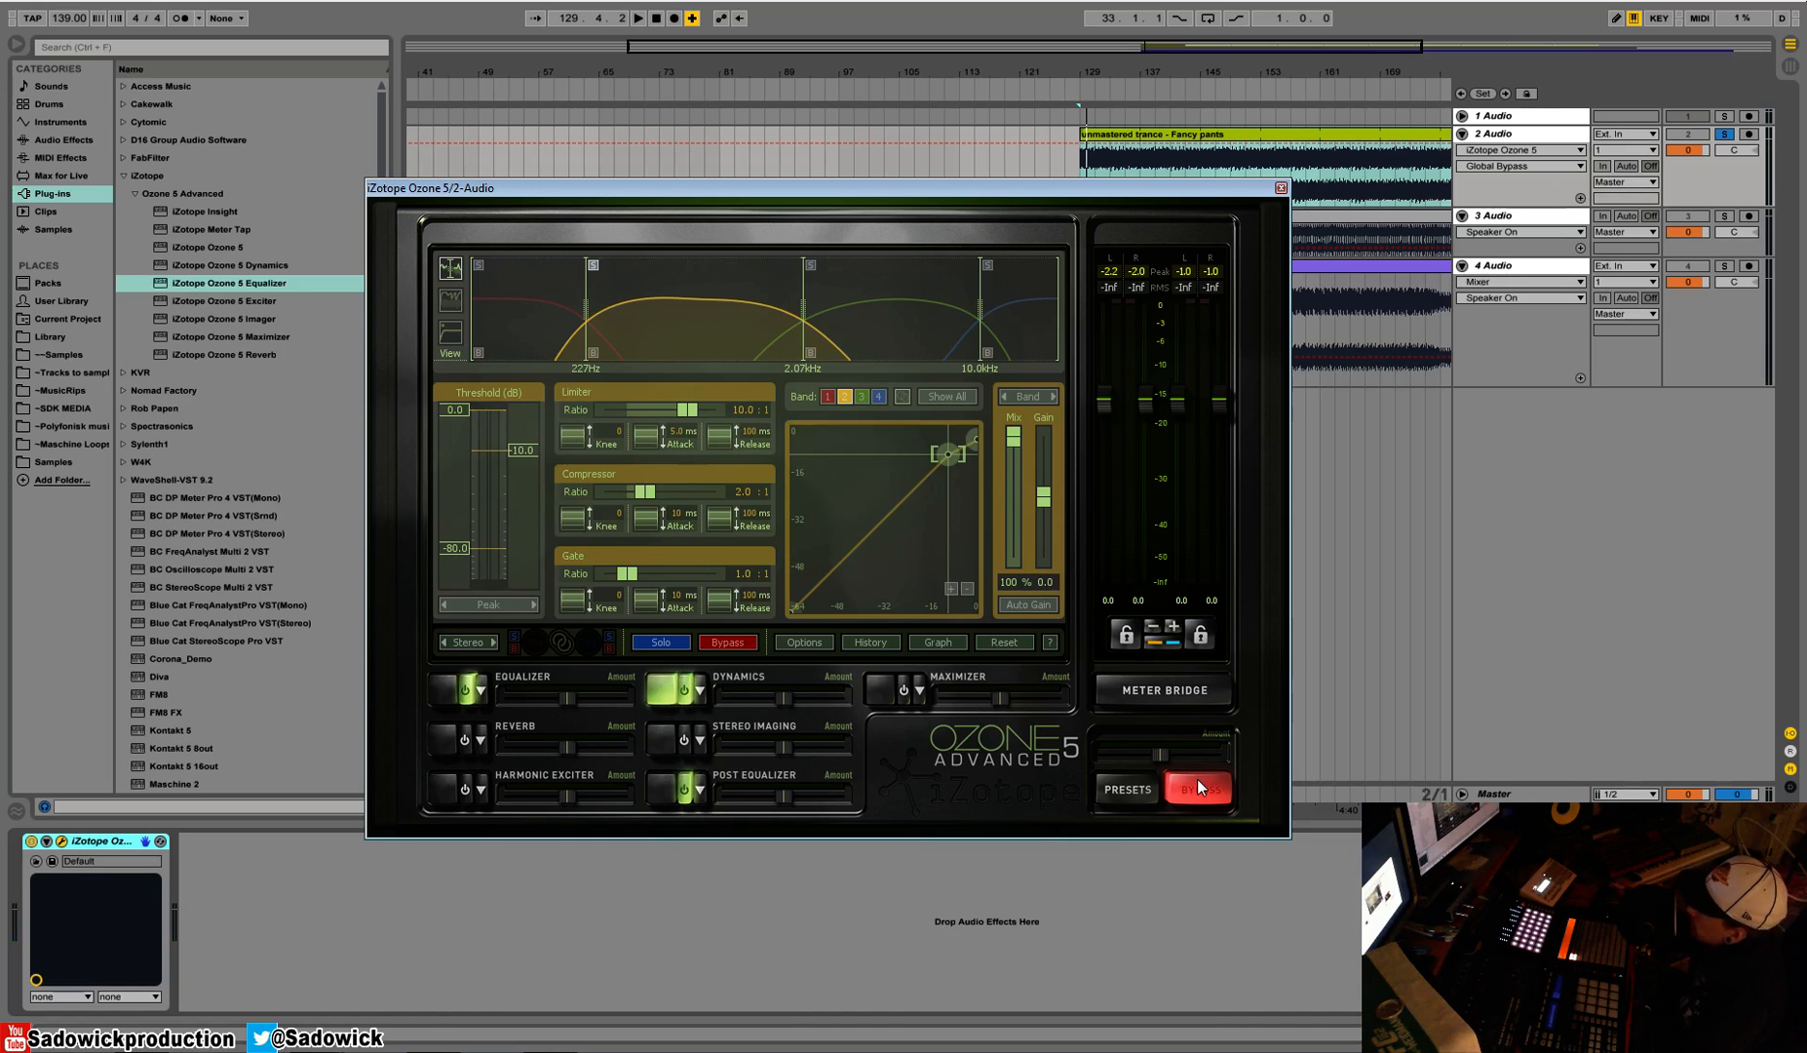
{"action": "left_click", "coordinate": [1200, 788]}
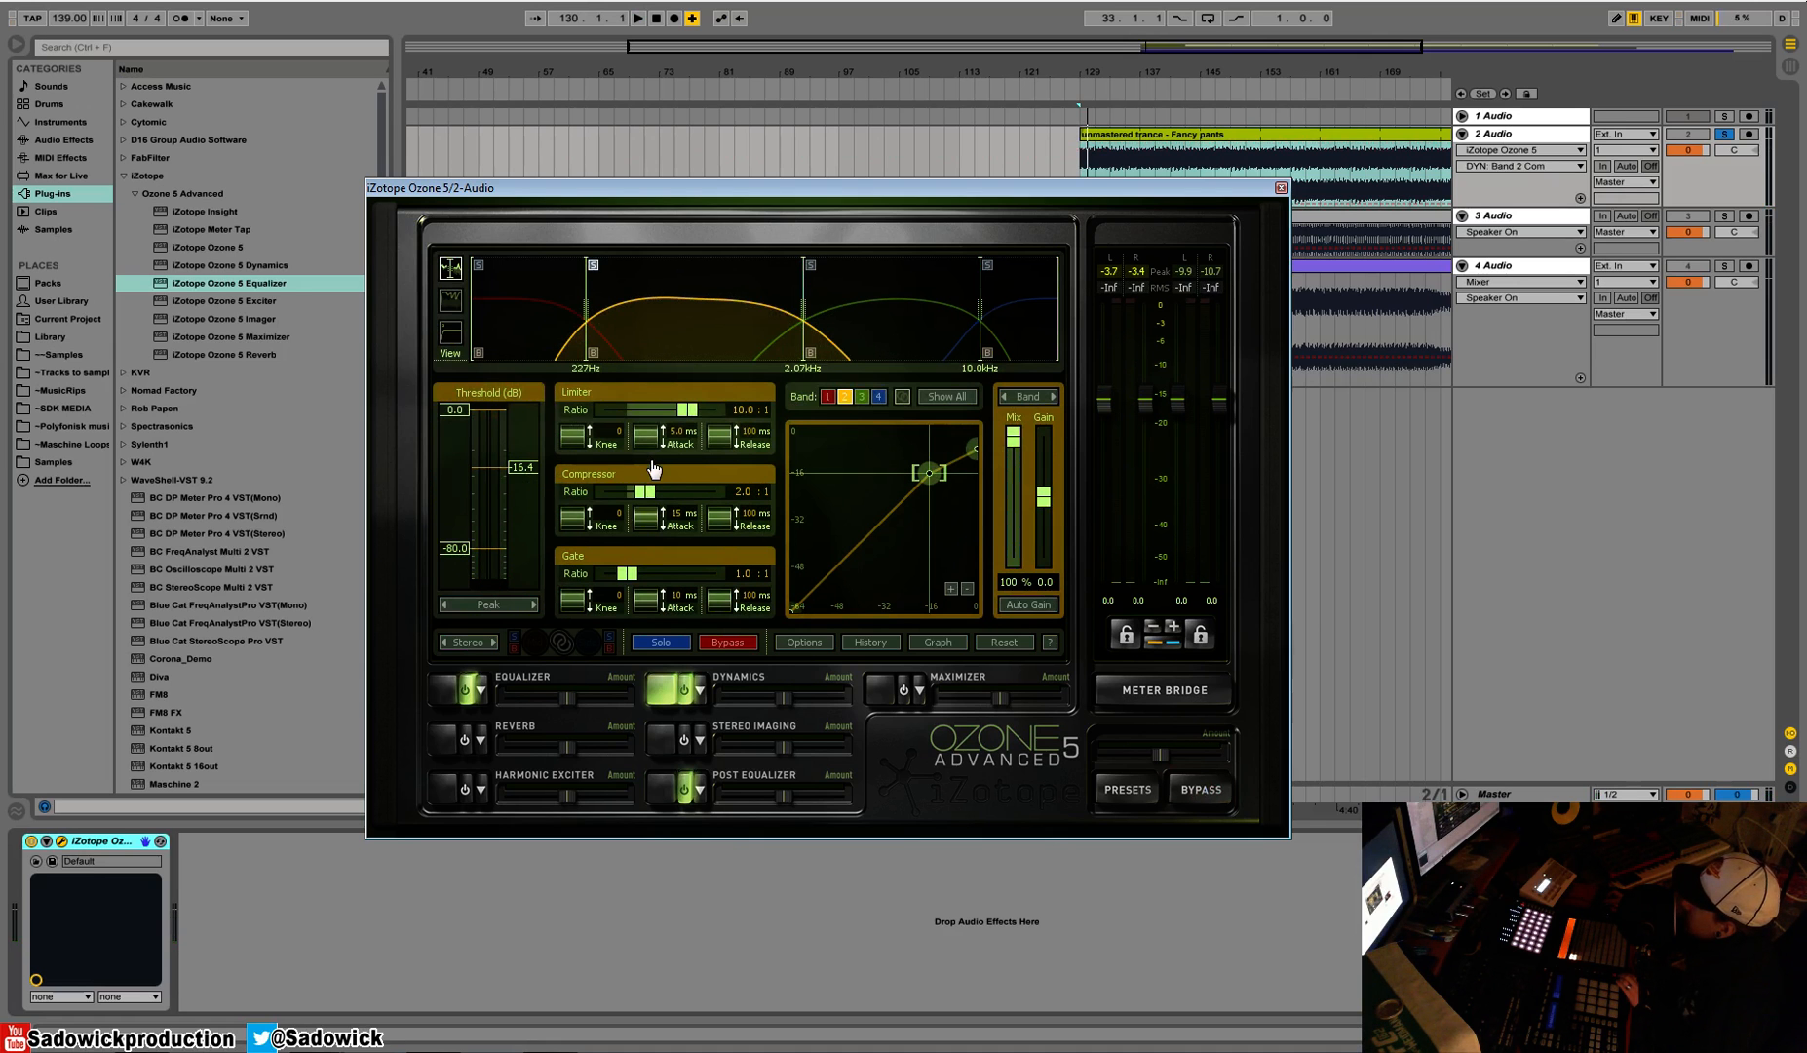
{"action": "mouse_move", "coordinate": [717, 519]}
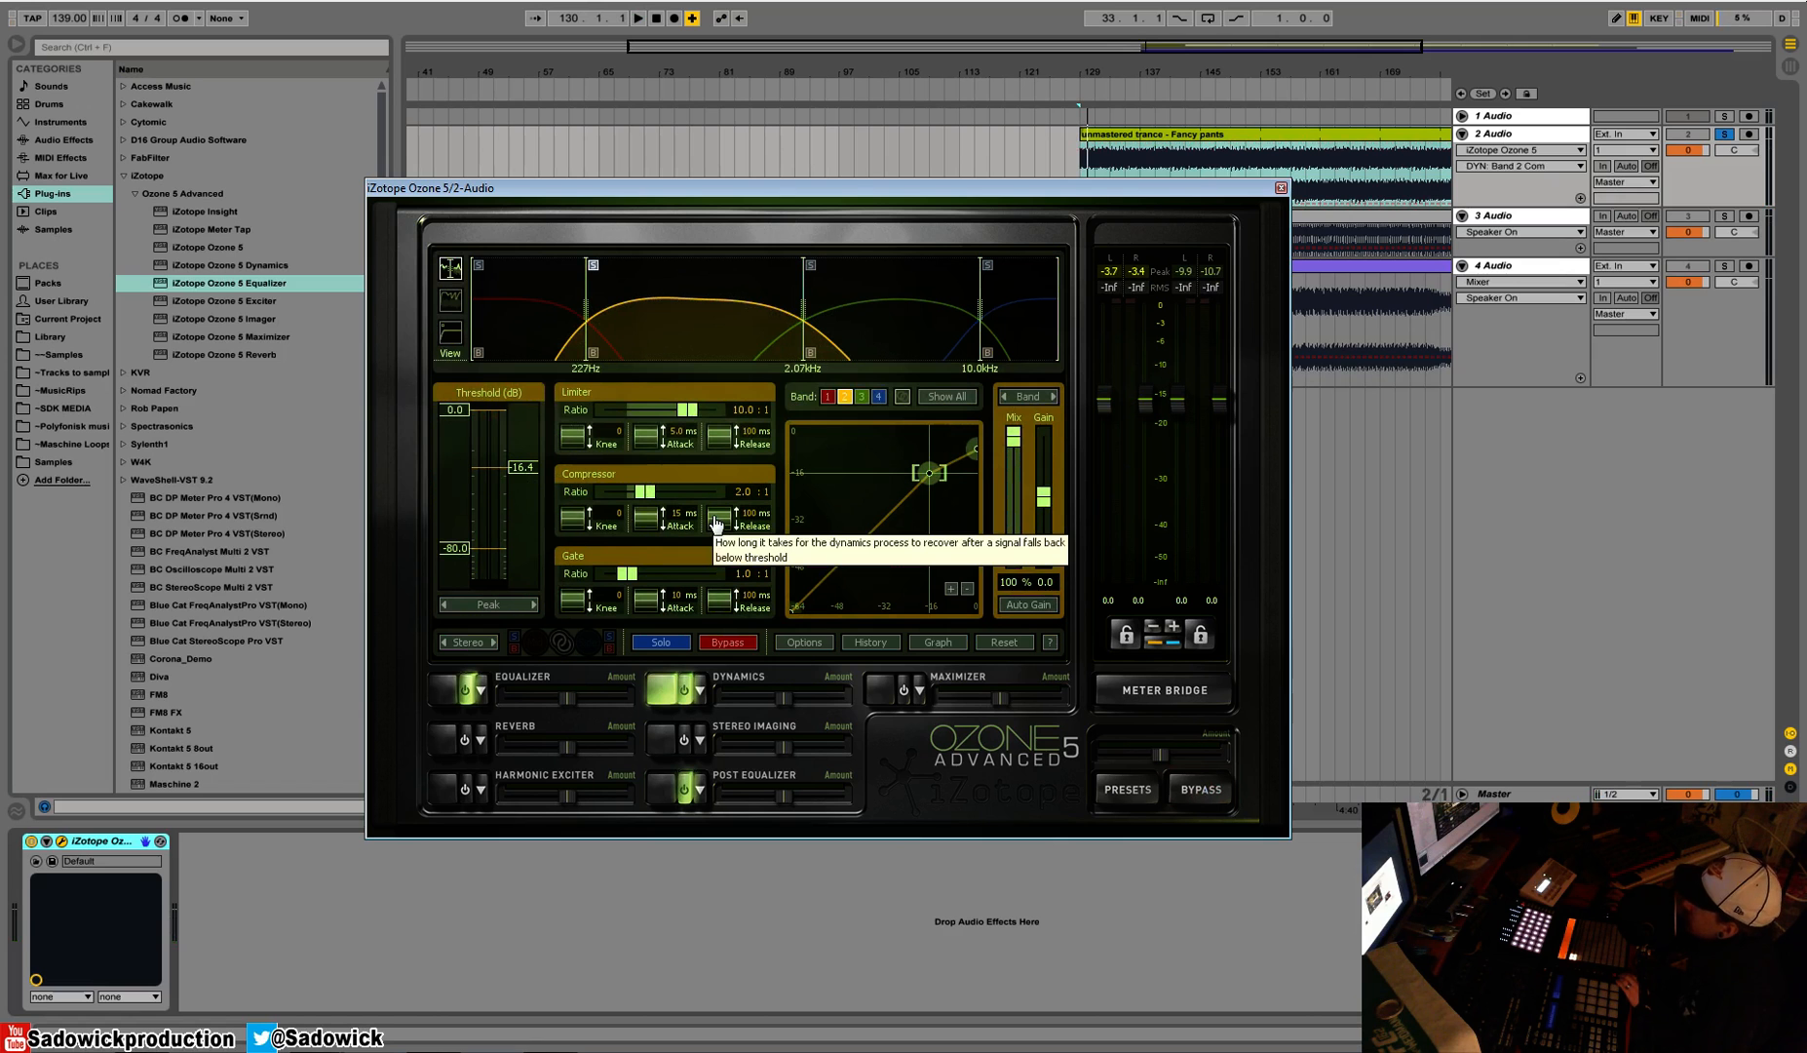
{"action": "mouse_move", "coordinate": [625, 488]}
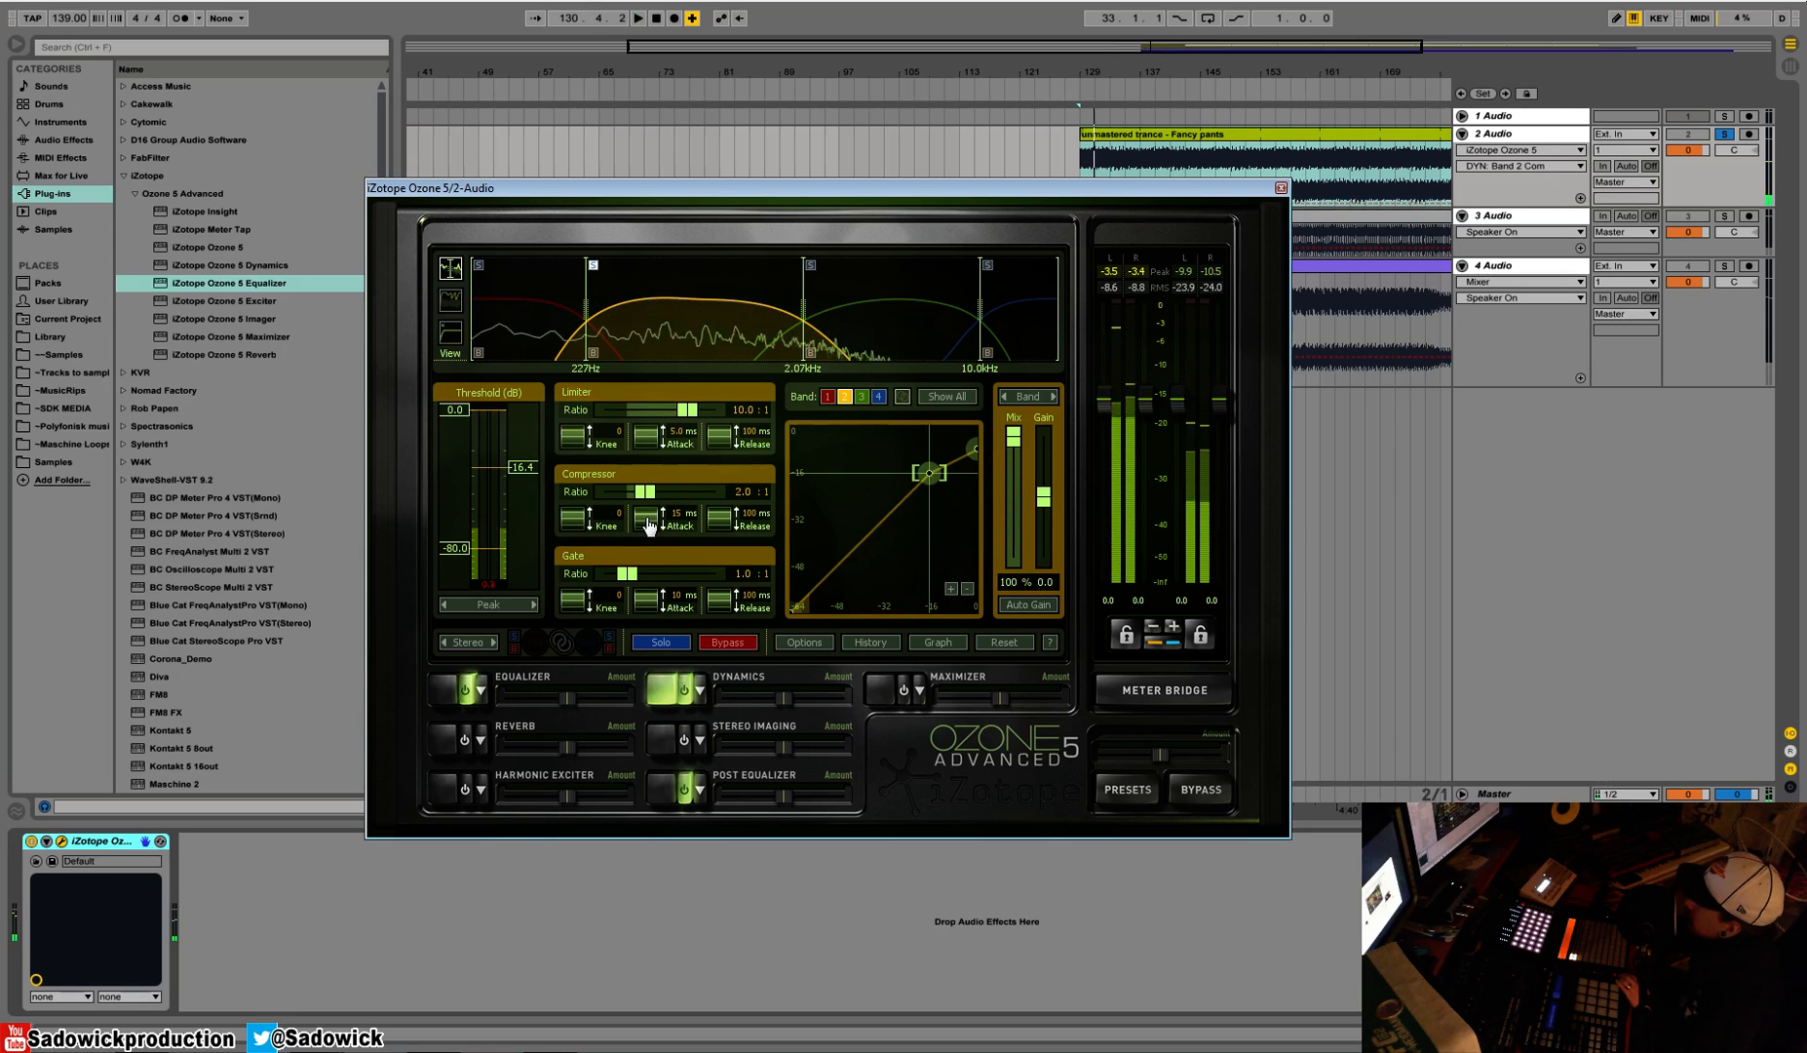
Set band 2's attack to about 14 ms and threshold to about -27 dB
{"action": "left_click_drag", "start_coordinate": [657, 521], "coordinate": [627, 510]}
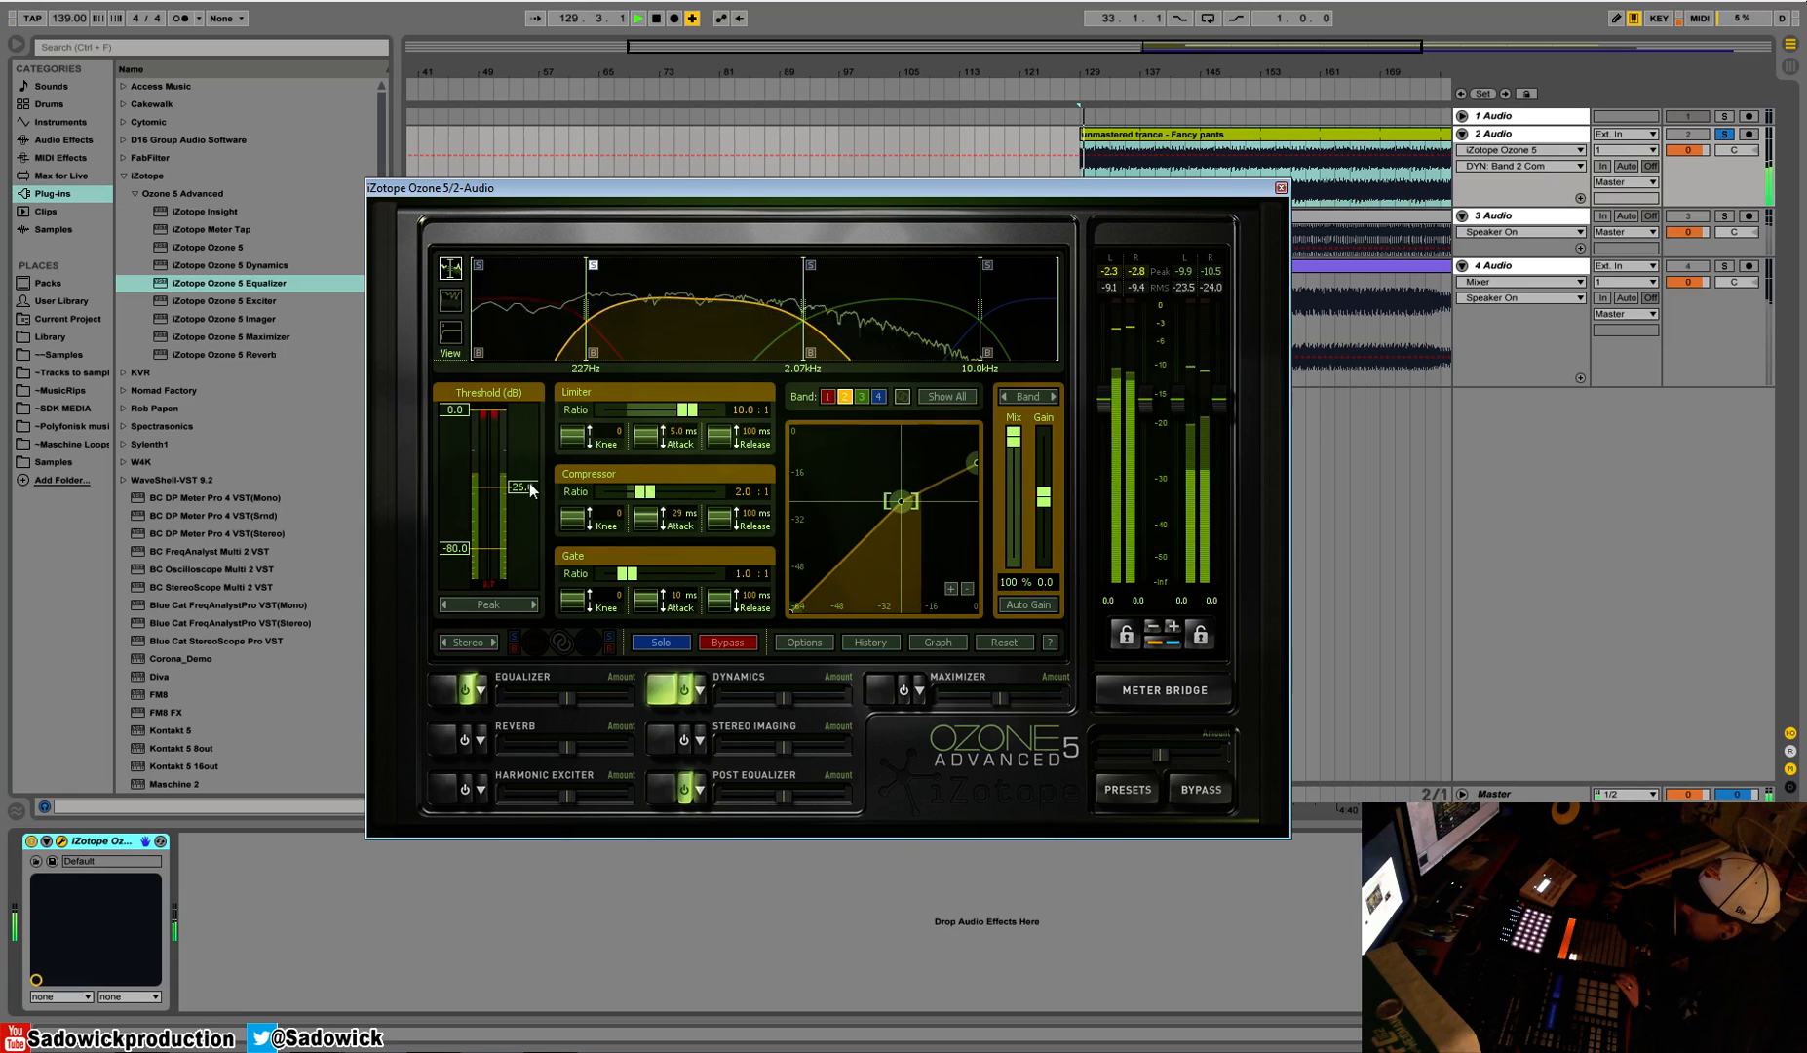
{"action": "left_click_drag", "start_coordinate": [669, 522], "coordinate": [651, 548]}
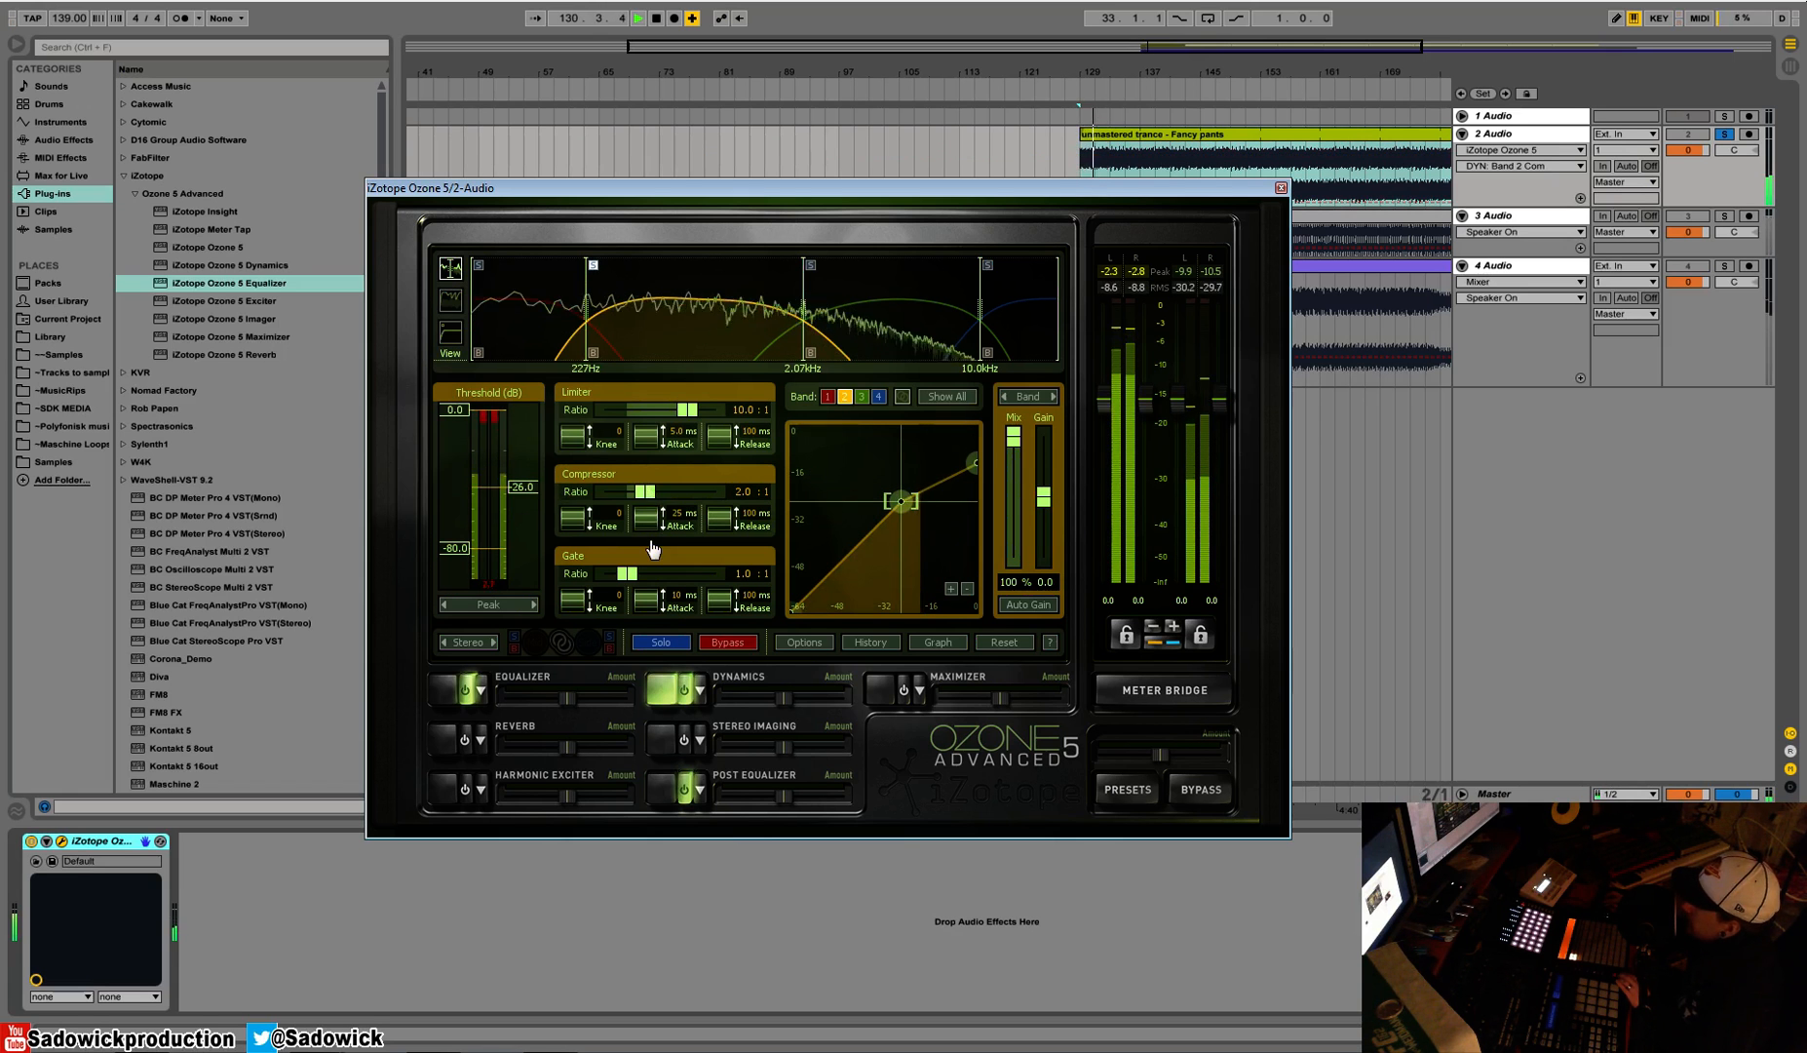
{"action": "left_click_drag", "start_coordinate": [675, 524], "coordinate": [651, 524]}
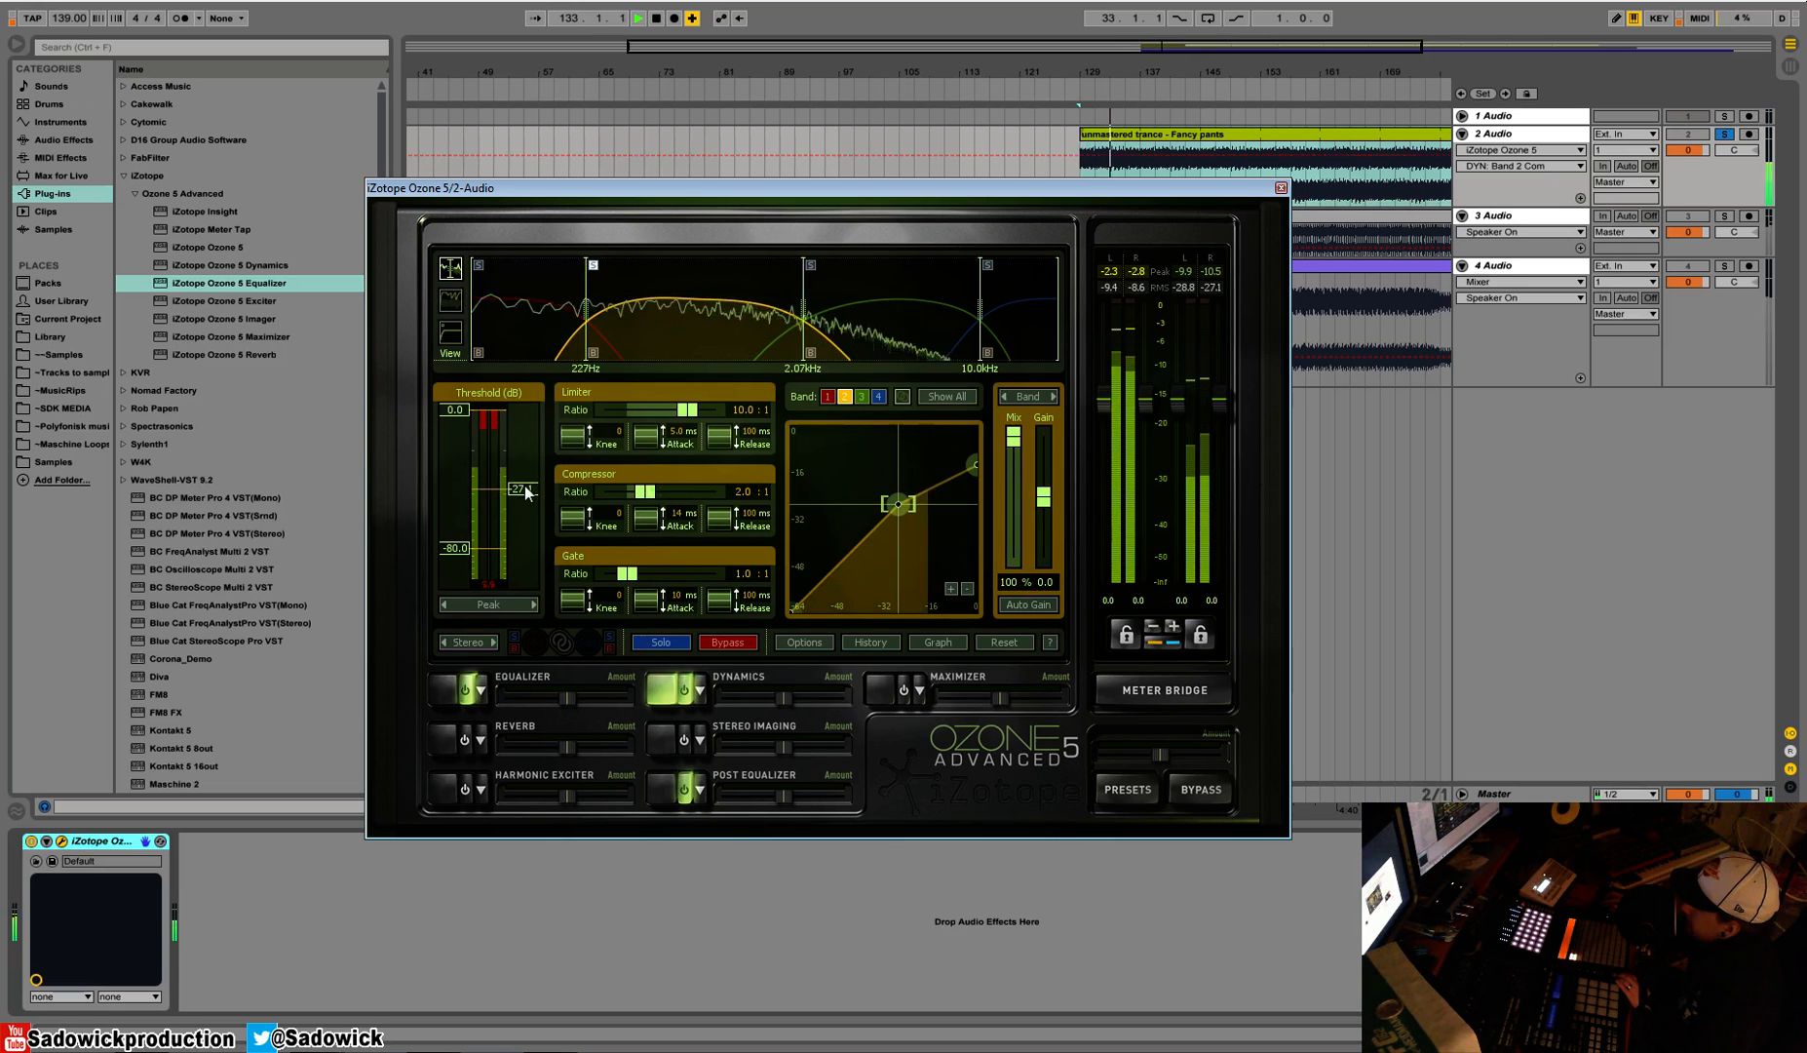
{"action": "left_click_drag", "start_coordinate": [1045, 496], "coordinate": [1045, 482]}
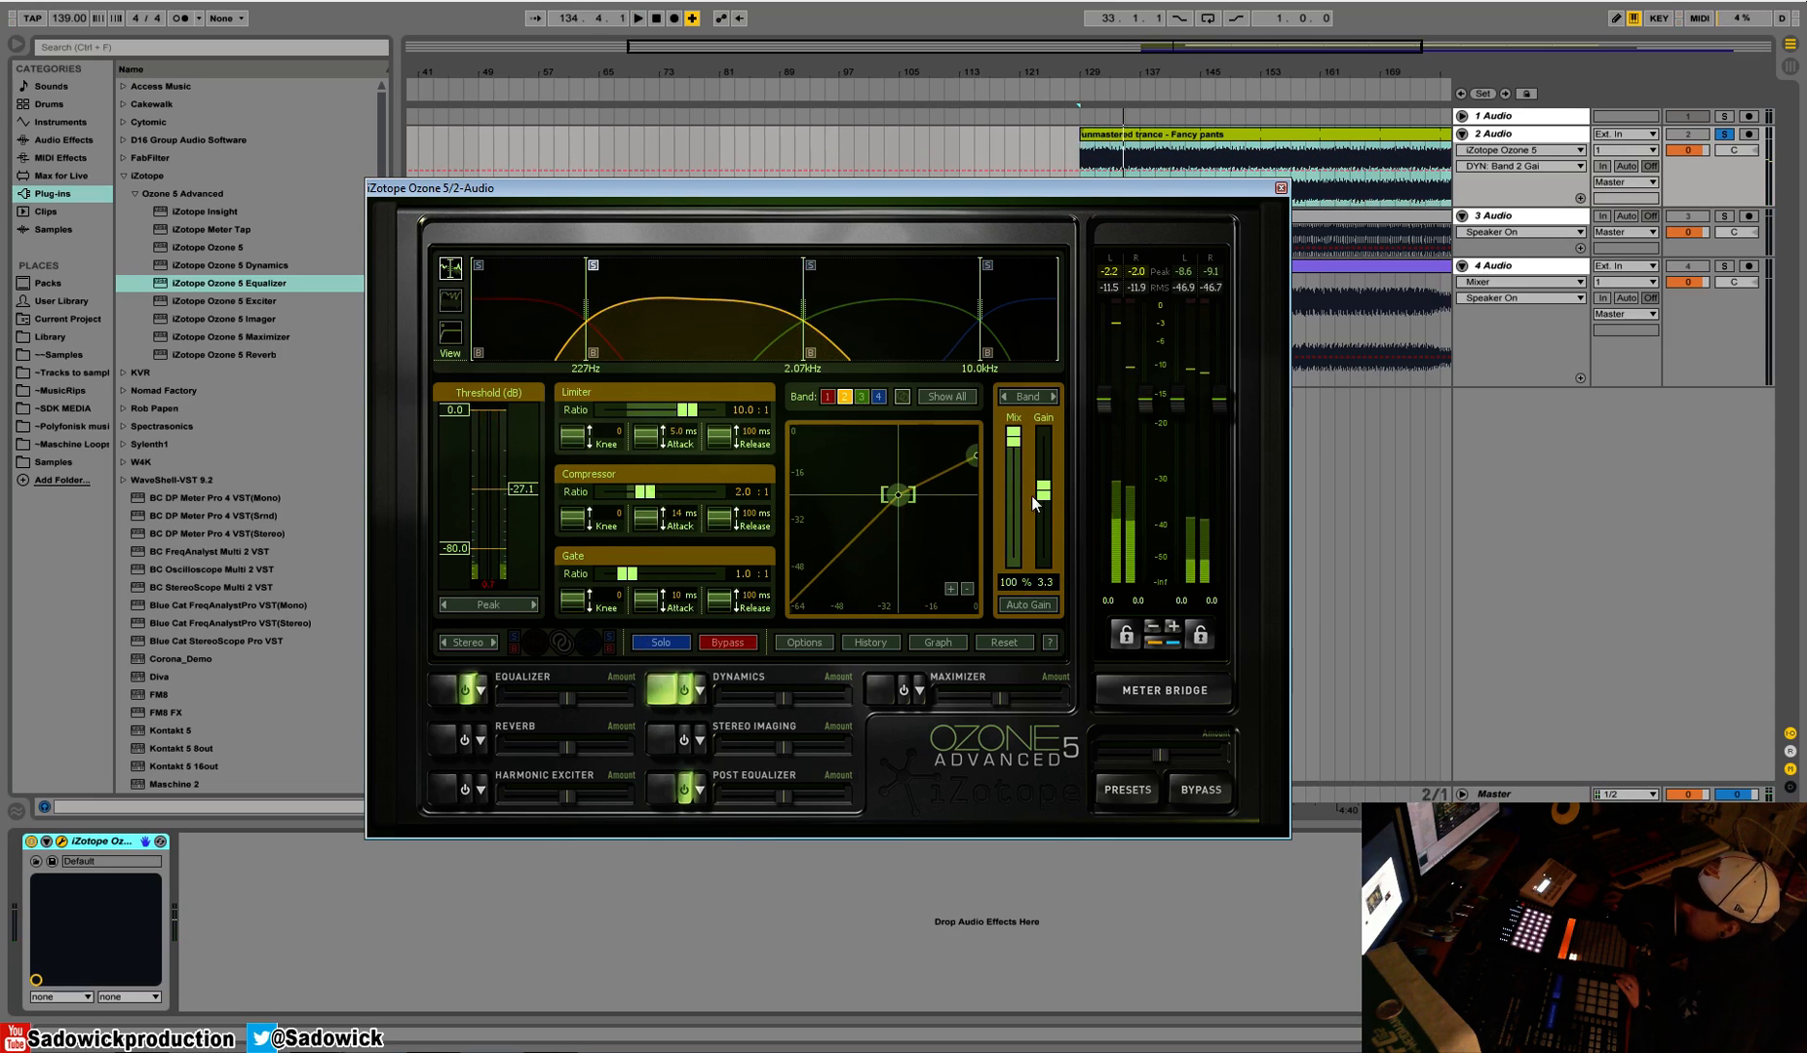
{"action": "mouse_move", "coordinate": [1042, 485]}
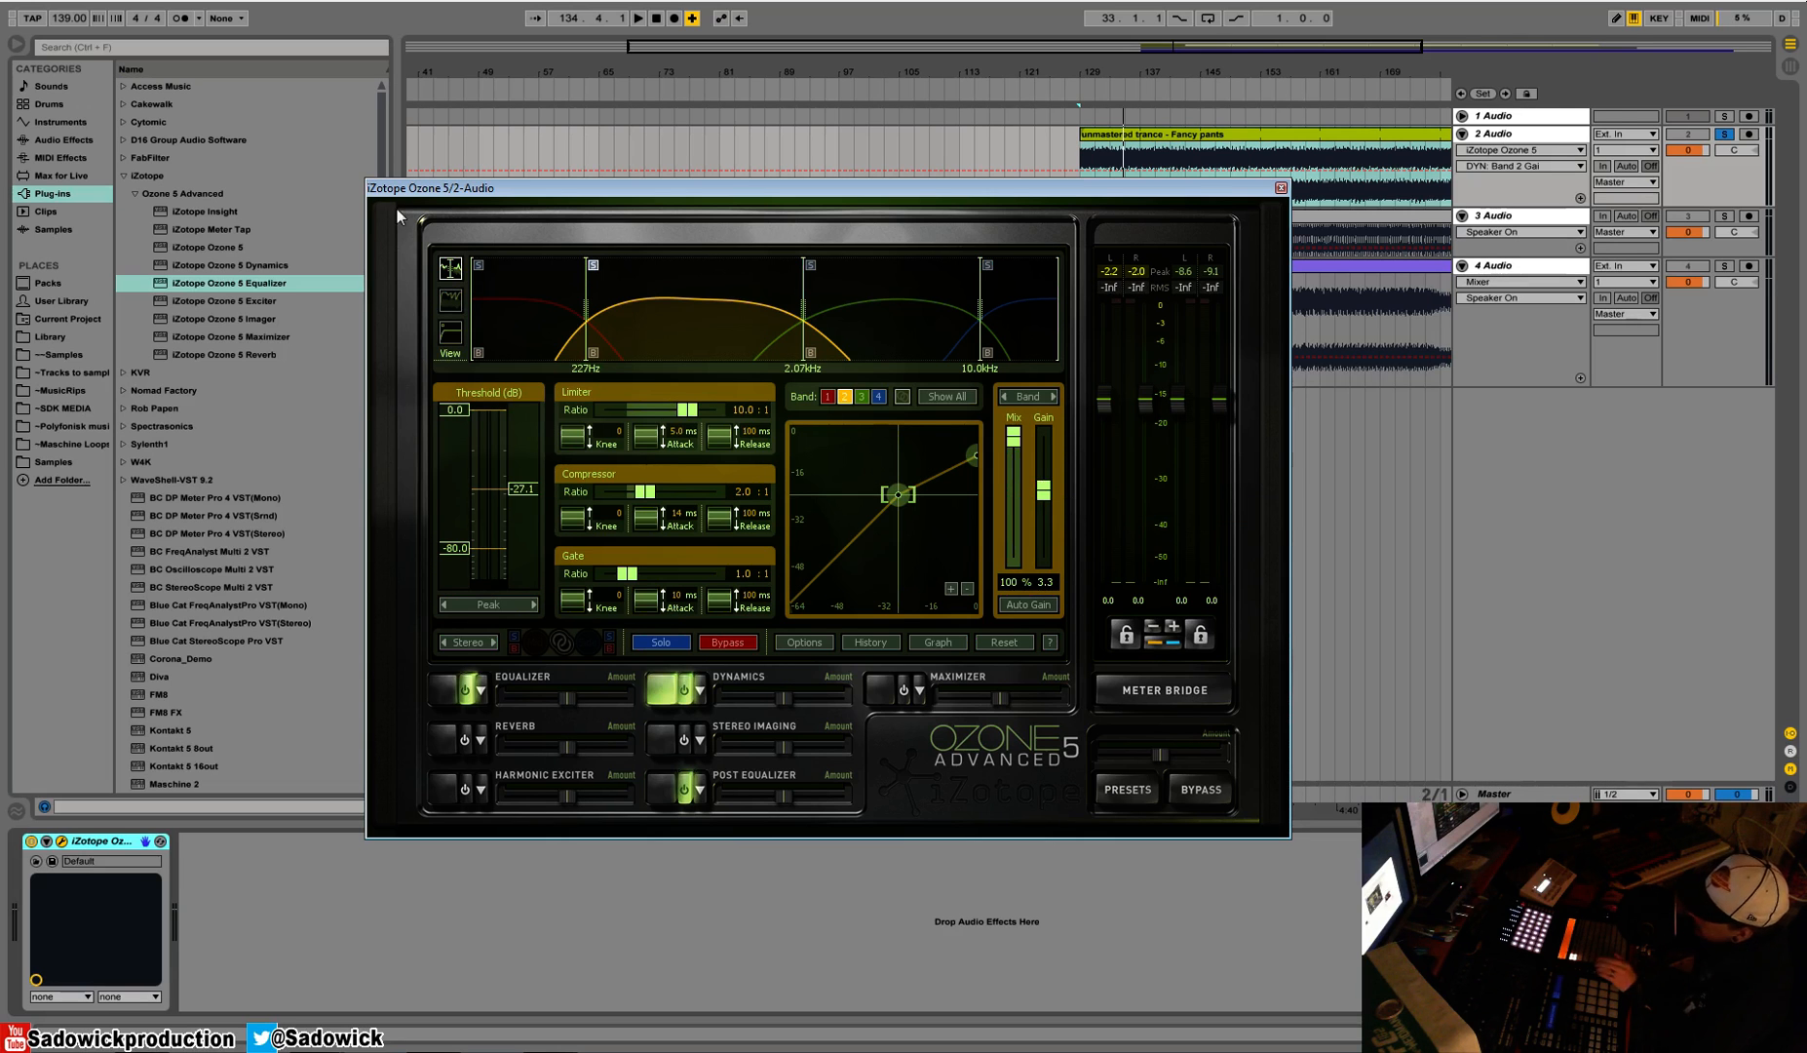
{"action": "mouse_move", "coordinate": [450, 295]}
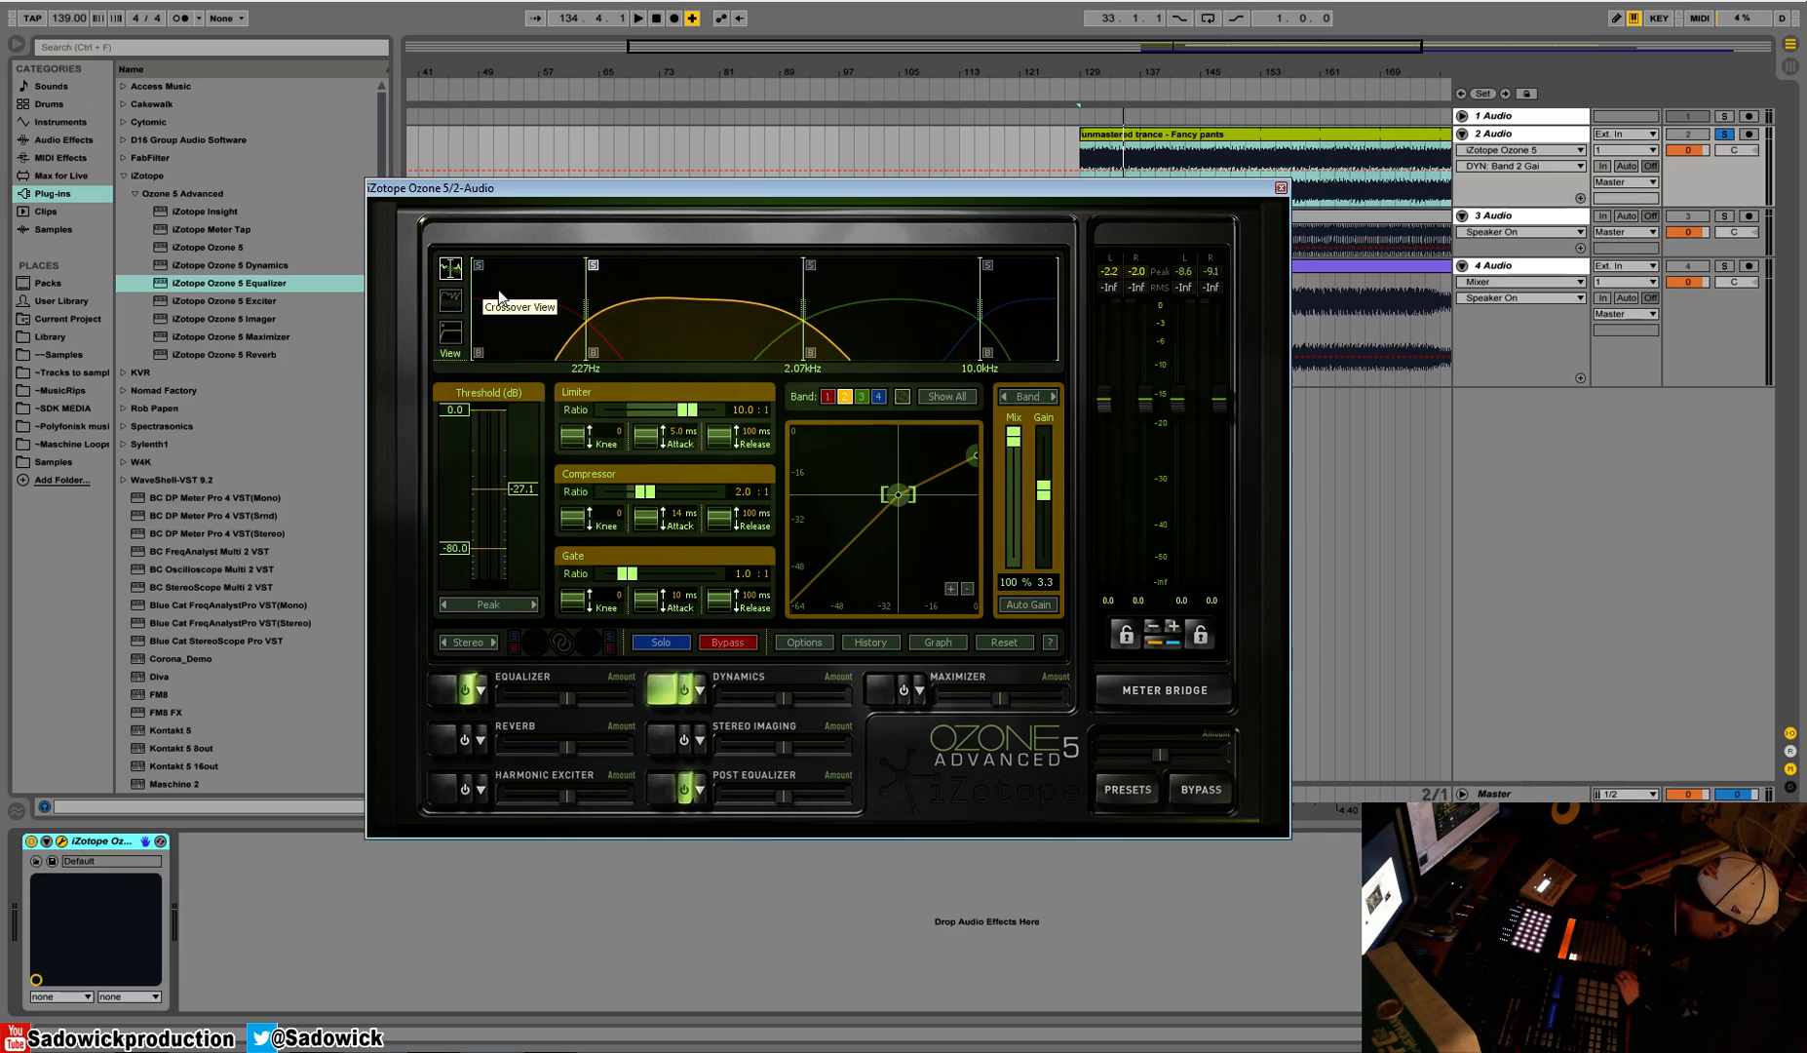
Add 3.3 dB makeup gain to band 2 and compare it against the bypassed sound
{"action": "left_click", "coordinate": [648, 19]}
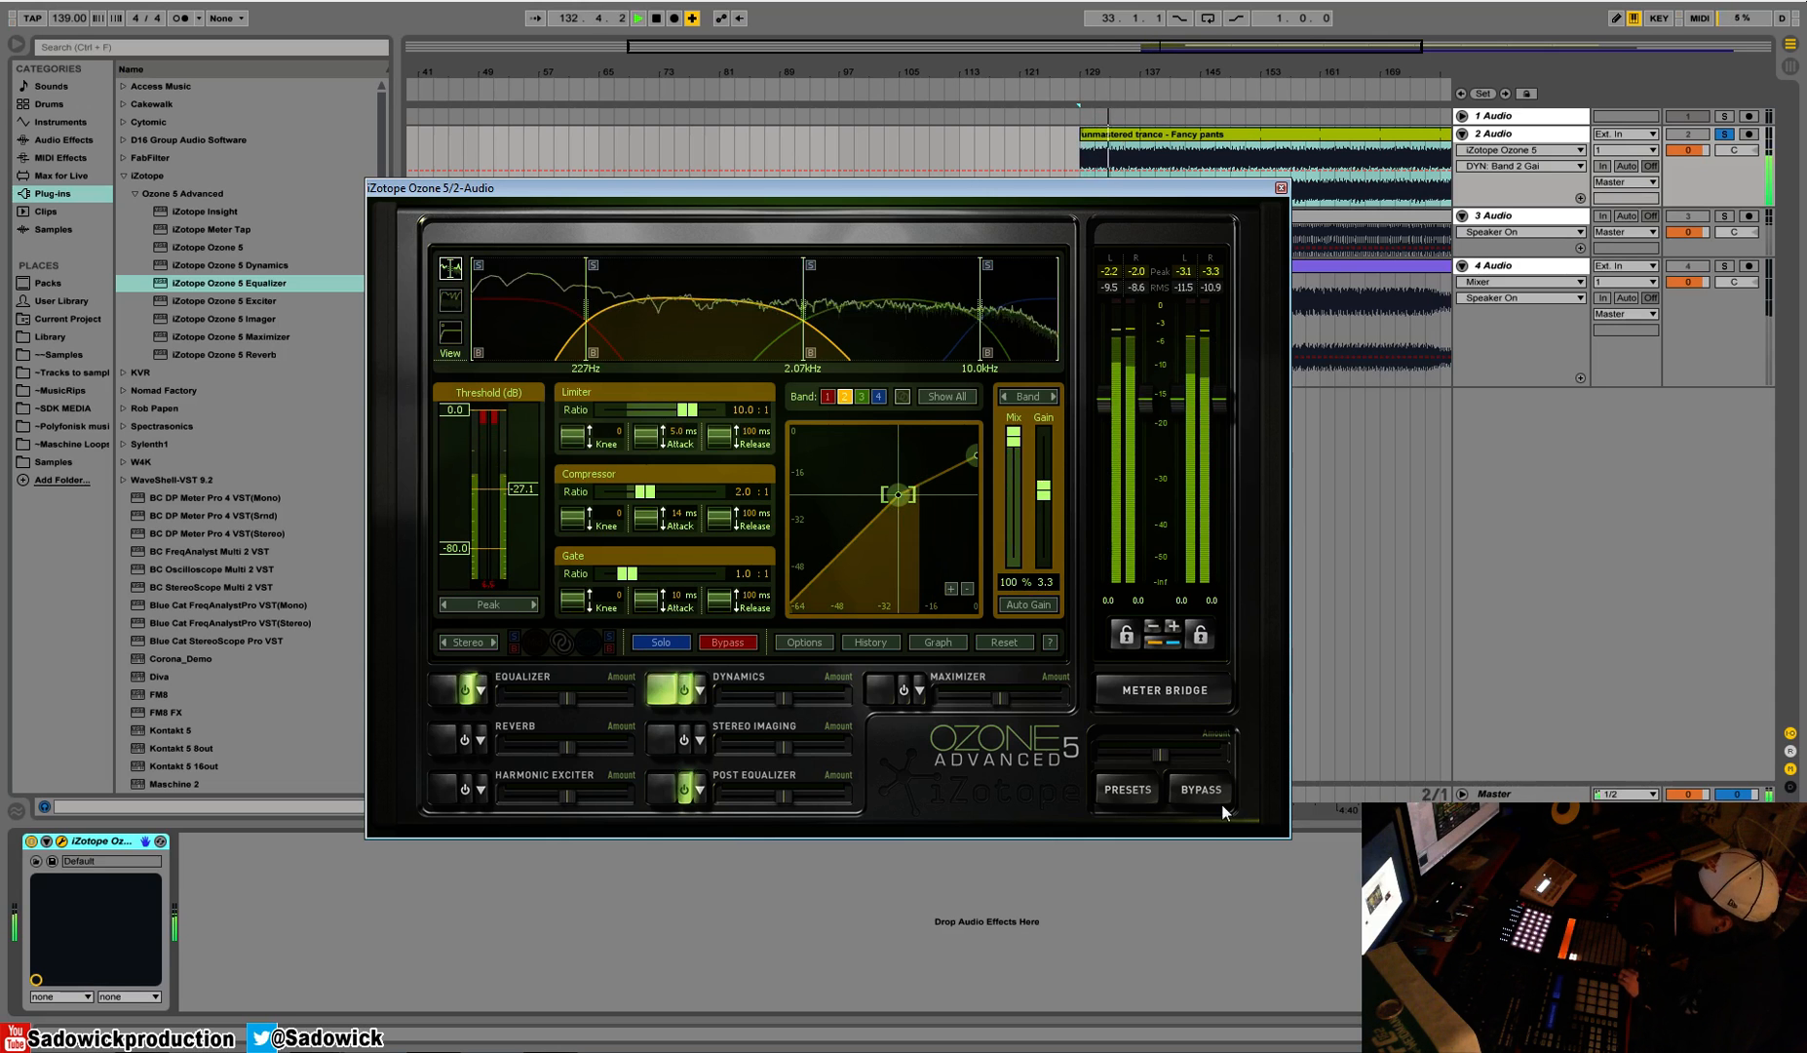
{"action": "left_click", "coordinate": [1200, 789]}
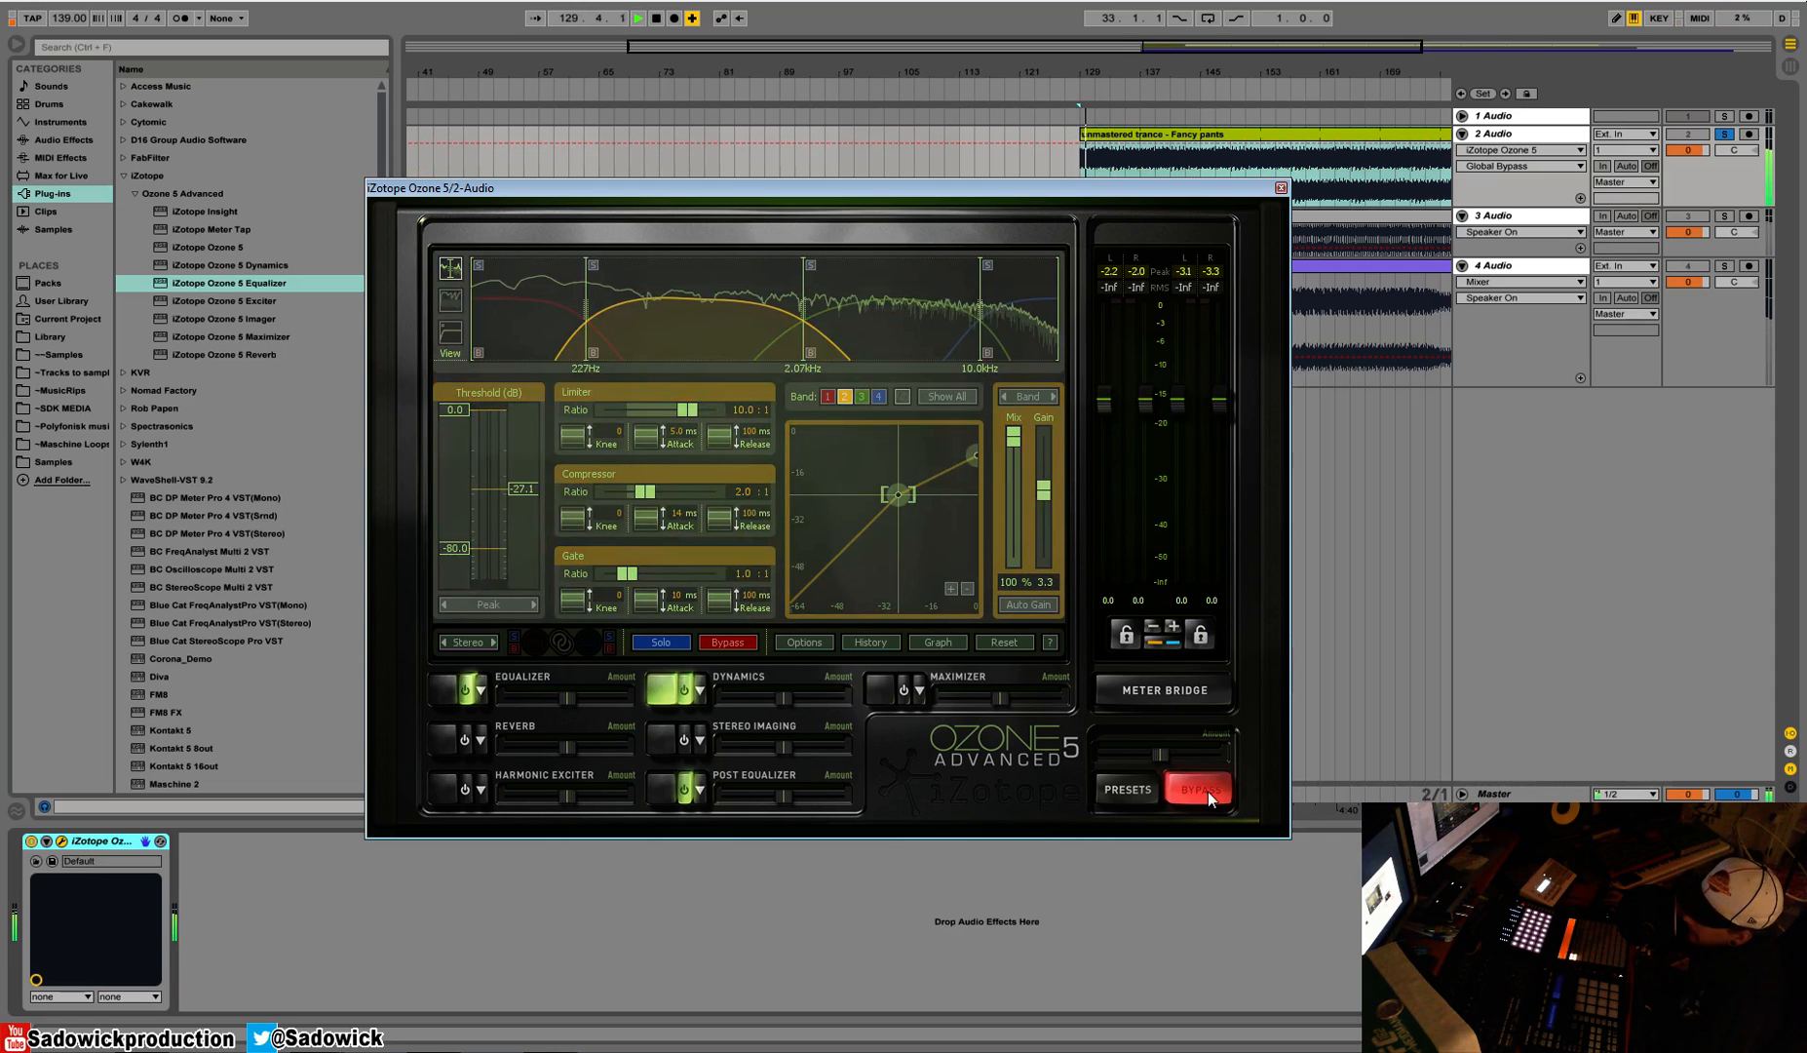
{"action": "left_click", "coordinate": [1200, 789]}
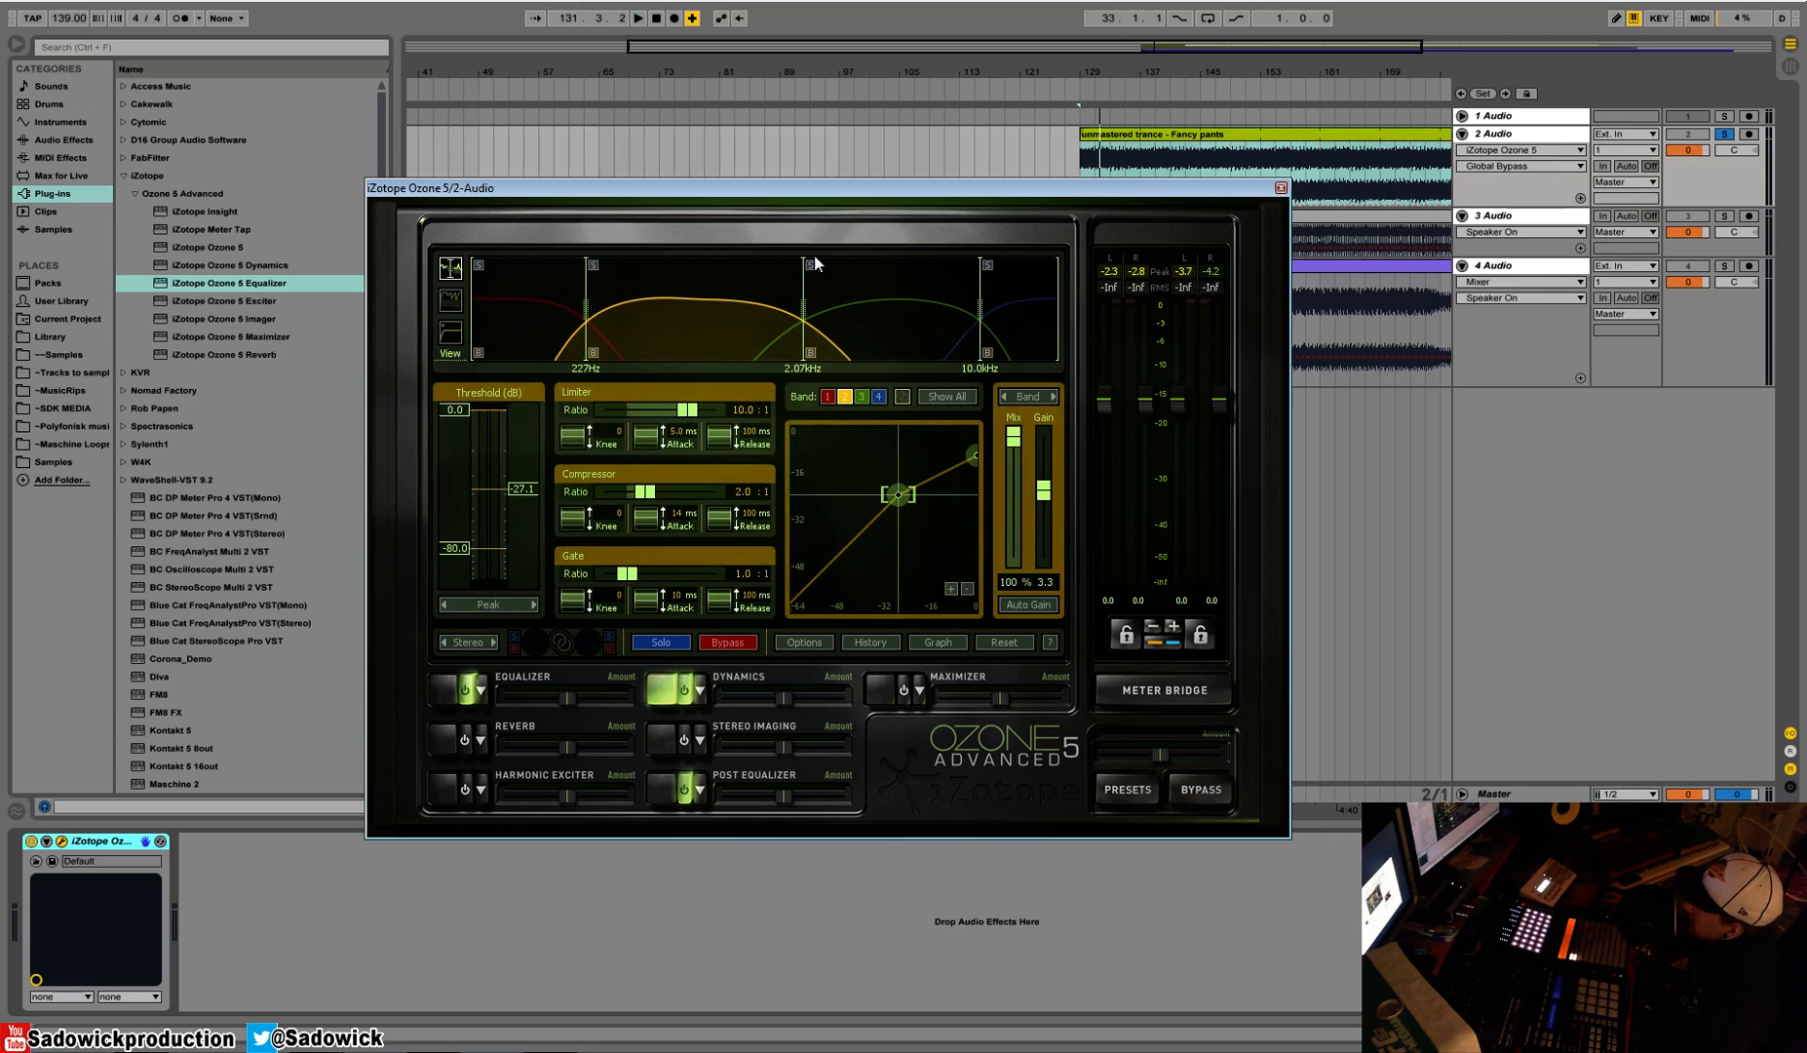
{"action": "mouse_move", "coordinate": [786, 298]}
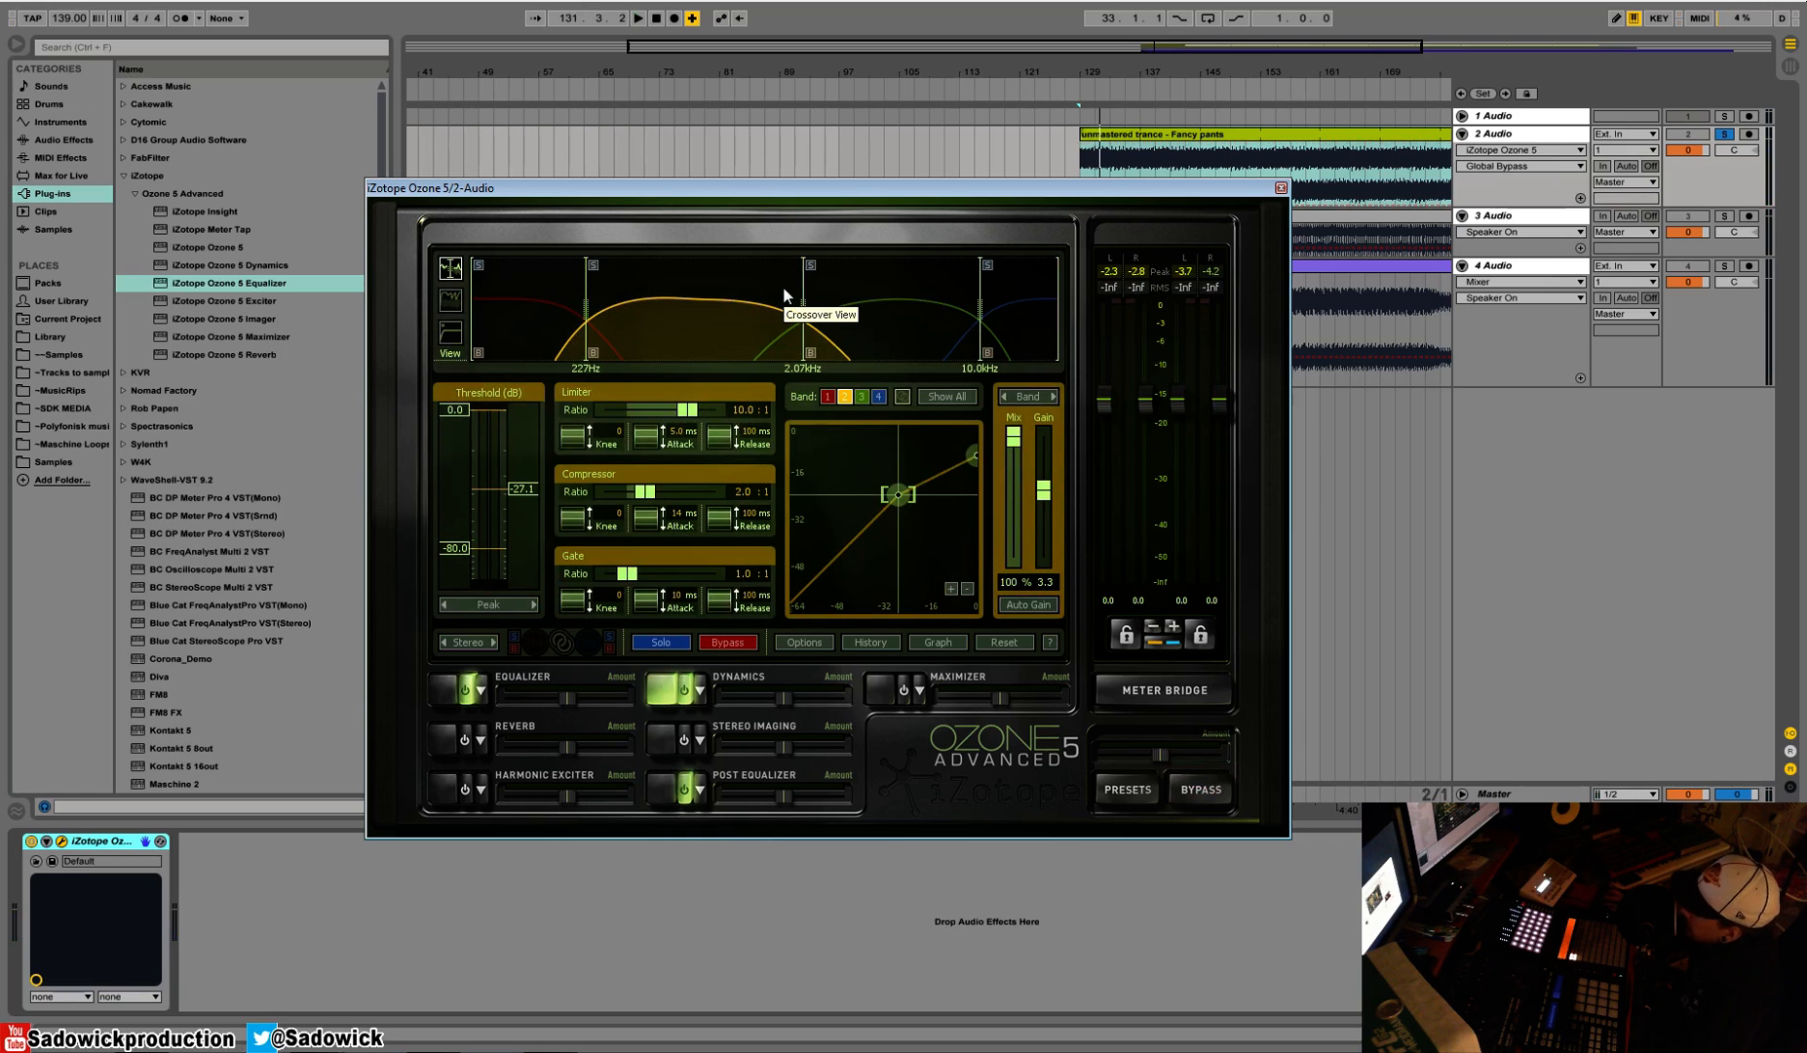
{"action": "mouse_move", "coordinate": [633, 262]}
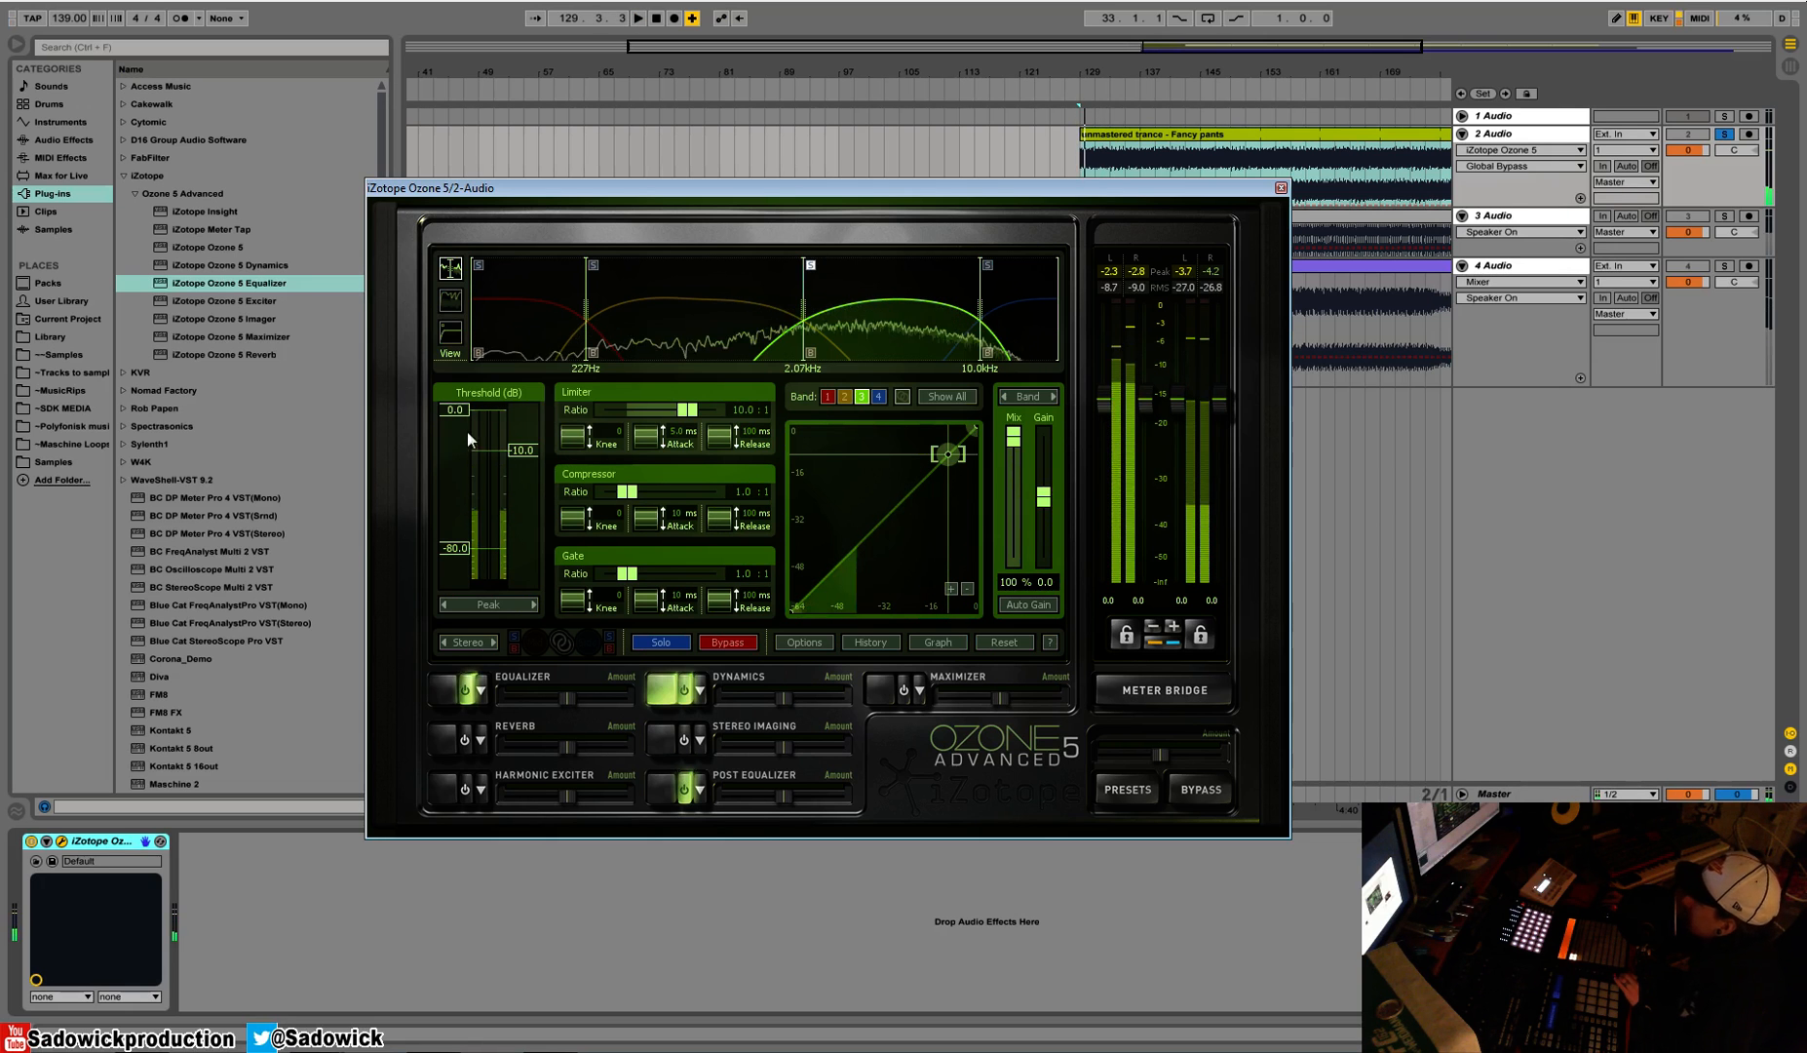
Set band 3's compression ratio to 1.5:1 and adjust its threshold
{"action": "left_click_drag", "start_coordinate": [627, 491], "coordinate": [645, 491]}
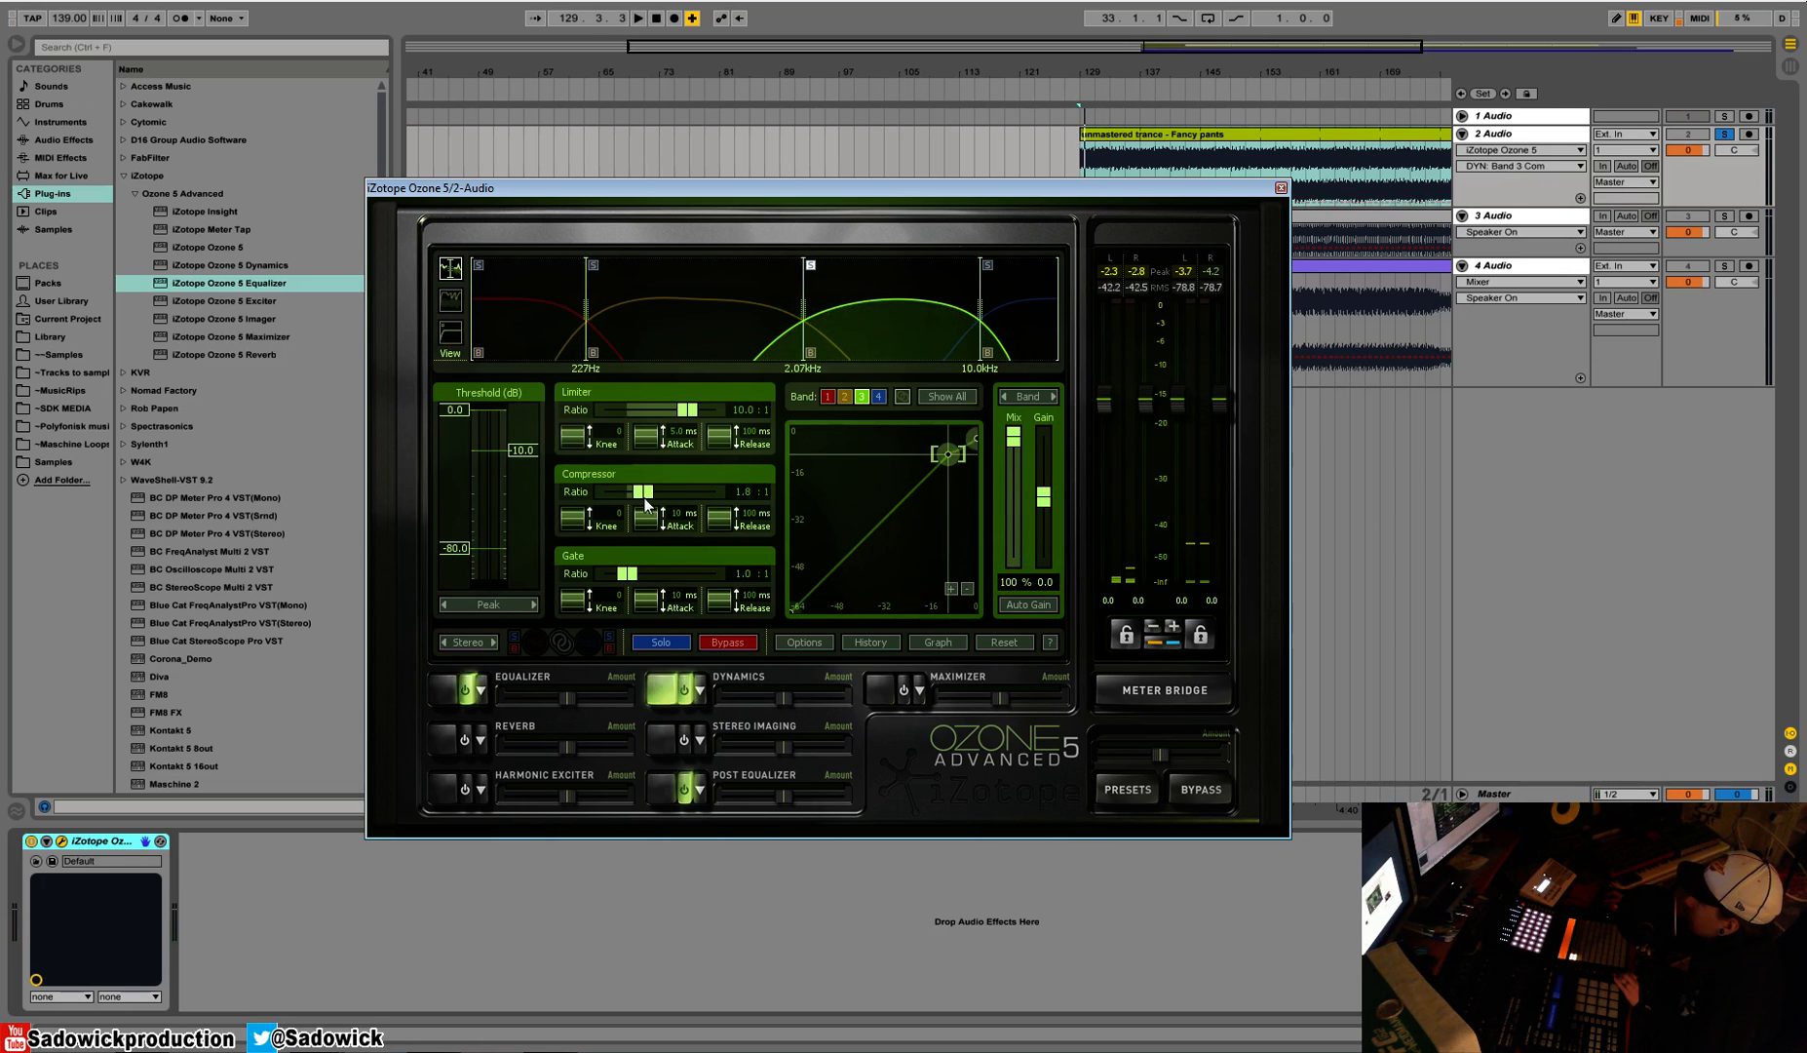
{"action": "left_click_drag", "start_coordinate": [643, 491], "coordinate": [639, 502]}
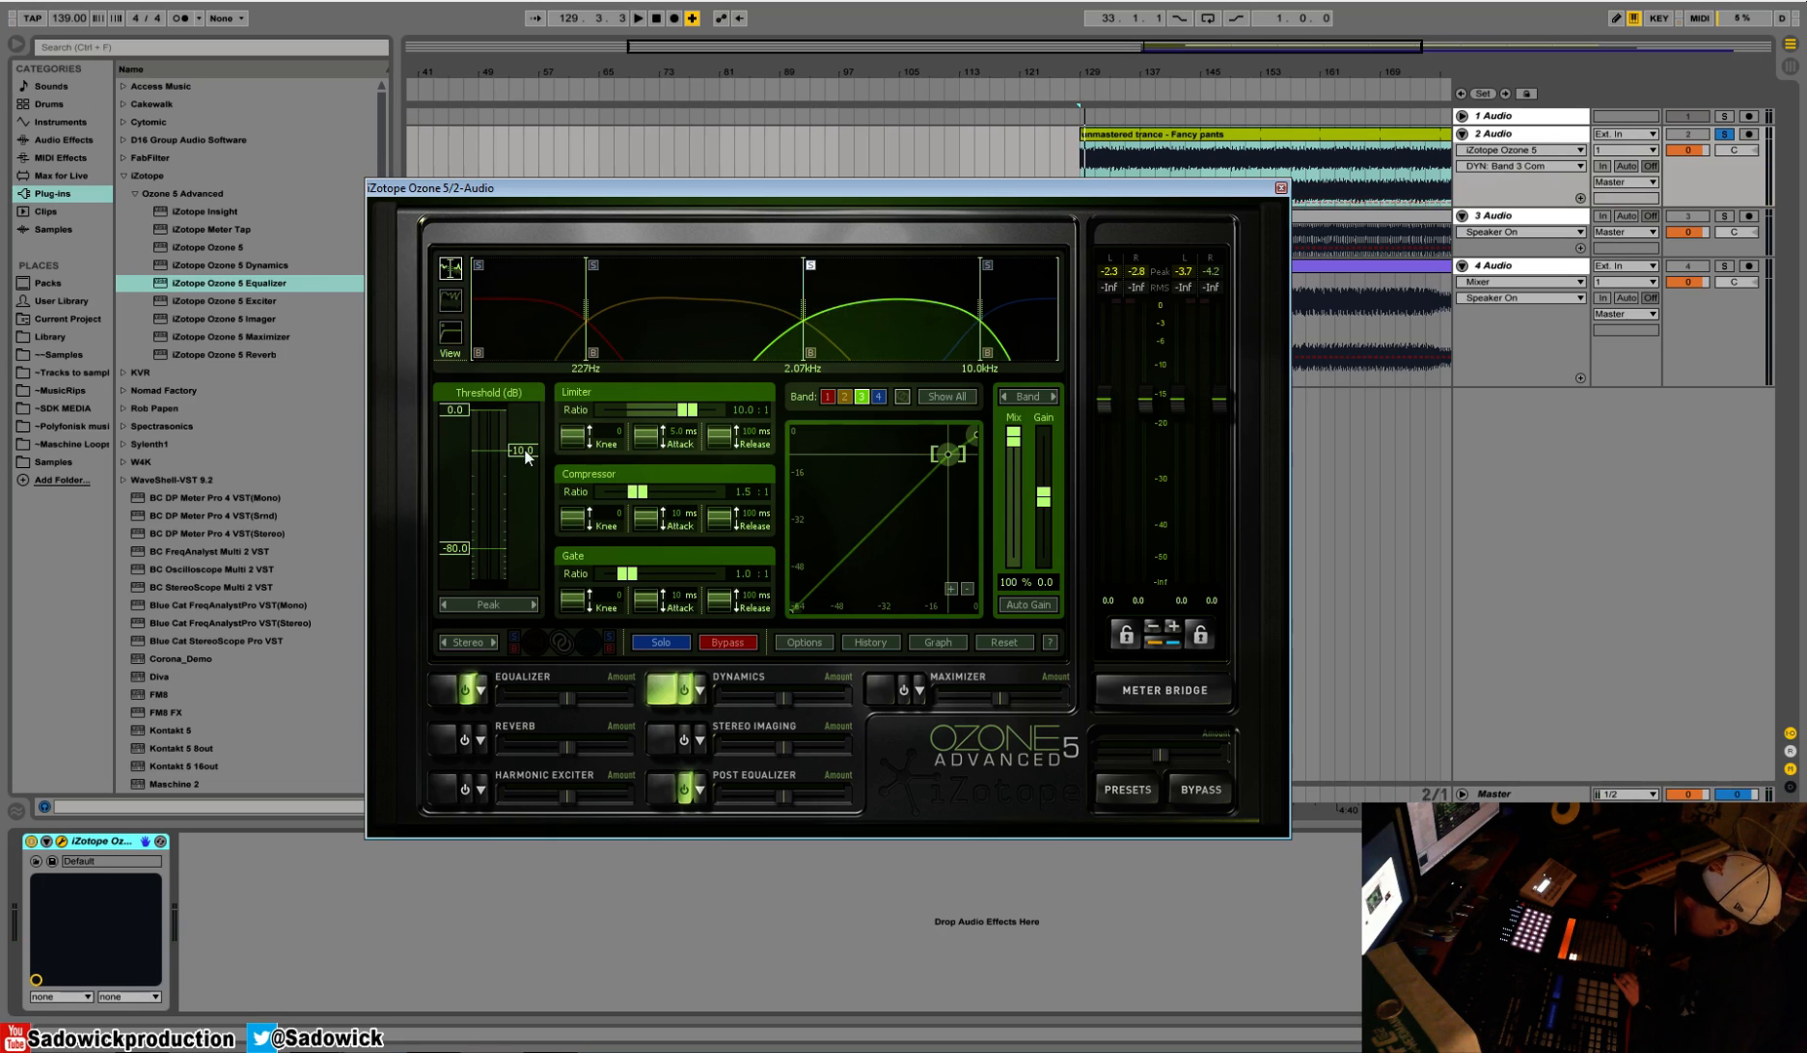
{"action": "left_click_drag", "start_coordinate": [521, 449], "coordinate": [528, 487]}
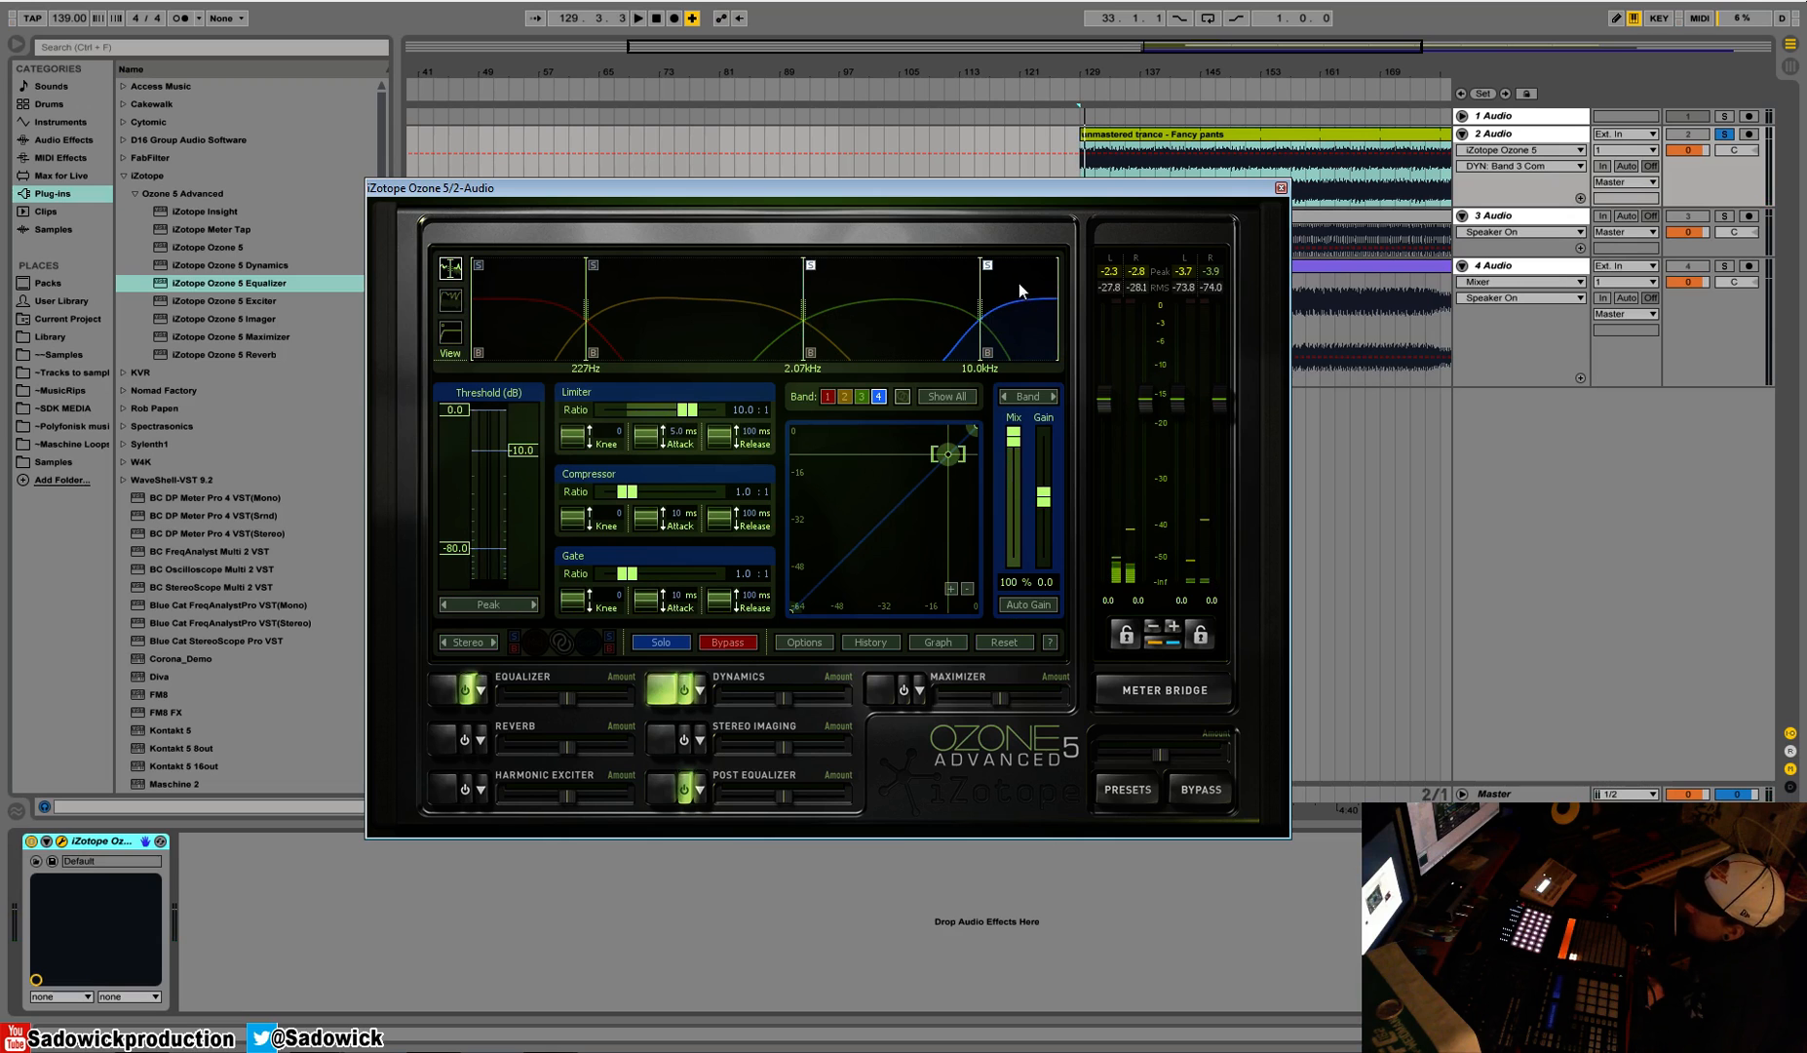
Give band 4 a 2:1 ratio and bring its threshold to about -16.4 dB
{"action": "left_click_drag", "start_coordinate": [626, 491], "coordinate": [637, 491]}
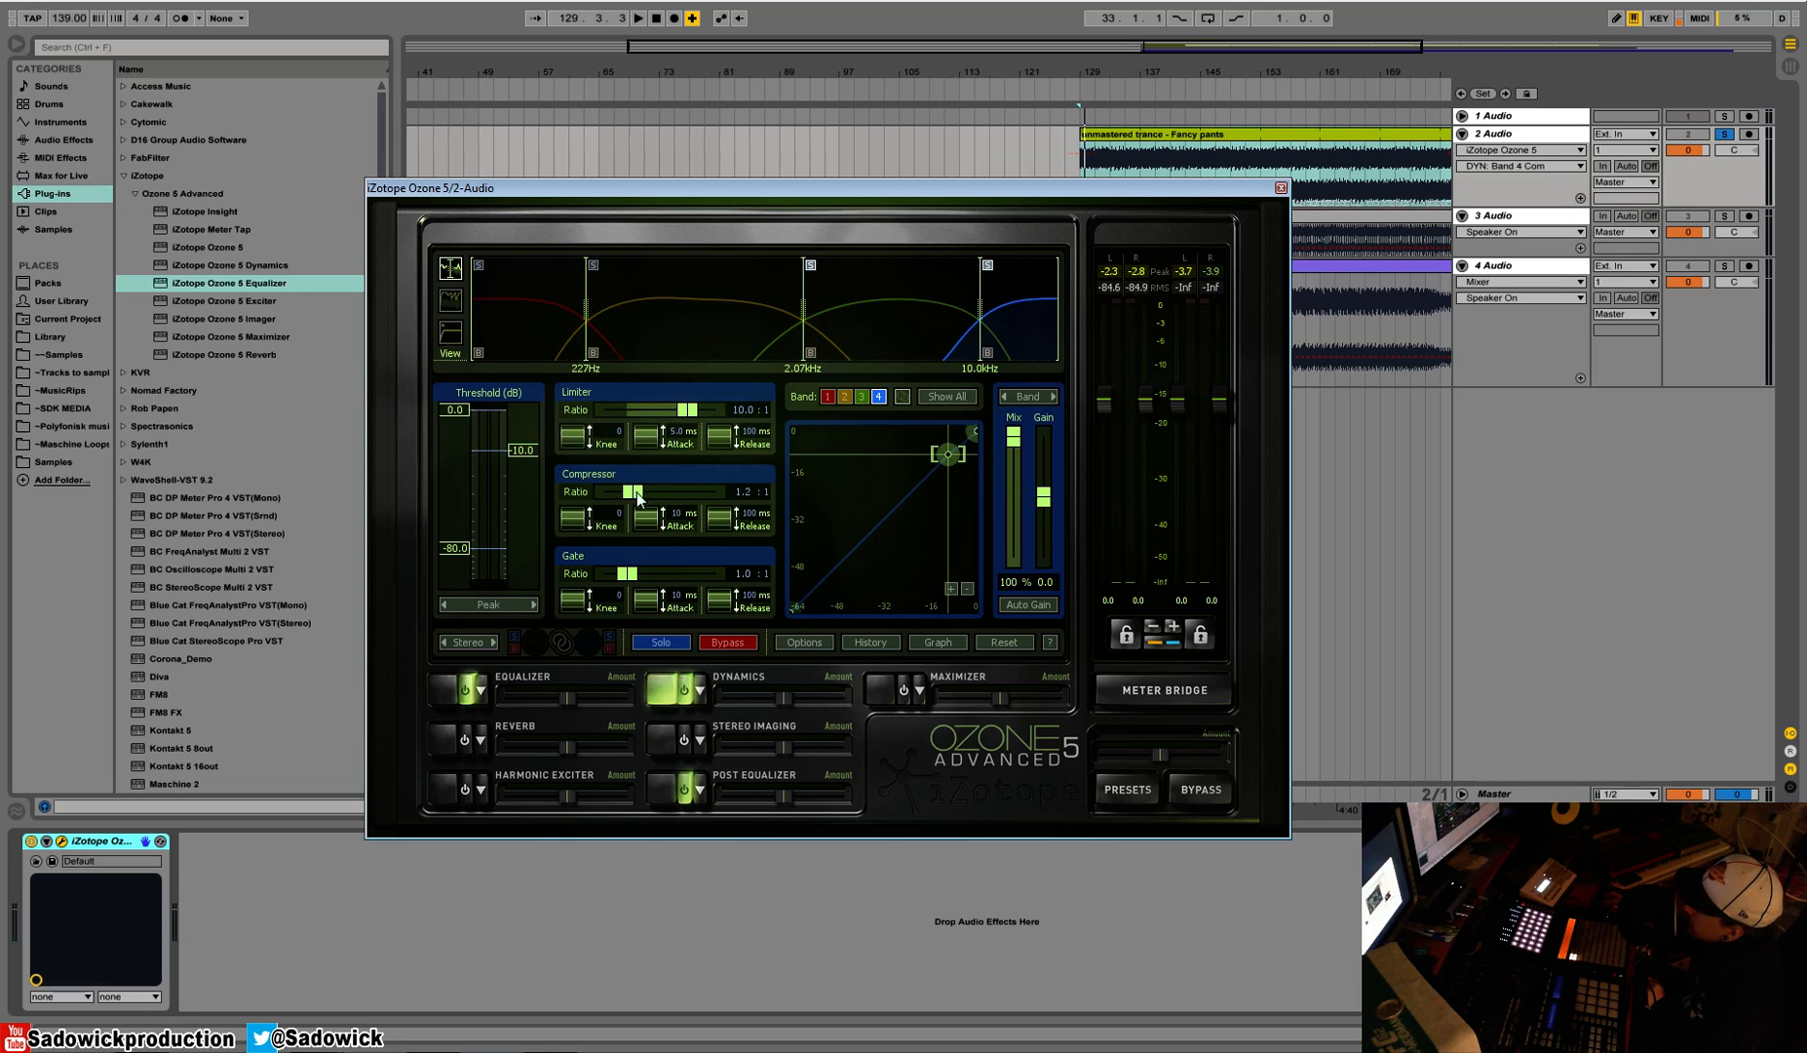
{"action": "left_click_drag", "start_coordinate": [640, 492], "coordinate": [622, 492]}
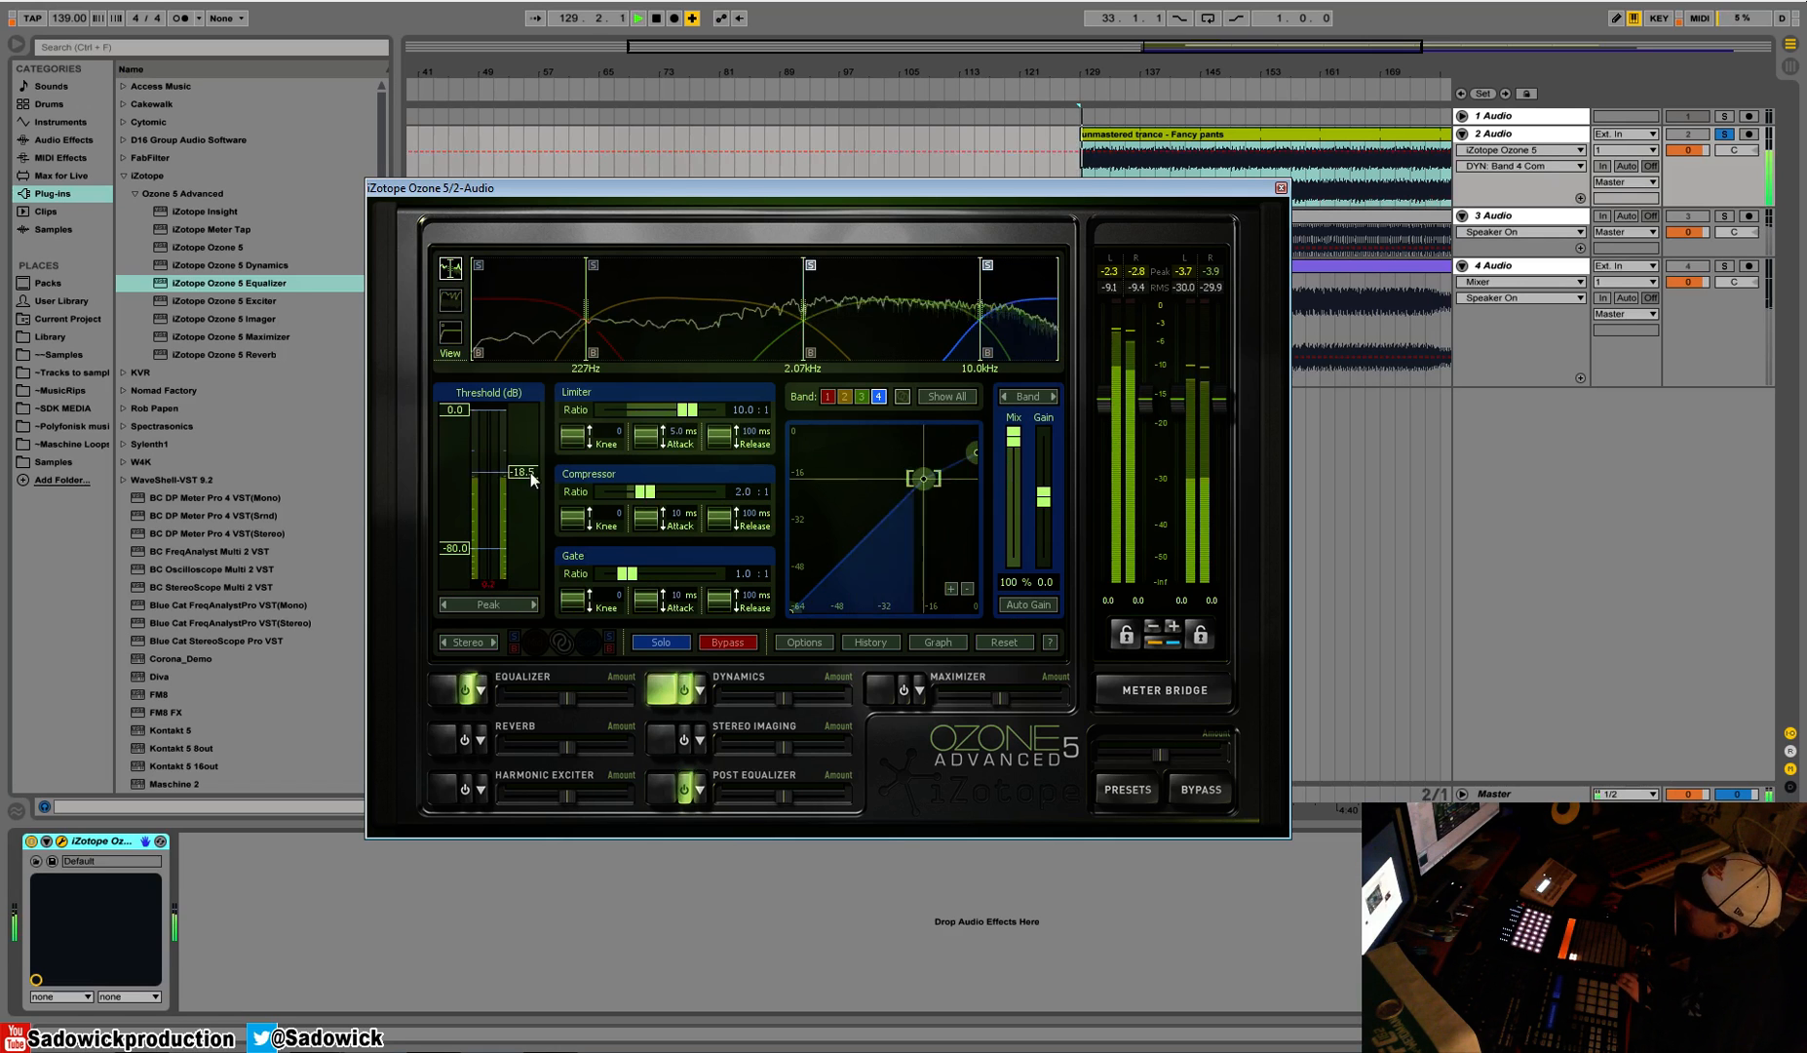
{"action": "left_click_drag", "start_coordinate": [531, 479], "coordinate": [531, 525]}
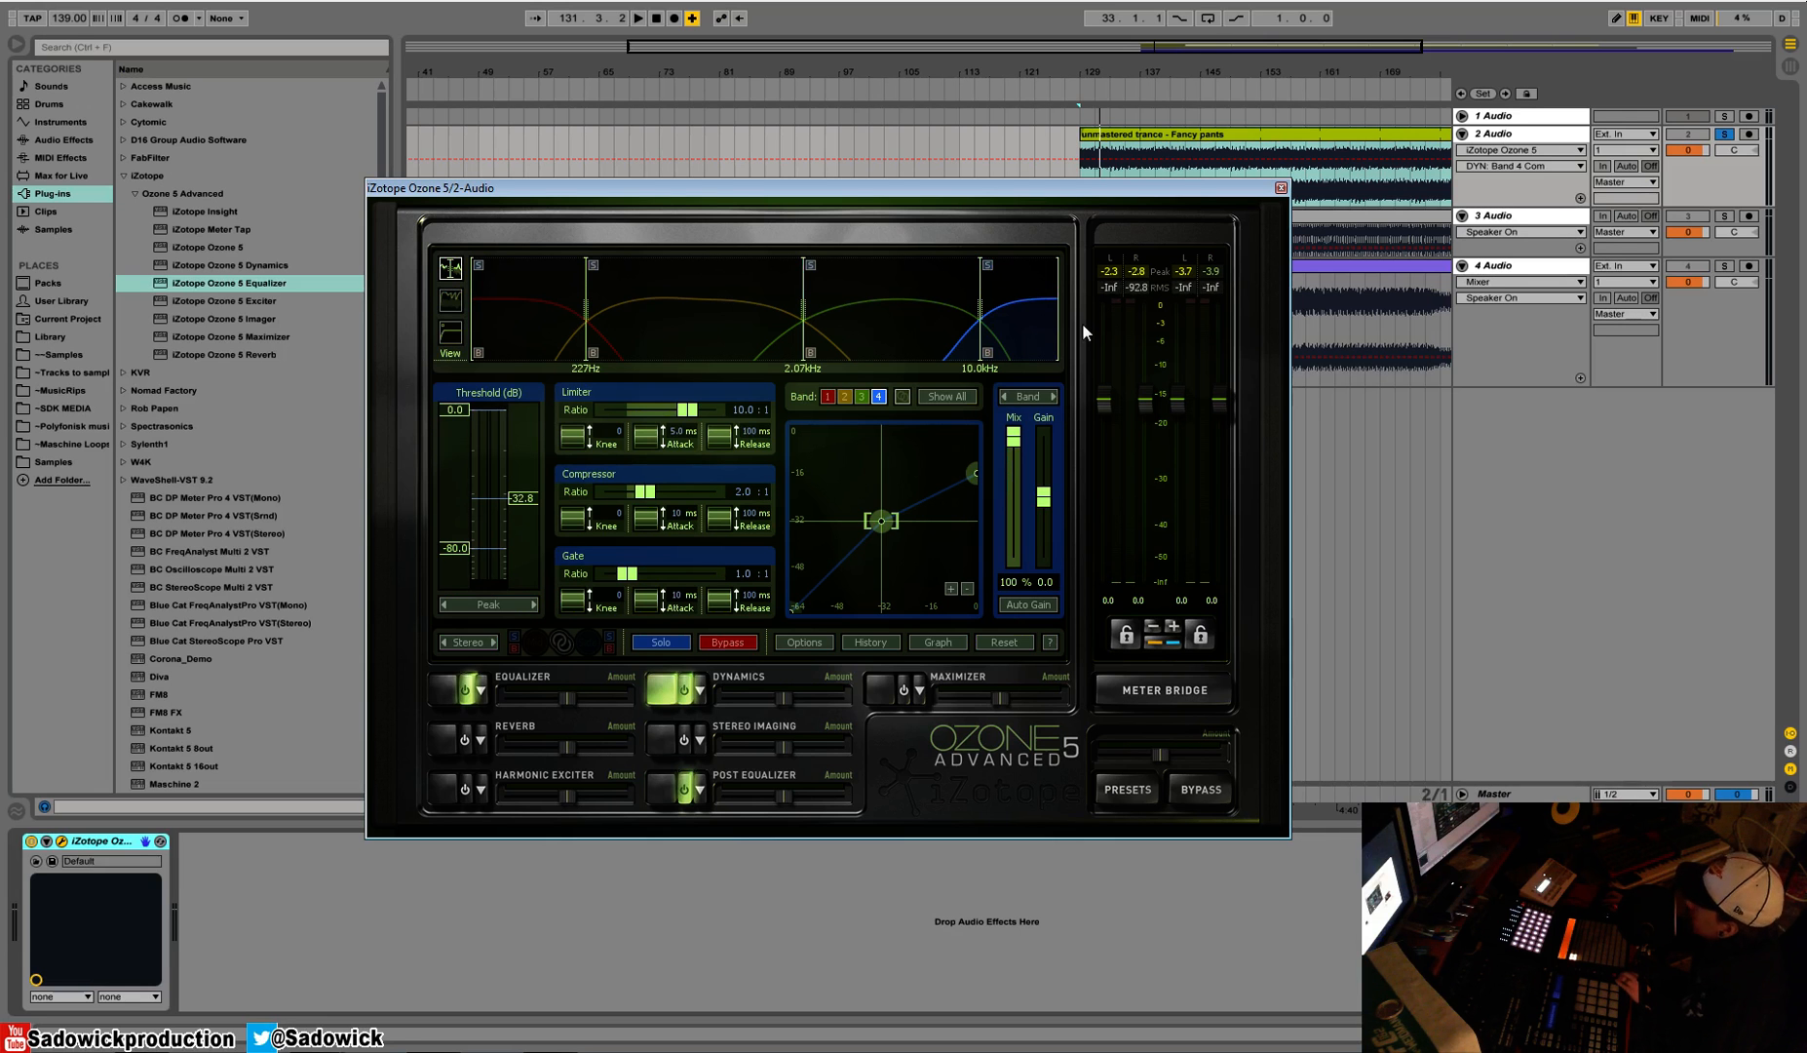
{"action": "left_click", "coordinate": [645, 18]}
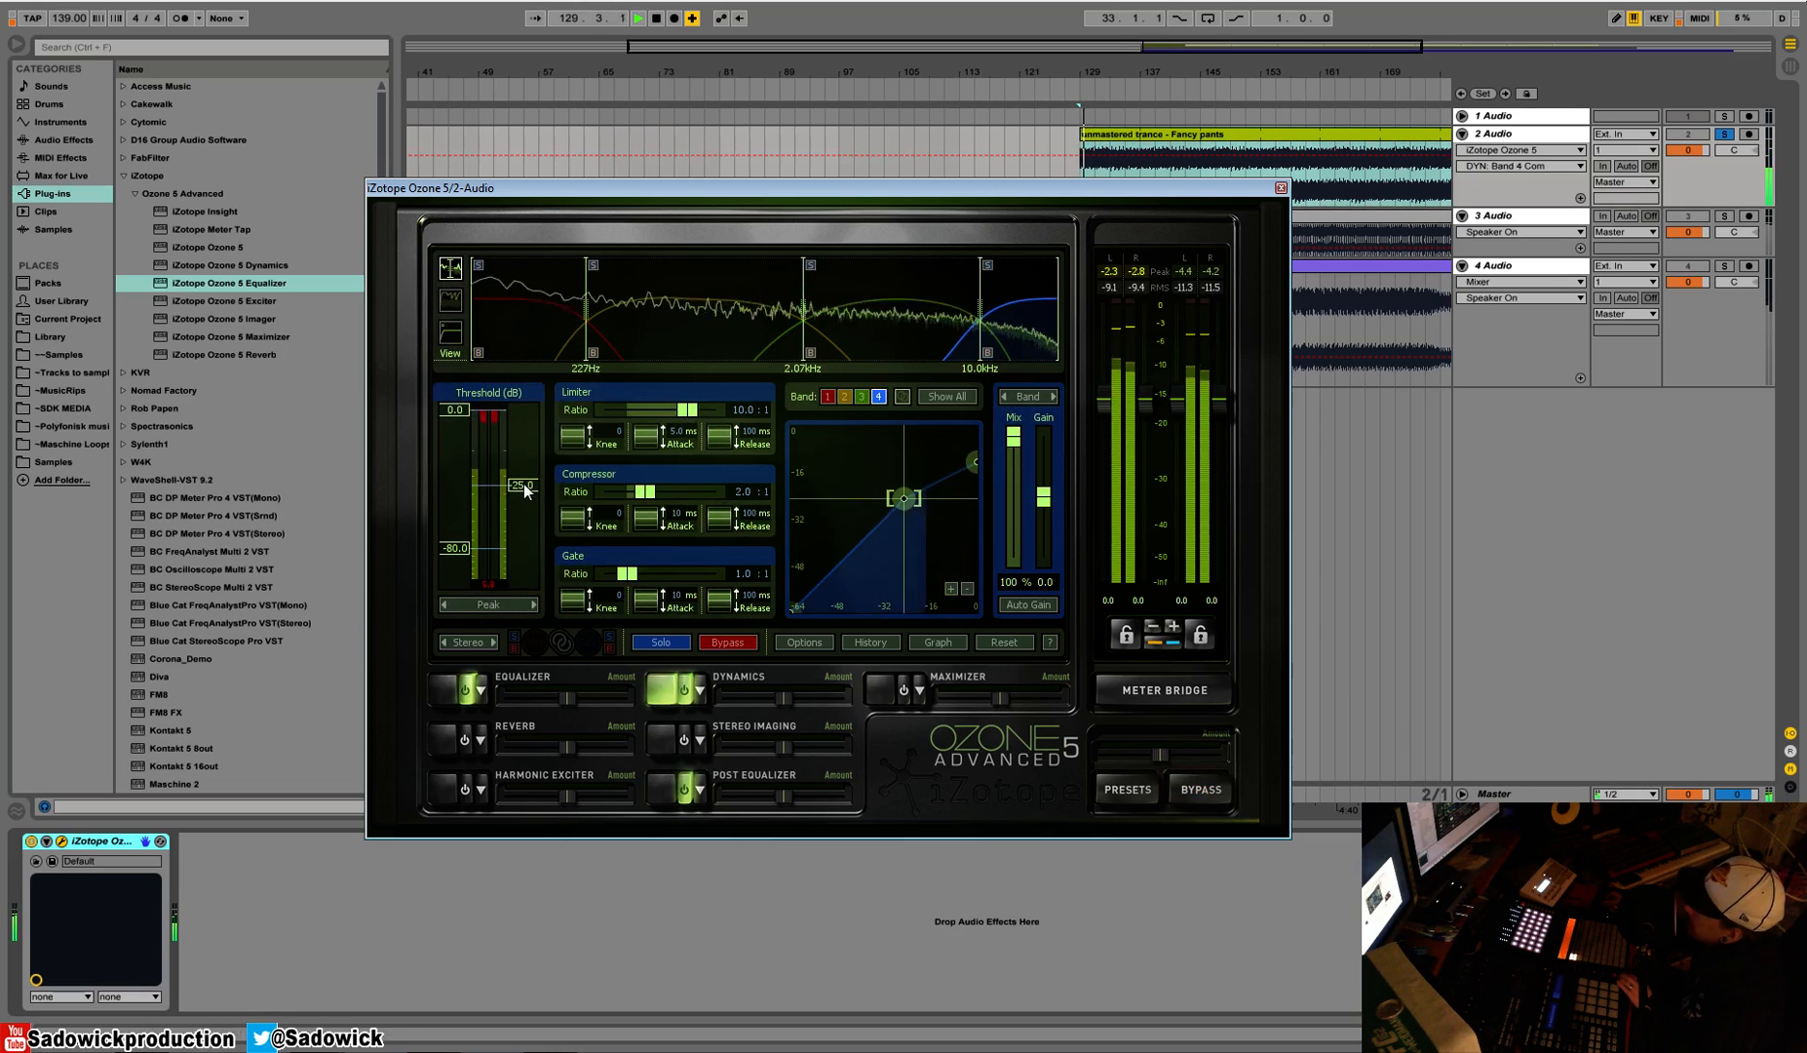
{"action": "left_click_drag", "start_coordinate": [526, 490], "coordinate": [530, 471]}
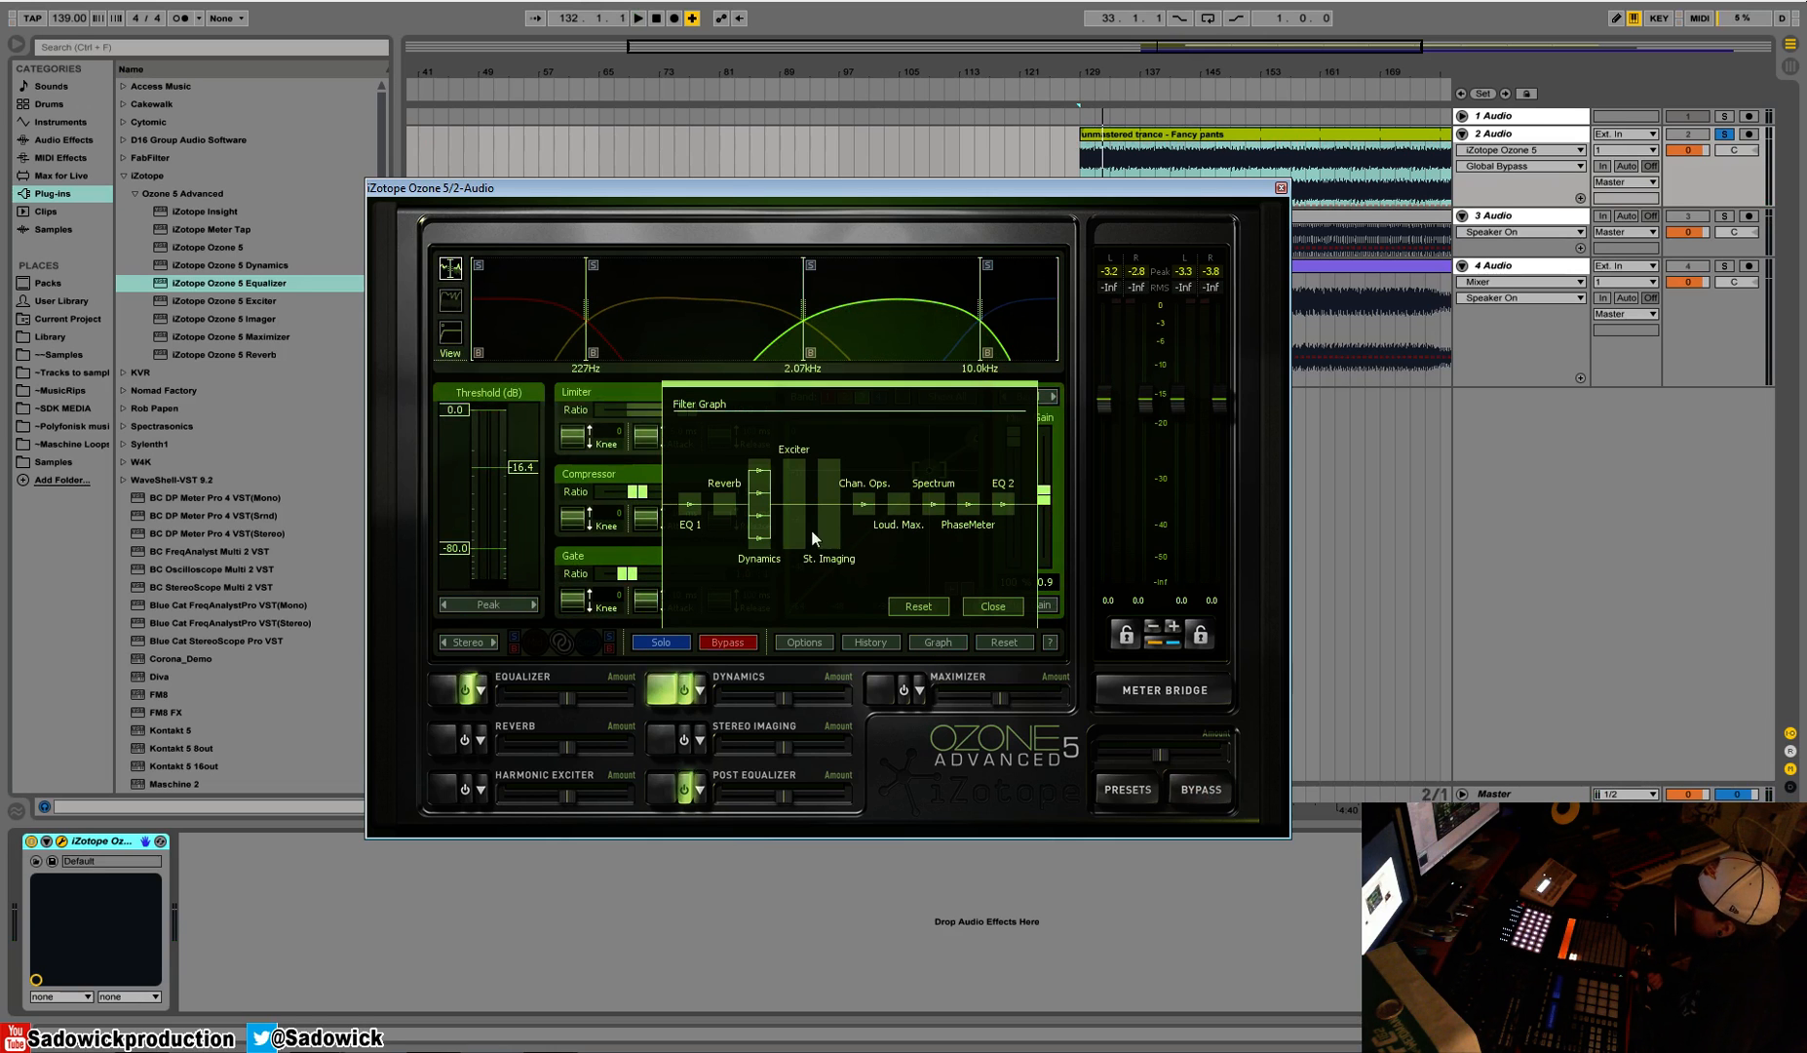
{"action": "mouse_move", "coordinate": [978, 753]}
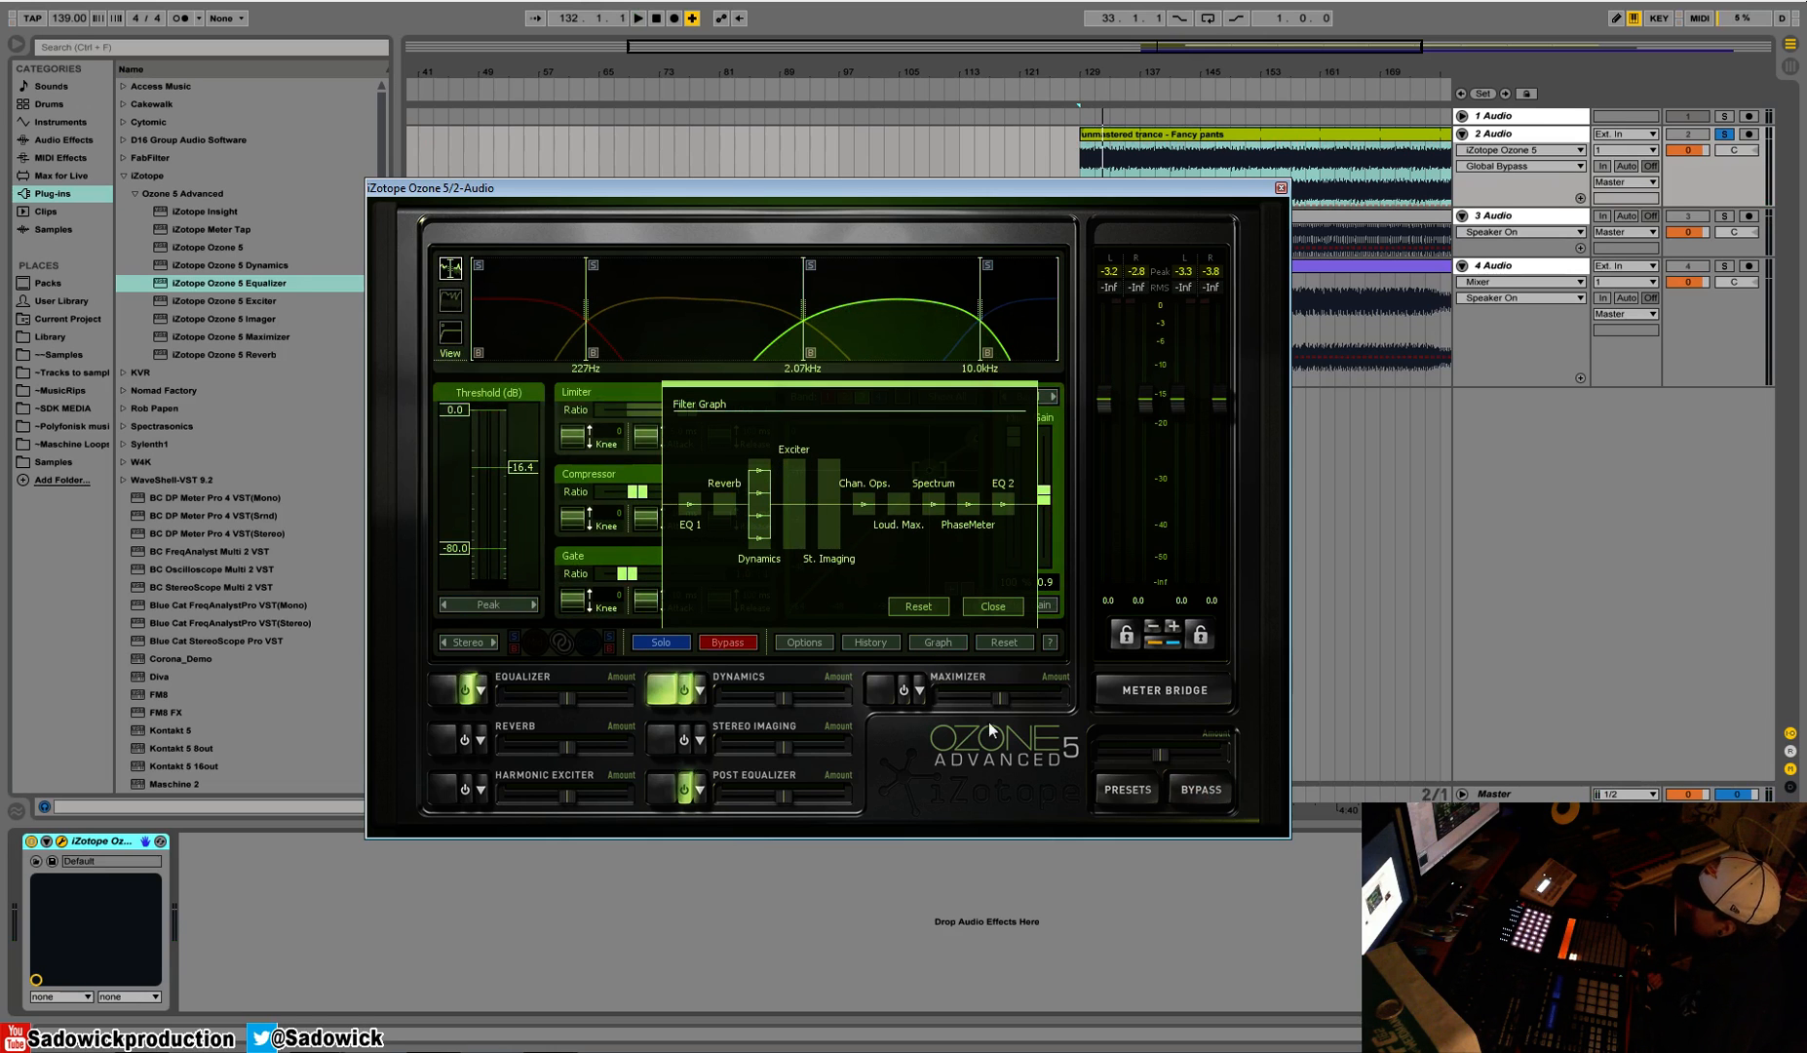
Dismiss the Filter Graph processing-order window
{"action": "left_click", "coordinate": [463, 787]}
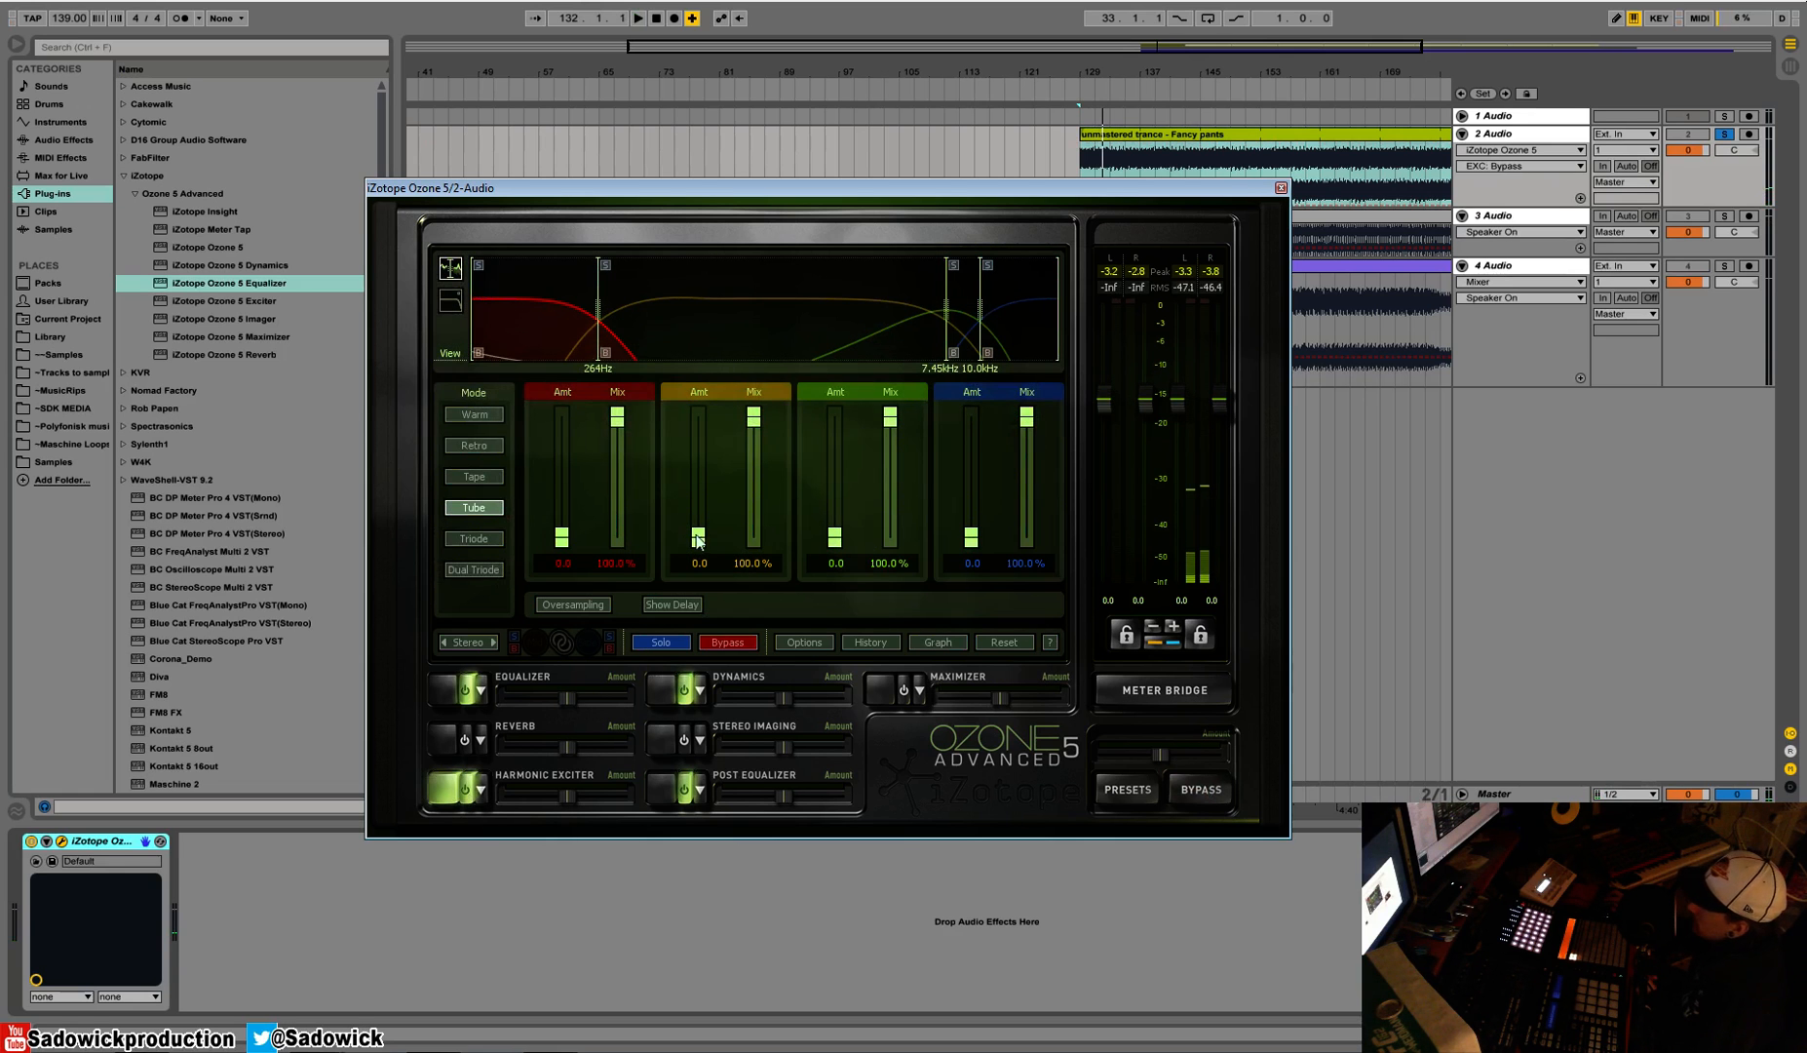
{"action": "mouse_move", "coordinate": [733, 321]}
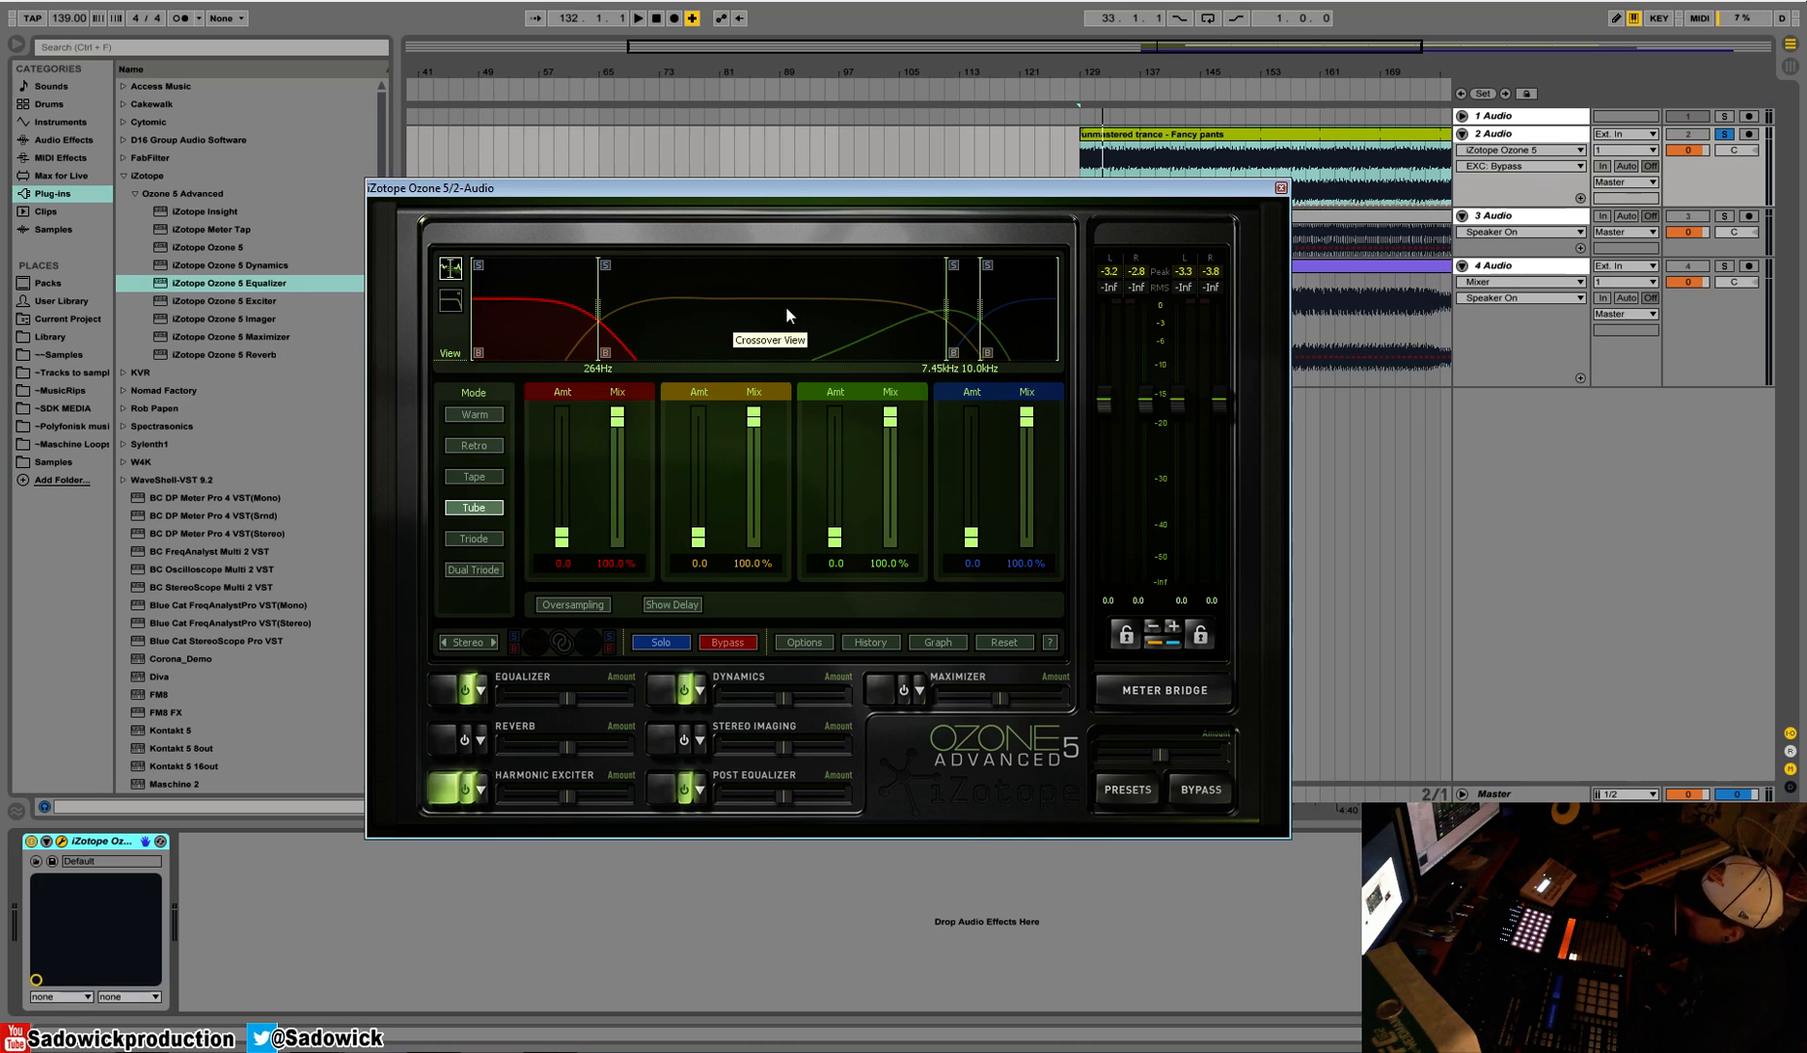
{"action": "mouse_move", "coordinate": [343, 202]}
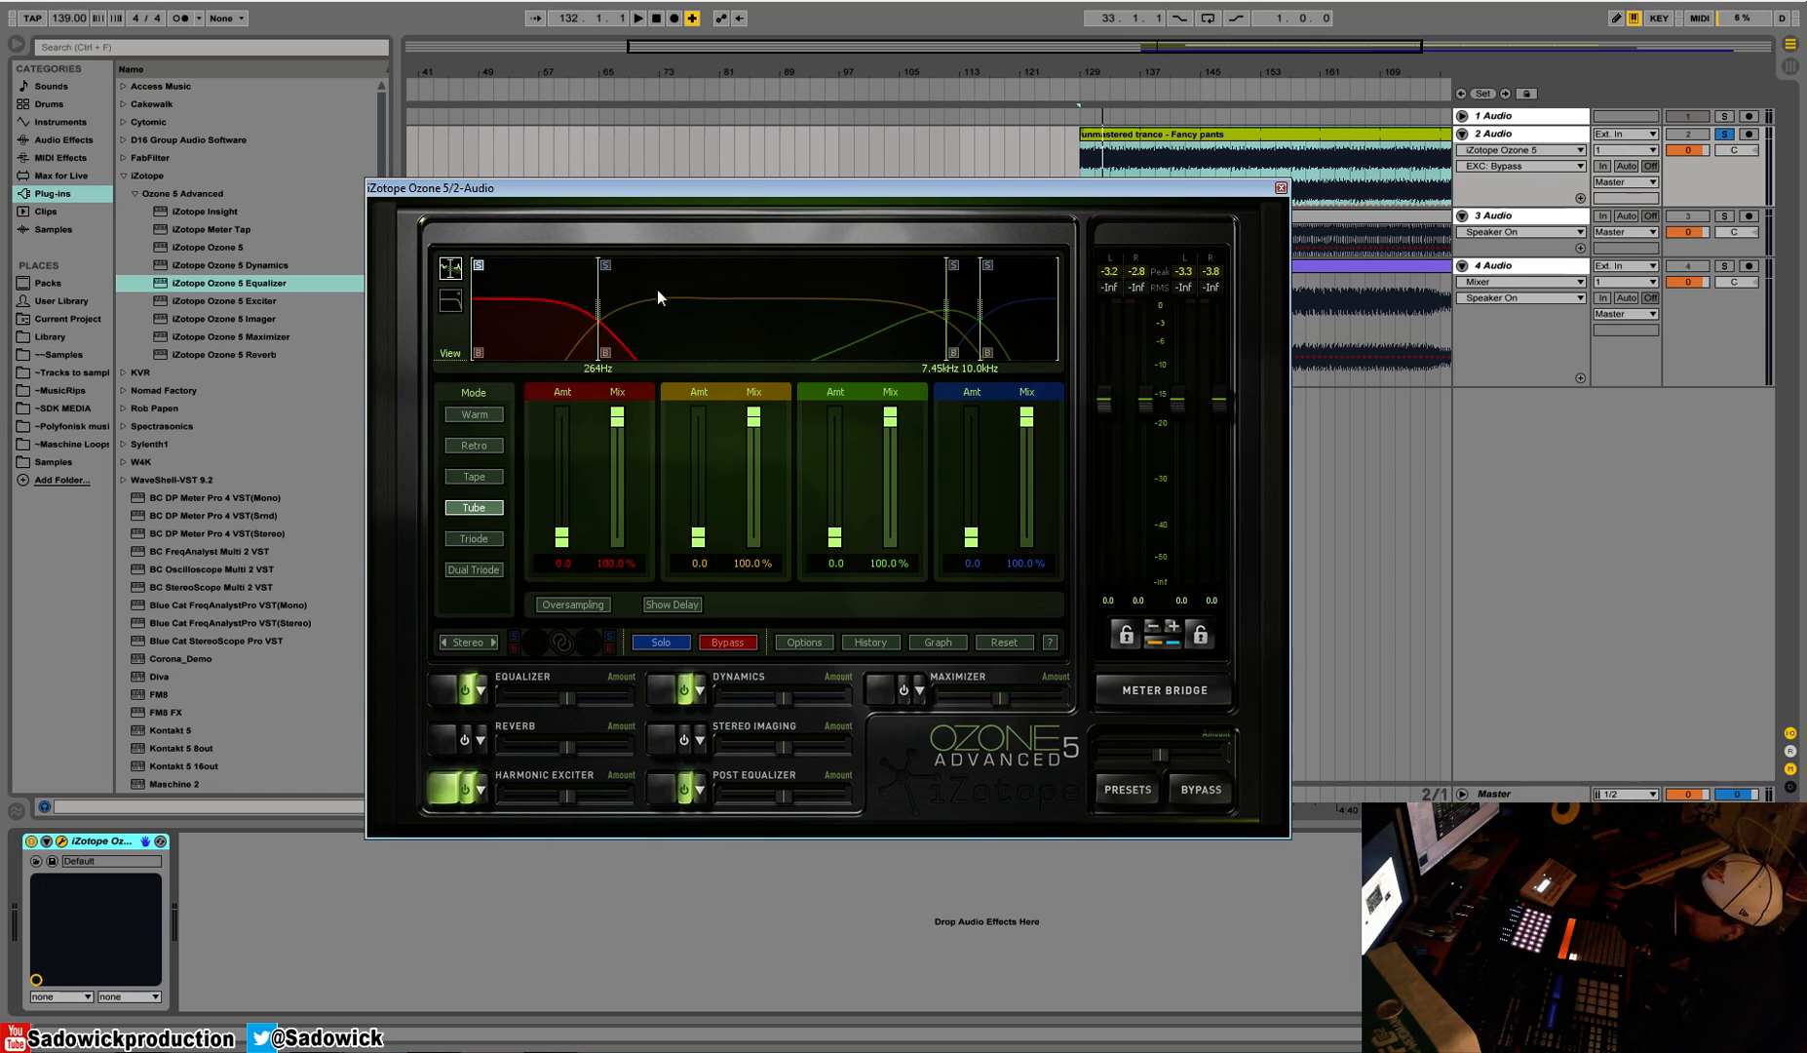
{"action": "mouse_move", "coordinate": [660, 296]}
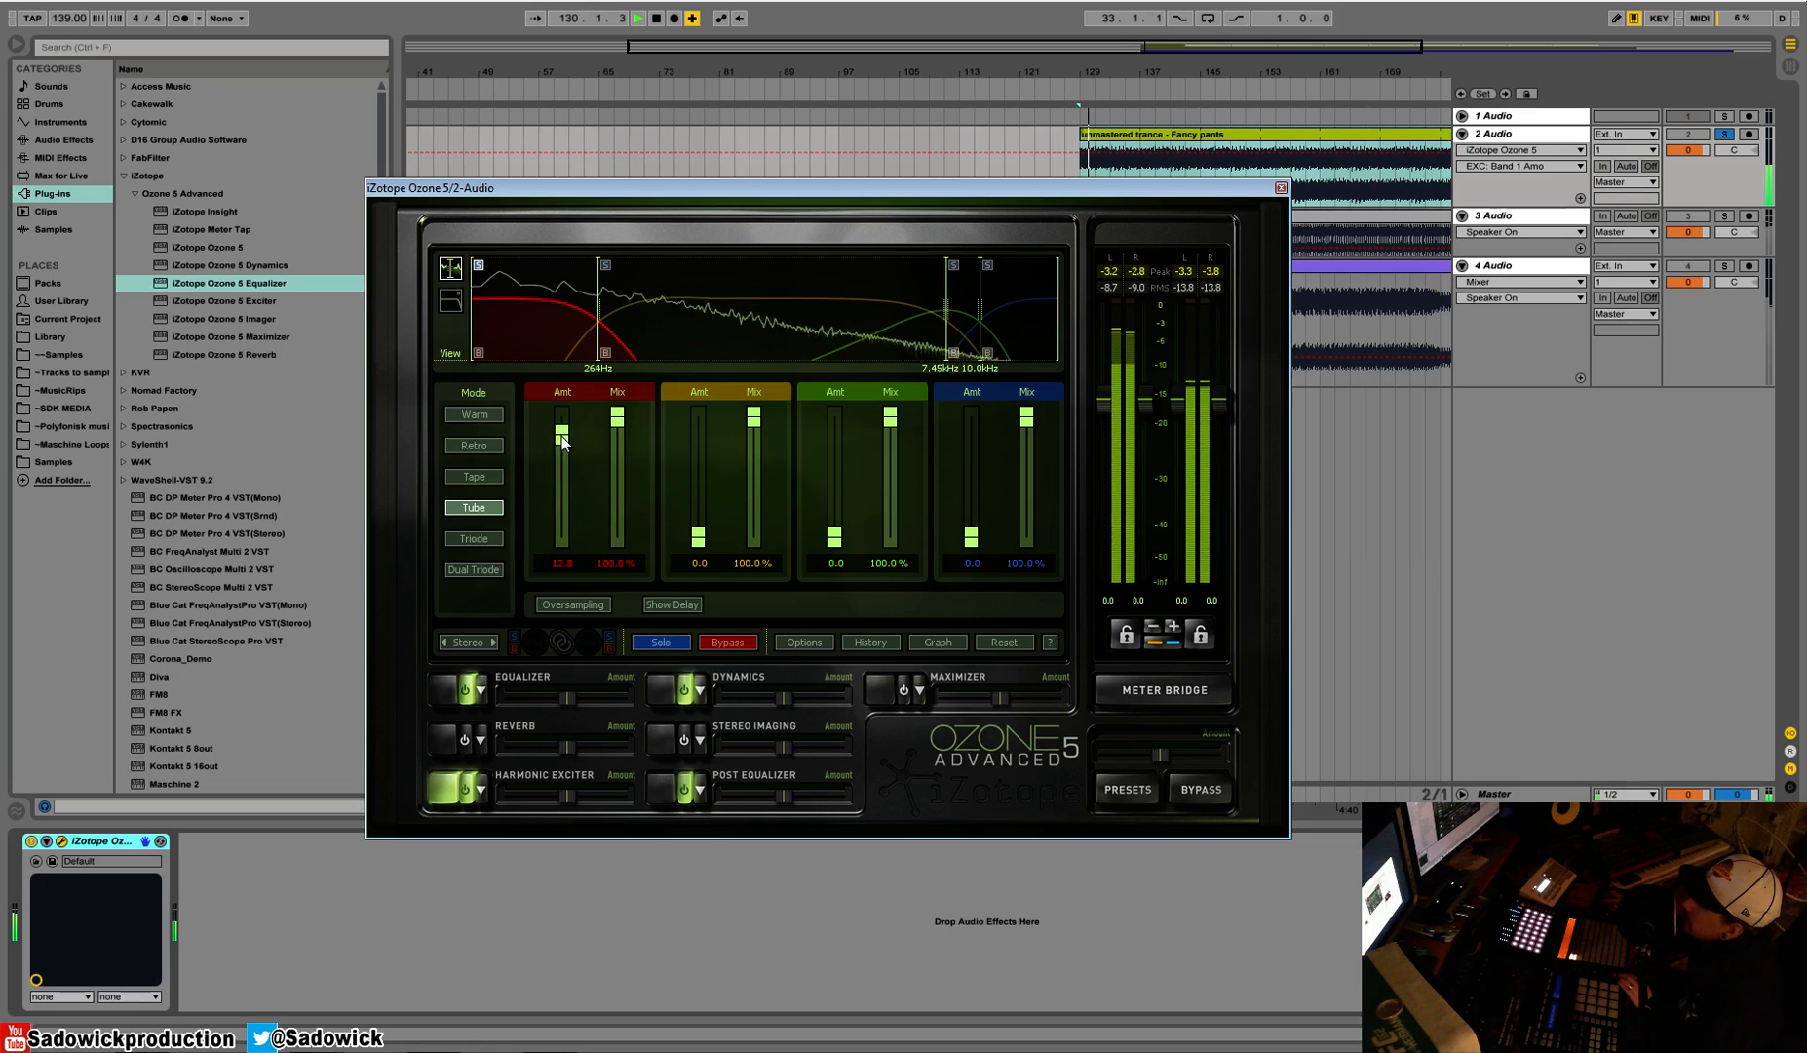
Pull band 1's excitation amount back to about 1
{"action": "left_click_drag", "start_coordinate": [561, 433], "coordinate": [561, 524]}
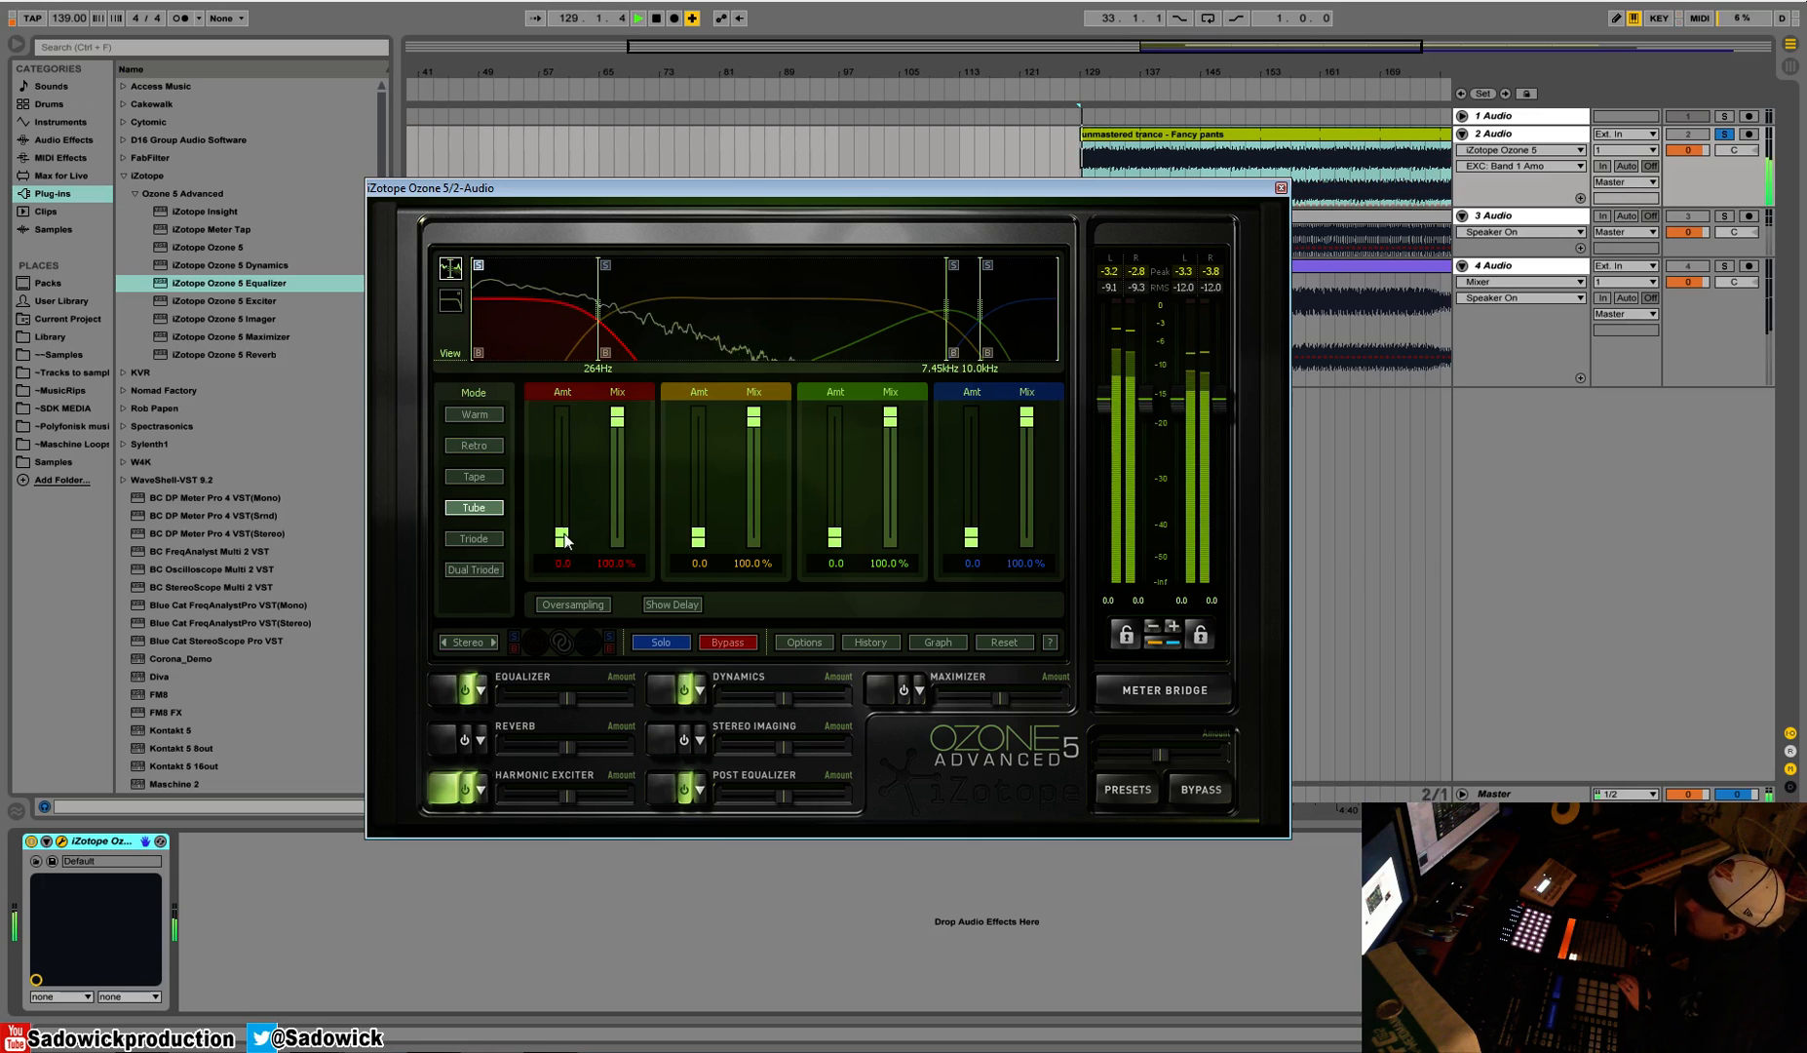
{"action": "left_click_drag", "start_coordinate": [562, 538], "coordinate": [564, 504]}
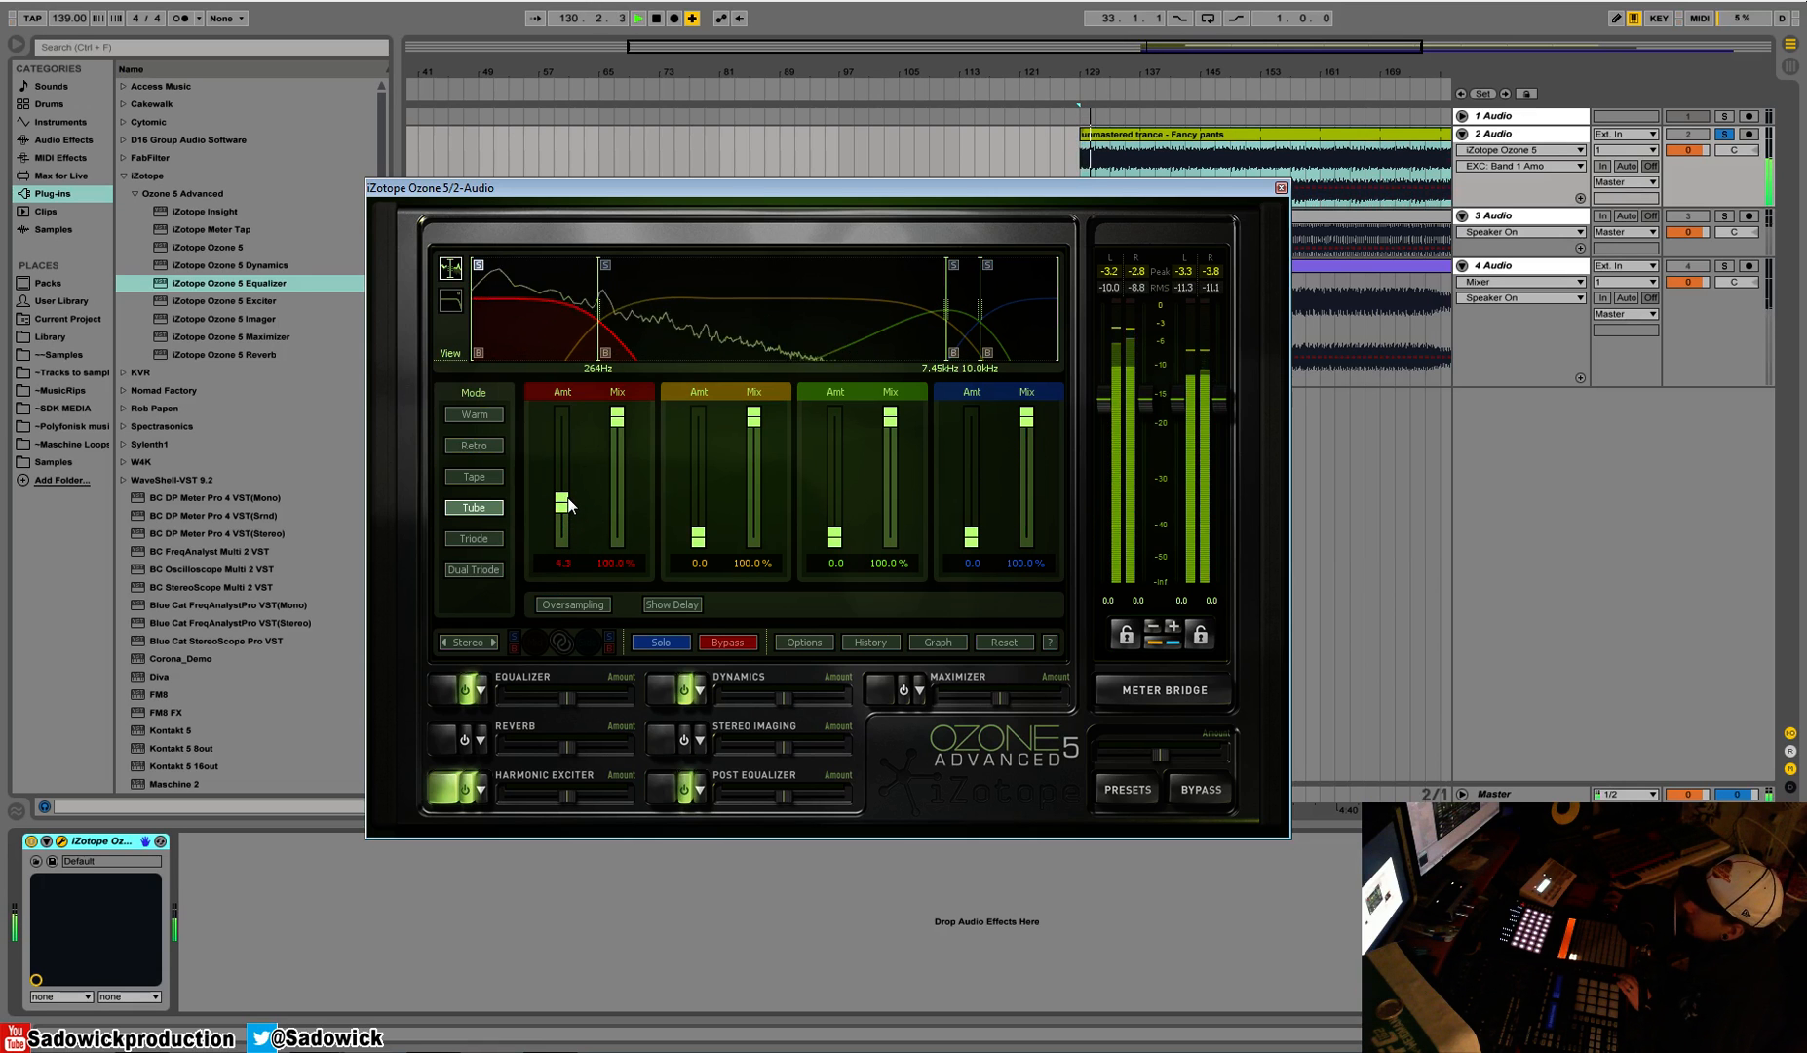
{"action": "left_click_drag", "start_coordinate": [563, 502], "coordinate": [563, 516]}
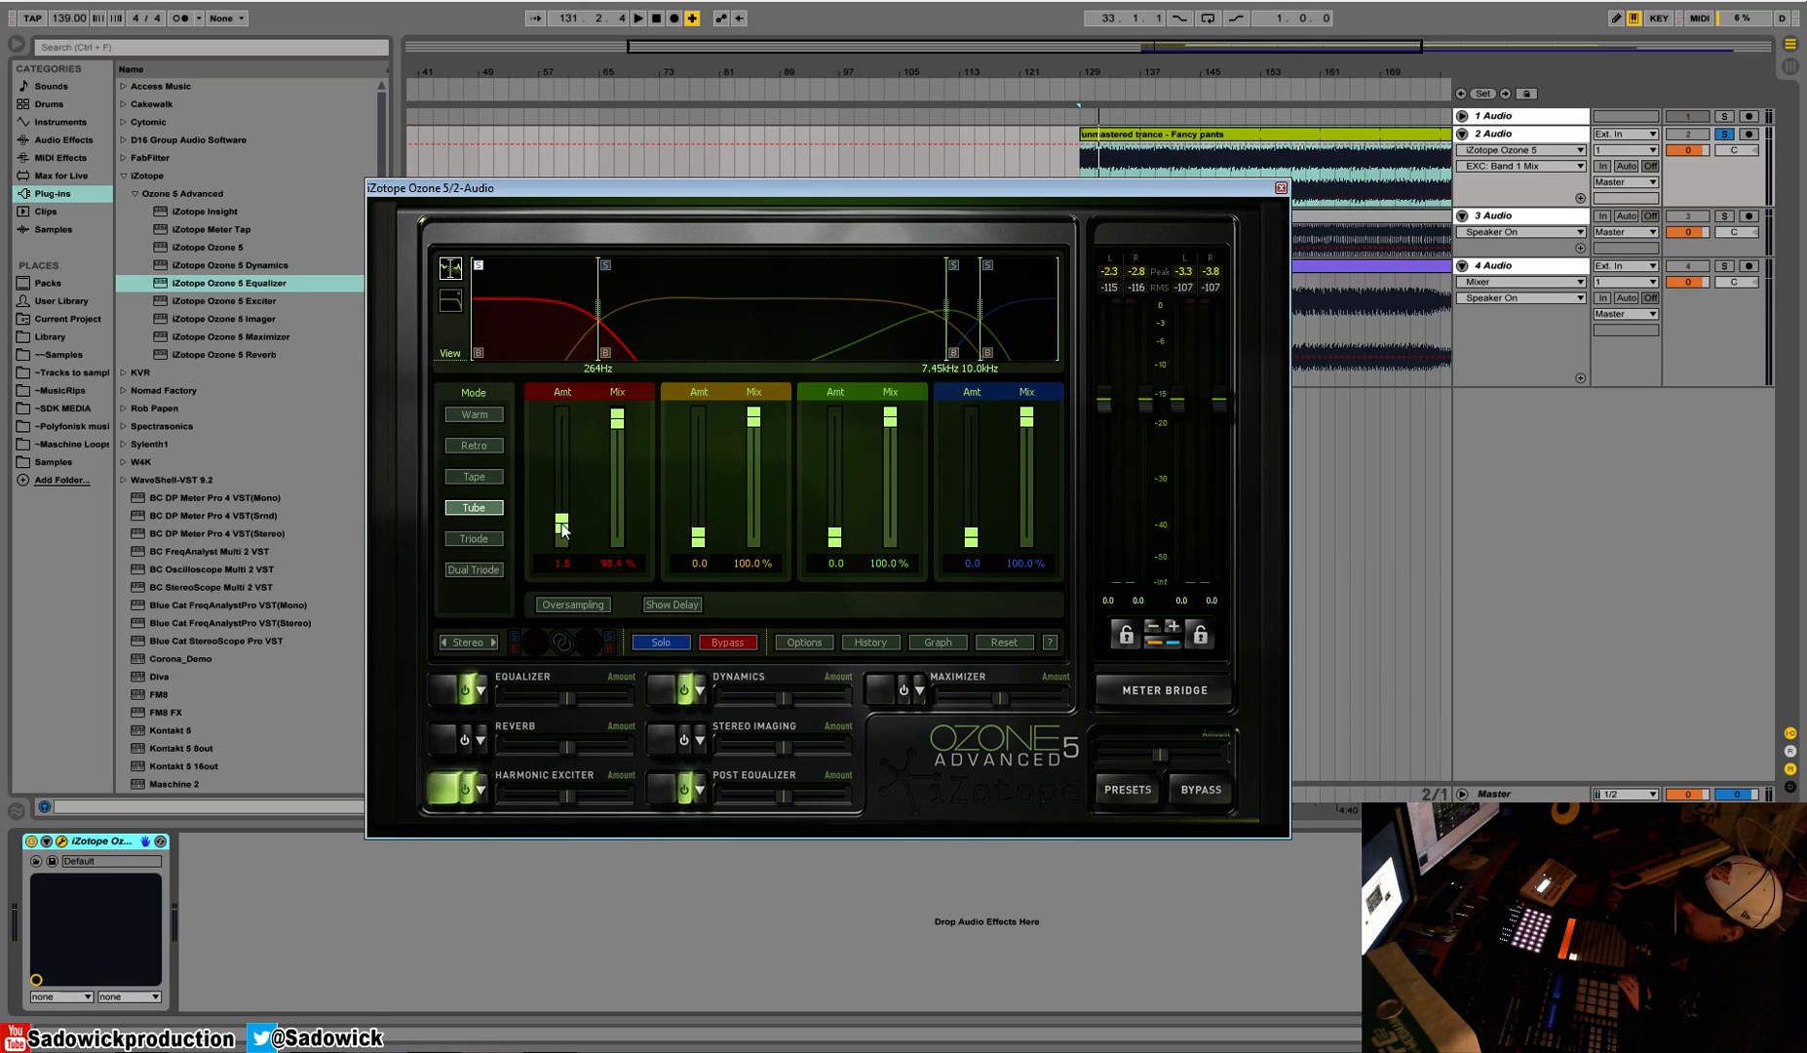
Switch the exciter to Tape mode and set band 1's mix to about 40% with slight excitation
{"action": "left_click", "coordinate": [474, 476]}
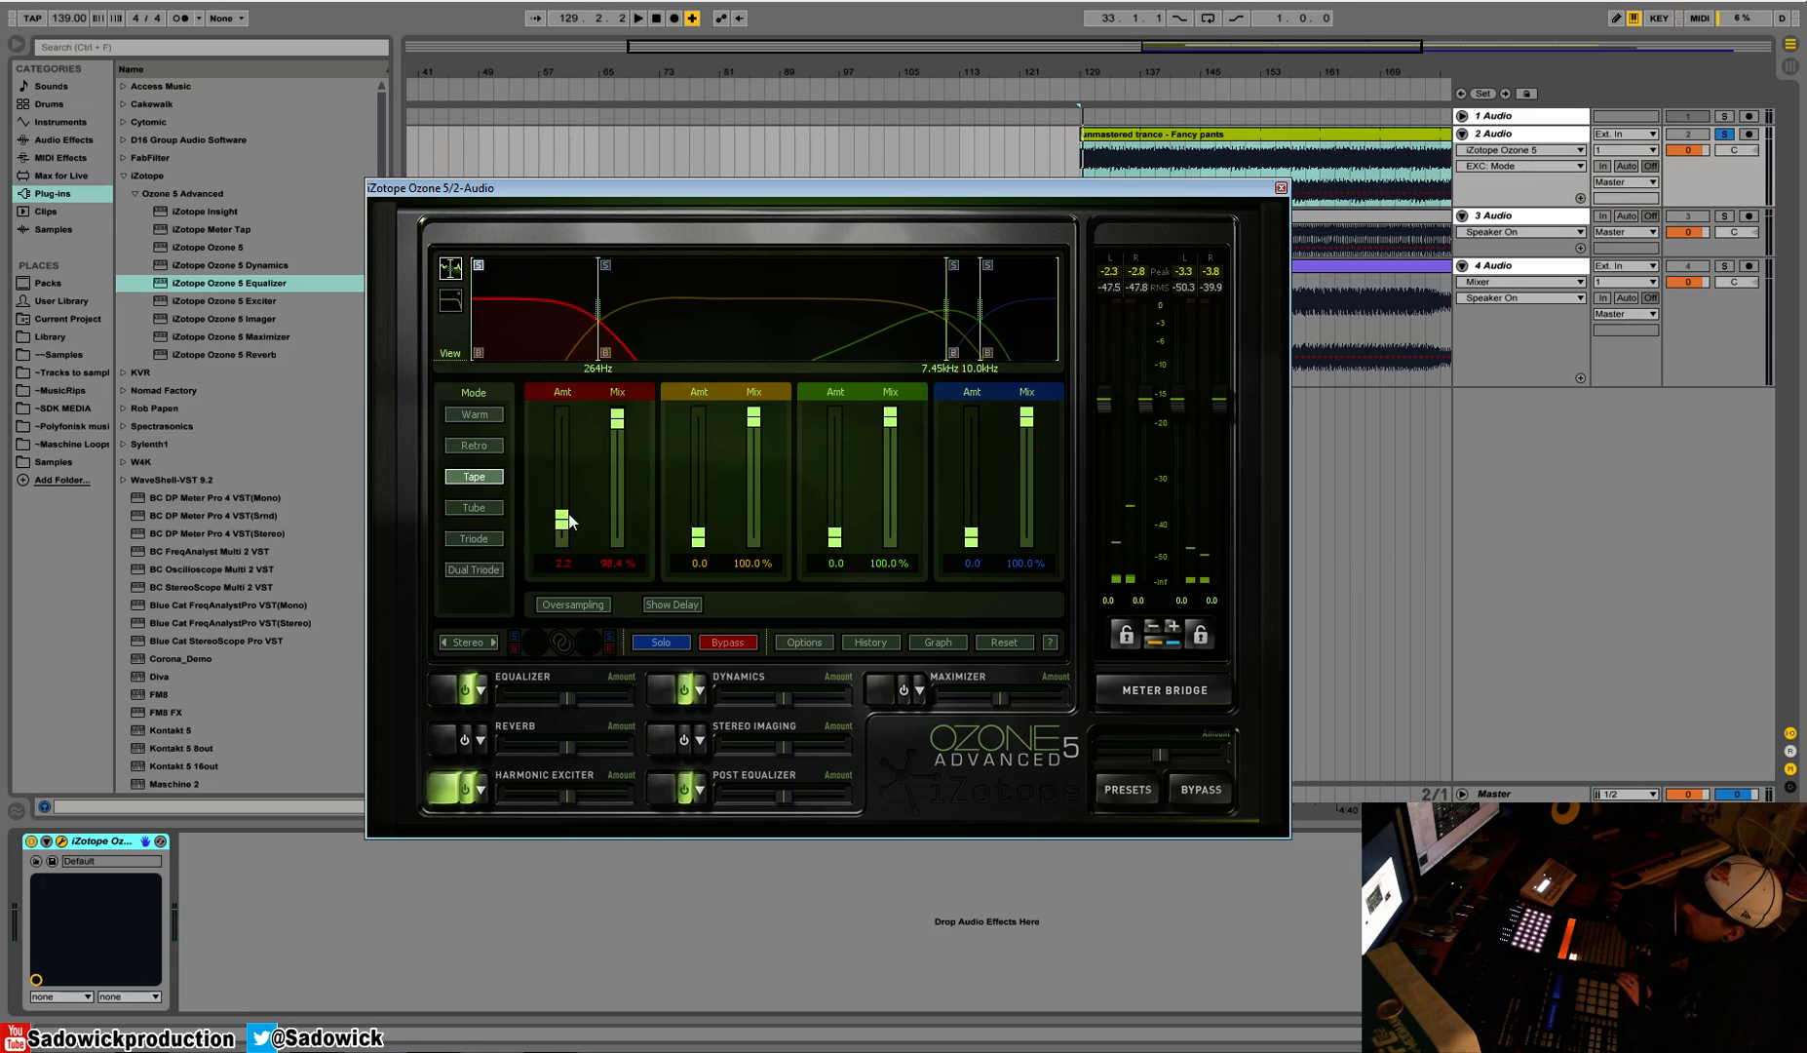
{"action": "left_click_drag", "start_coordinate": [564, 519], "coordinate": [563, 452]}
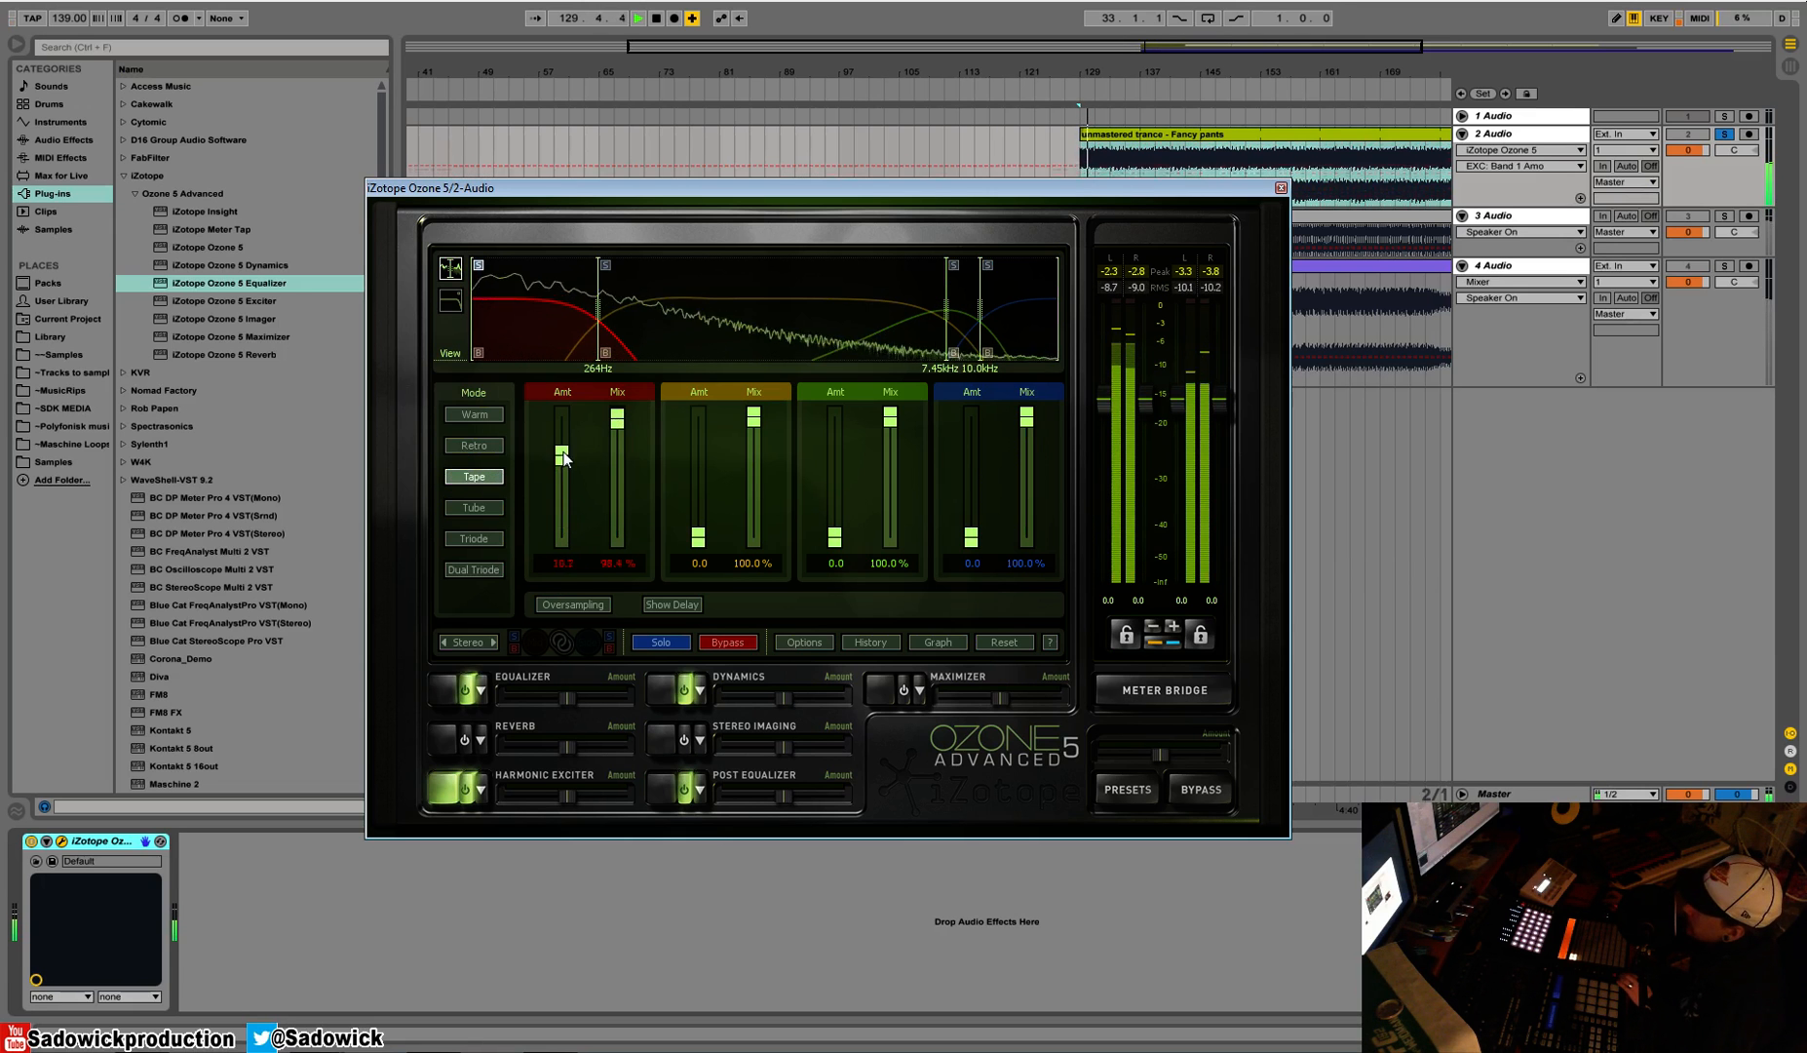
{"action": "left_click_drag", "start_coordinate": [562, 455], "coordinate": [562, 534]}
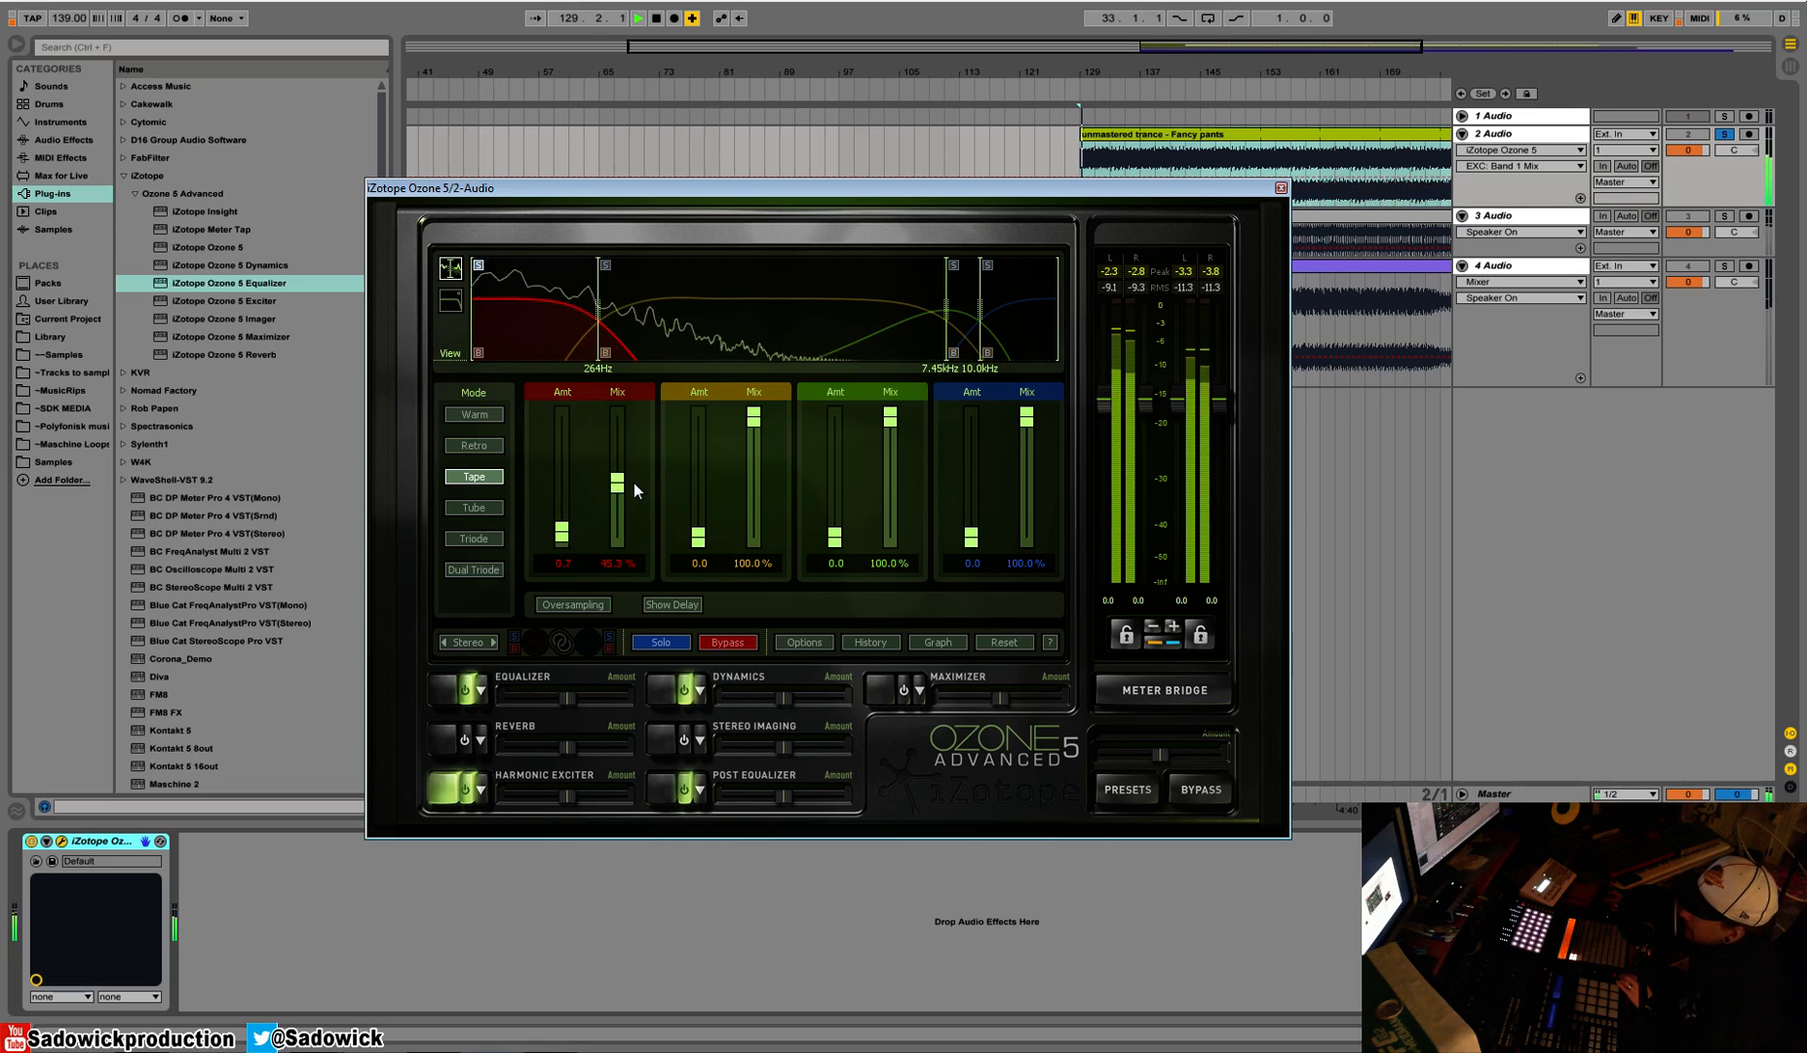
{"action": "left_click_drag", "start_coordinate": [563, 502], "coordinate": [562, 415]}
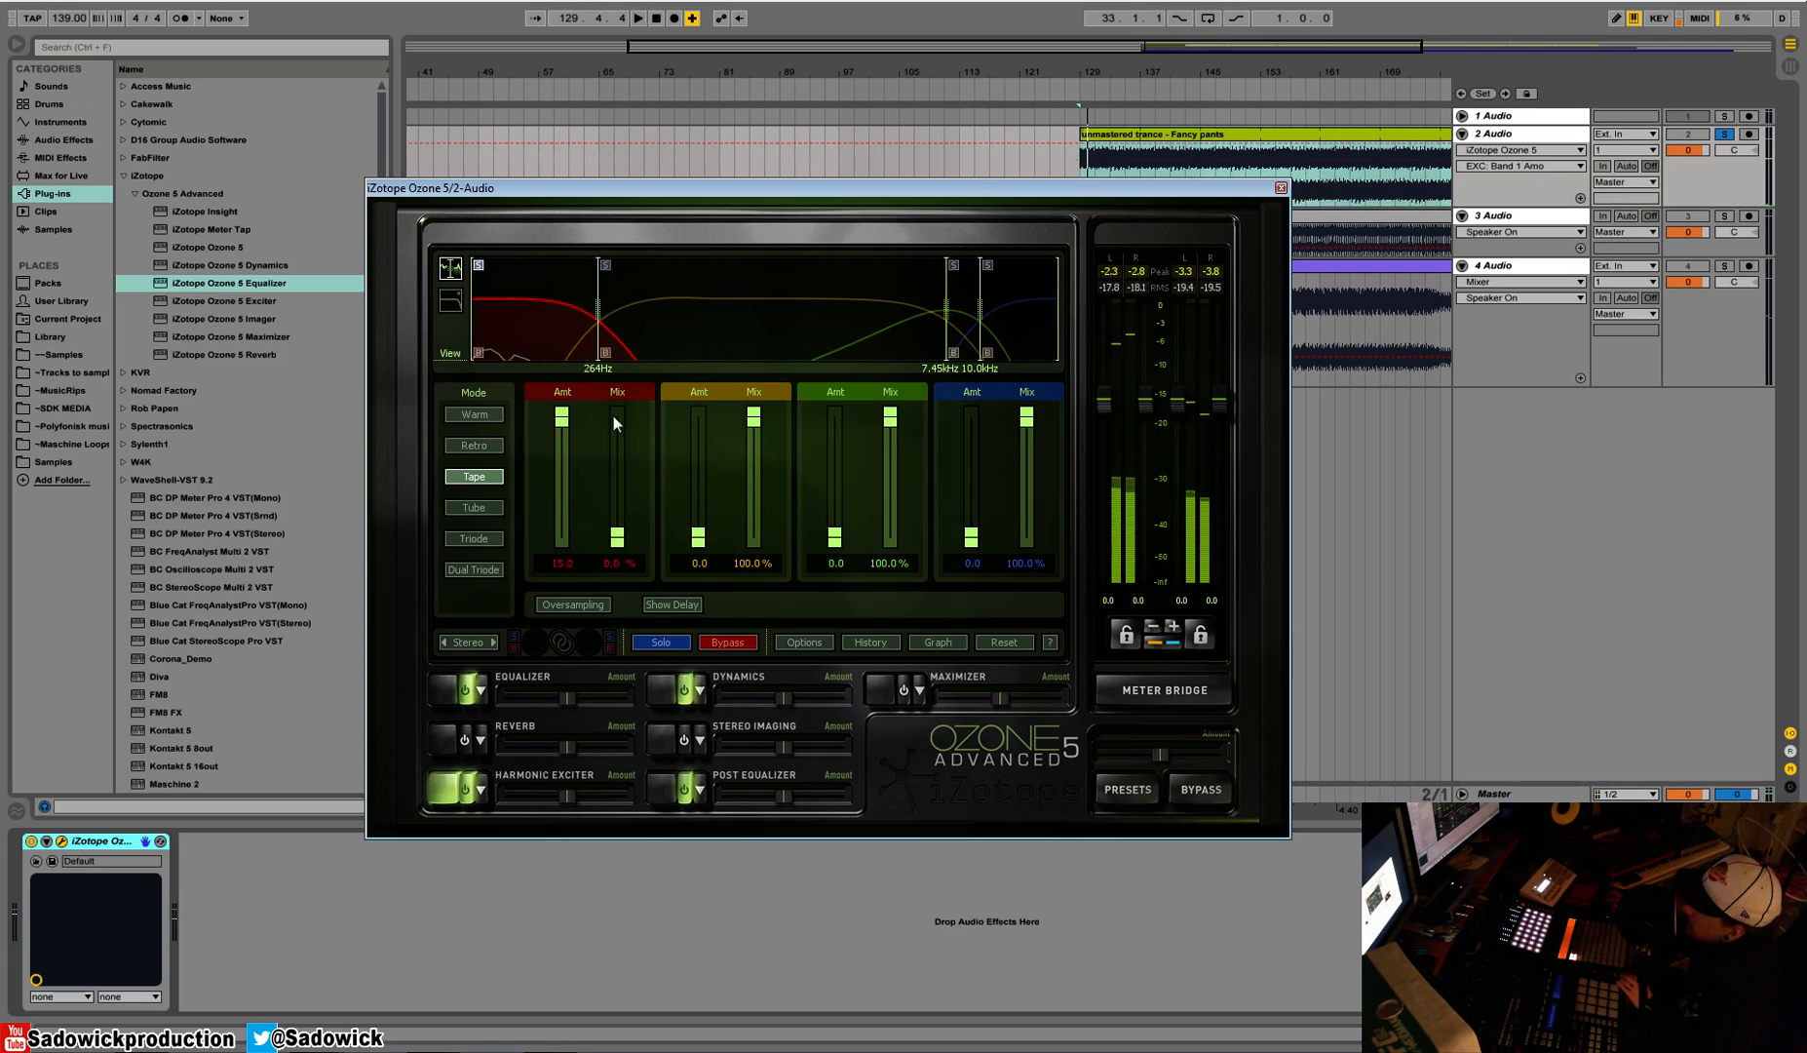
{"action": "left_click_drag", "start_coordinate": [619, 423], "coordinate": [619, 511]}
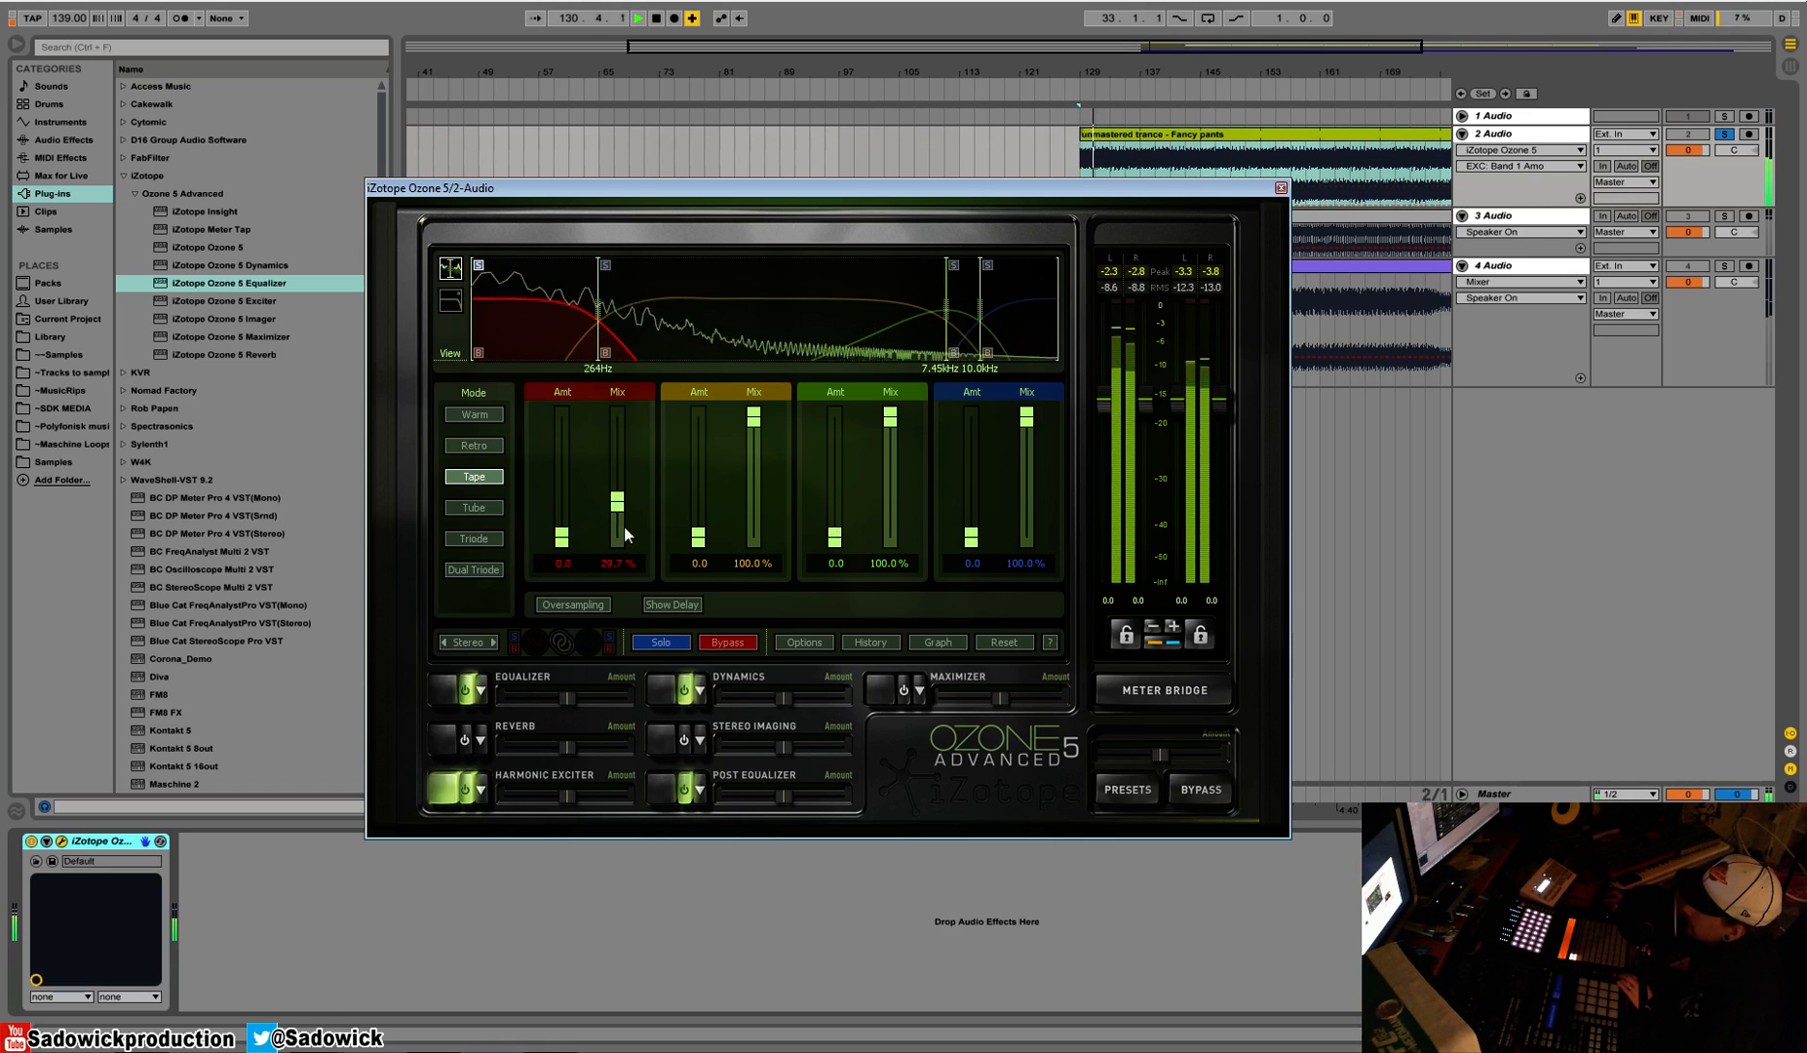
Set band 1 mix to 46.6% and band 2 excitation to 5.4, then audition modes and keep Tape
{"action": "left_click_drag", "start_coordinate": [562, 530], "coordinate": [562, 521]}
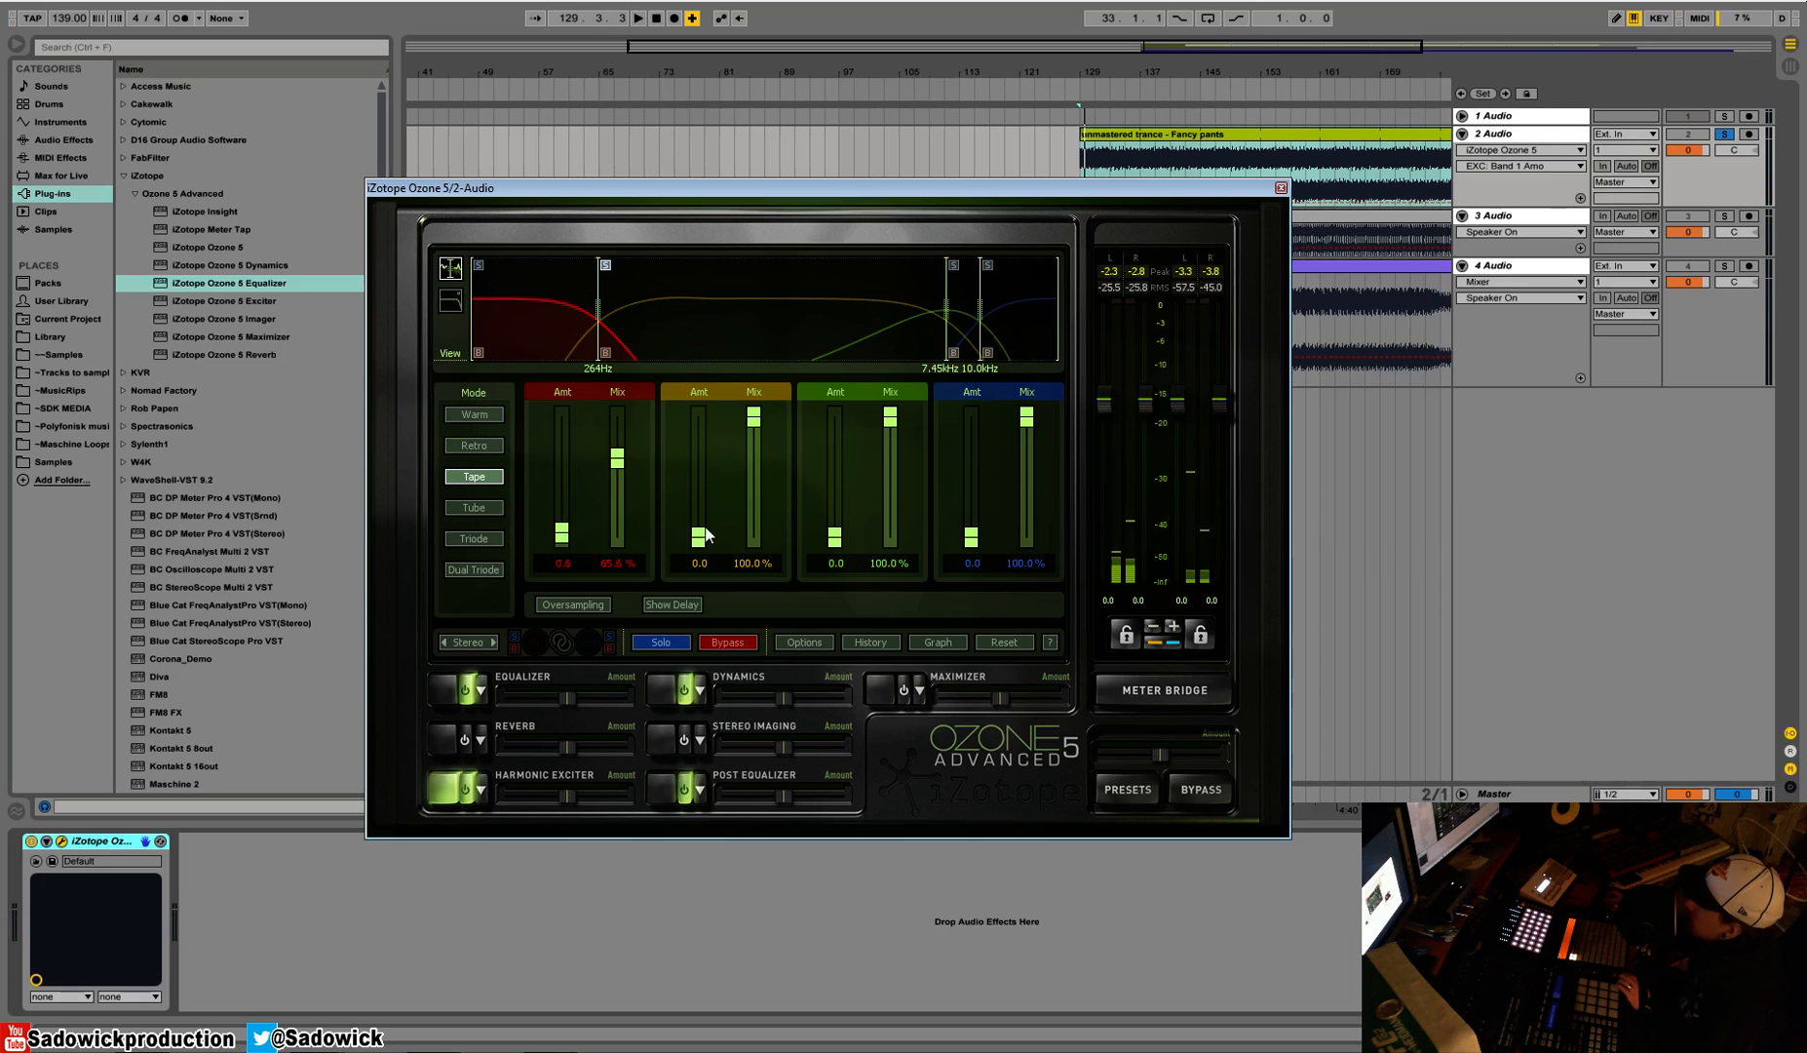
{"action": "left_click_drag", "start_coordinate": [697, 534], "coordinate": [697, 487]}
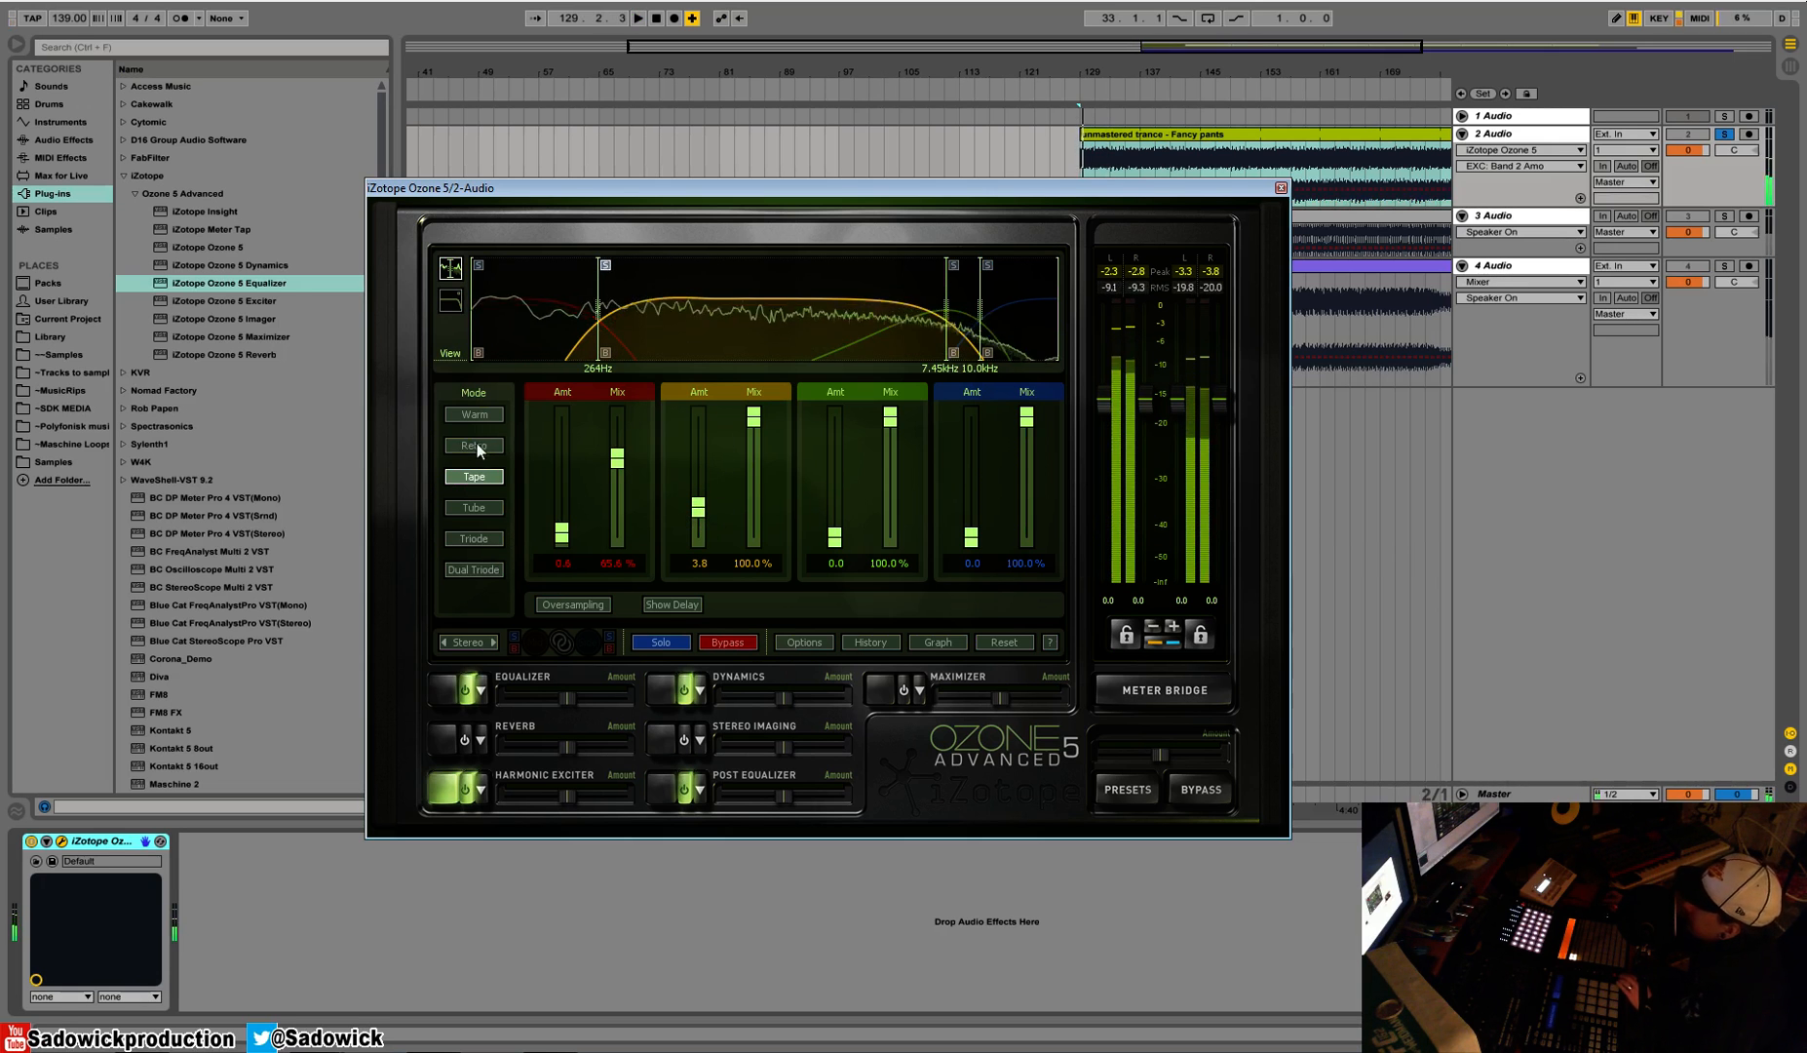
{"action": "mouse_move", "coordinate": [474, 414]}
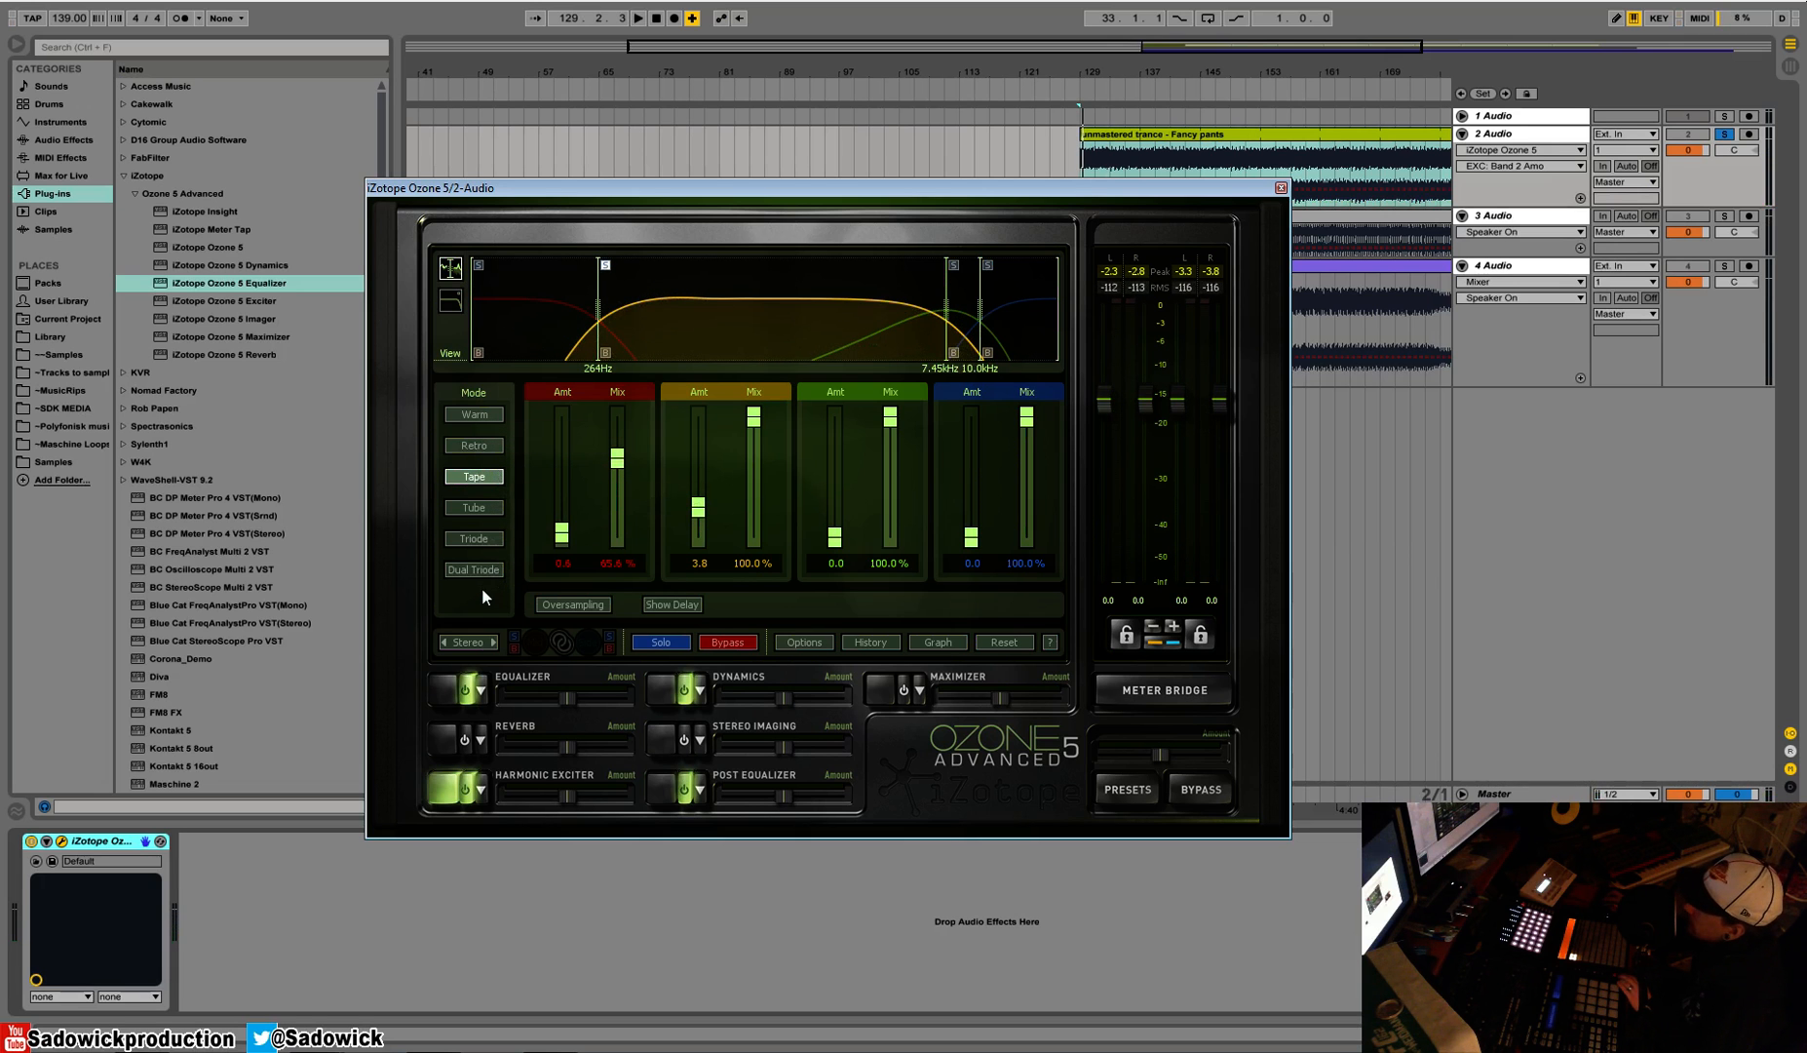
{"action": "left_click", "coordinate": [473, 414]}
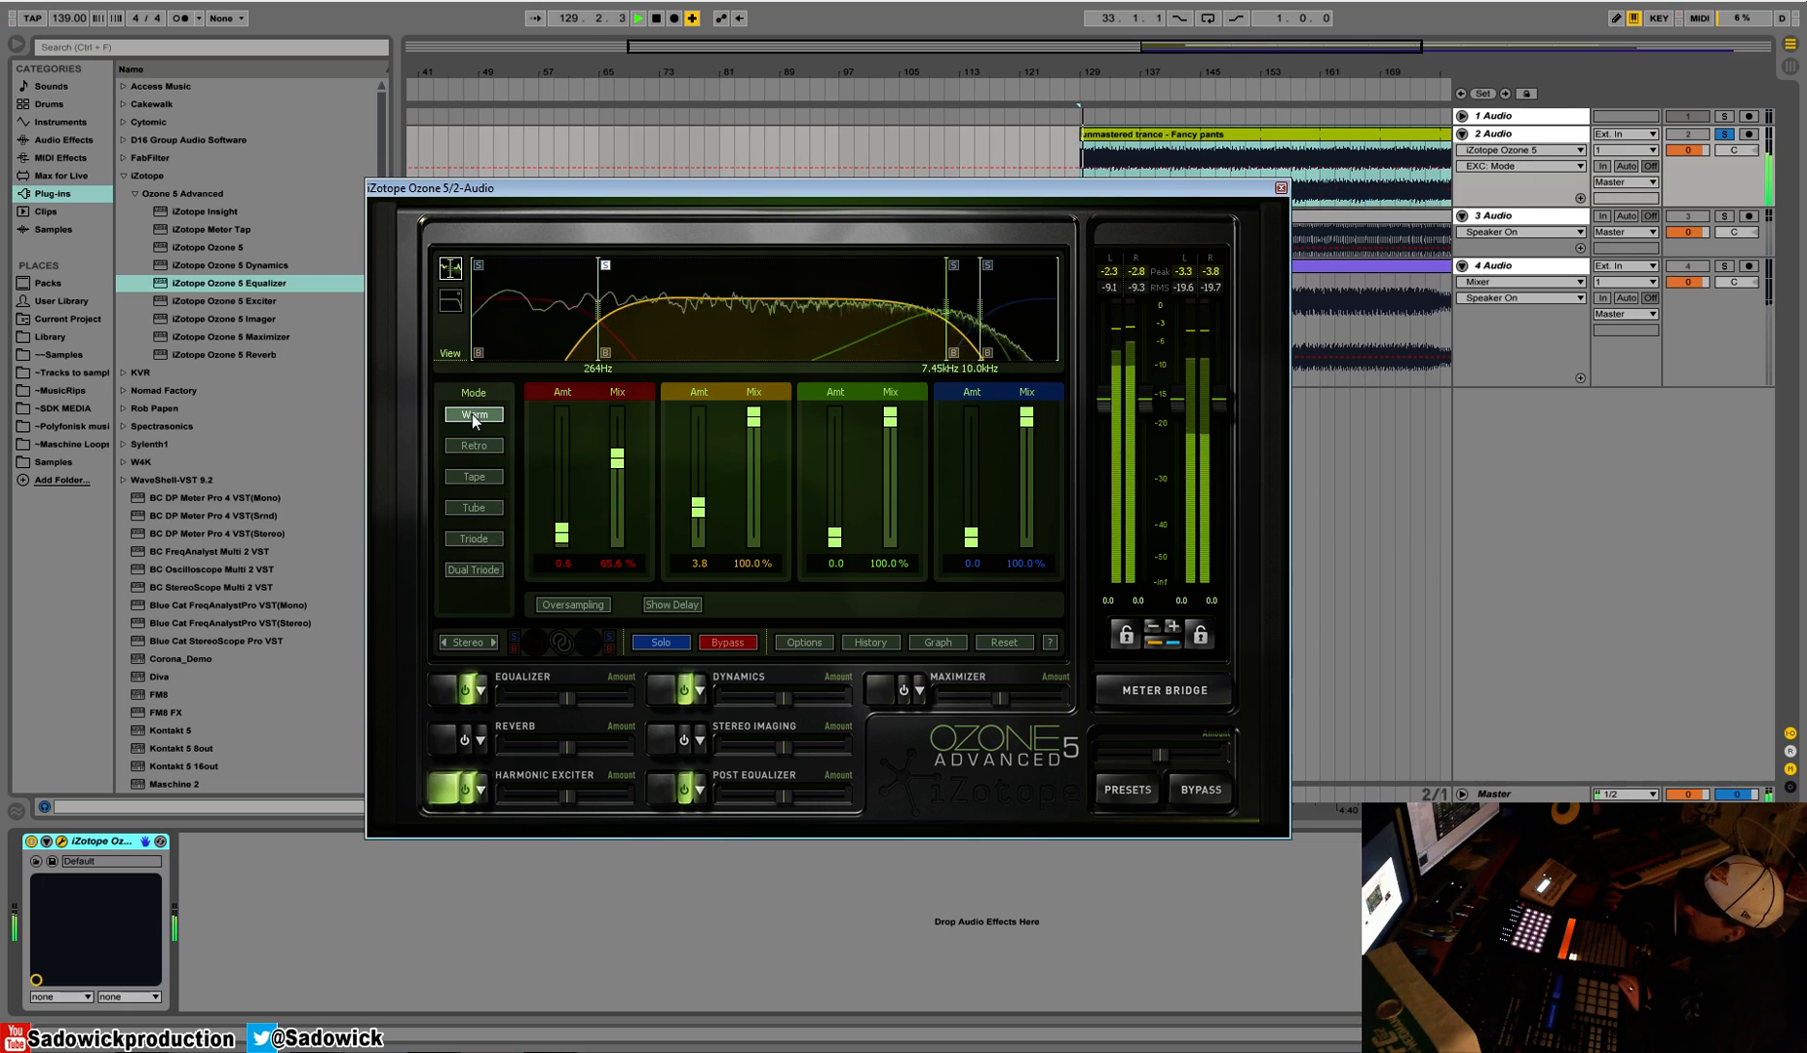
{"action": "left_click", "coordinate": [474, 475]}
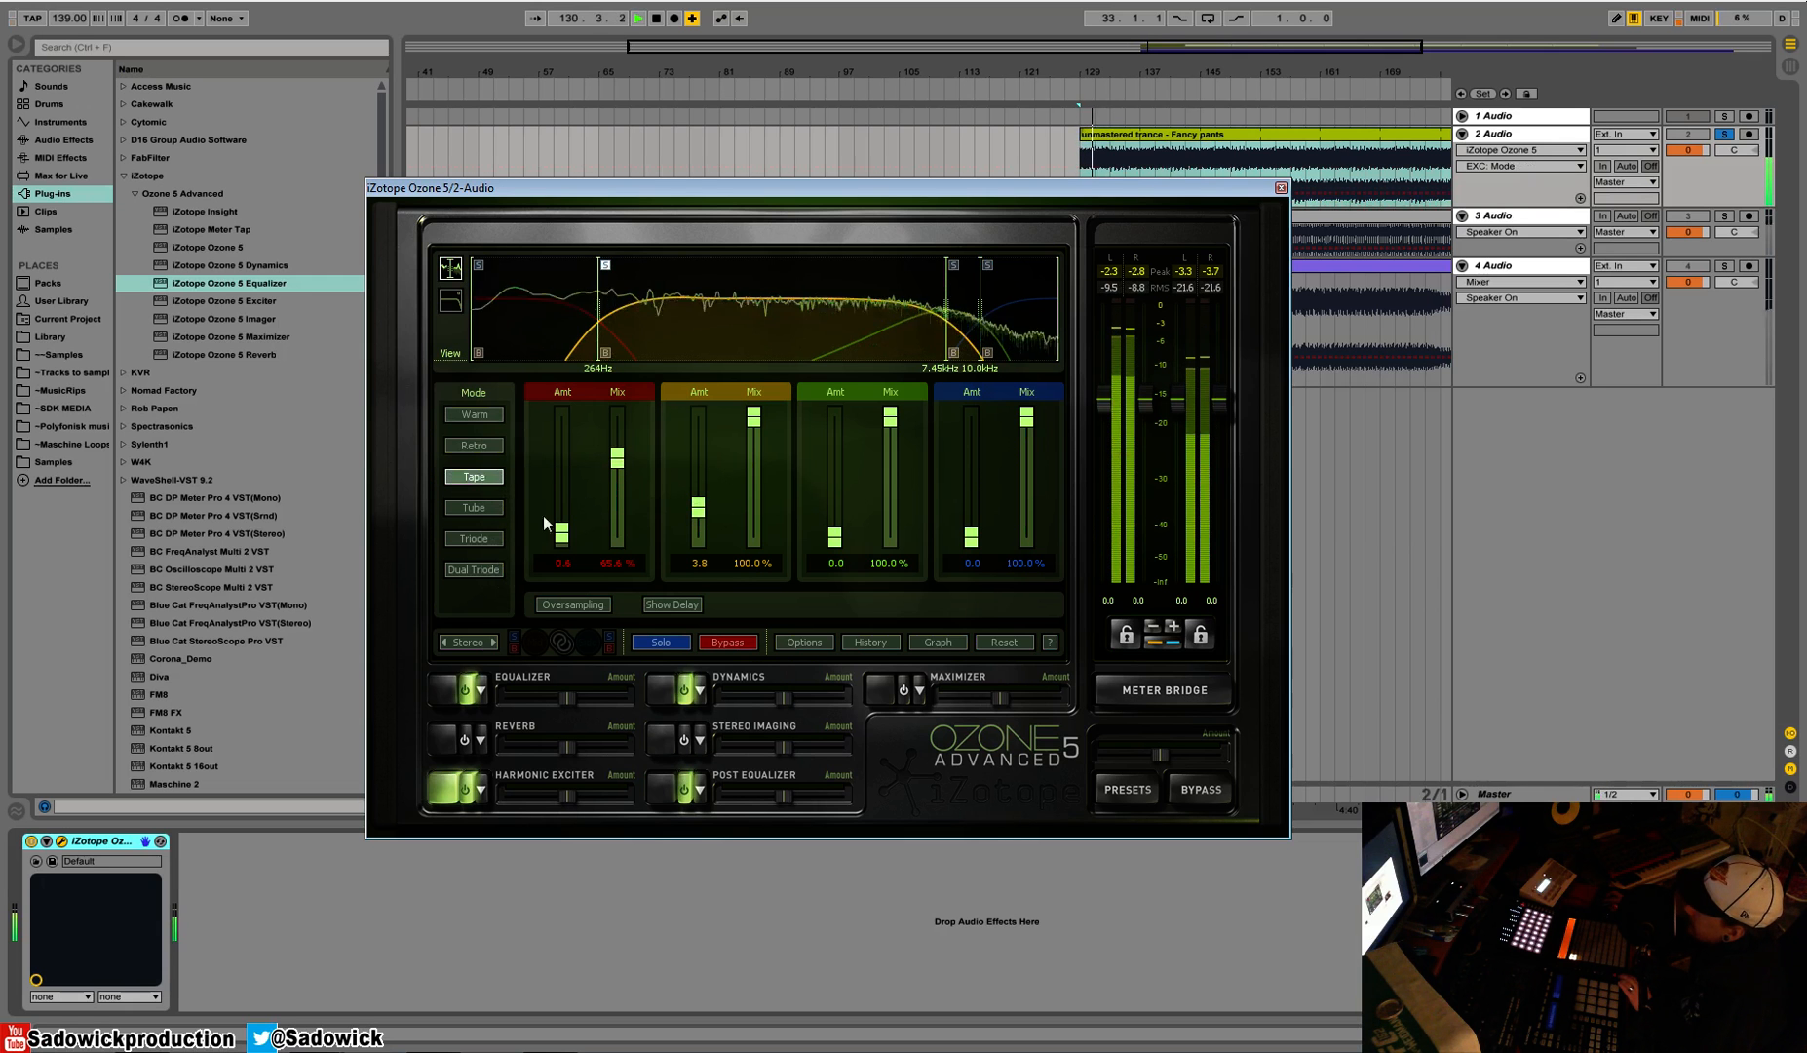
{"action": "left_click", "coordinate": [472, 507]}
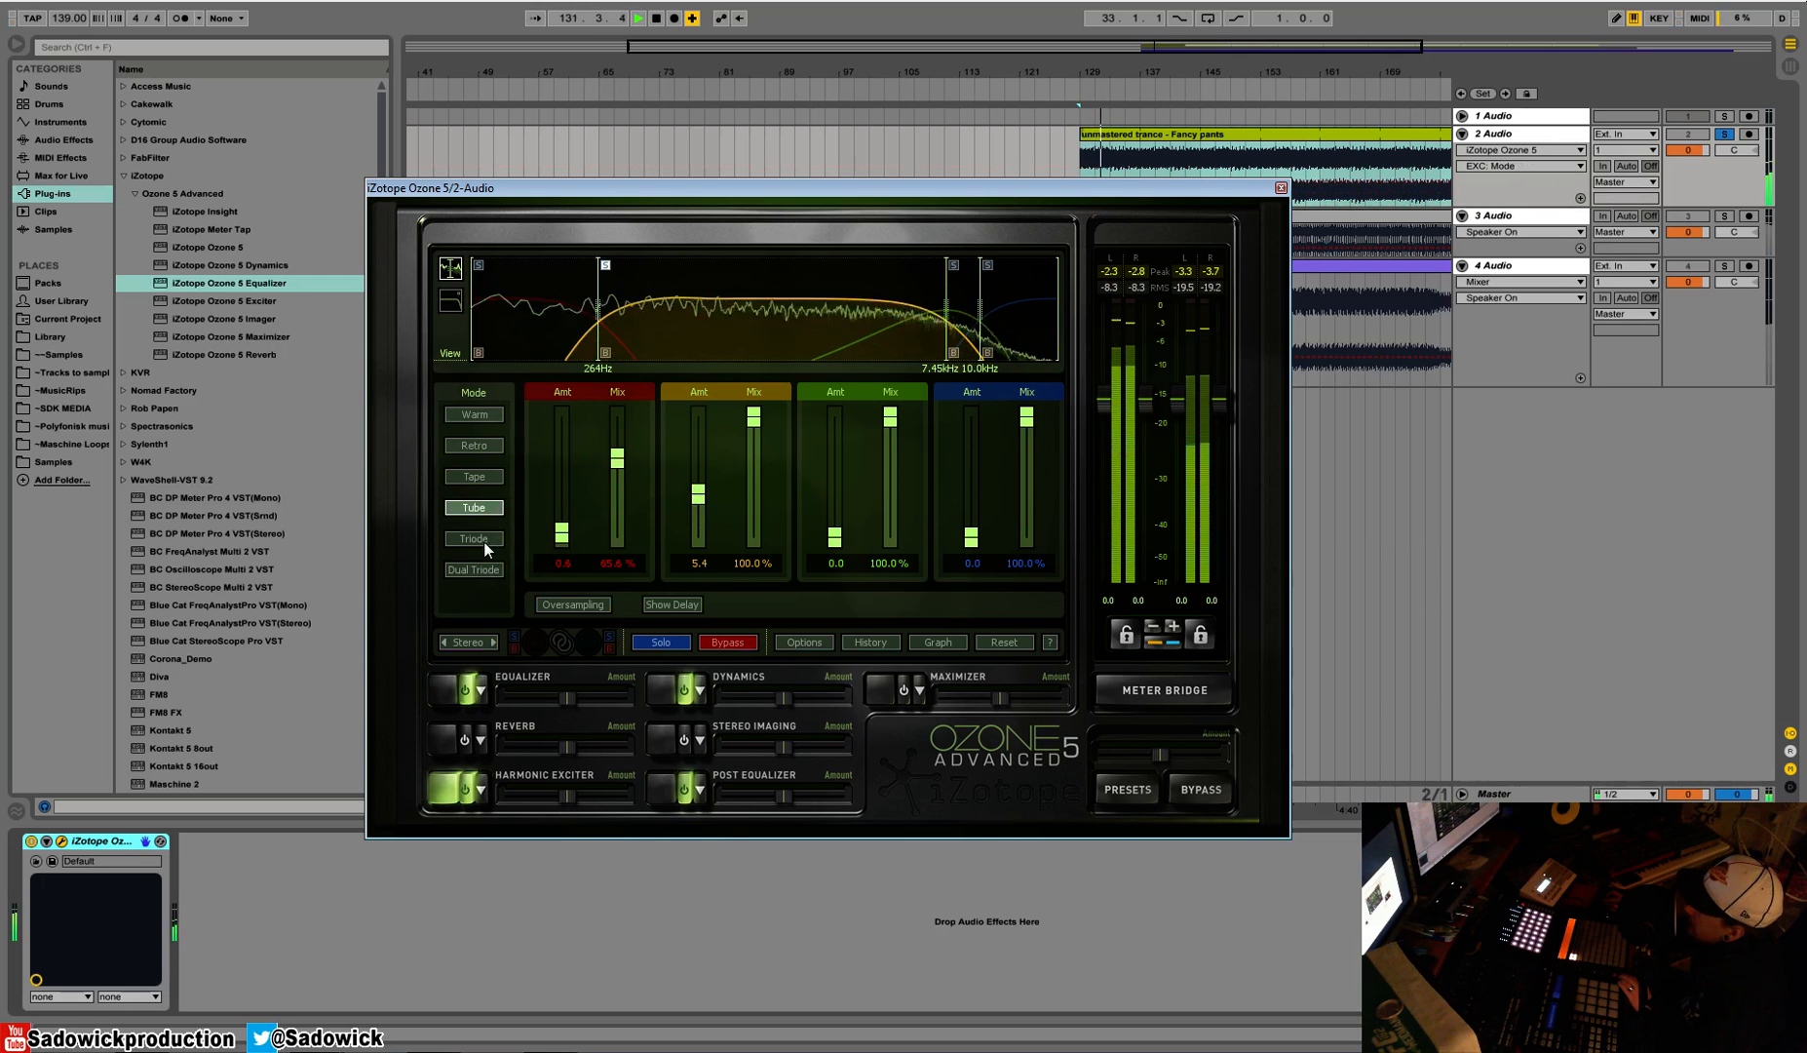
{"action": "left_click", "coordinate": [473, 570]}
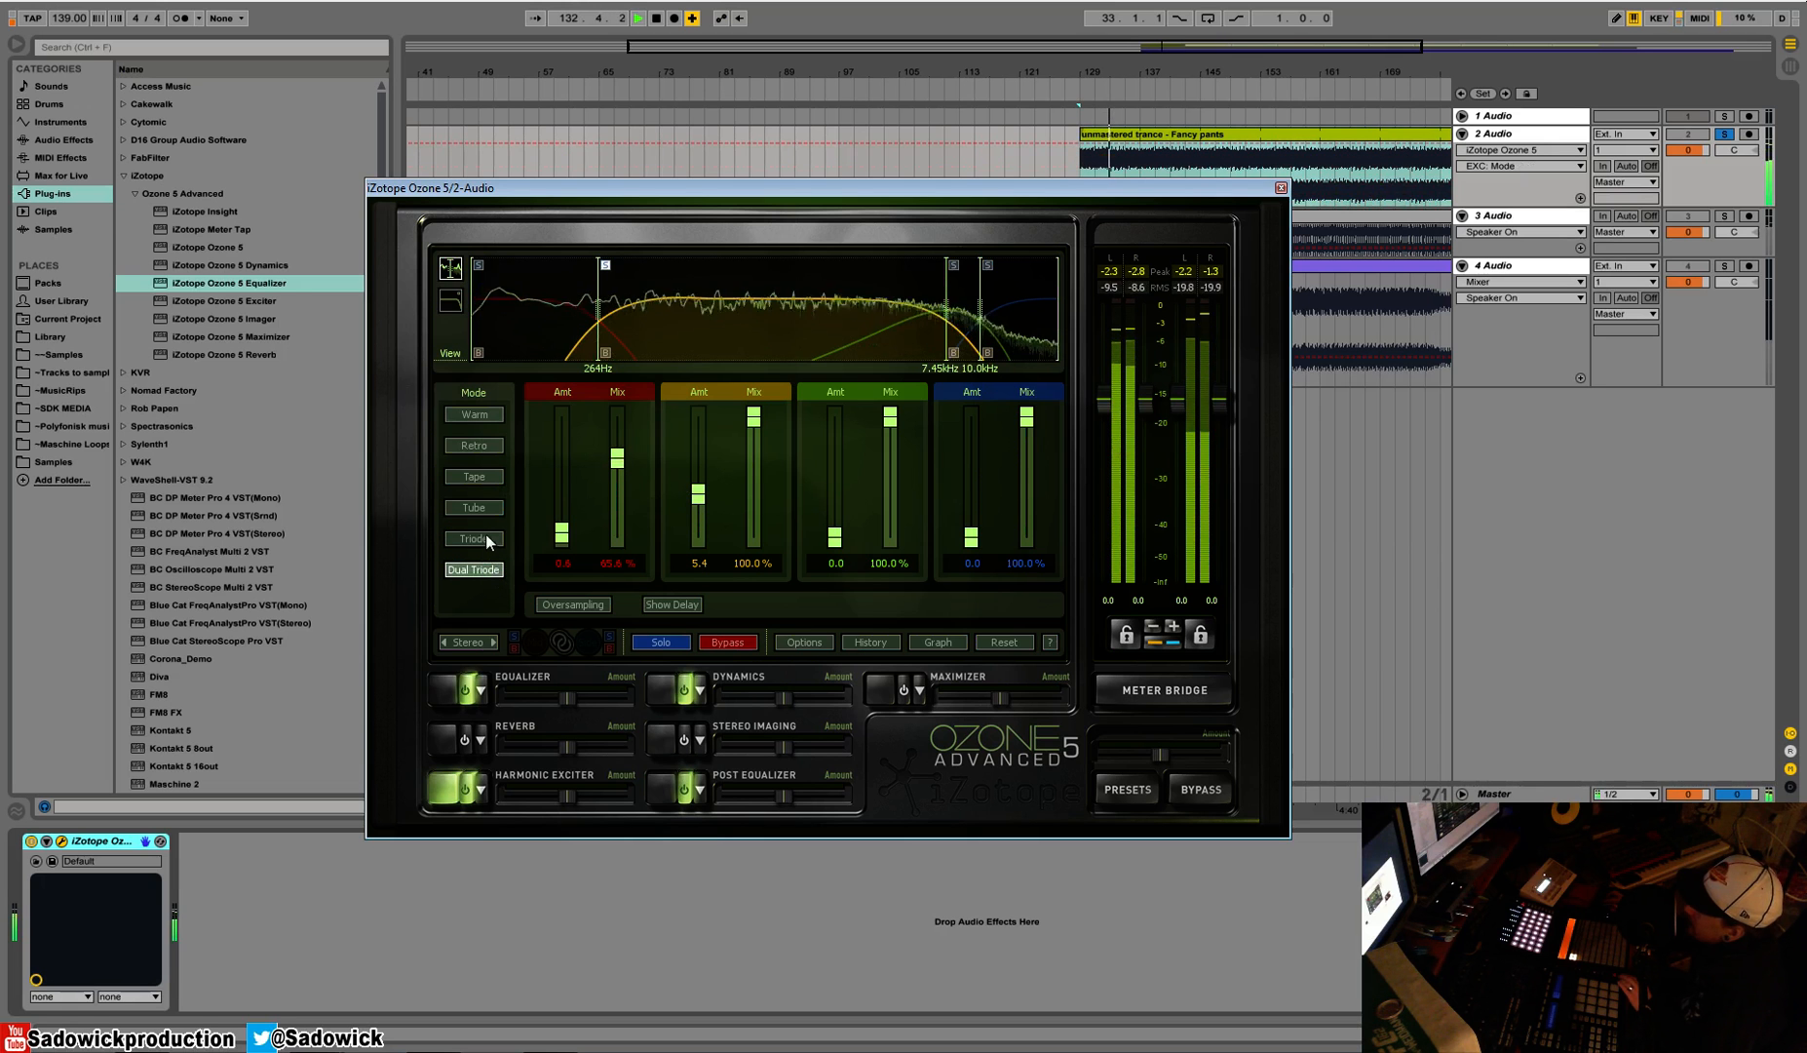
{"action": "left_click", "coordinate": [474, 538]}
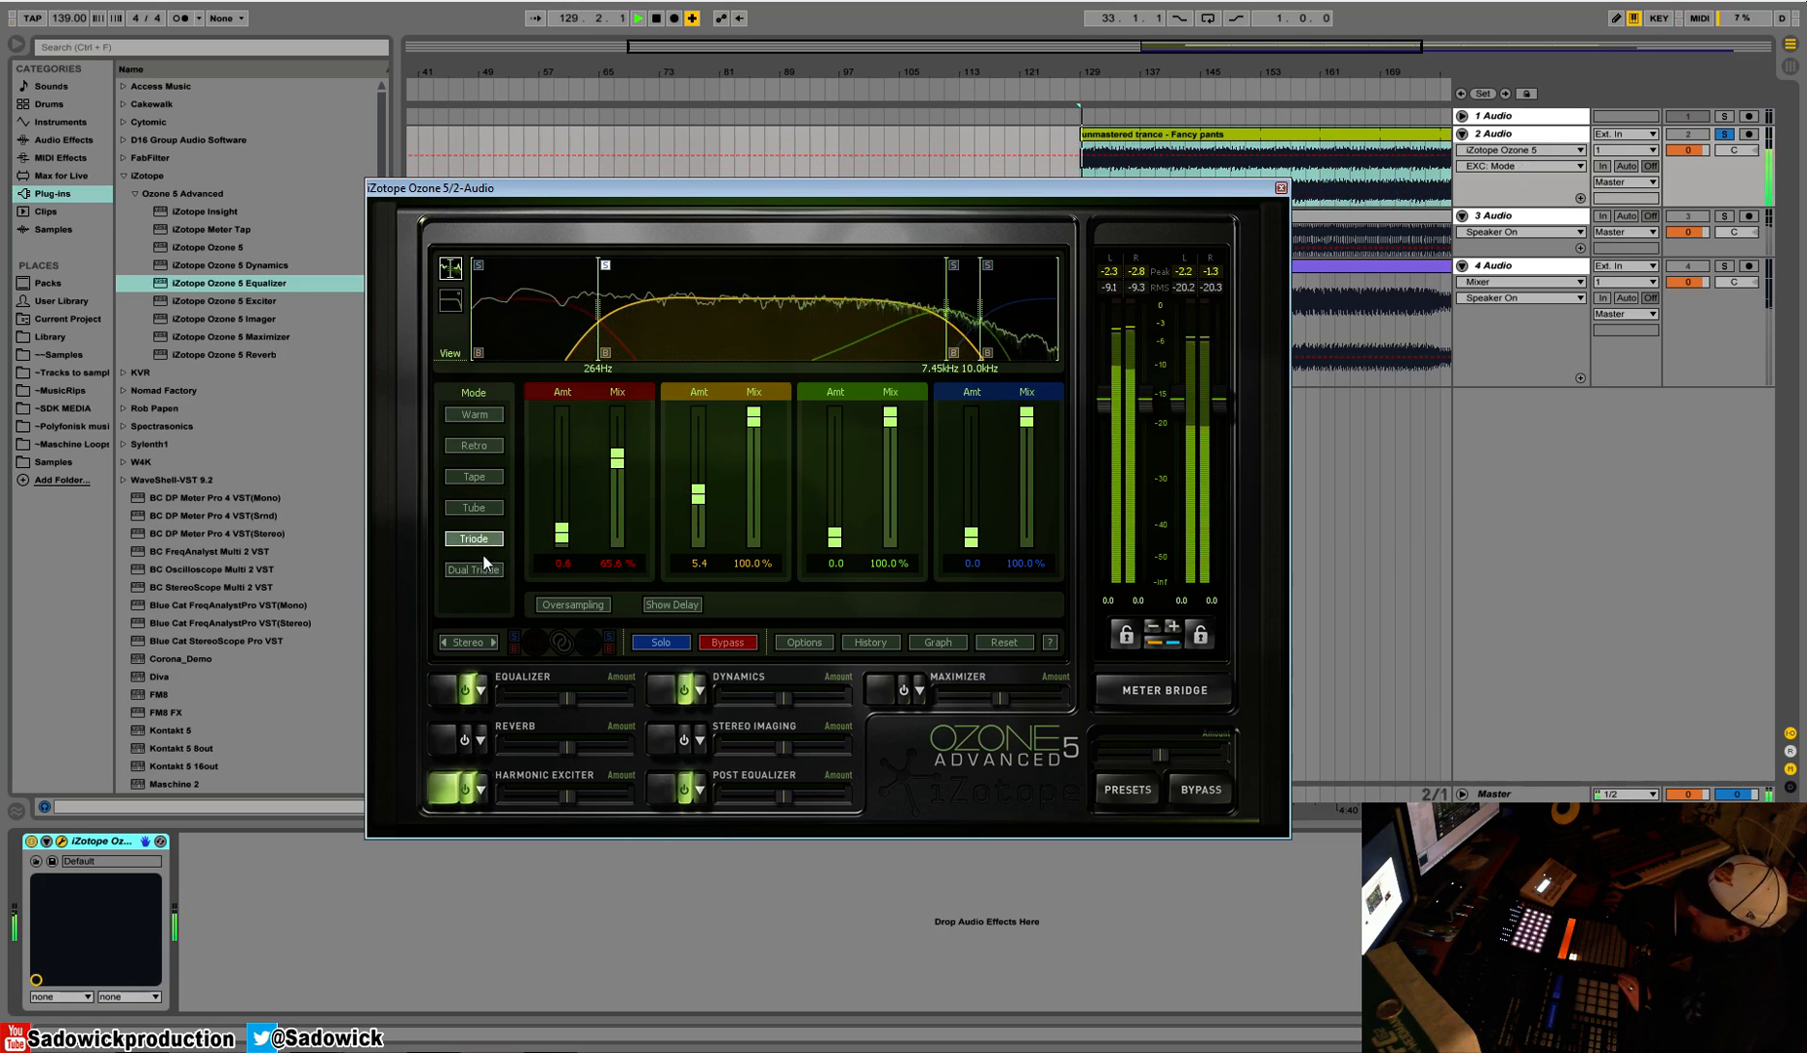
{"action": "left_click", "coordinate": [473, 477]}
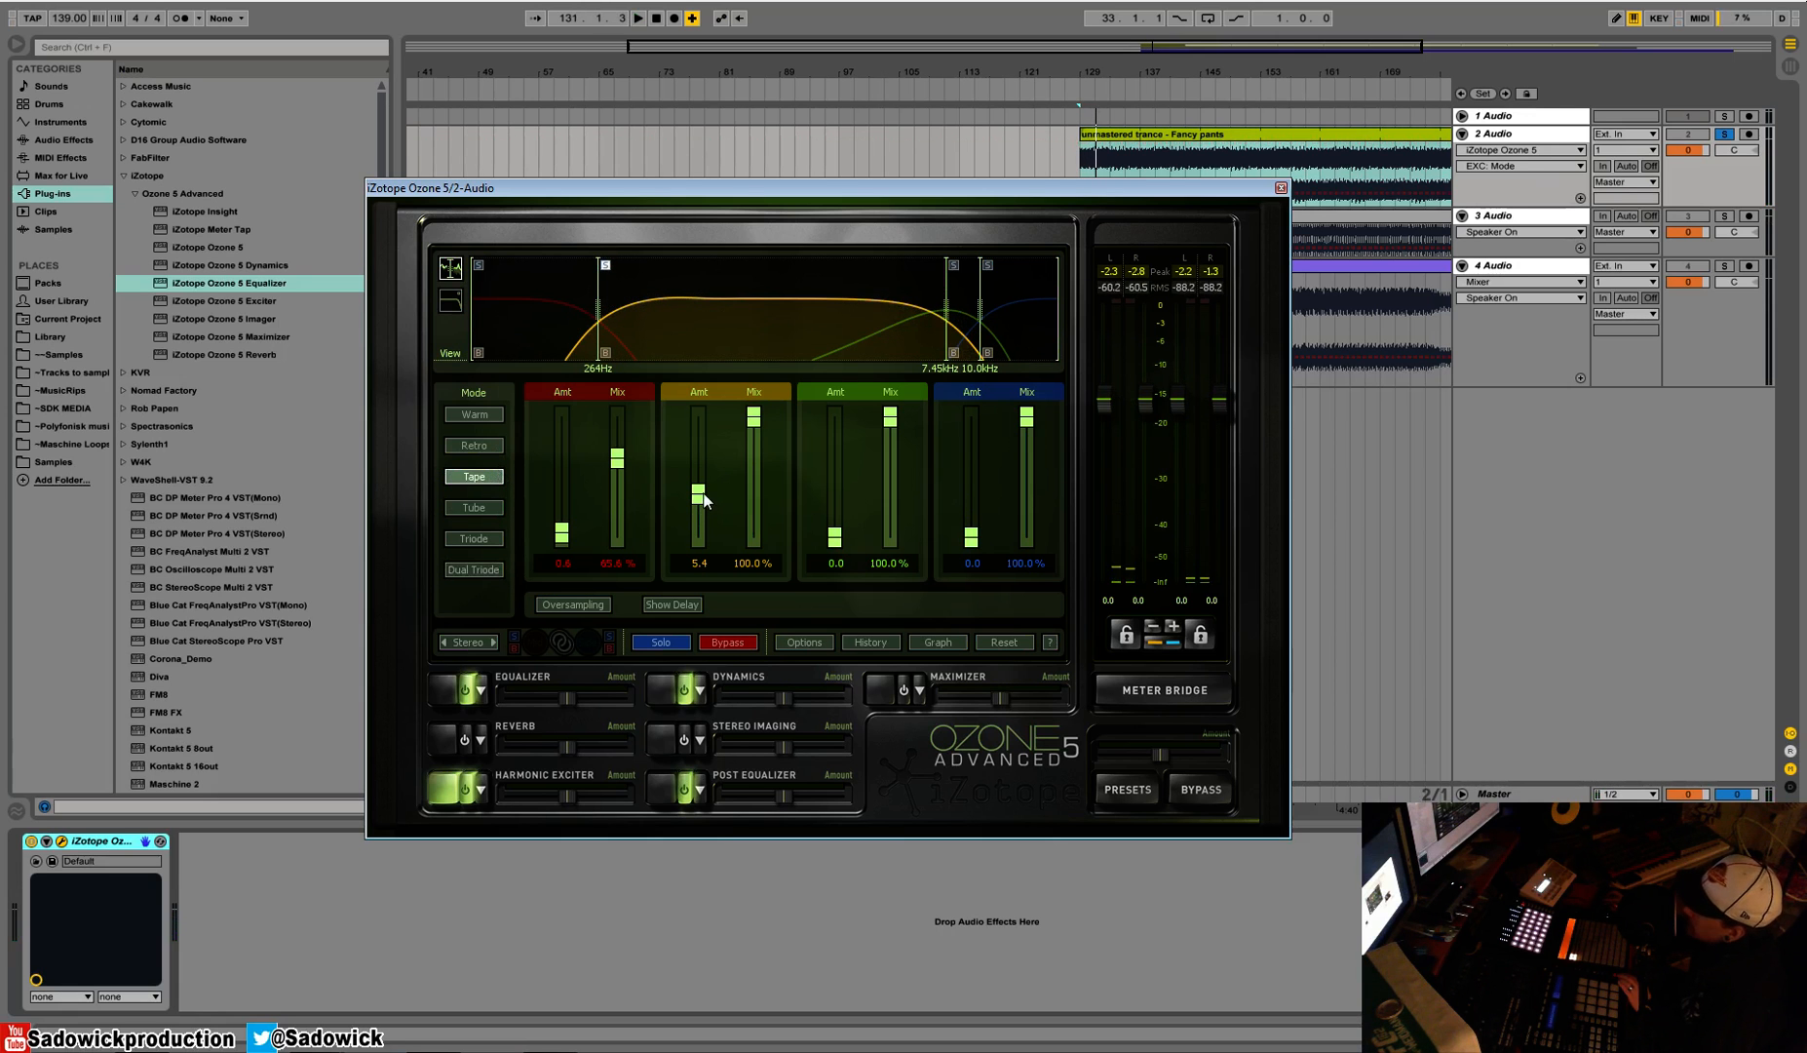
{"action": "mouse_move", "coordinate": [701, 499]}
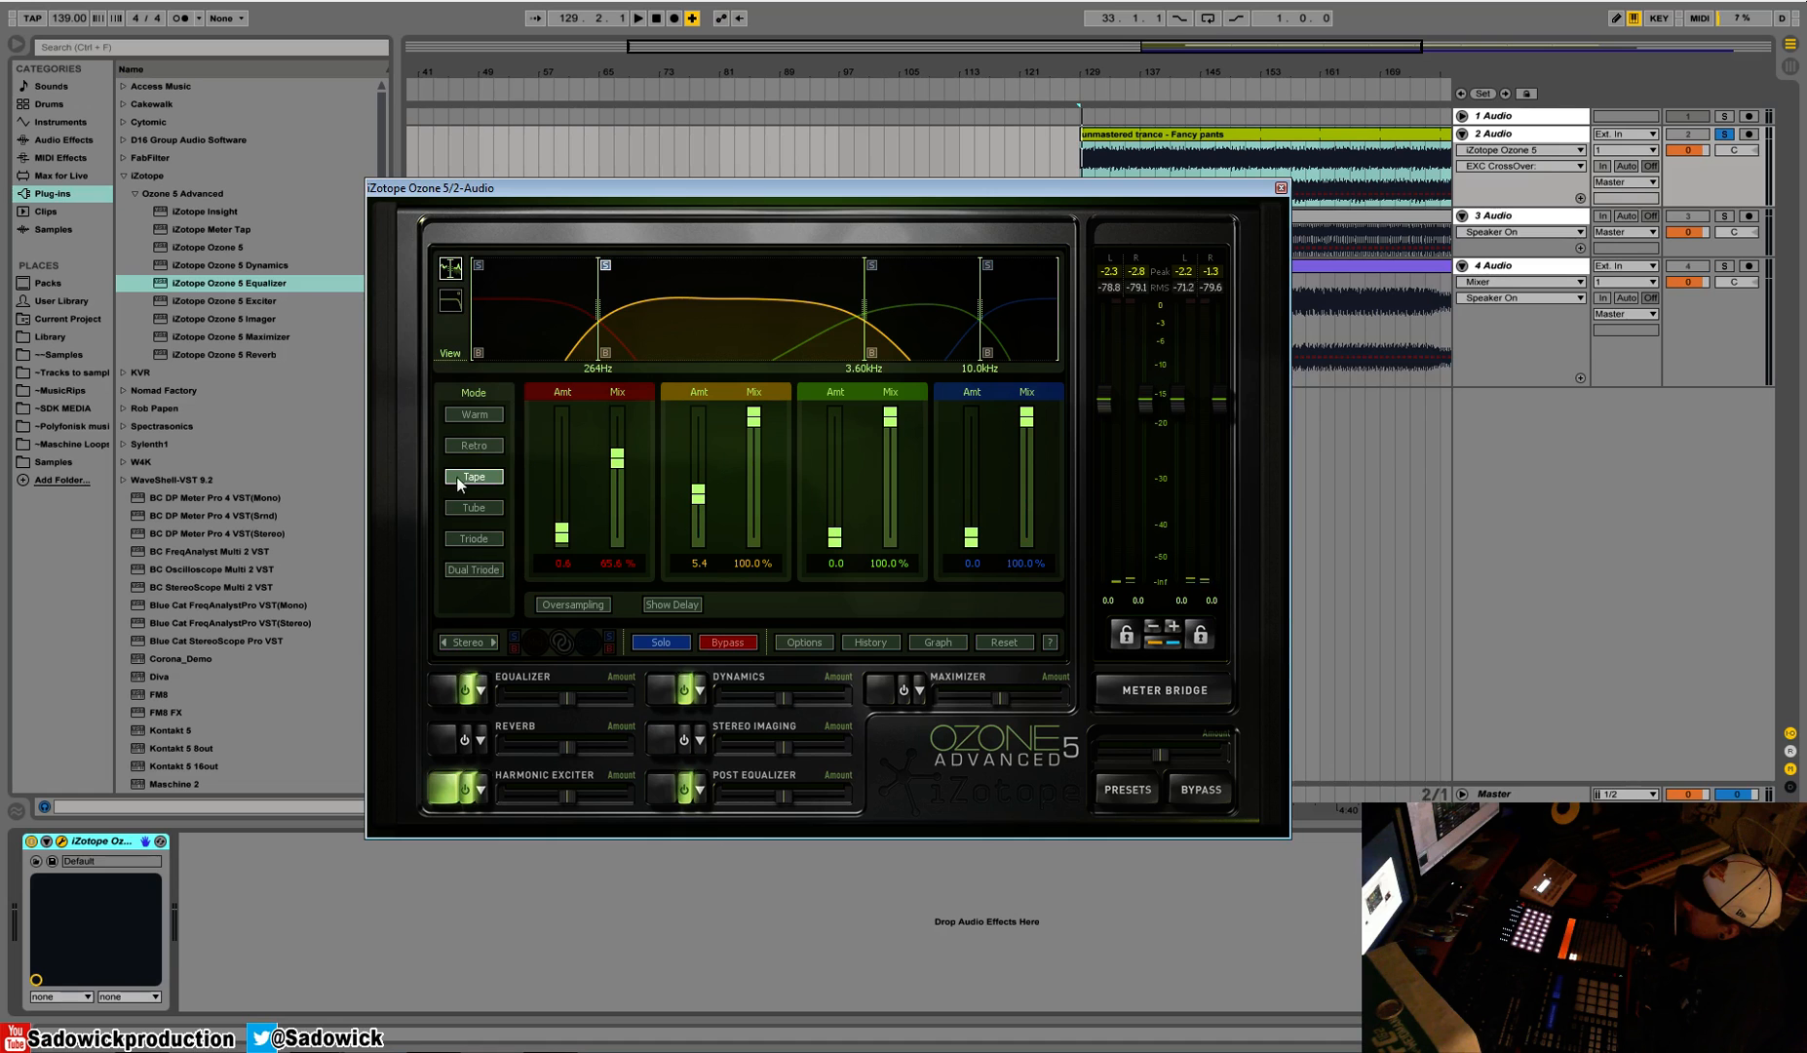
Audition other saturation modes on band 2, keep Tape, and ease its amount down to 1.2
{"action": "left_click_drag", "start_coordinate": [697, 436], "coordinate": [697, 521]}
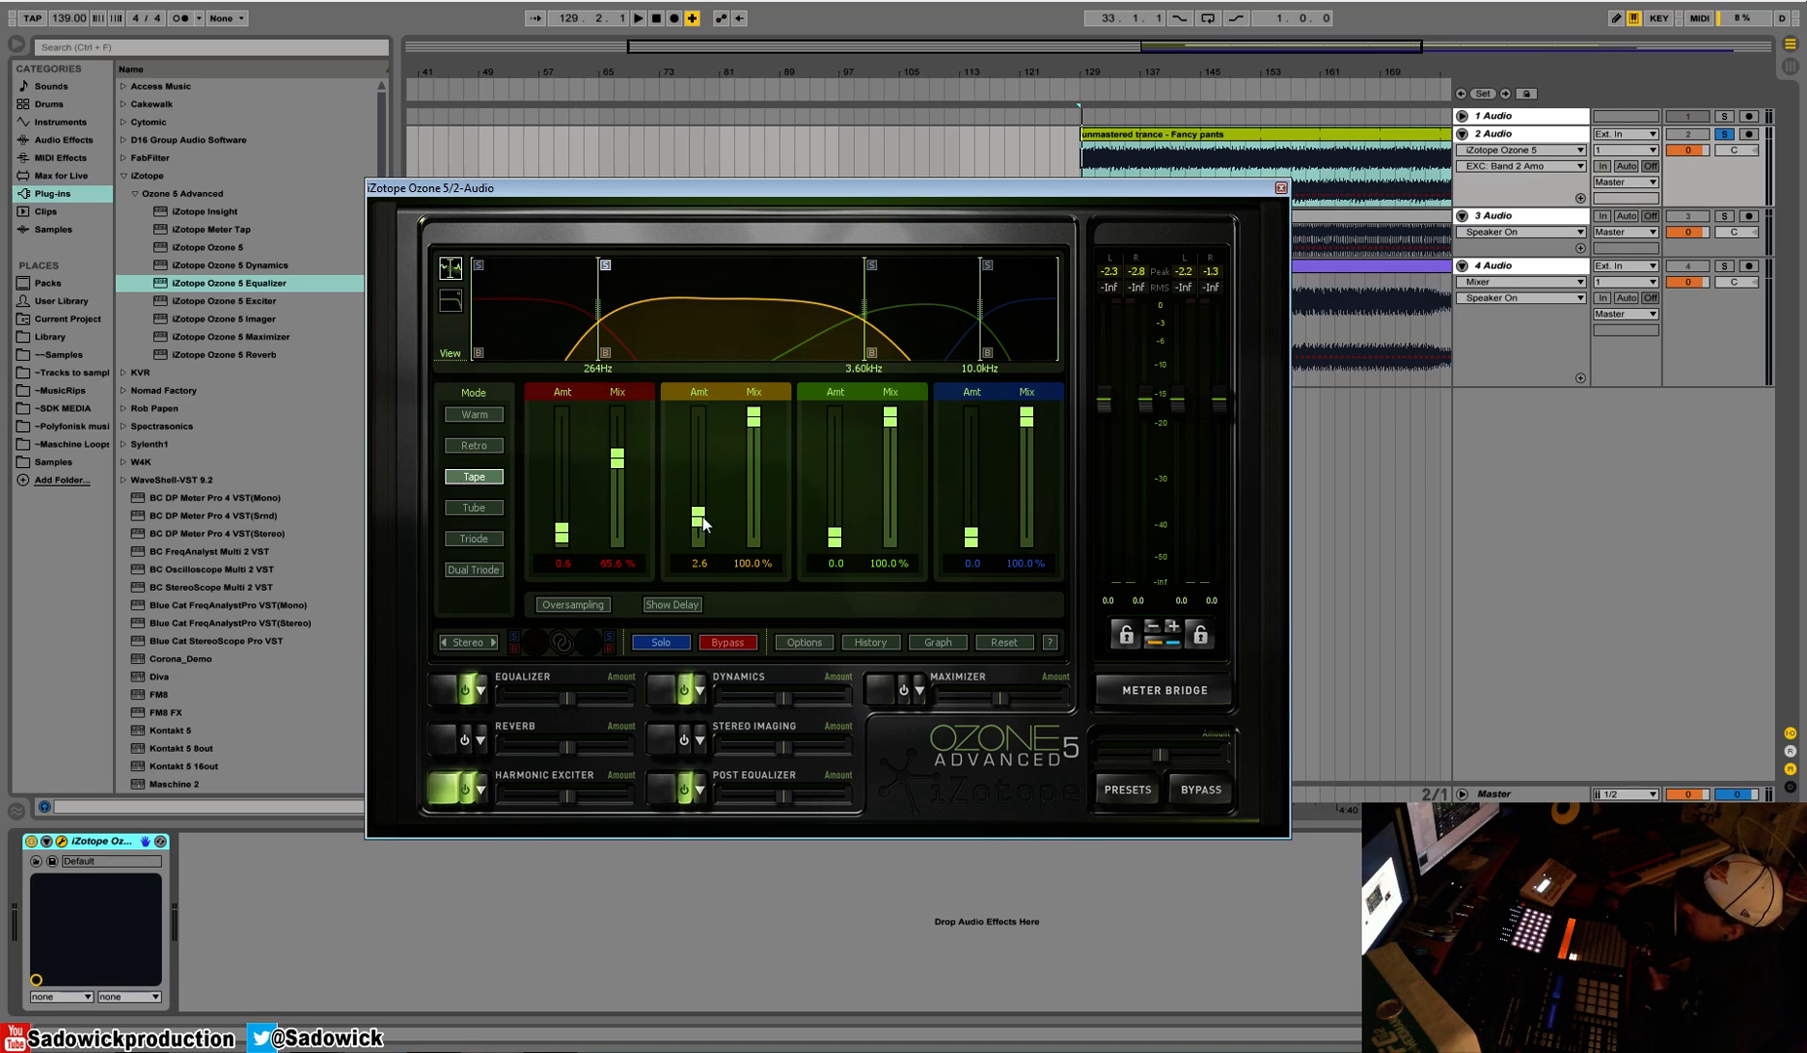
{"action": "mouse_move", "coordinate": [699, 520]}
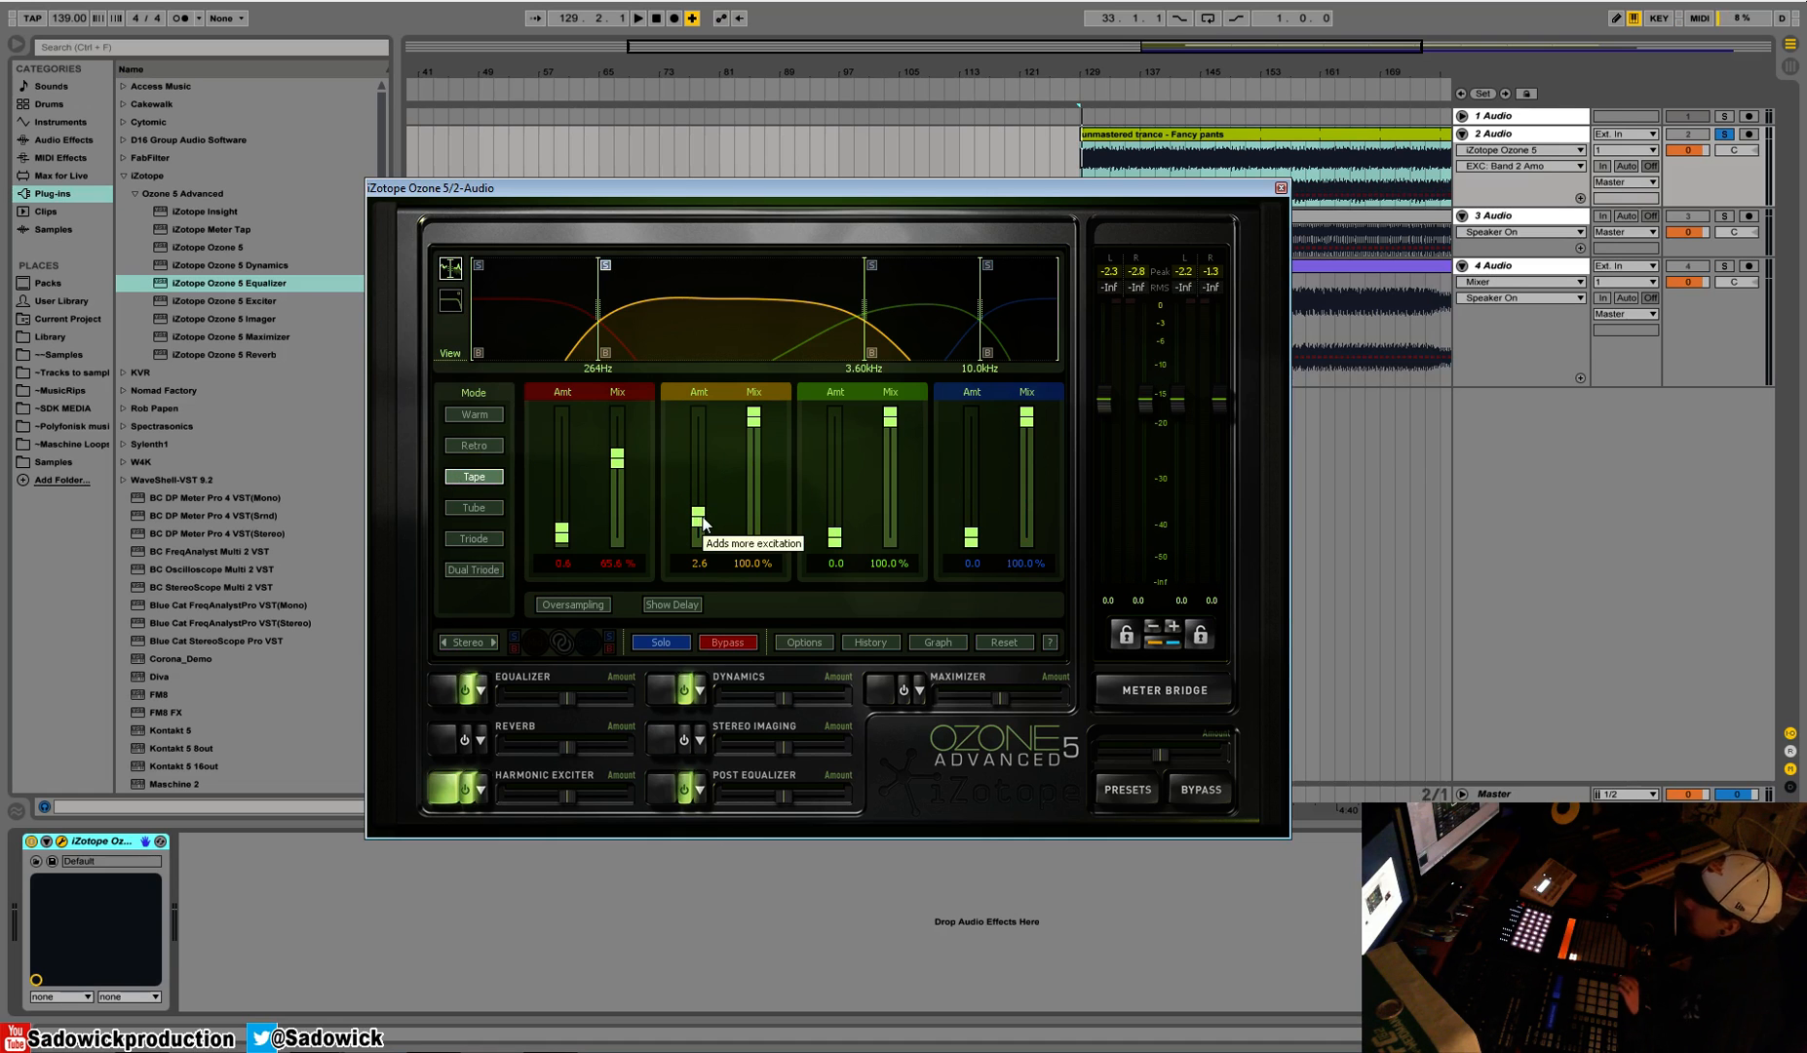
{"action": "left_click", "coordinate": [636, 20]}
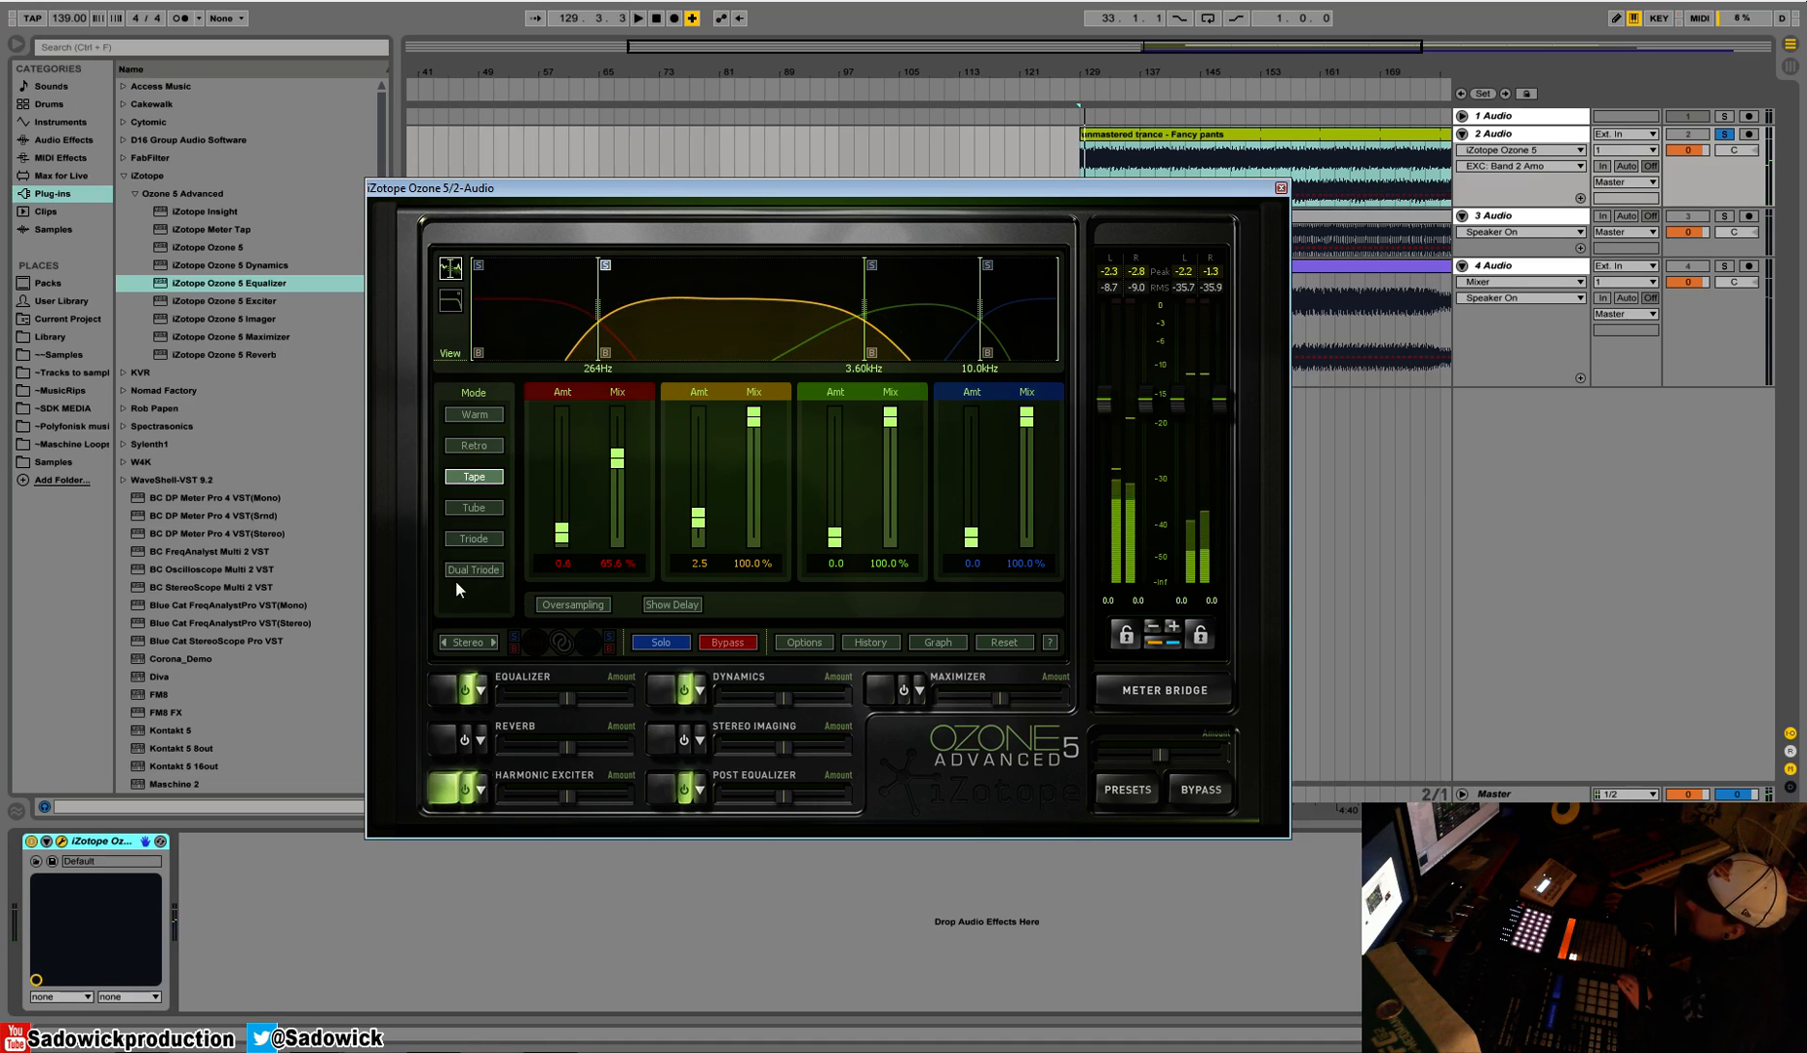
{"action": "left_click", "coordinate": [472, 537]}
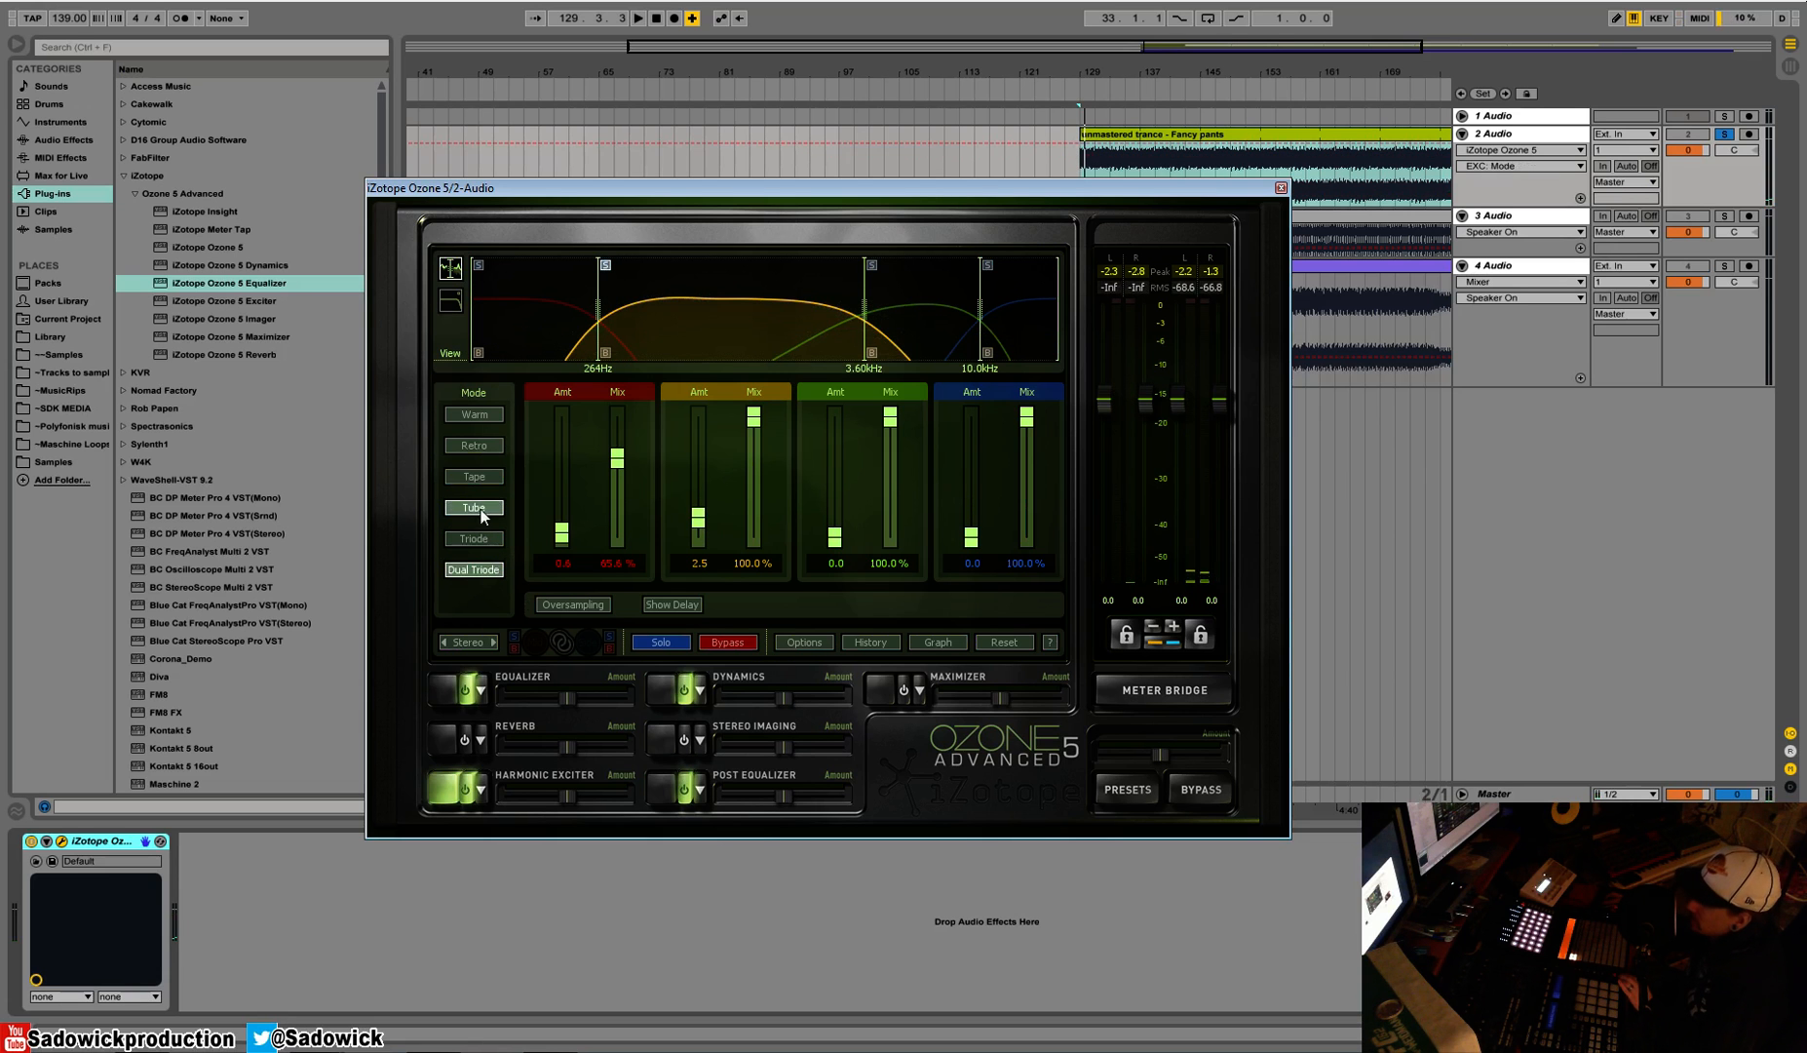
{"action": "left_click", "coordinate": [473, 476]}
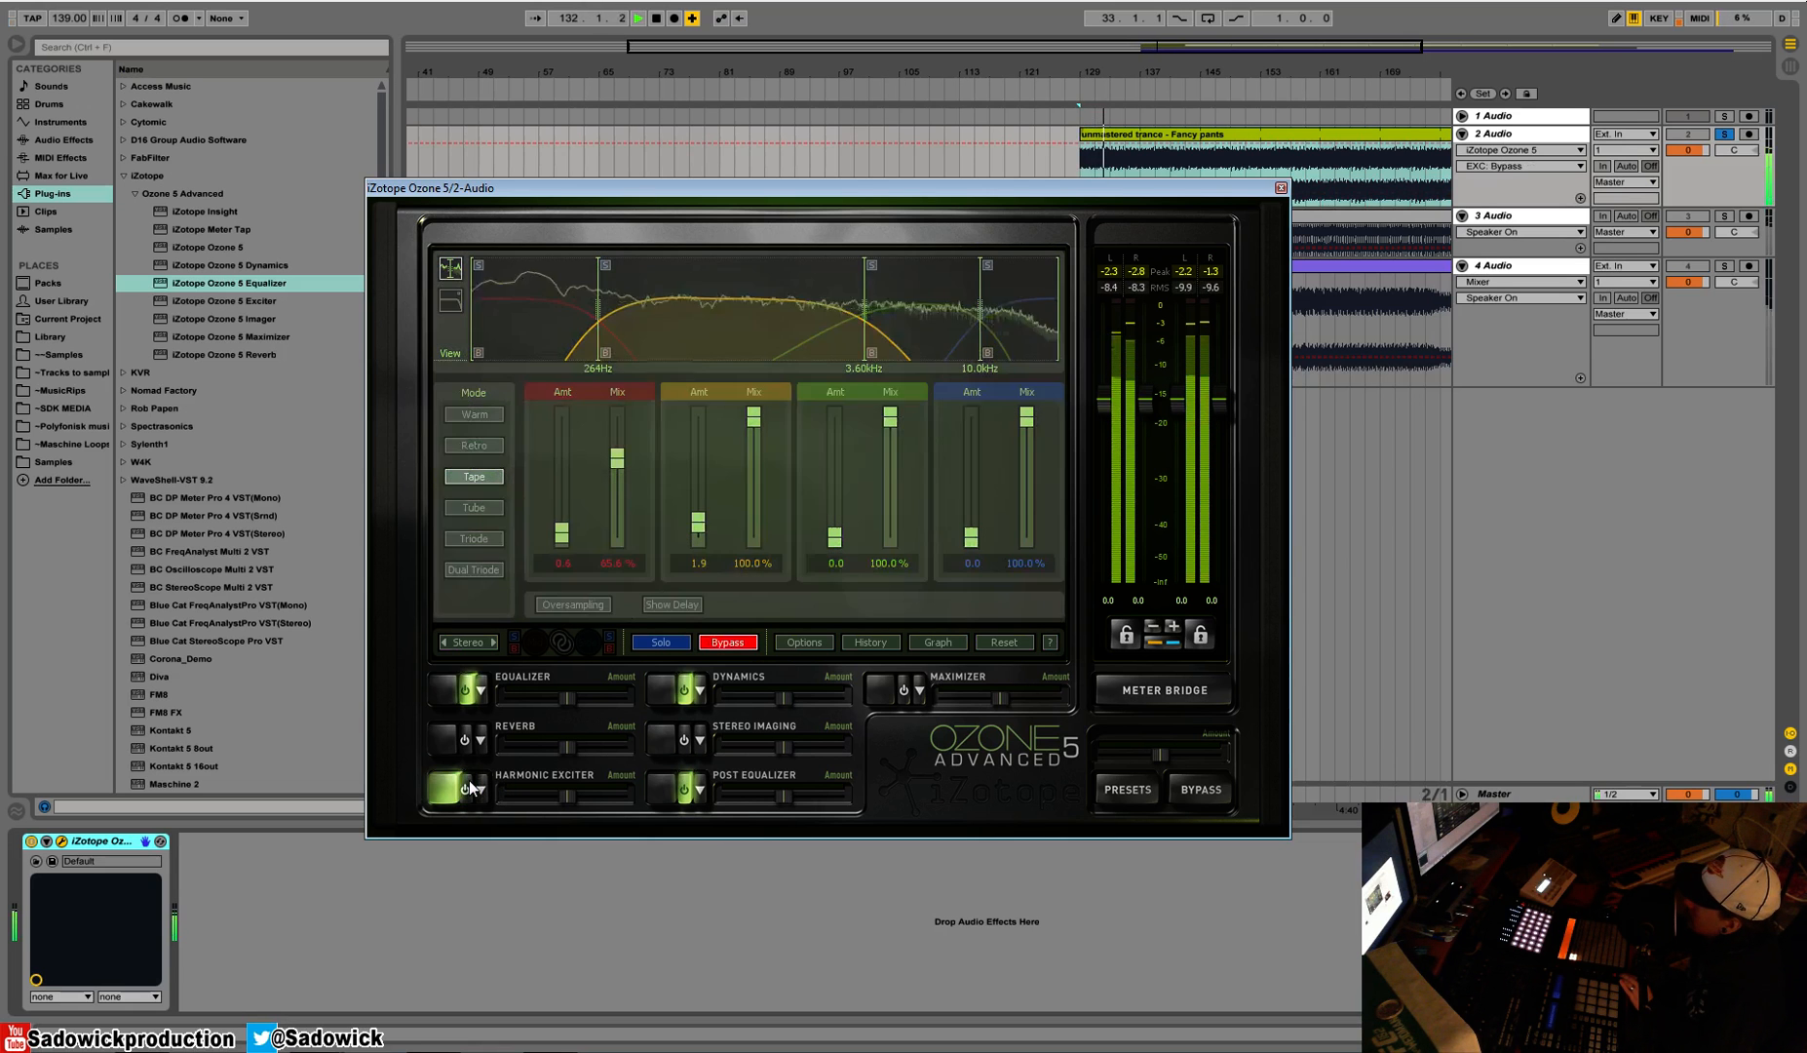
{"action": "left_click_drag", "start_coordinate": [697, 439], "coordinate": [696, 536]}
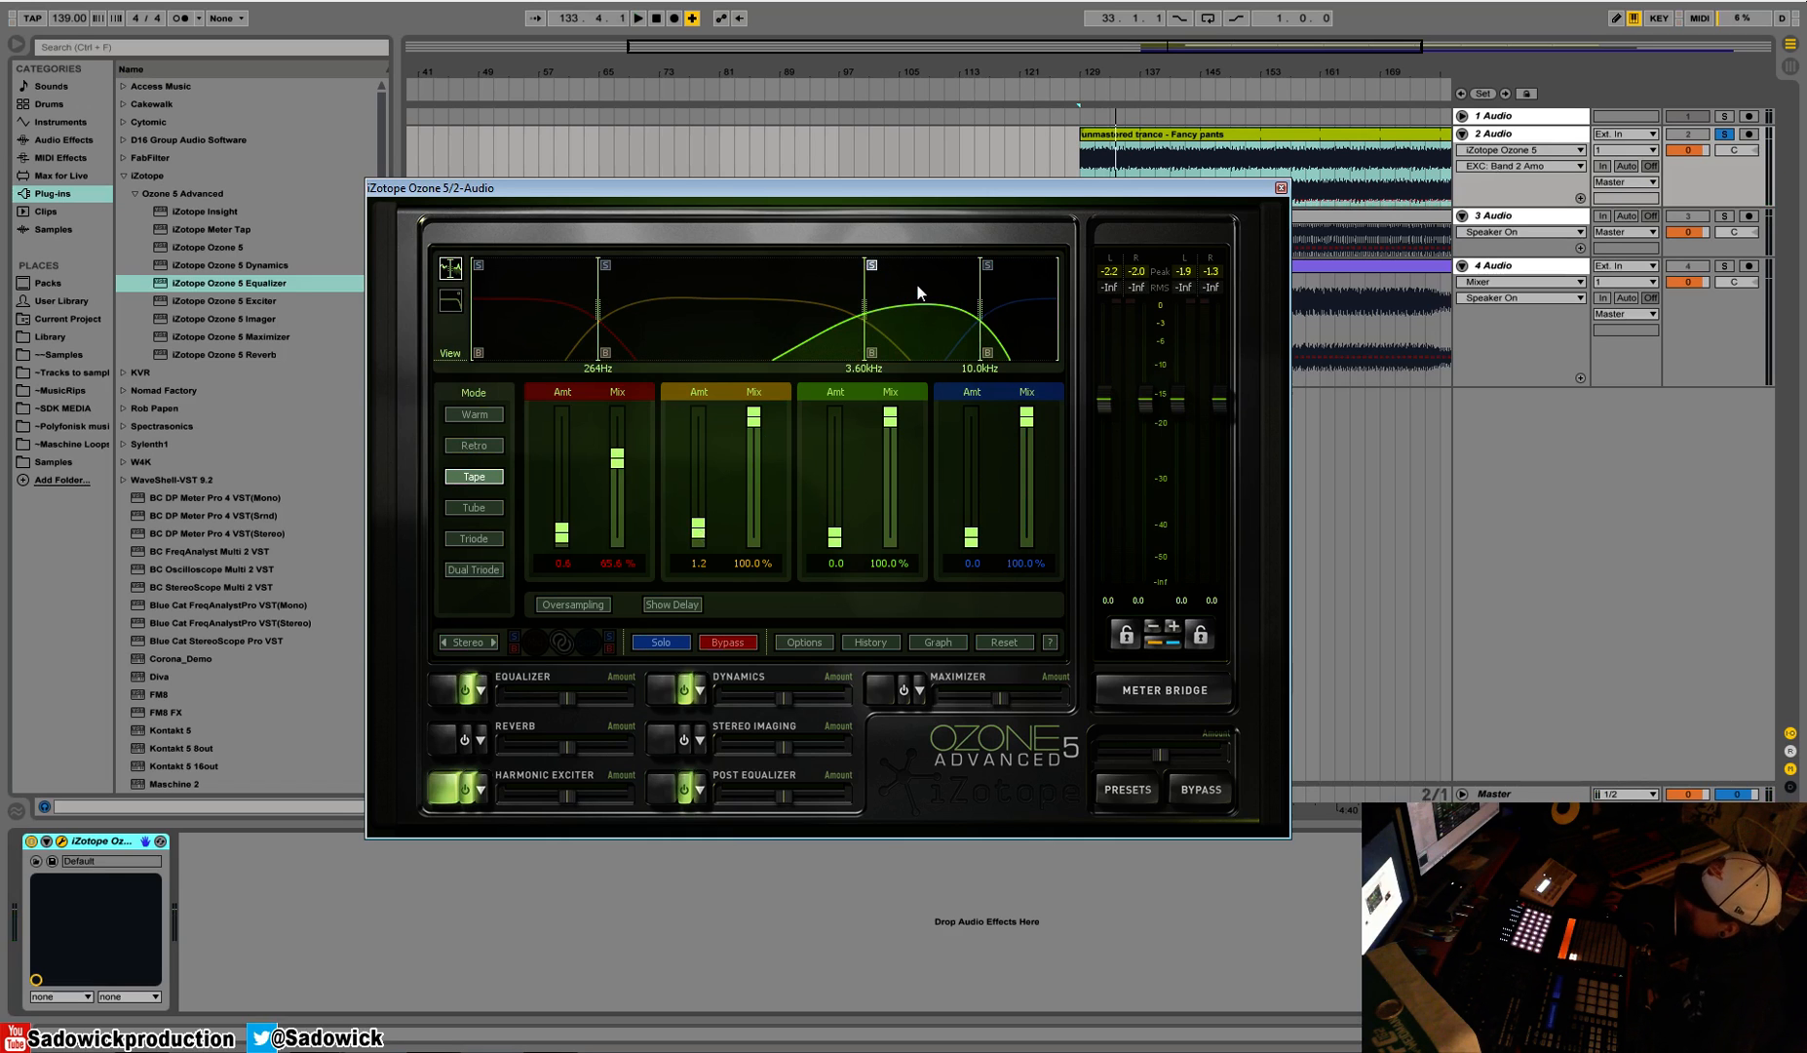
{"action": "mouse_move", "coordinate": [919, 293]}
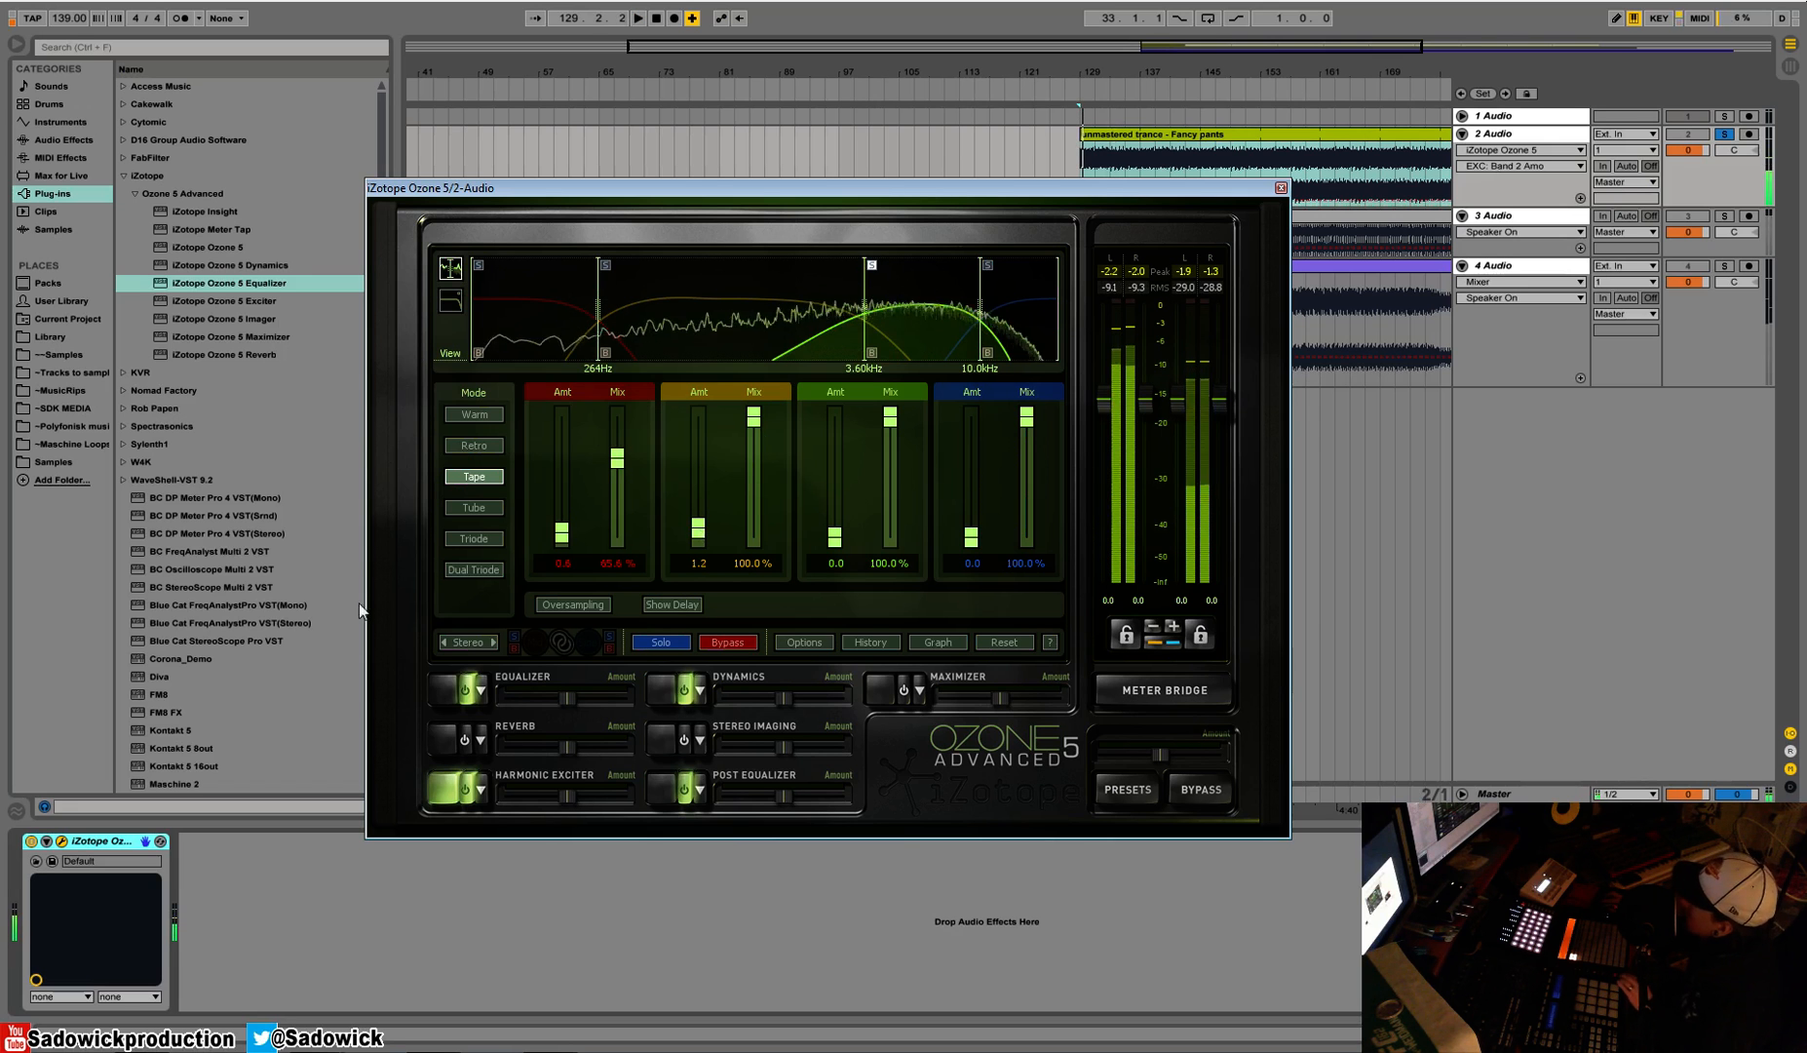
Raise band 3's exciter amount while trying Triode and another mode, then switch to Tape
{"action": "left_click", "coordinate": [473, 538]}
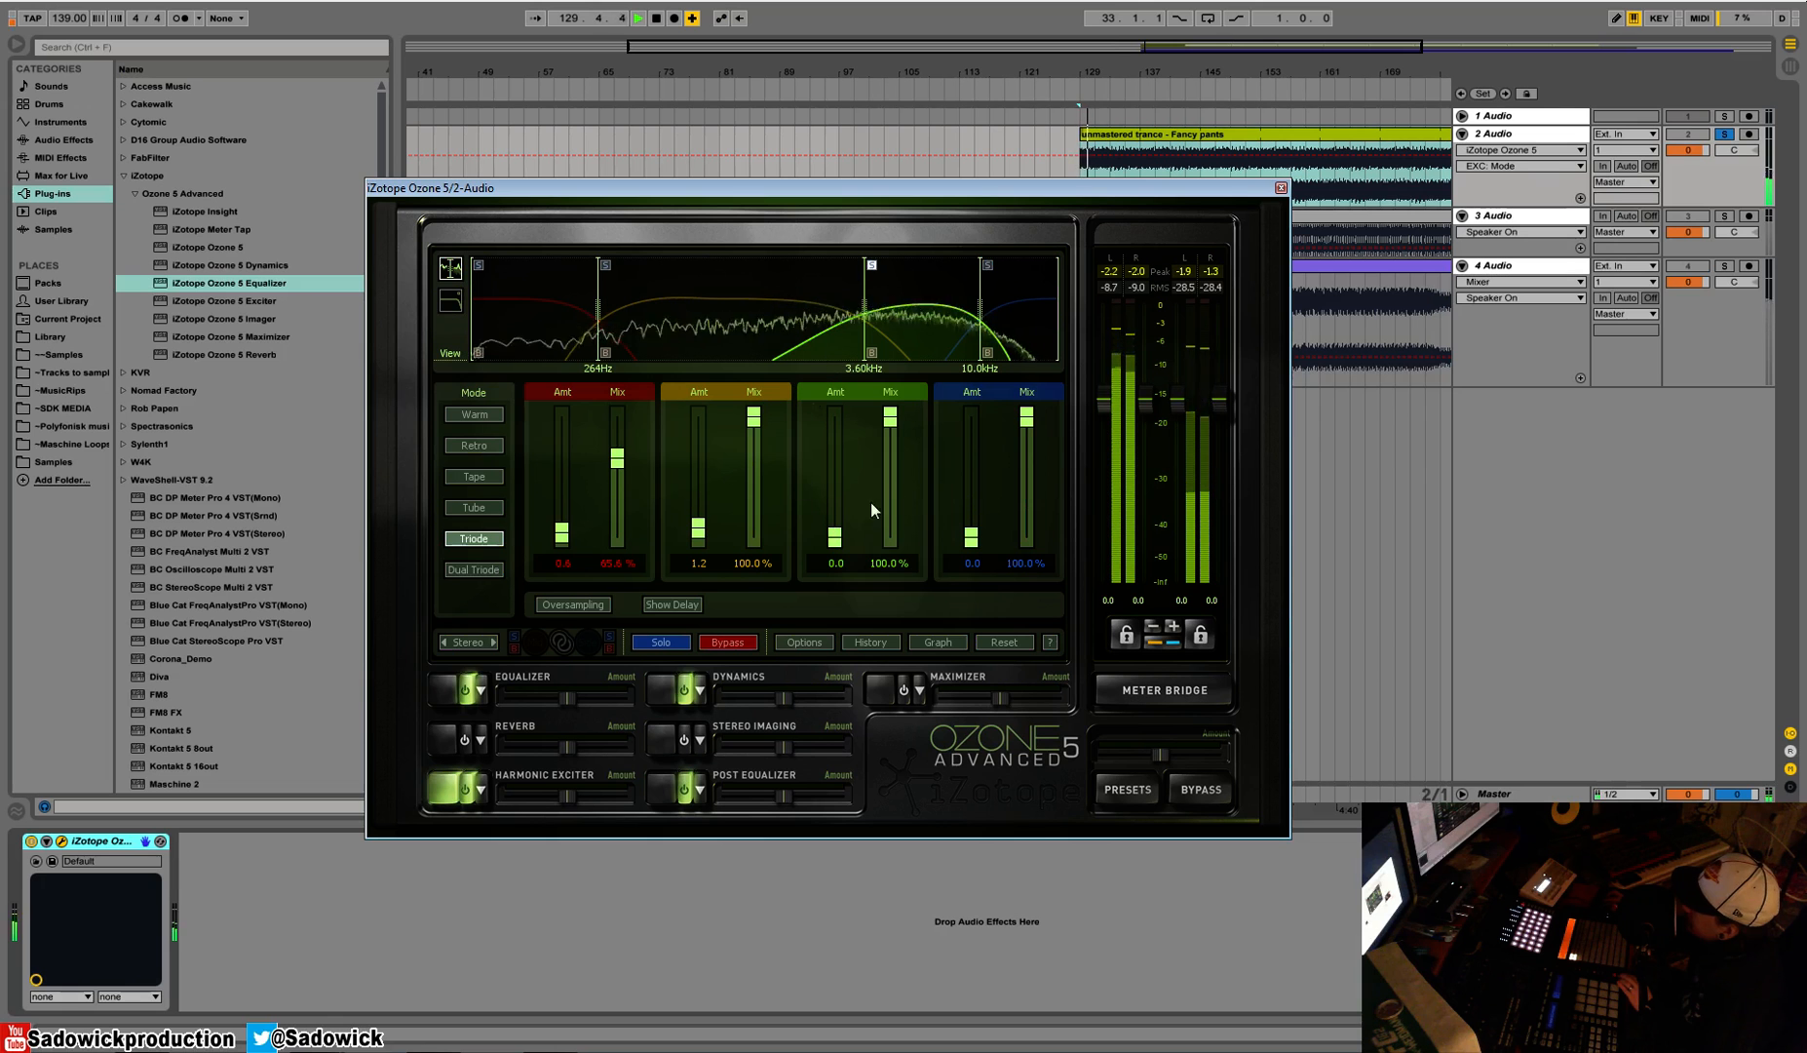
{"action": "left_click_drag", "start_coordinate": [835, 534], "coordinate": [835, 496]}
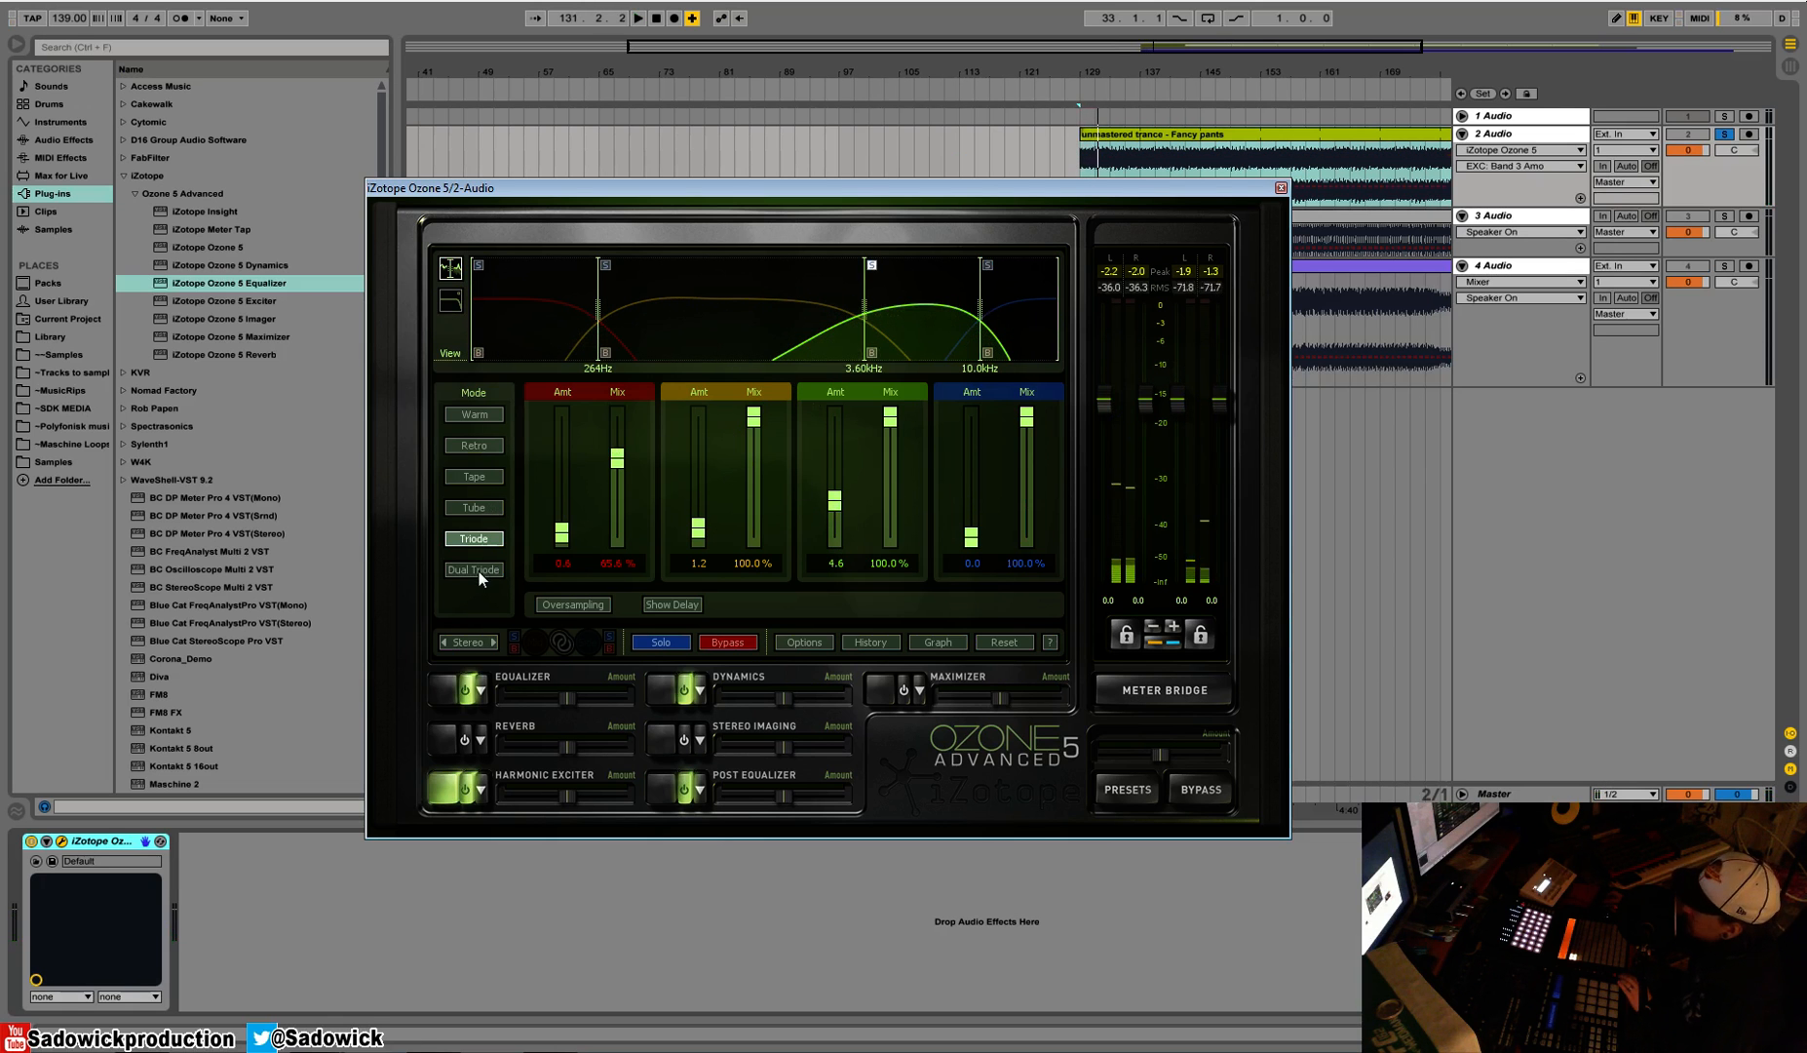
{"action": "left_click", "coordinate": [473, 570]}
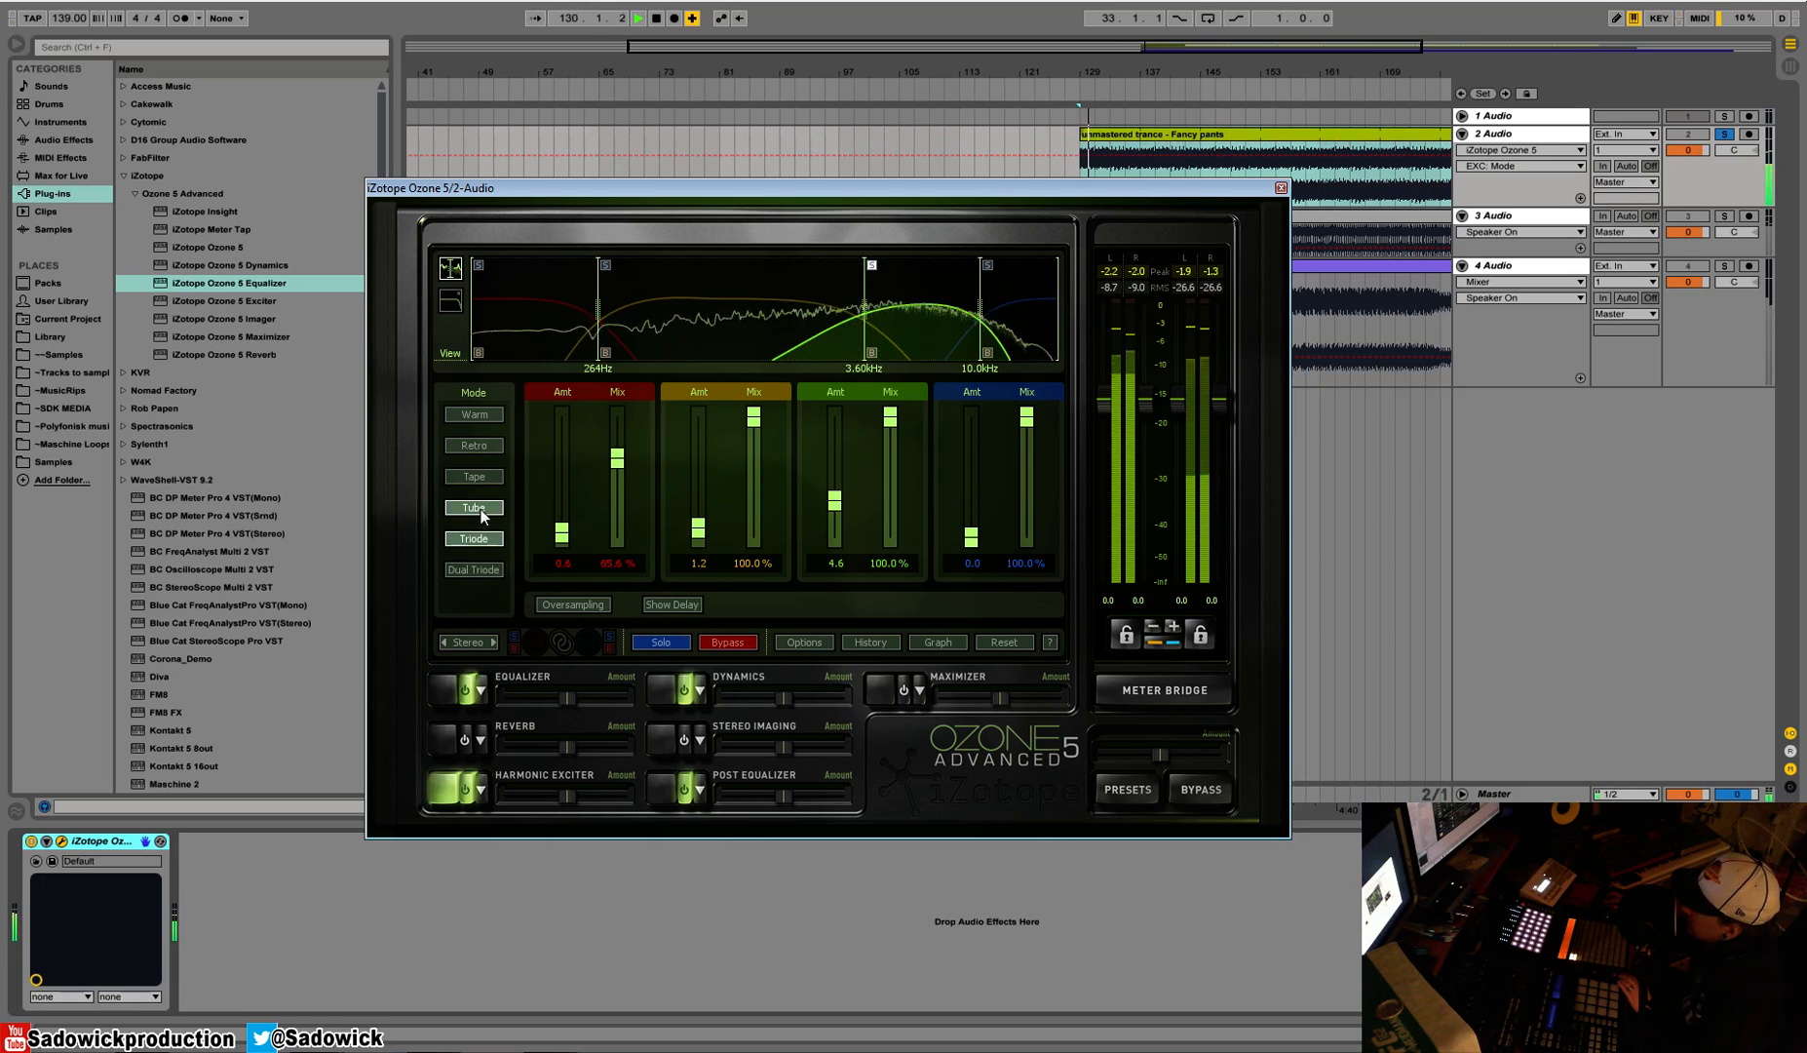
{"action": "left_click", "coordinate": [473, 477]}
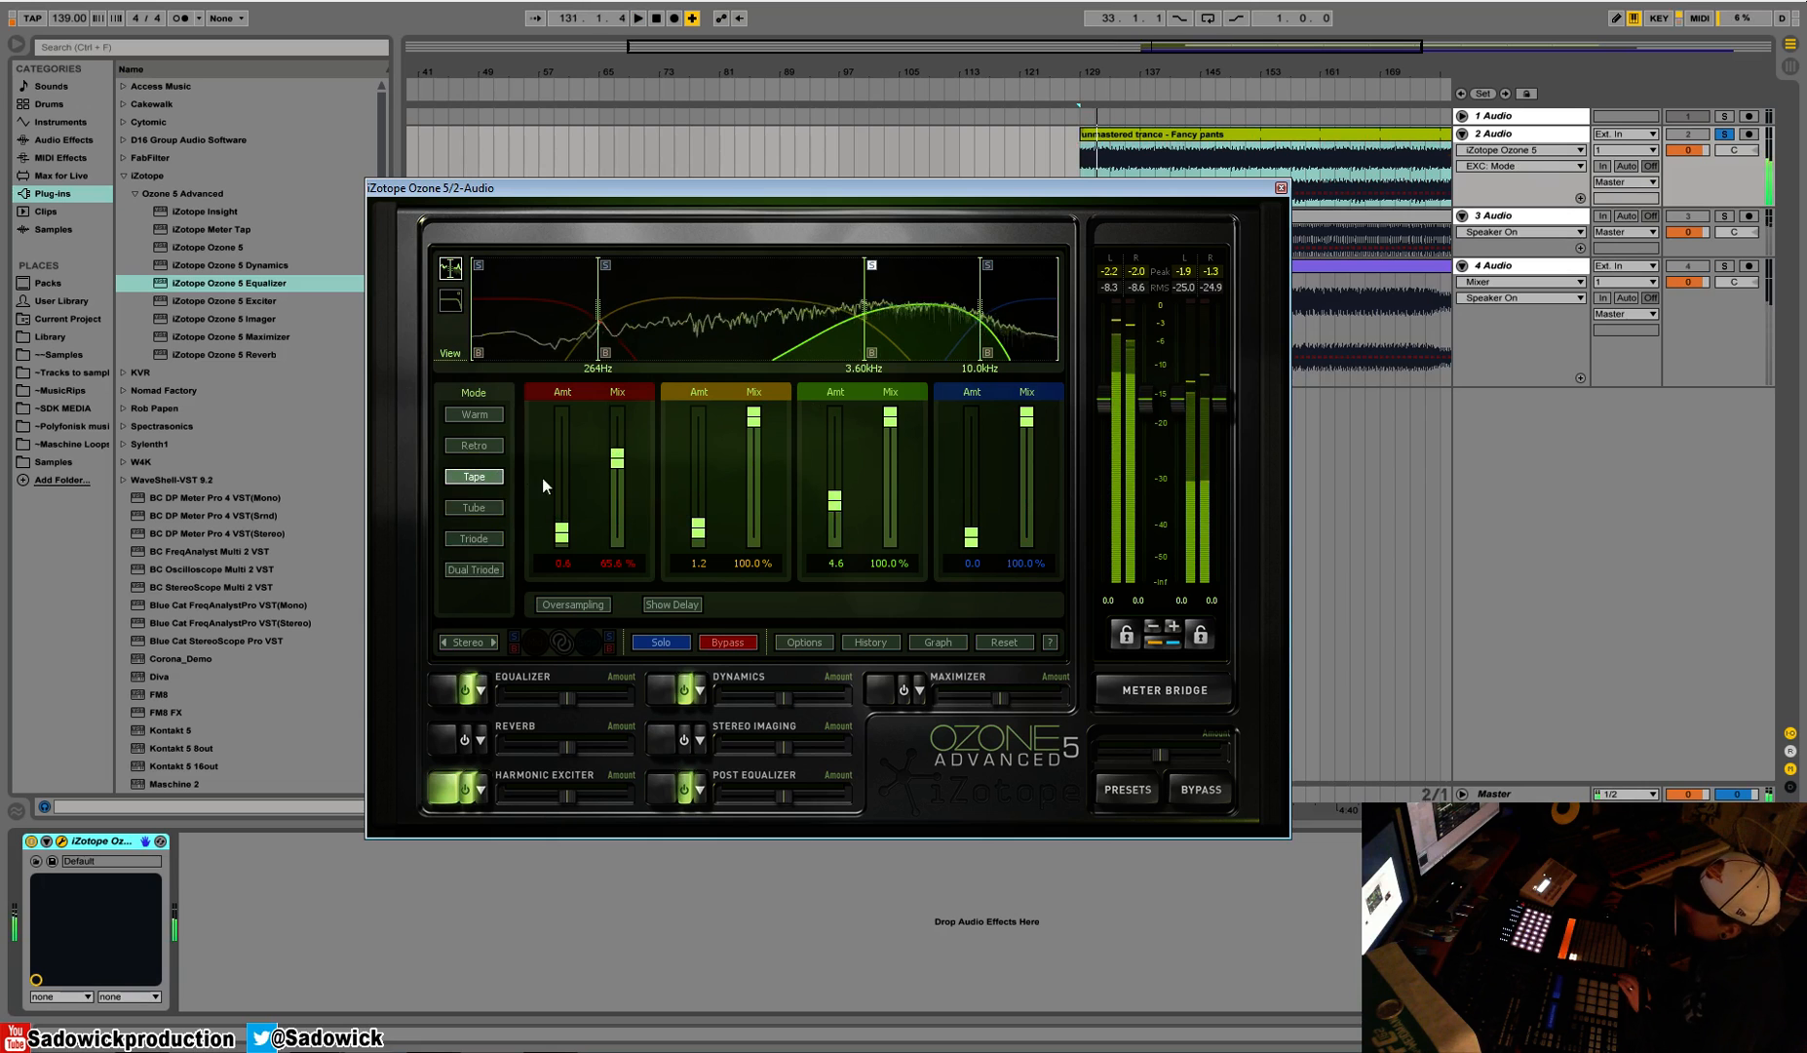
{"action": "left_click_drag", "start_coordinate": [834, 484], "coordinate": [834, 517]}
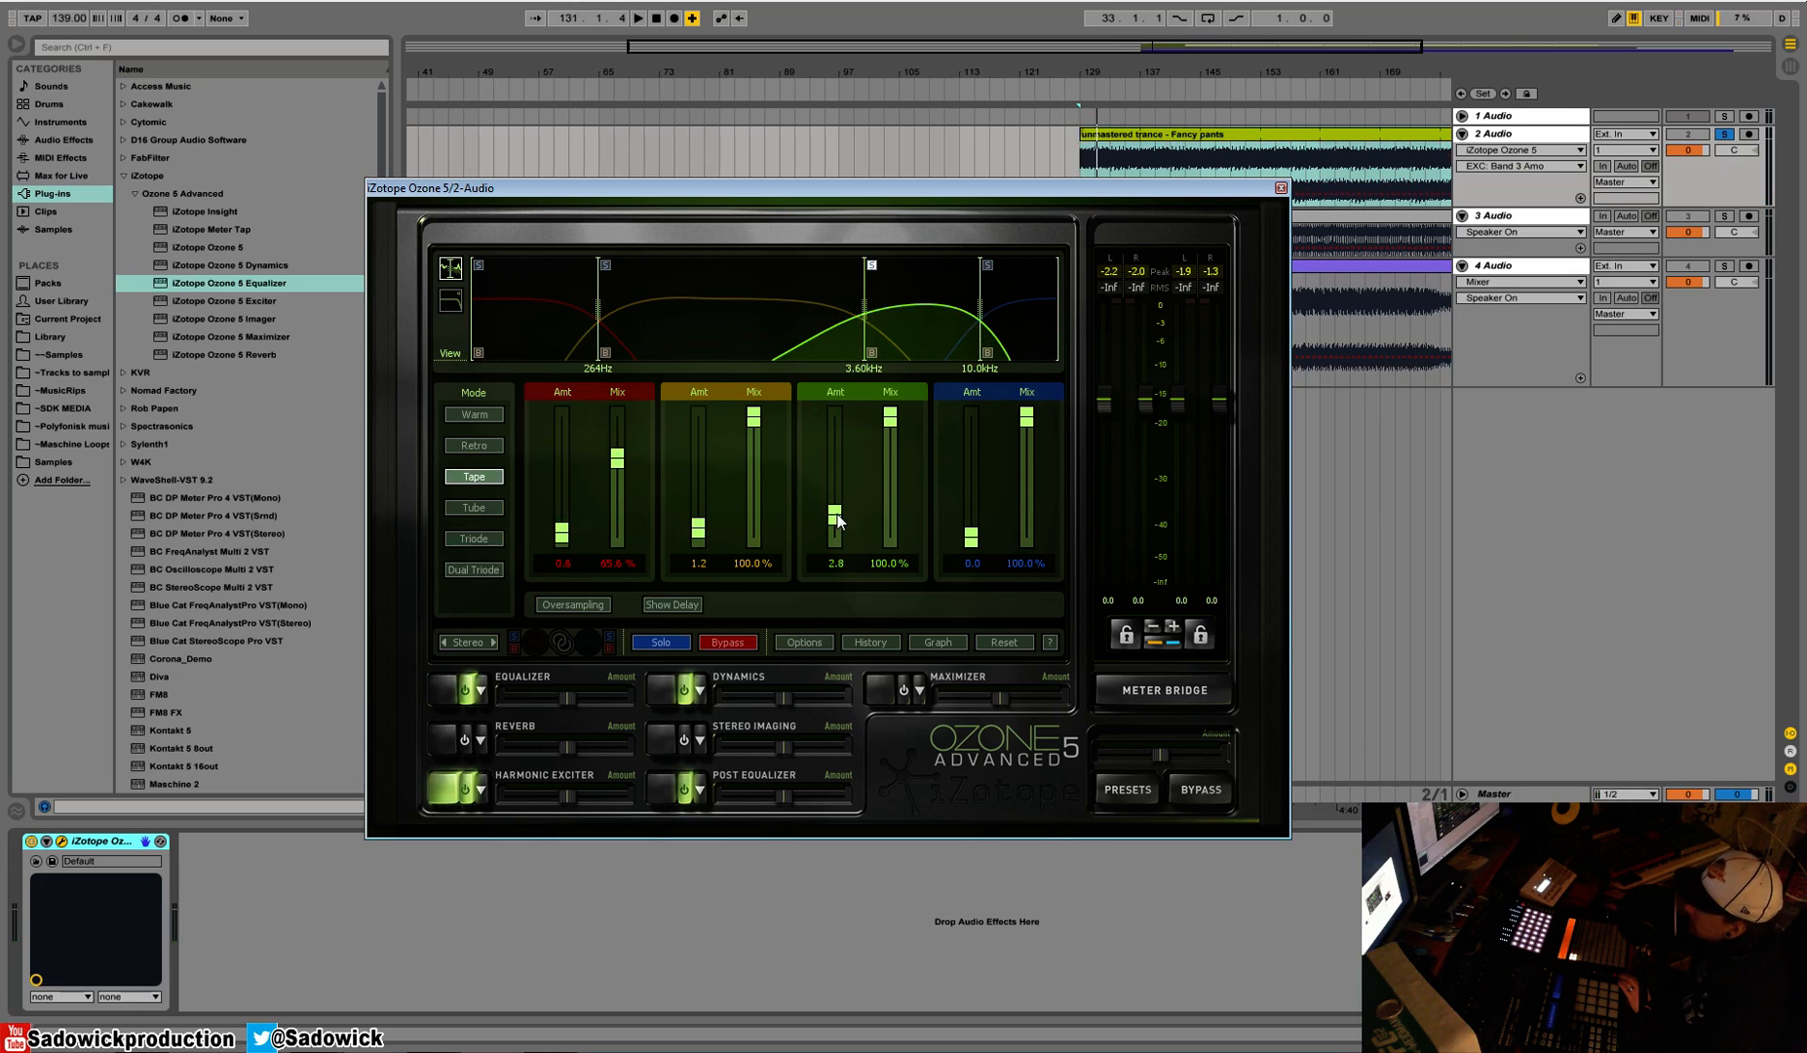
Audition Retro and Tube on band 3, return to Tape, and lower its amount to 1.2
{"action": "left_click", "coordinate": [639, 20]}
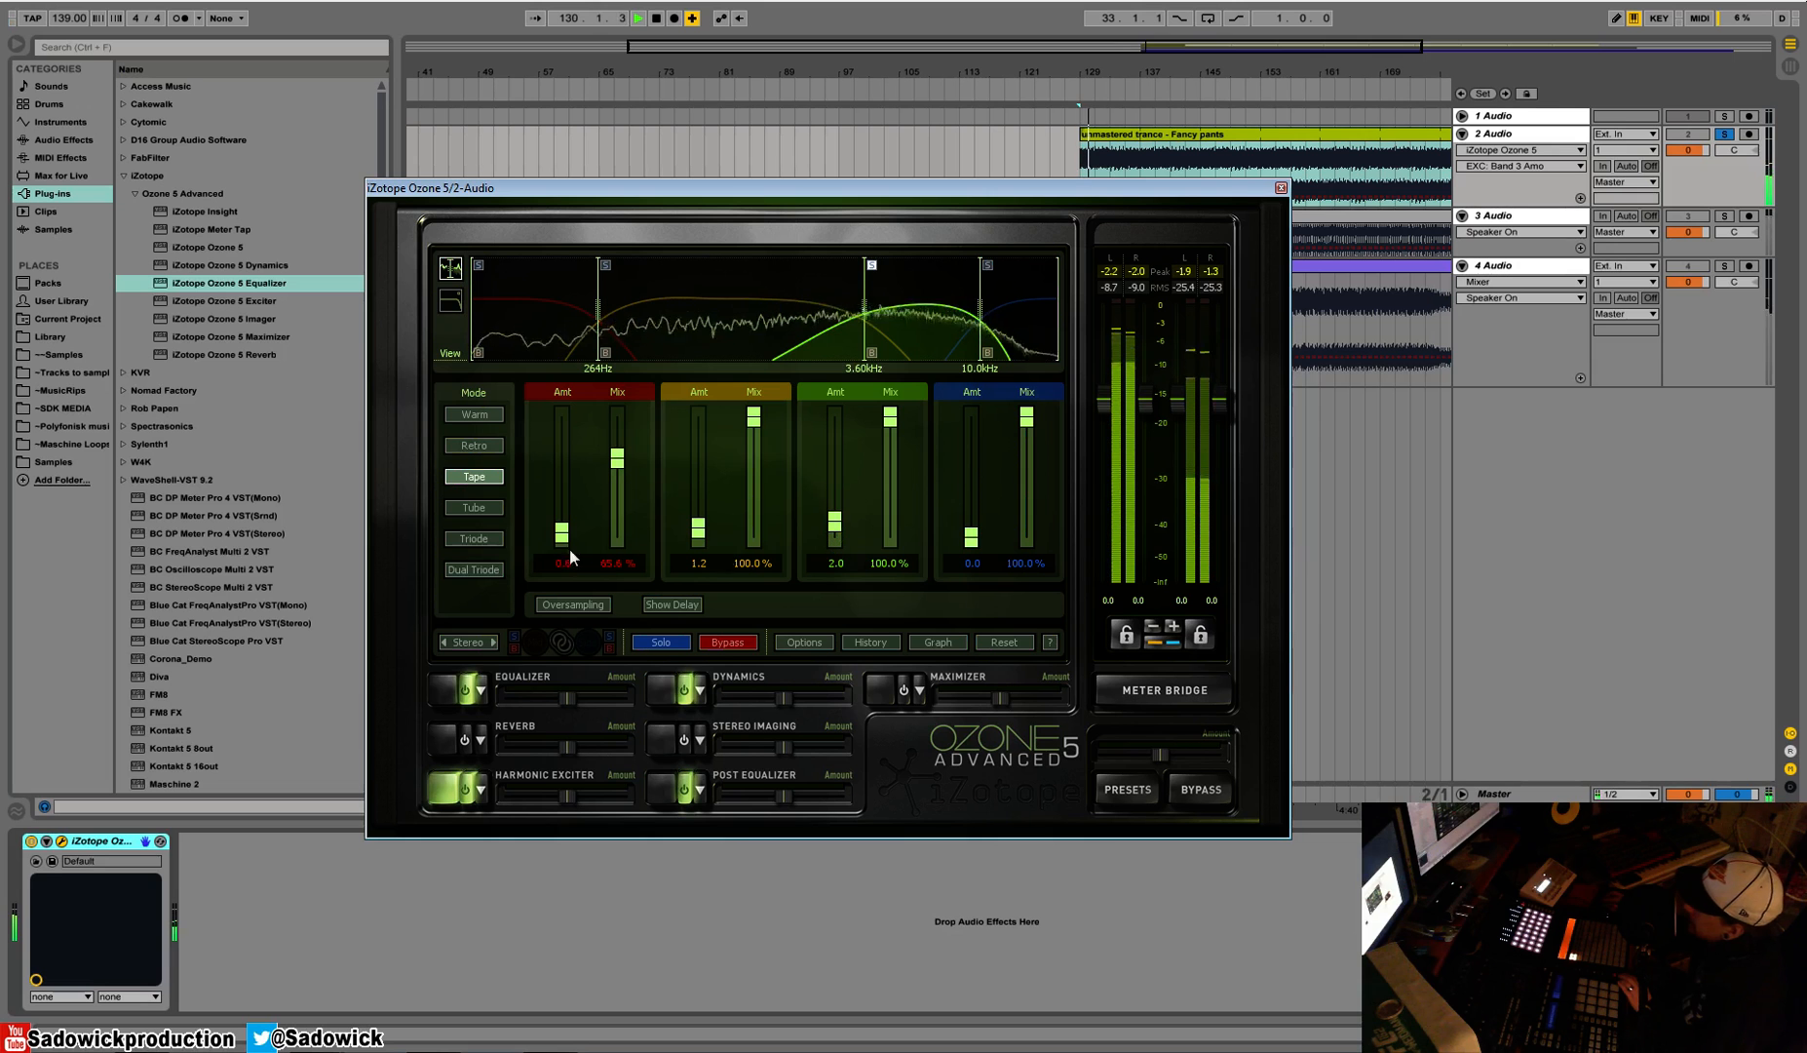
{"action": "left_click", "coordinate": [473, 445]}
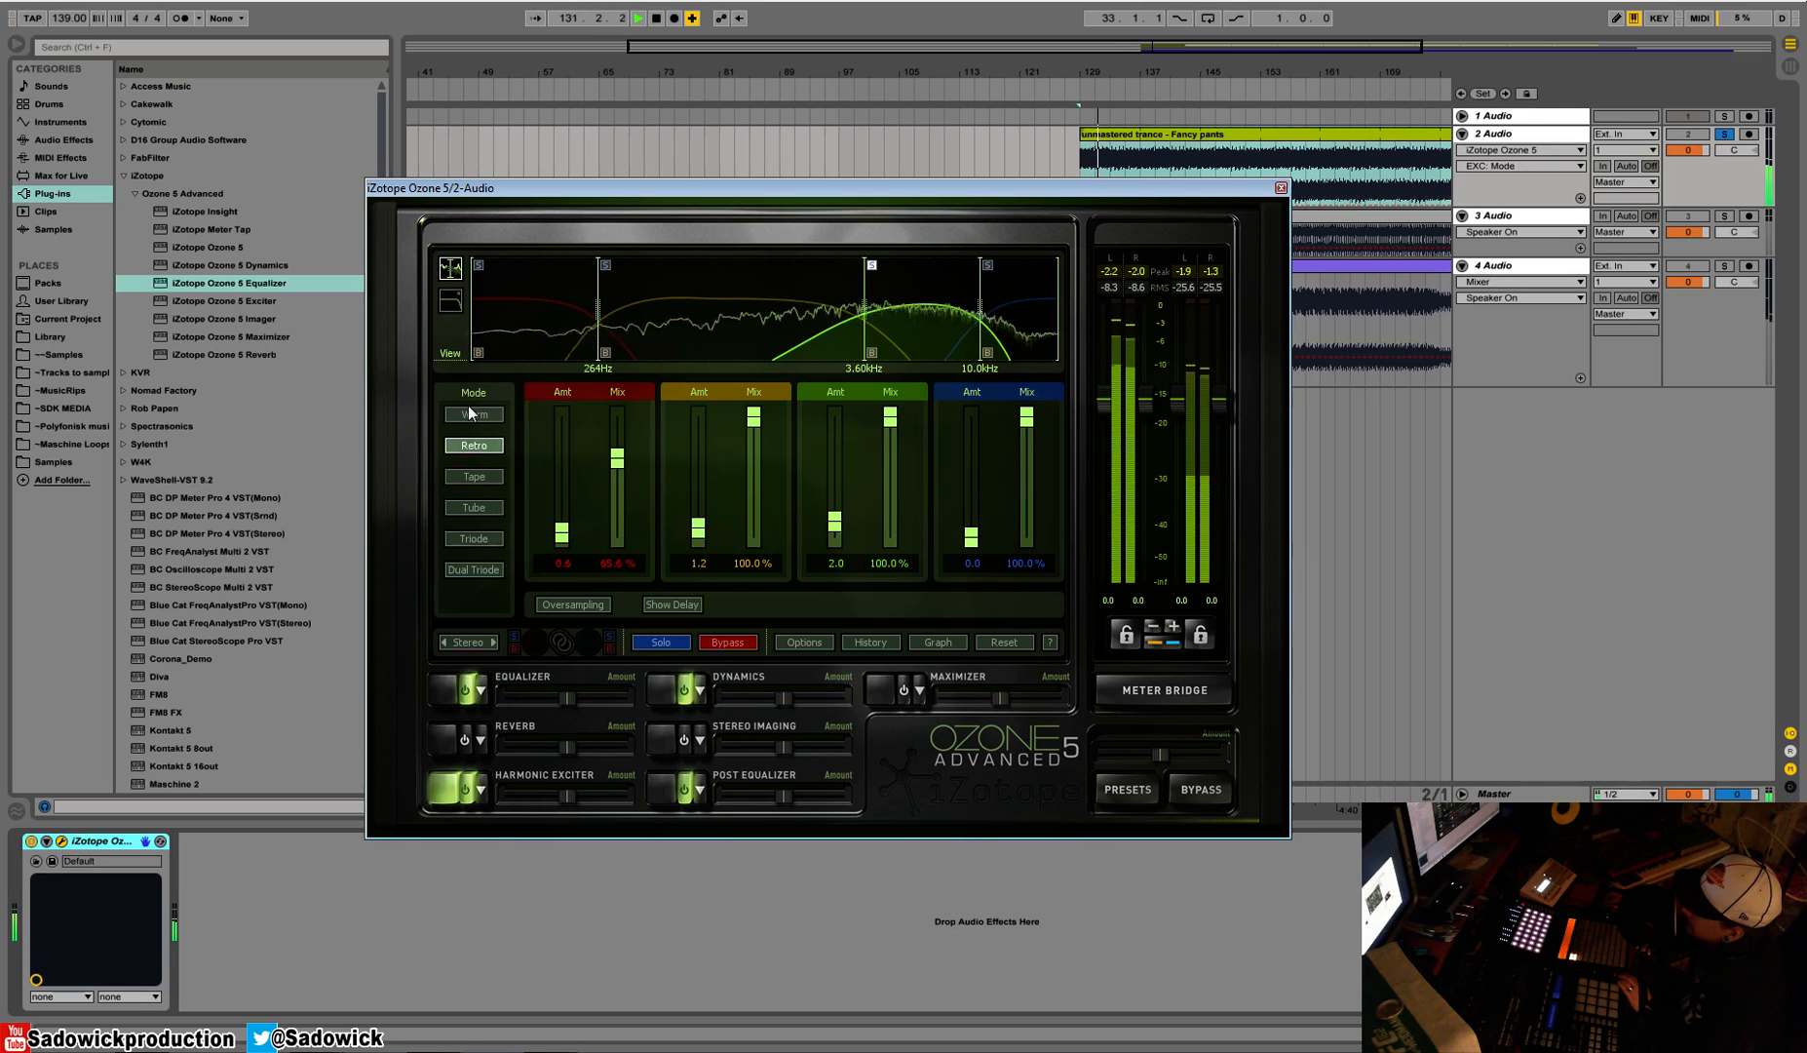
{"action": "left_click", "coordinate": [473, 507]}
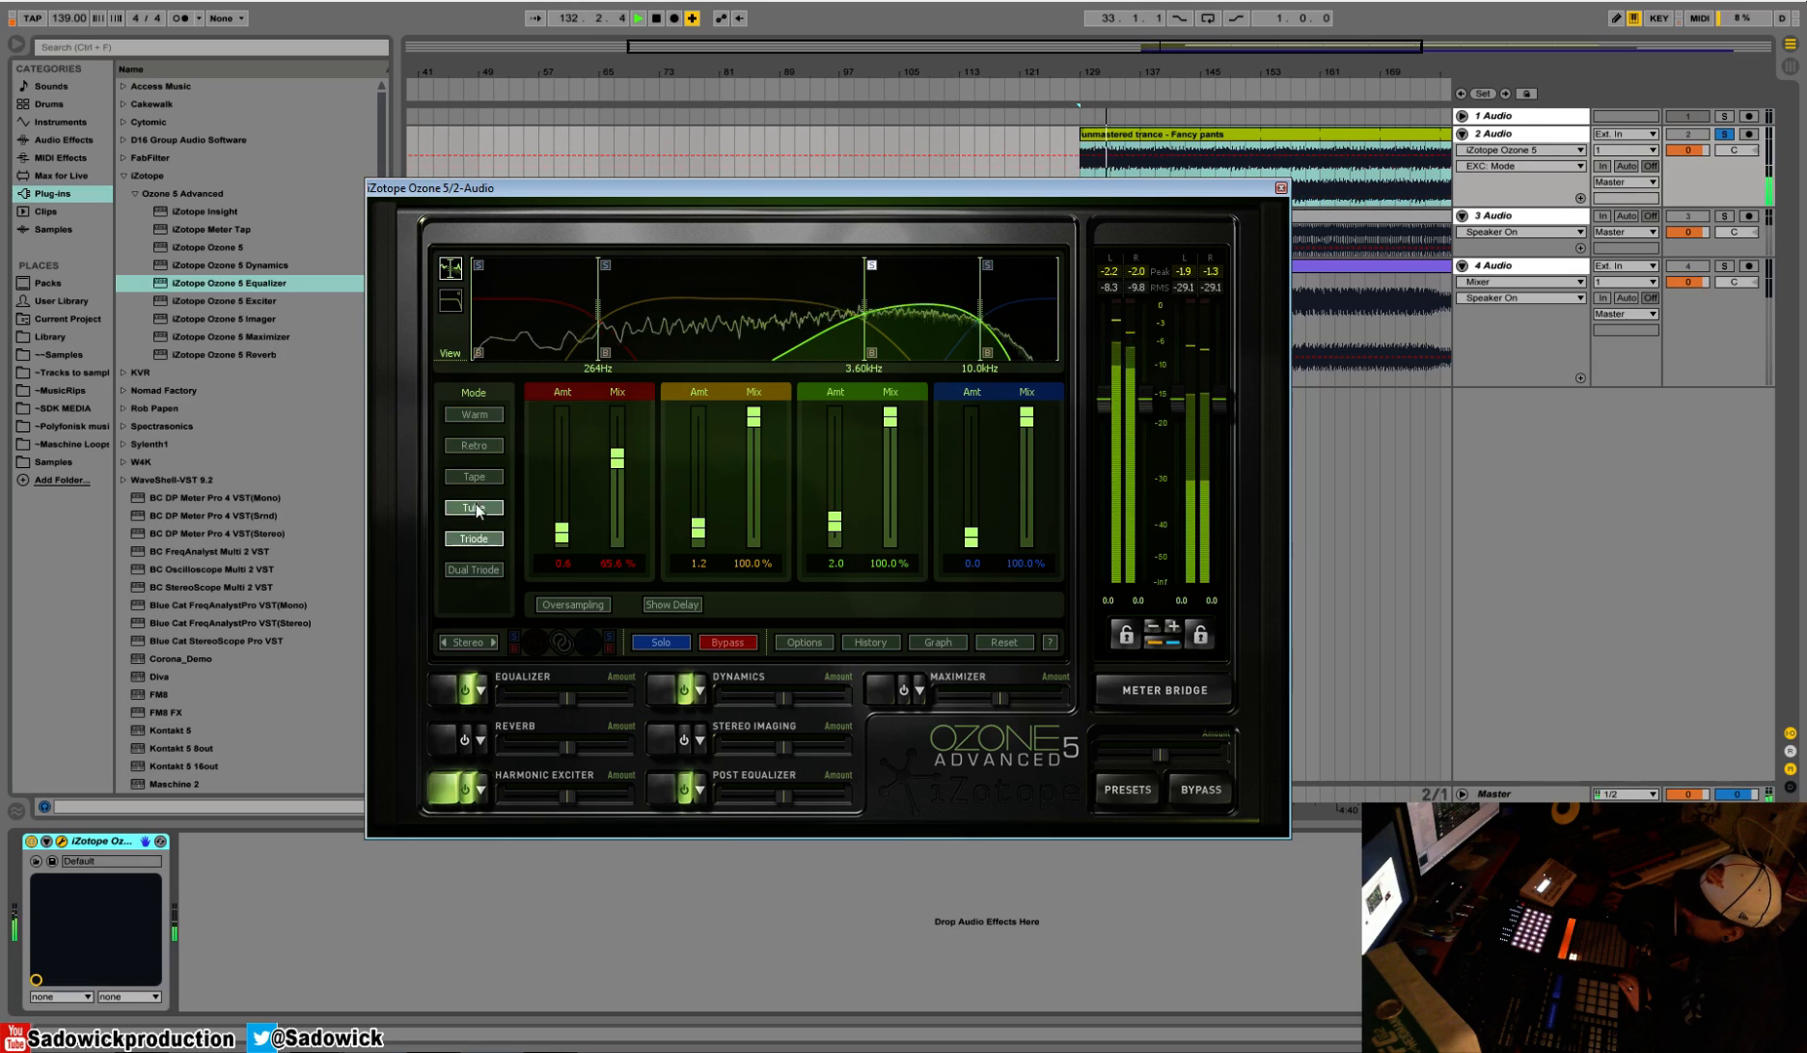
{"action": "left_click", "coordinate": [473, 476]}
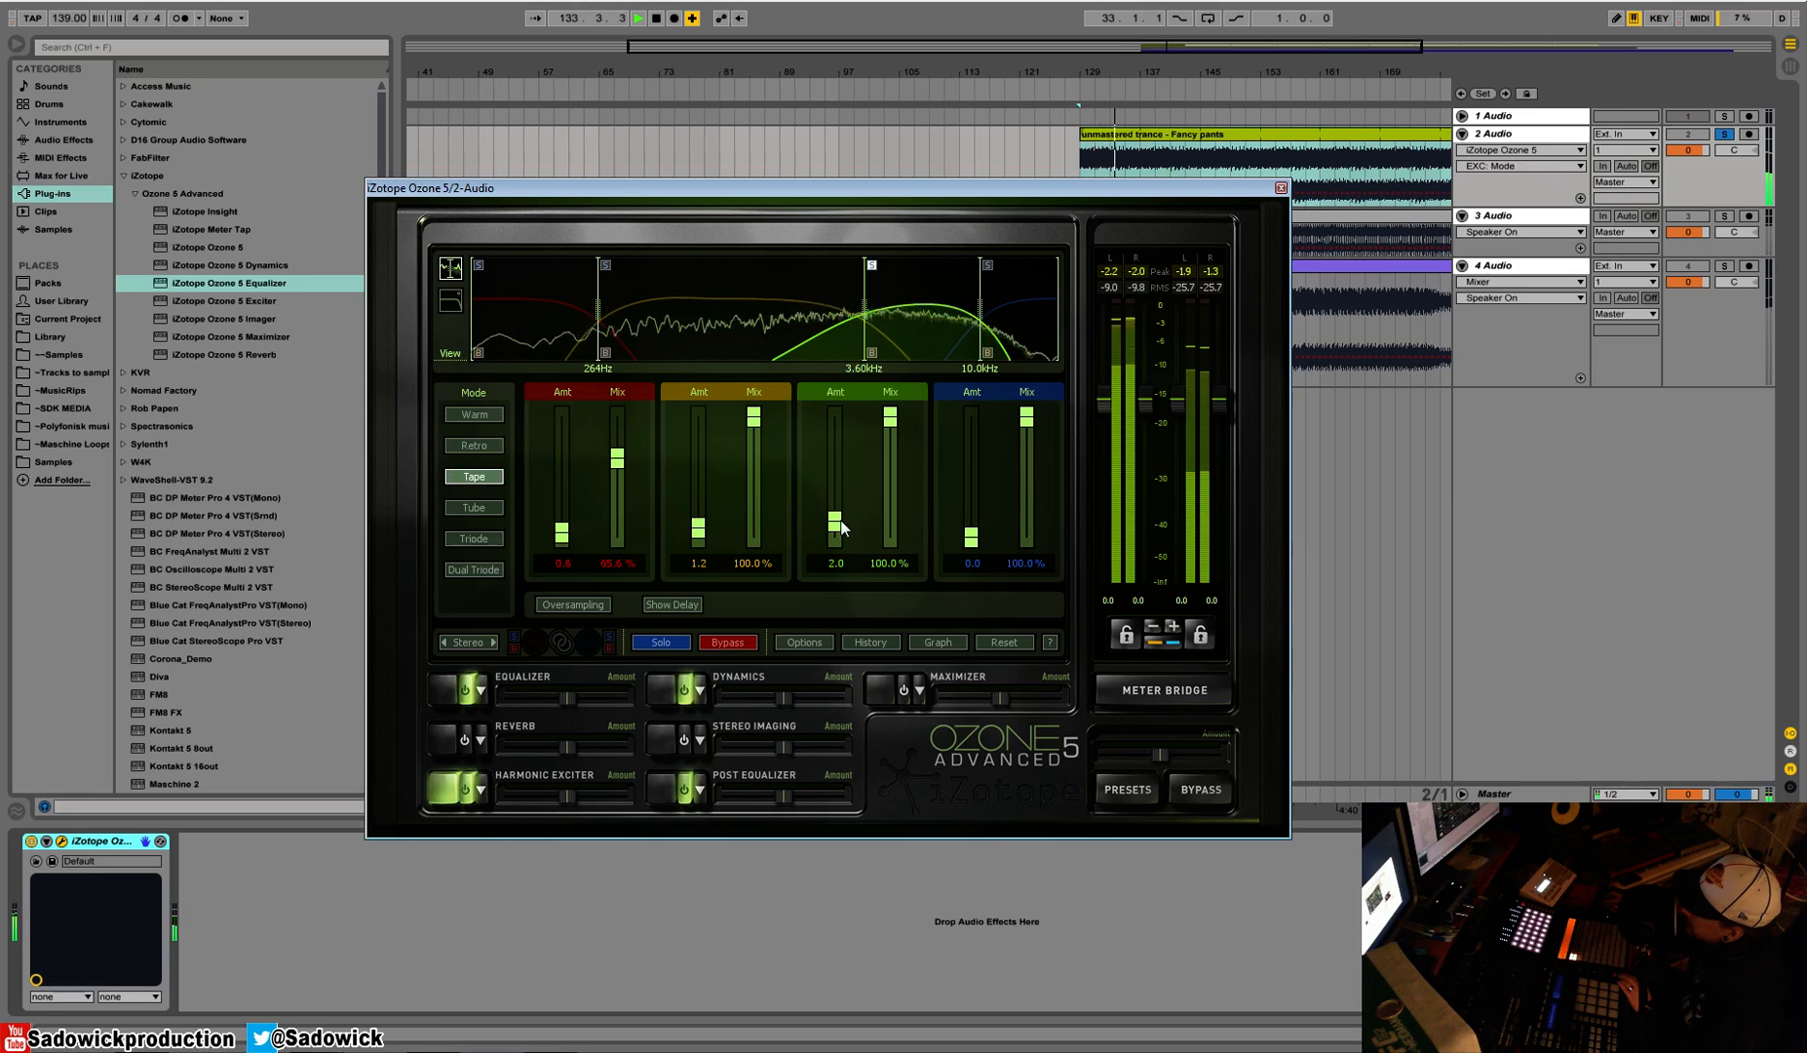
{"action": "left_click", "coordinate": [473, 538]}
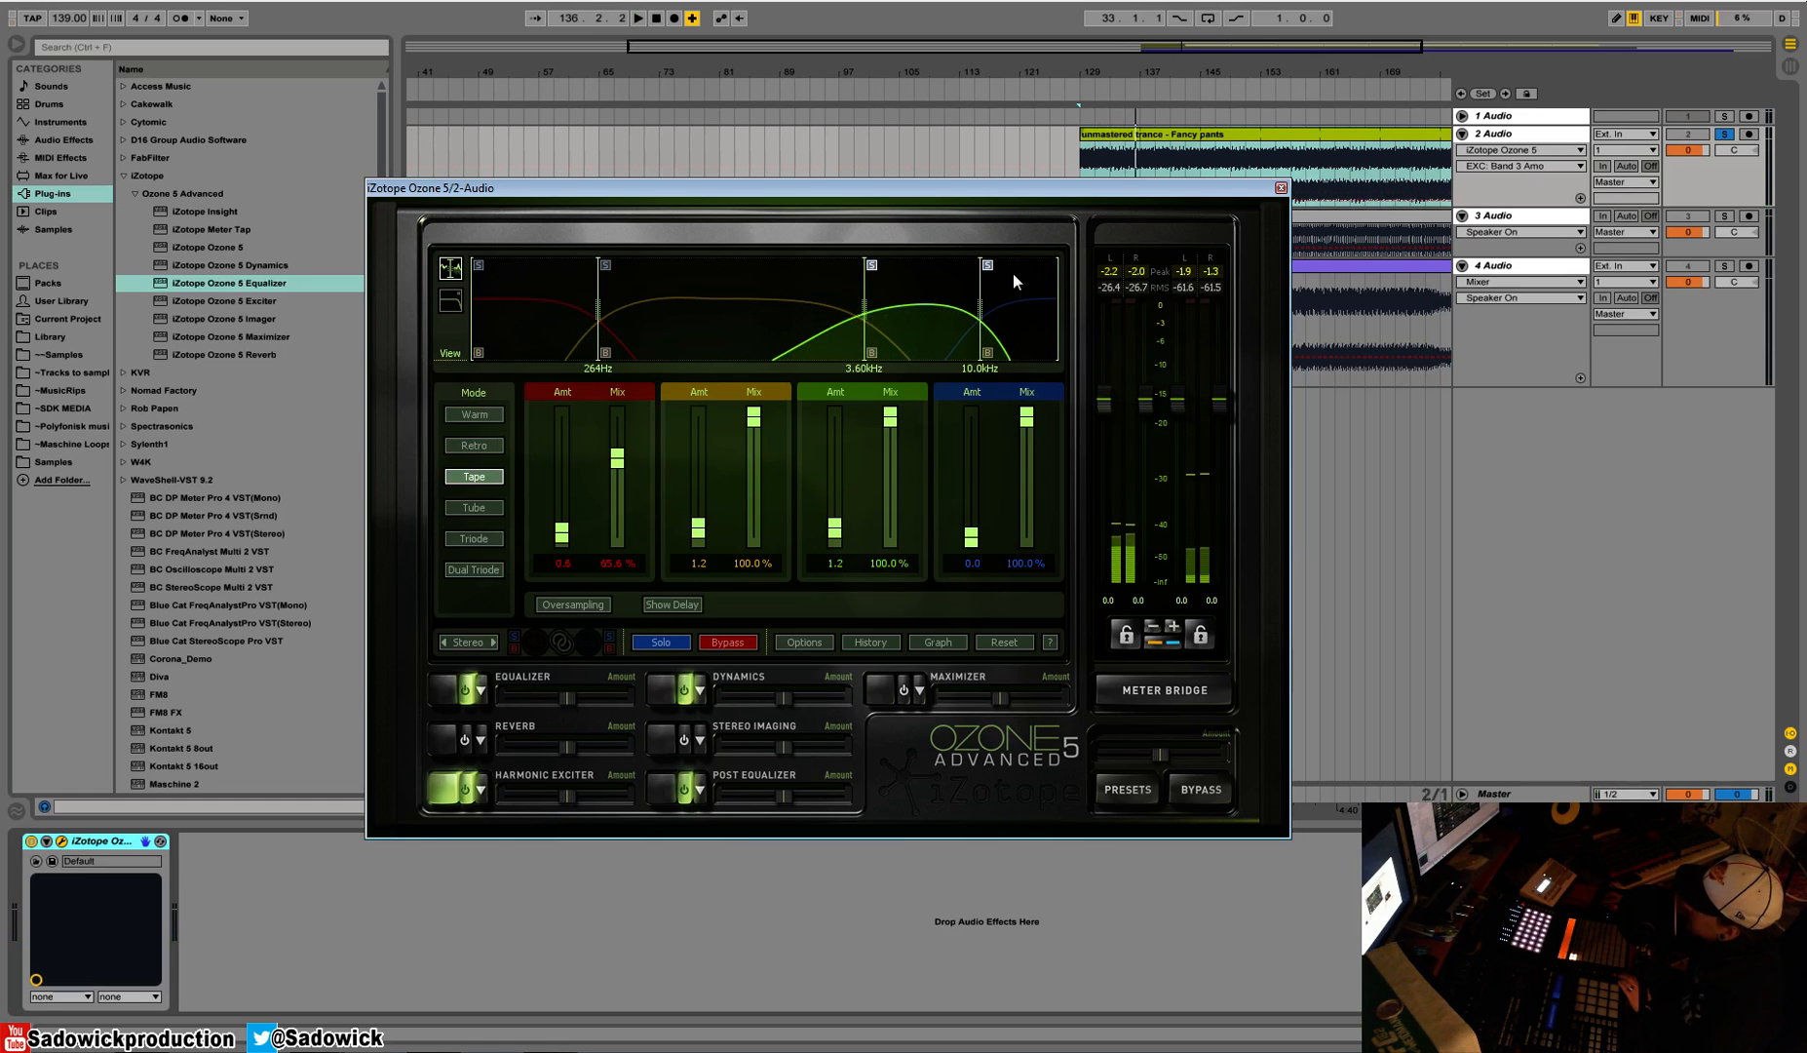
{"action": "left_click", "coordinate": [624, 20]}
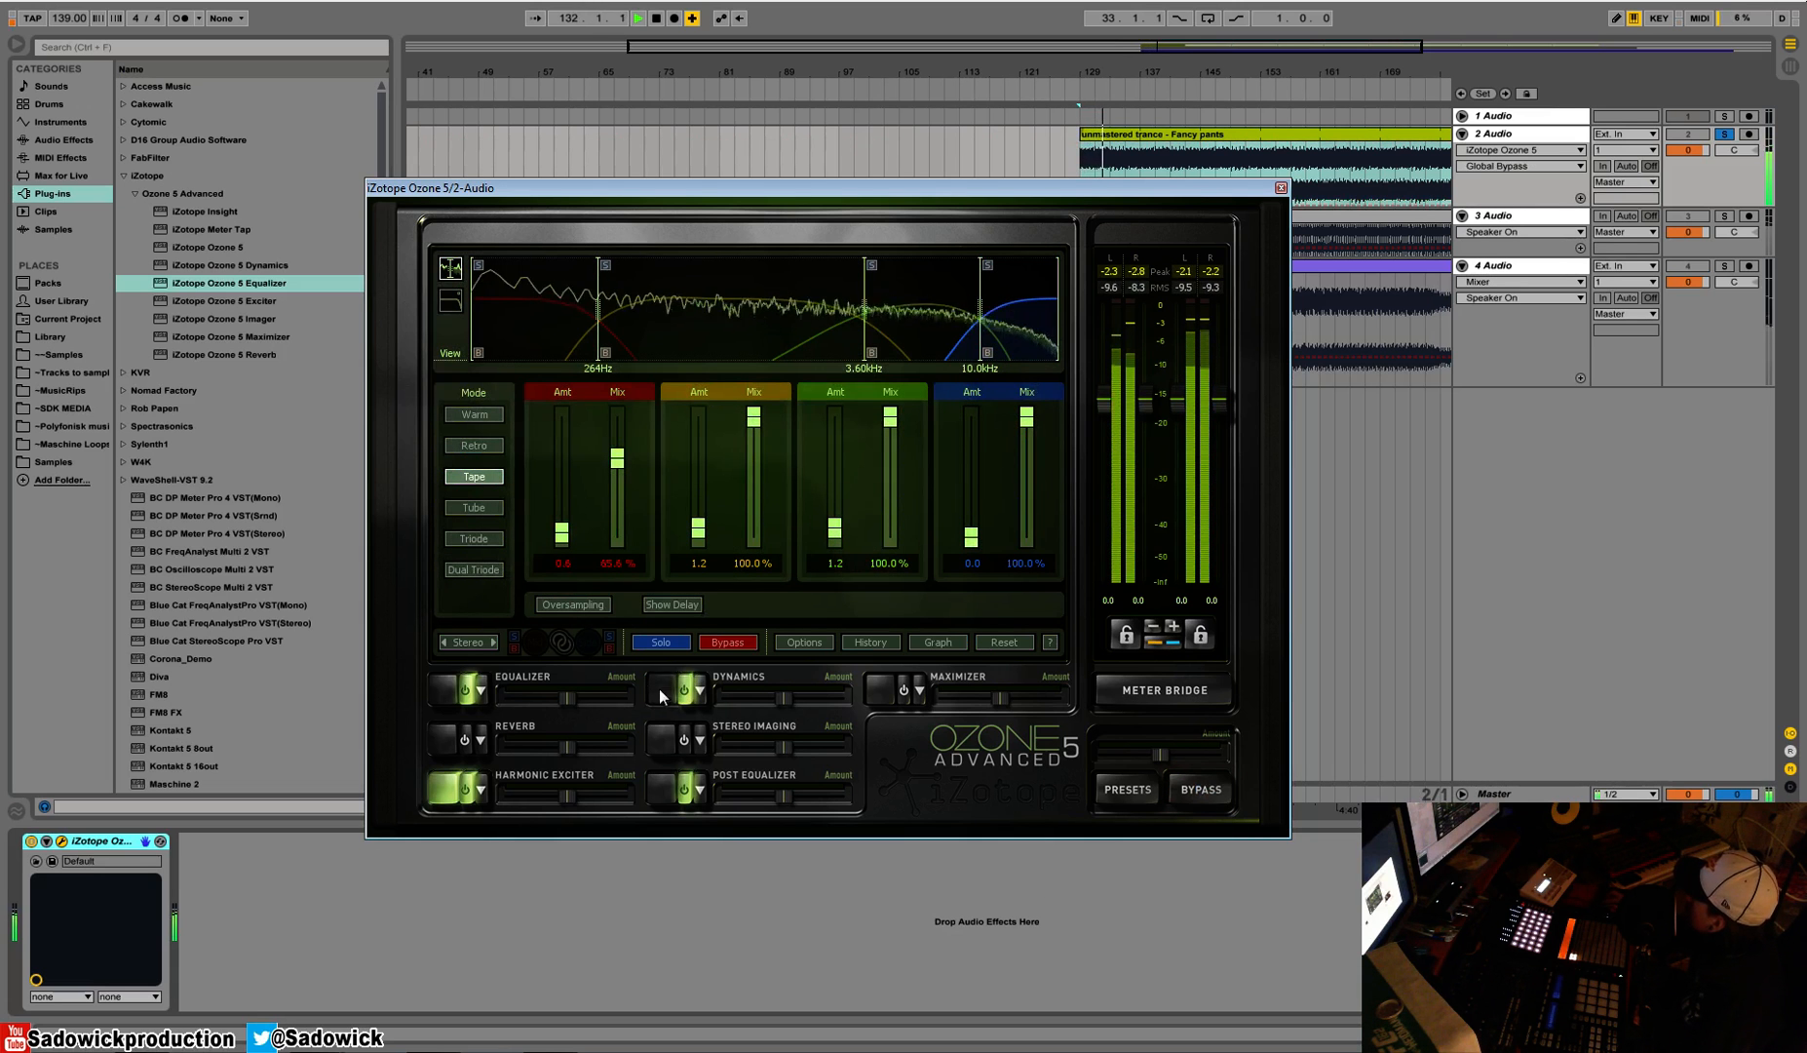
Power on the Dynamics module and show its lowest-band limiter, compressor and gate controls
{"action": "left_click", "coordinate": [684, 688]}
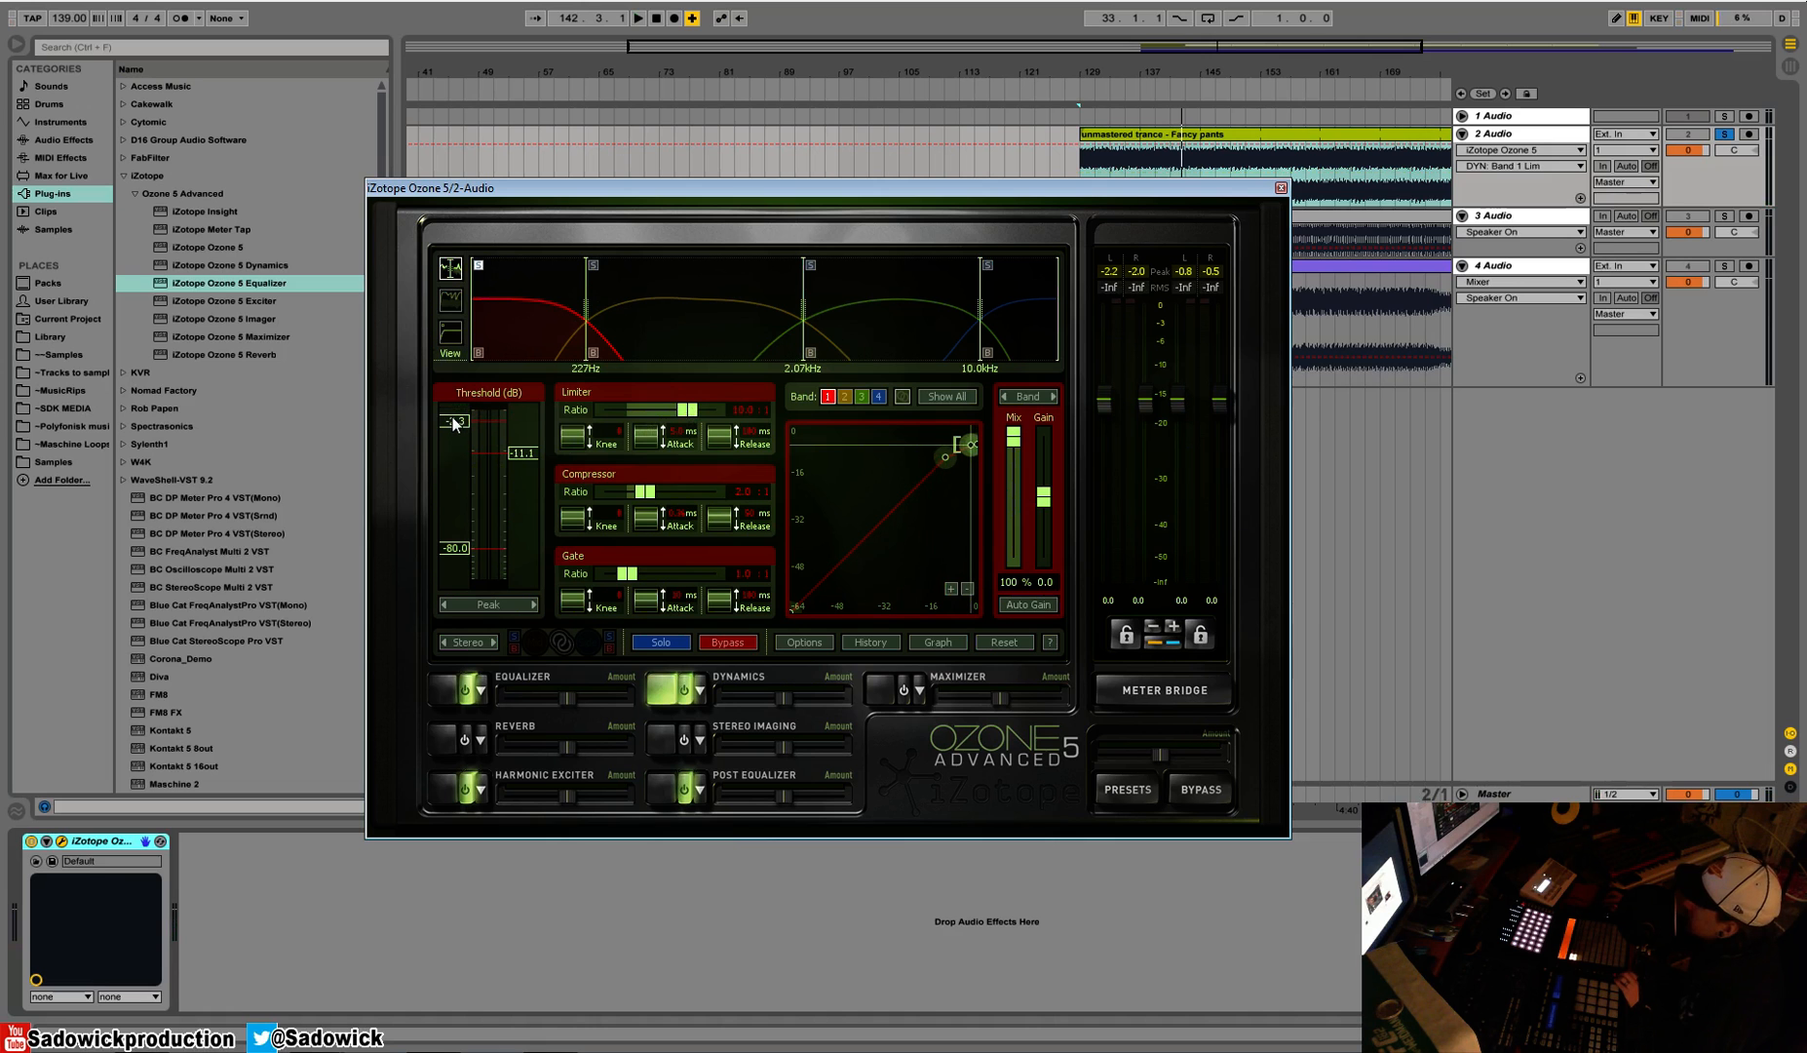
Tweak band 1 threshold; give band 2 compressor -27.1 dB, limiter -9.8 dB, gain 1.4 dB
{"action": "left_click", "coordinate": [646, 19]}
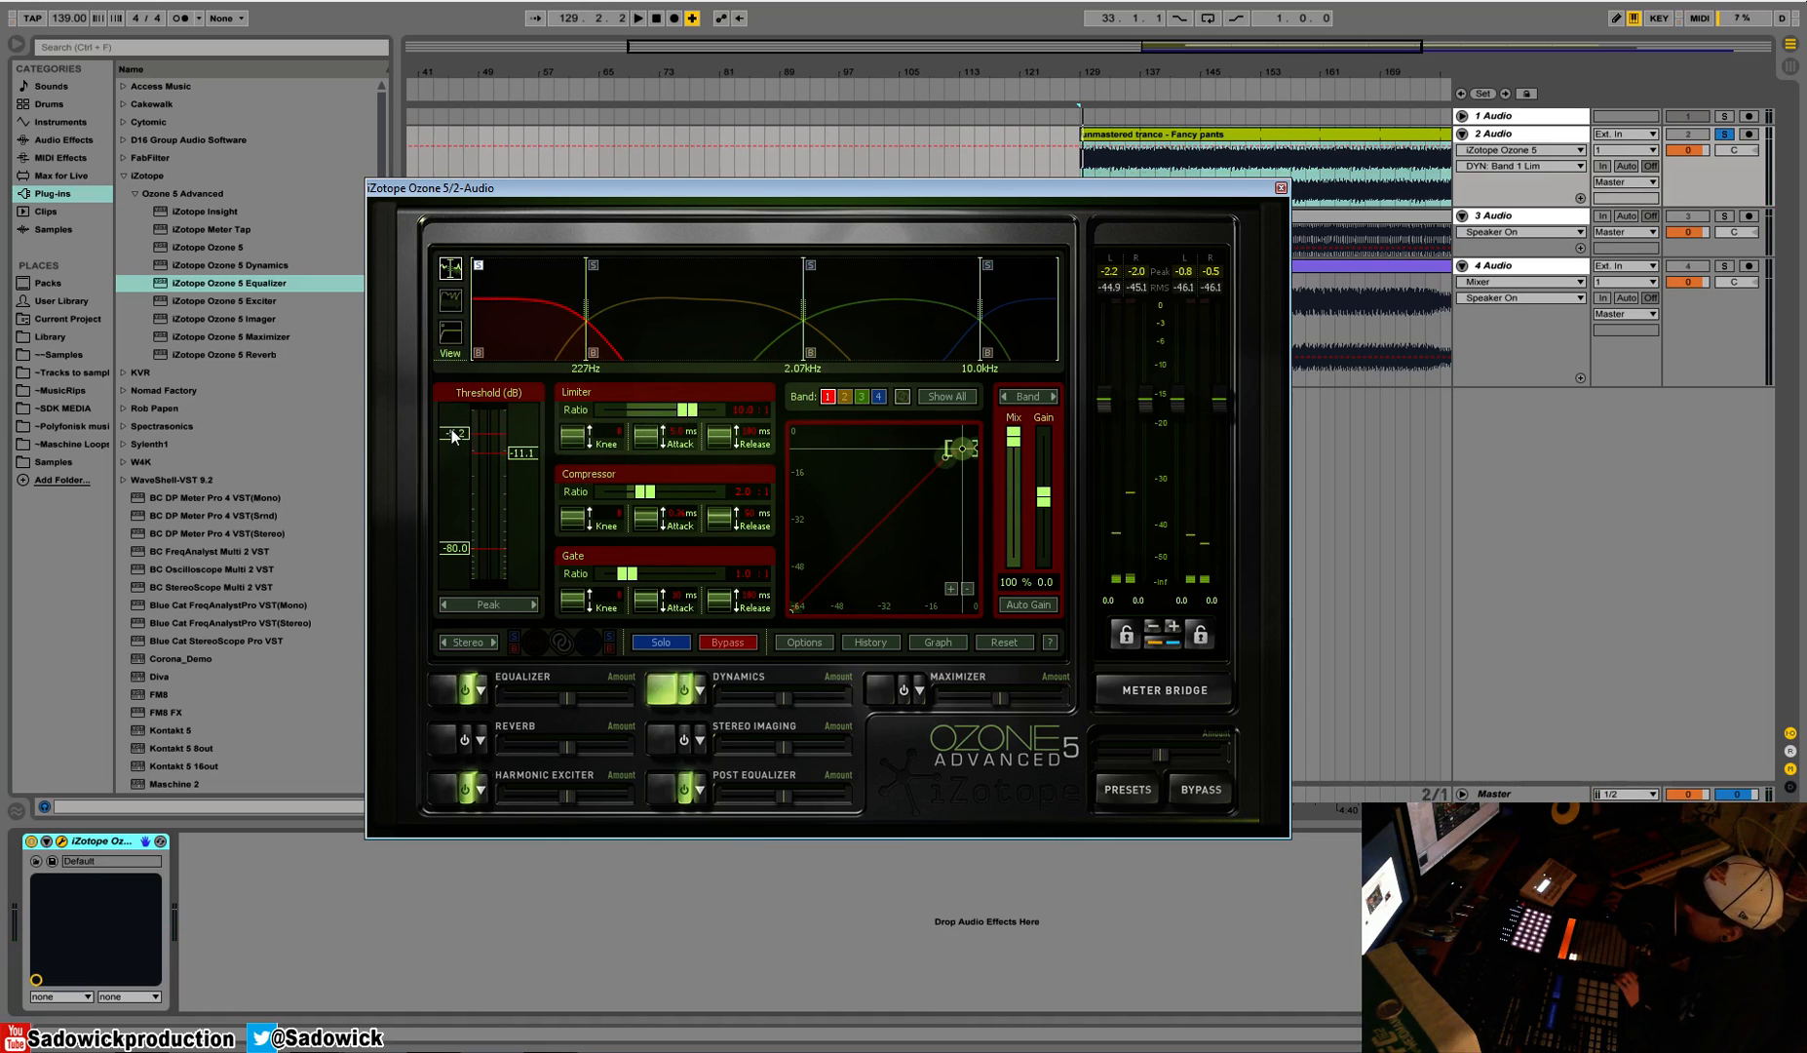
{"action": "left_click_drag", "start_coordinate": [456, 436], "coordinate": [468, 447]}
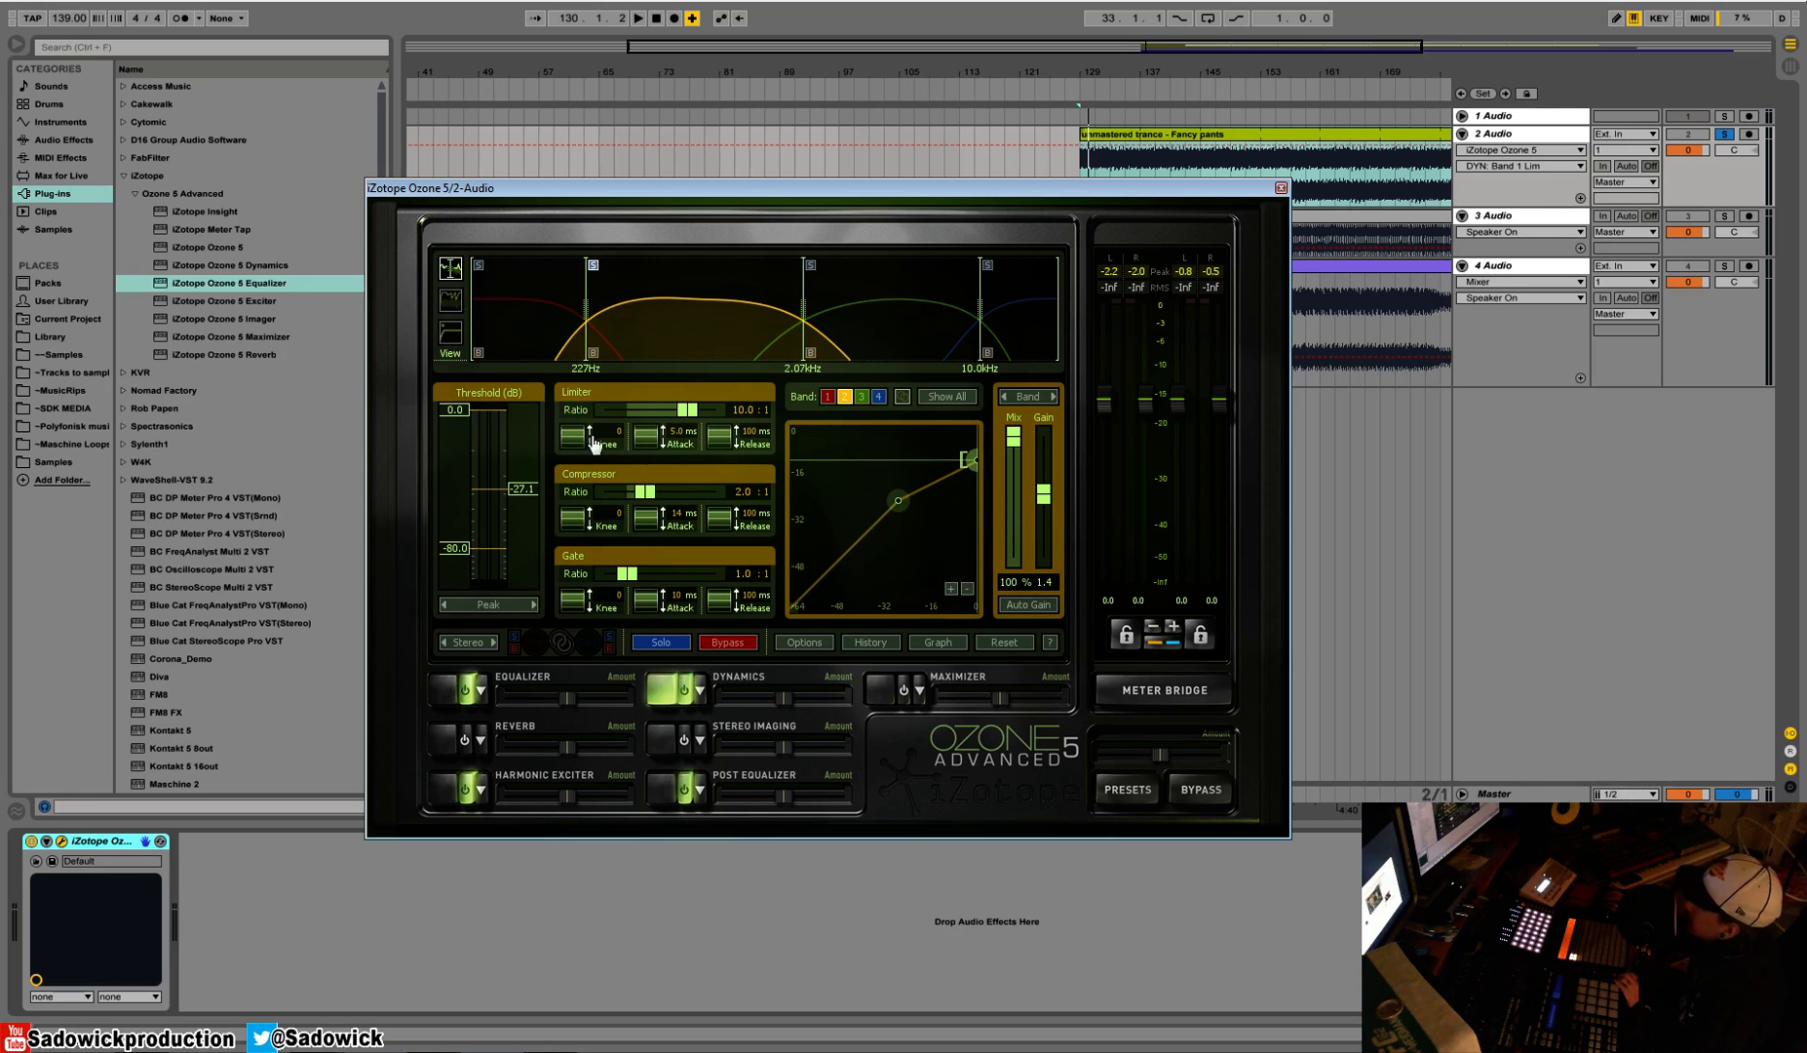
{"action": "left_click", "coordinate": [634, 19]}
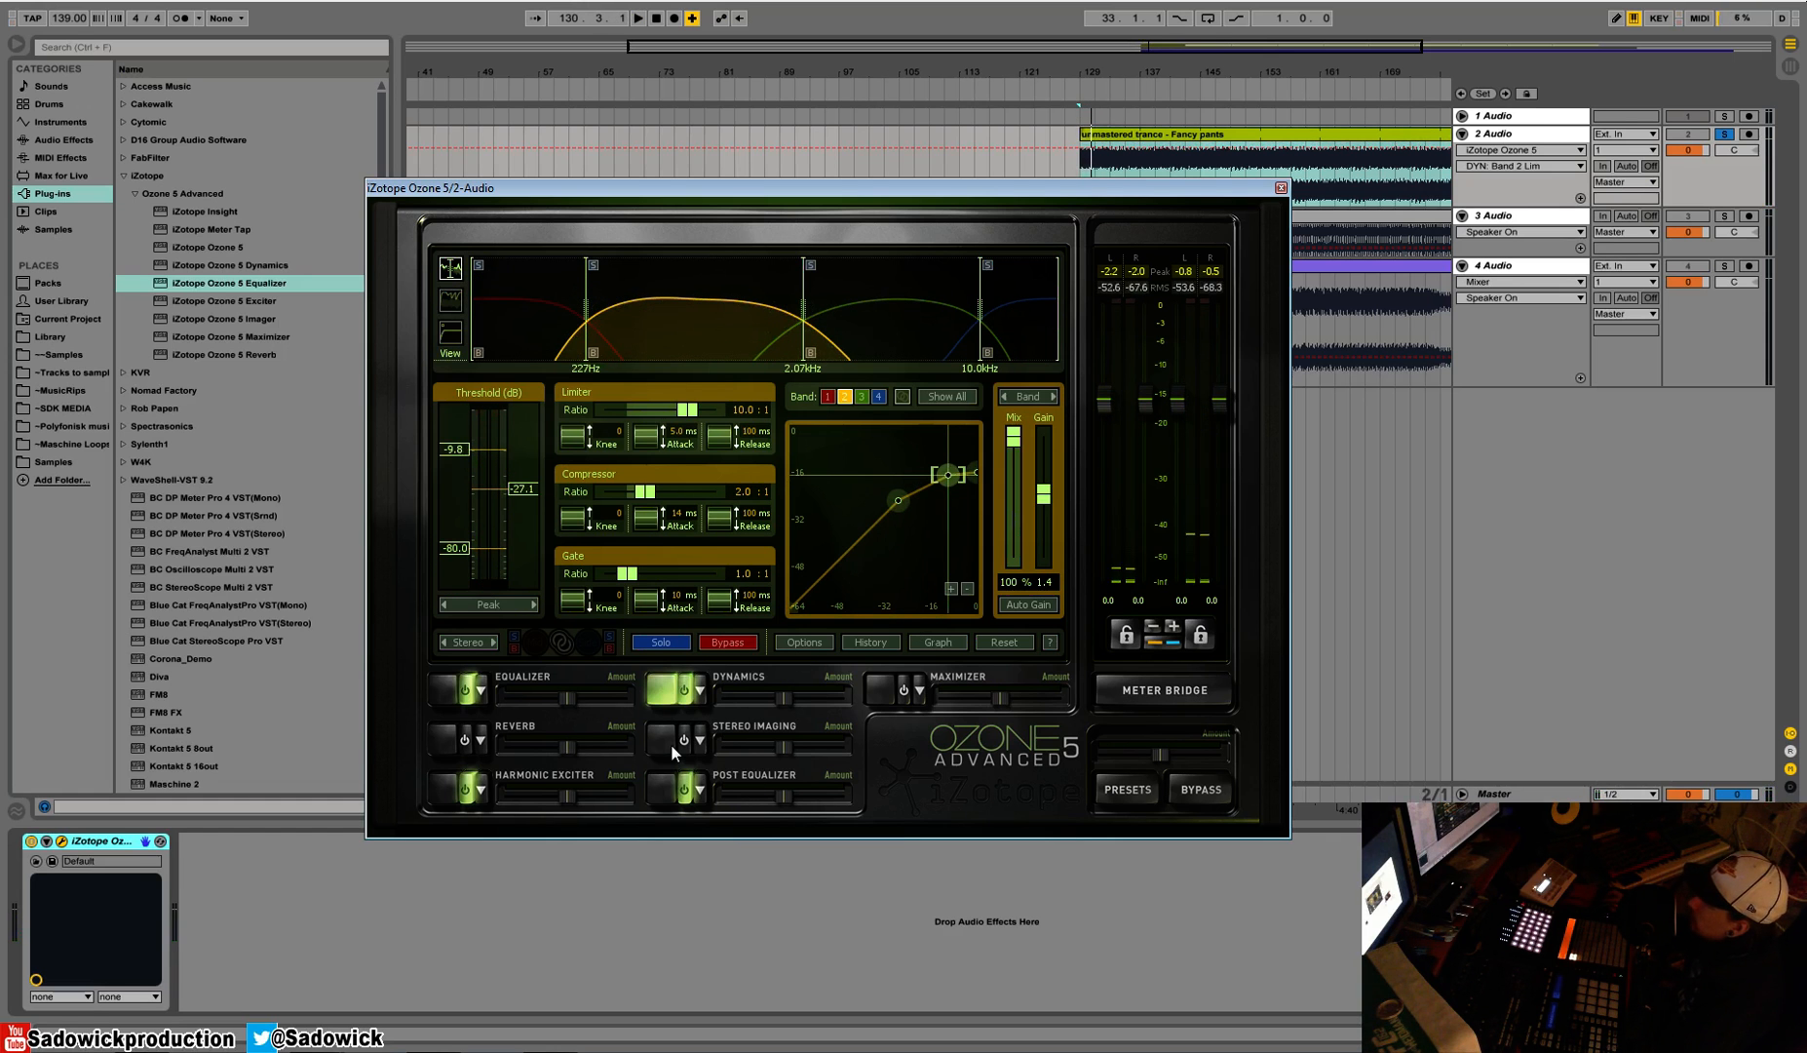
View the Filter Graph module order, then close it
{"action": "left_click", "coordinate": [937, 642]}
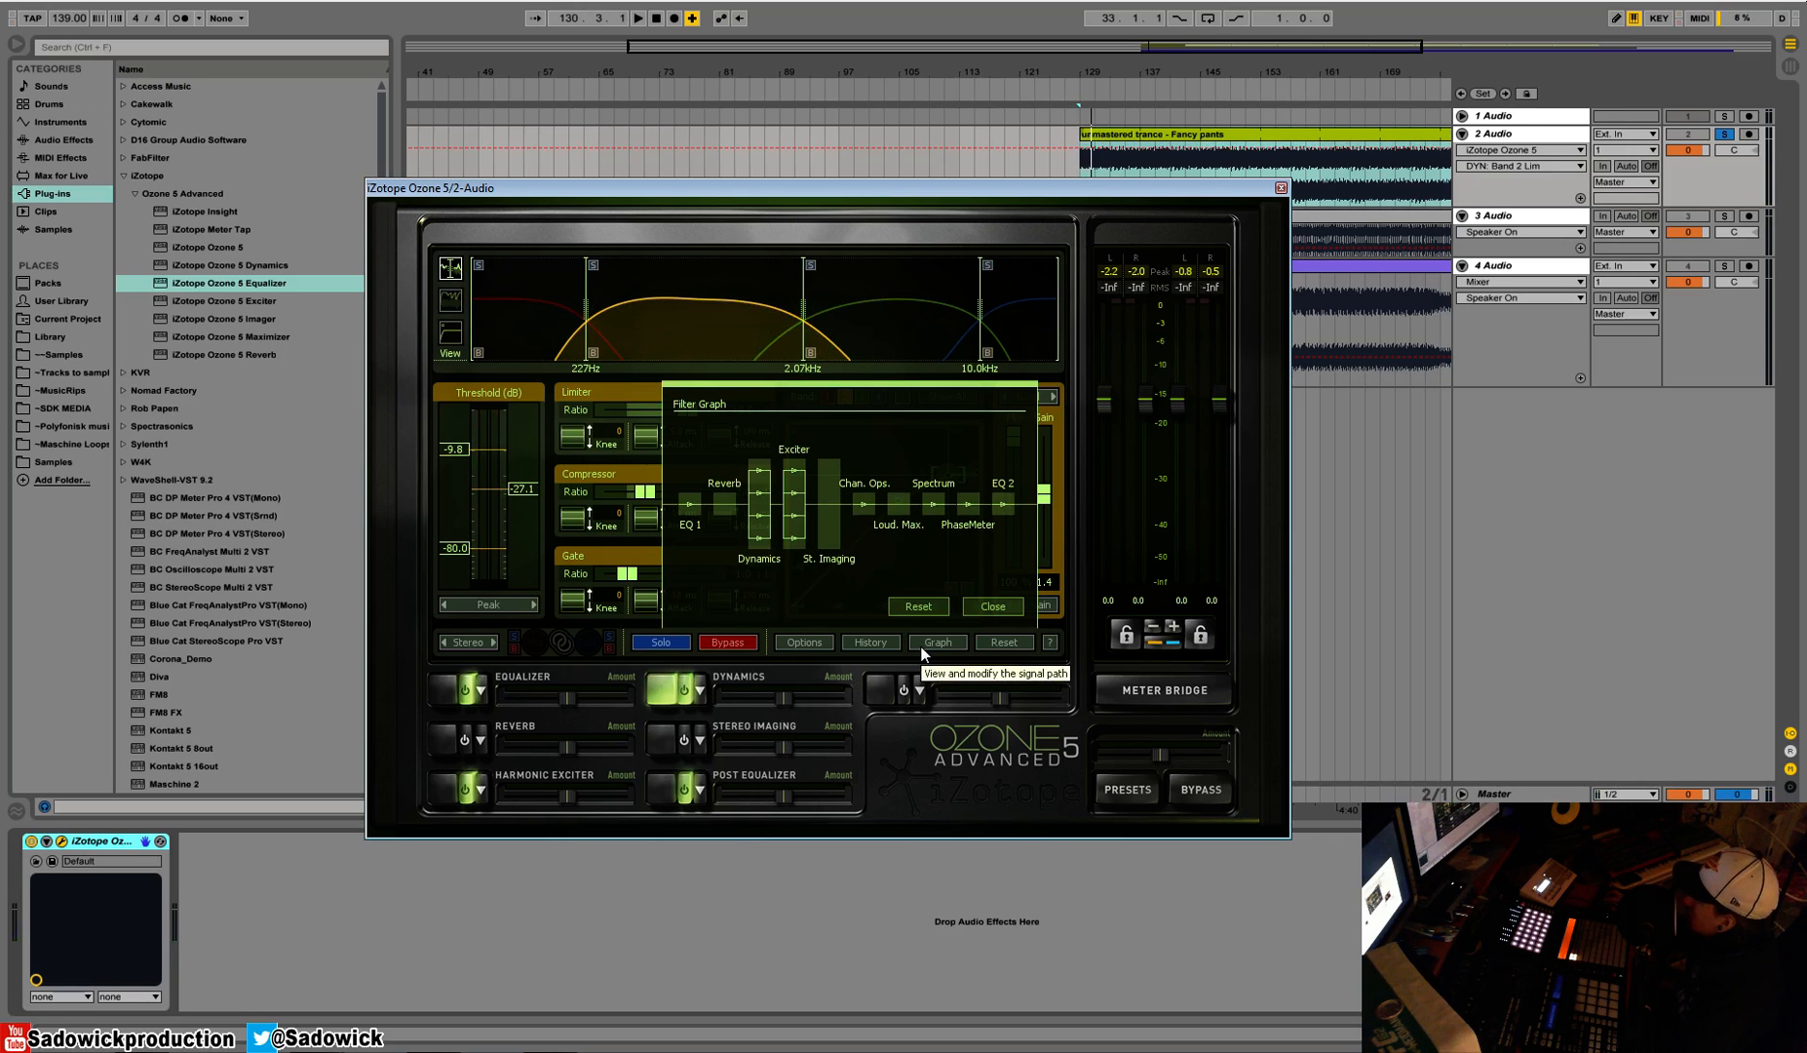
{"action": "left_click", "coordinate": [992, 606]}
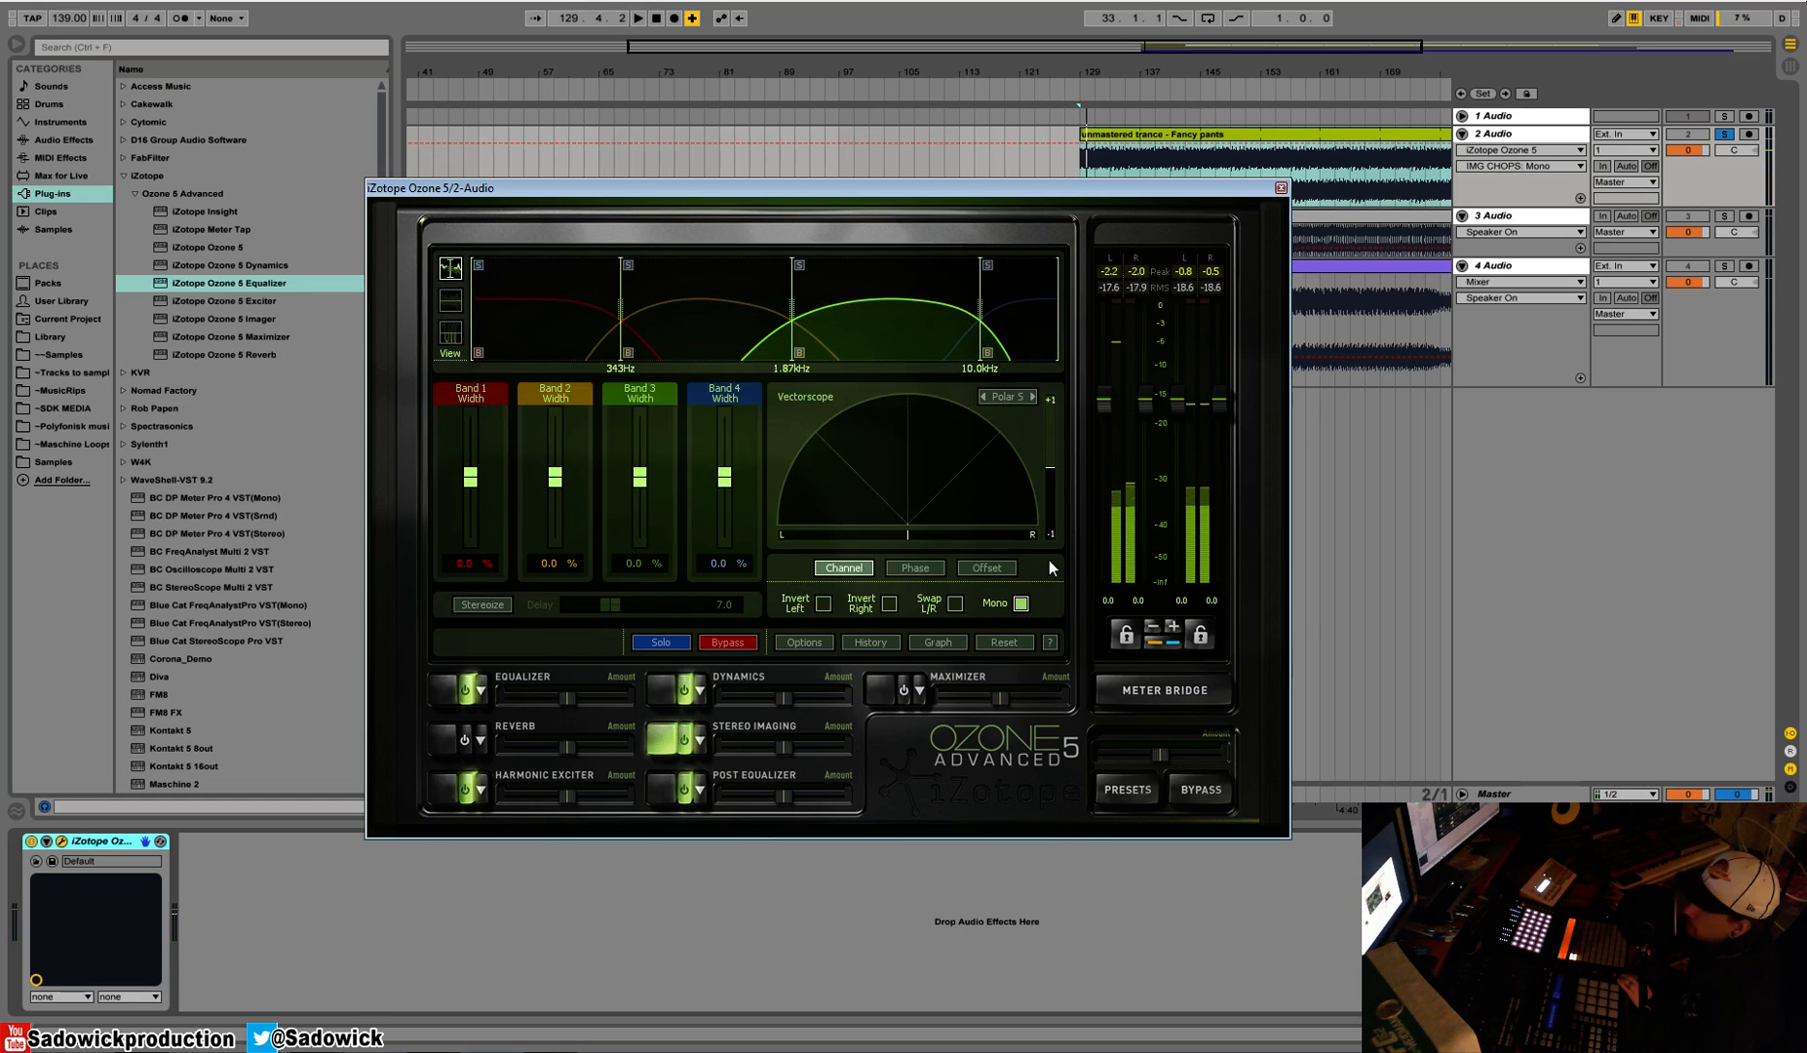
Uncheck the Stereo Imaging Mono box so the four width bands play in stereo
{"action": "left_click", "coordinate": [643, 19]}
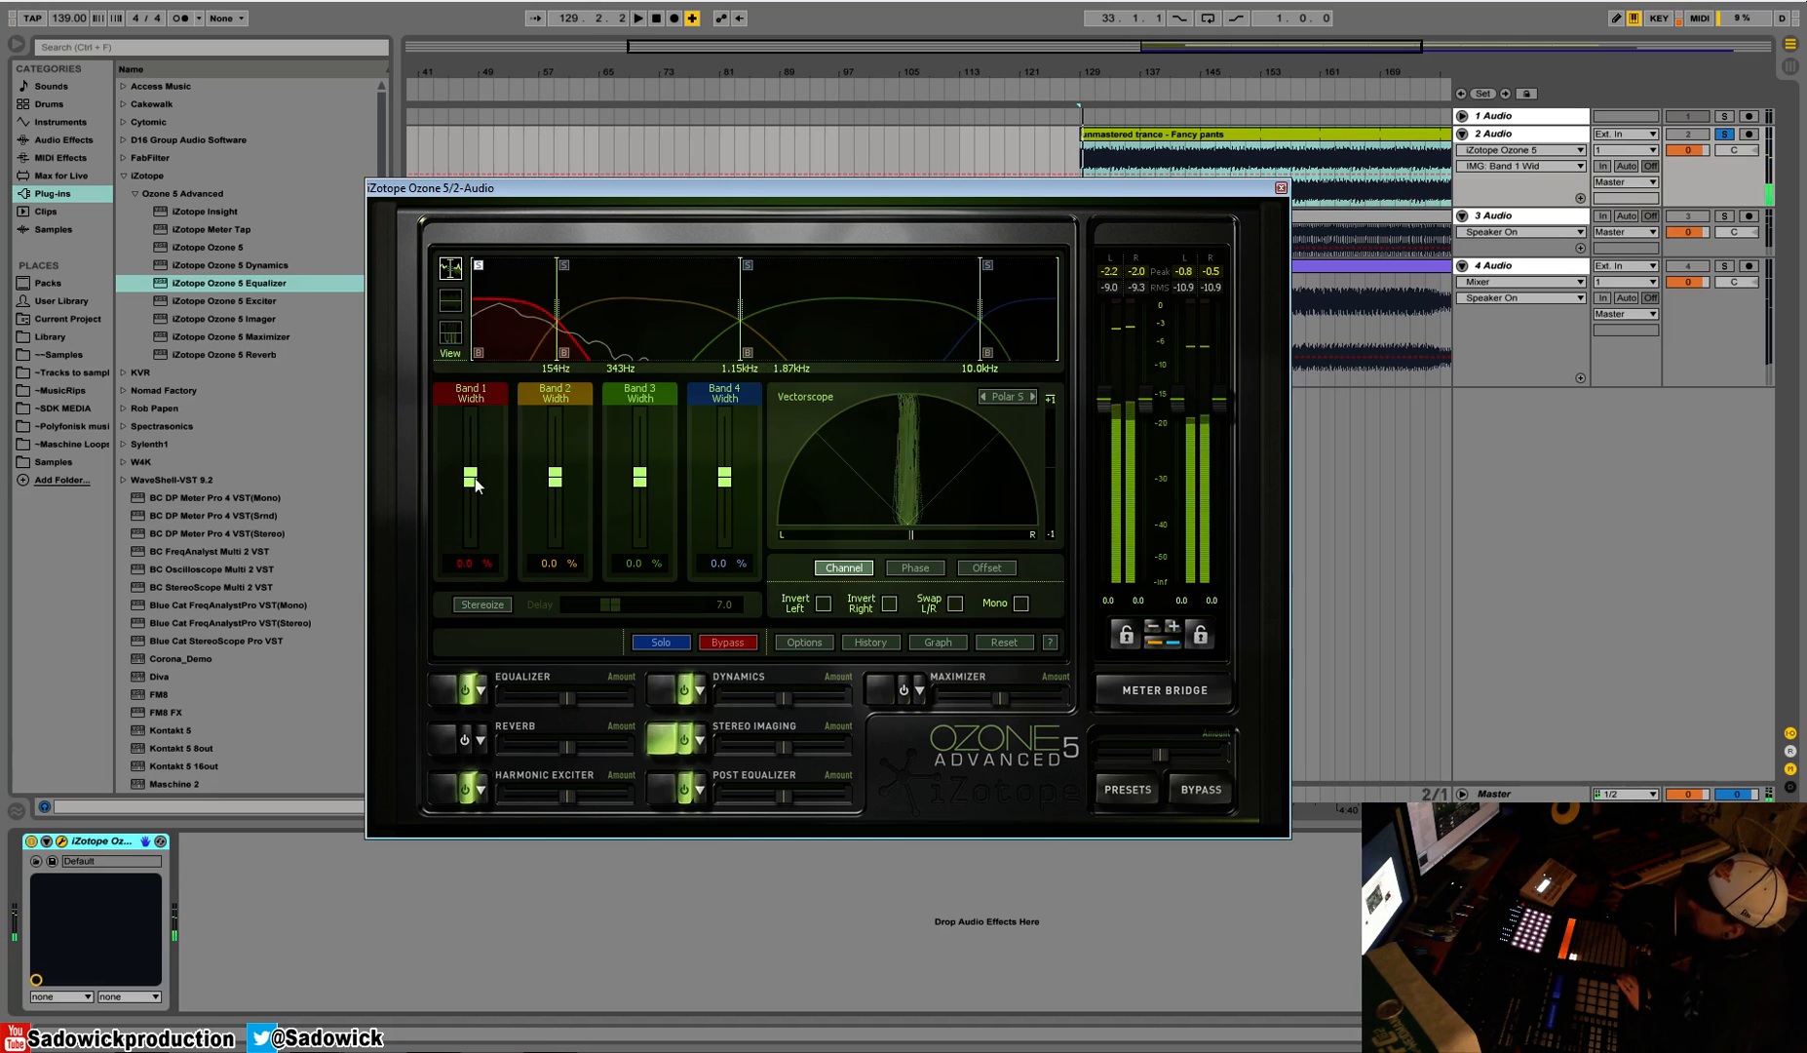
Narrow the Band 1 width fader to -100% and briefly try the third band's width
{"action": "left_click_drag", "start_coordinate": [468, 475], "coordinate": [468, 513]}
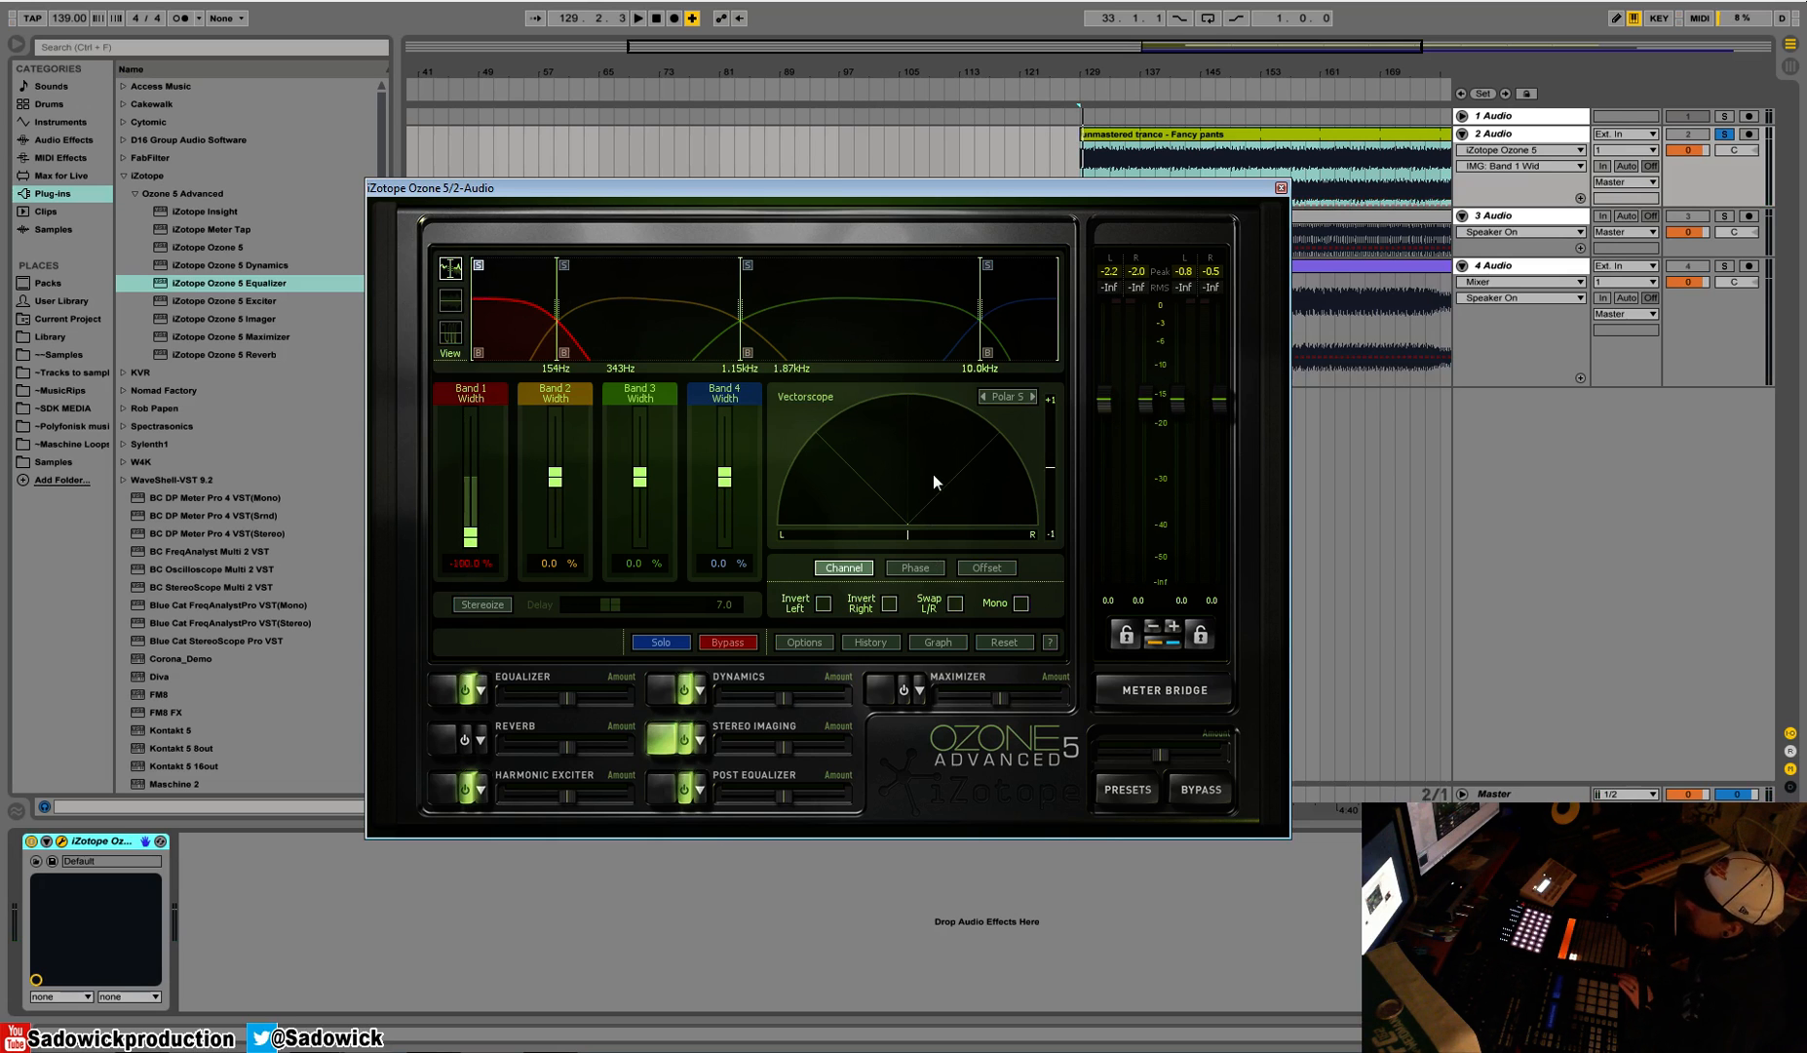
{"action": "left_click", "coordinate": [634, 24]}
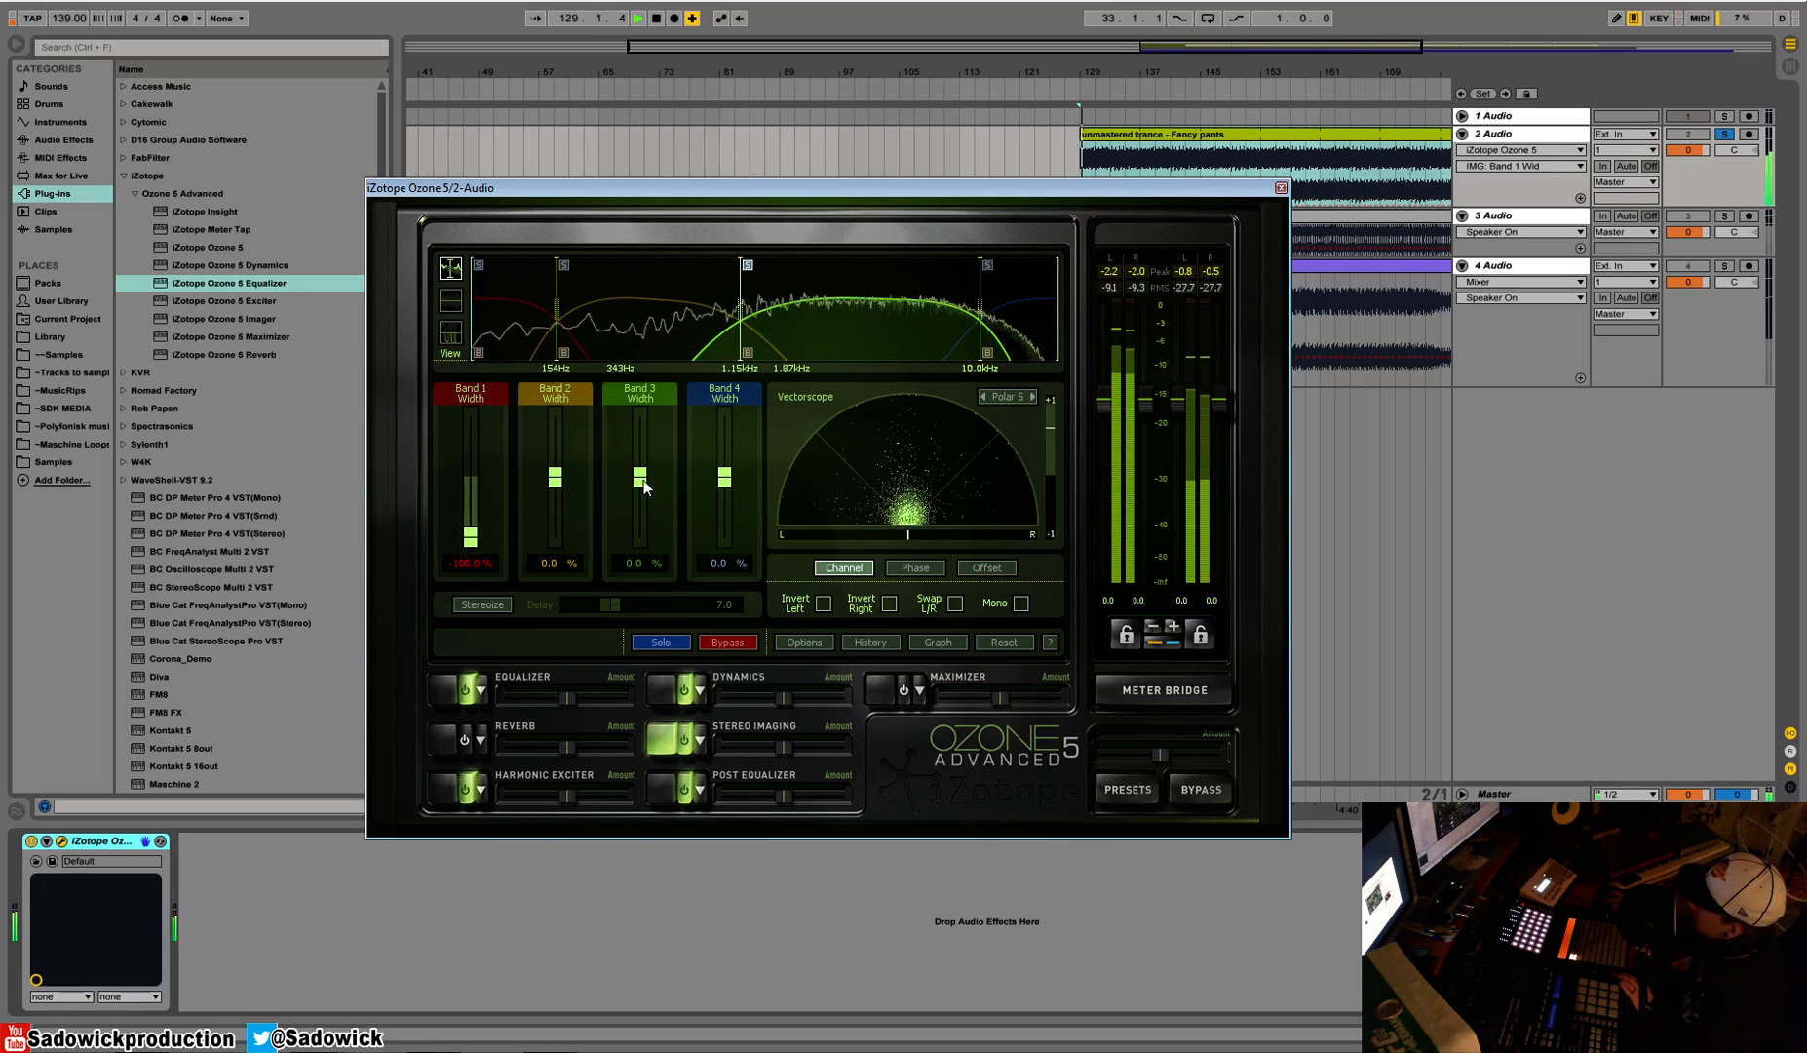
{"action": "left_click_drag", "start_coordinate": [638, 472], "coordinate": [638, 427]}
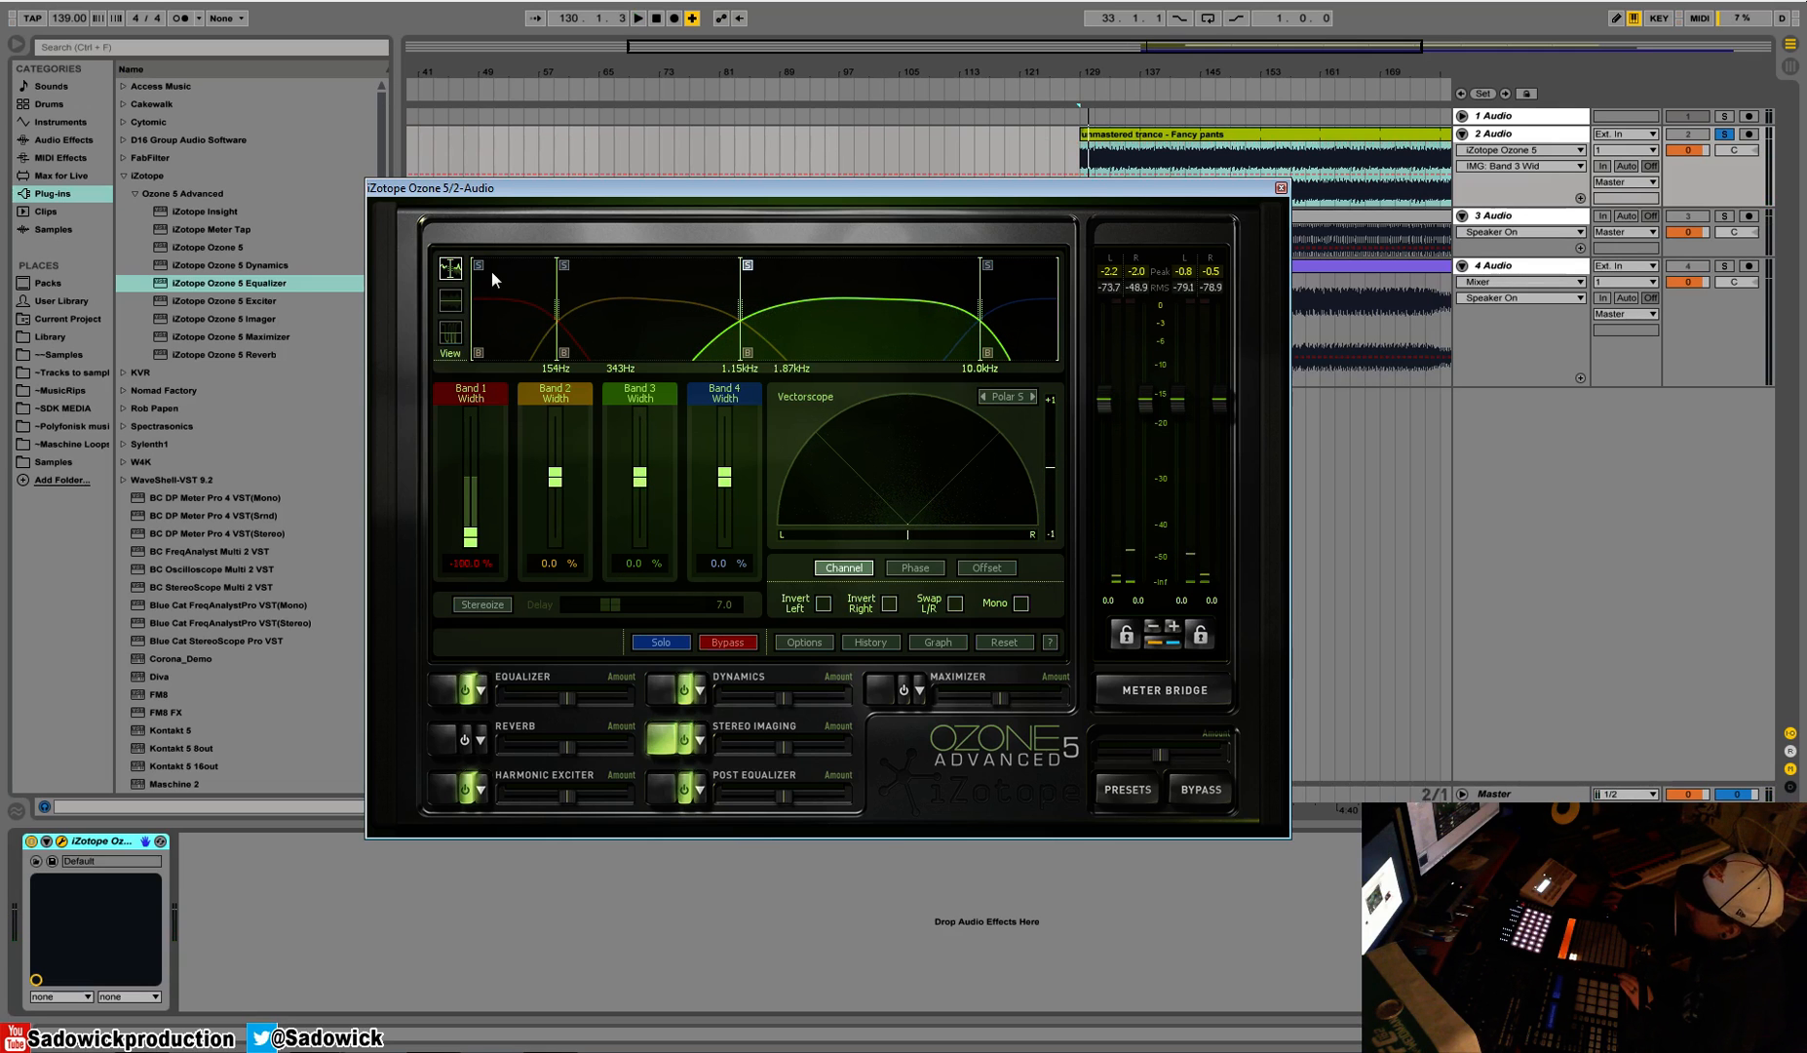
{"action": "mouse_move", "coordinate": [493, 281]}
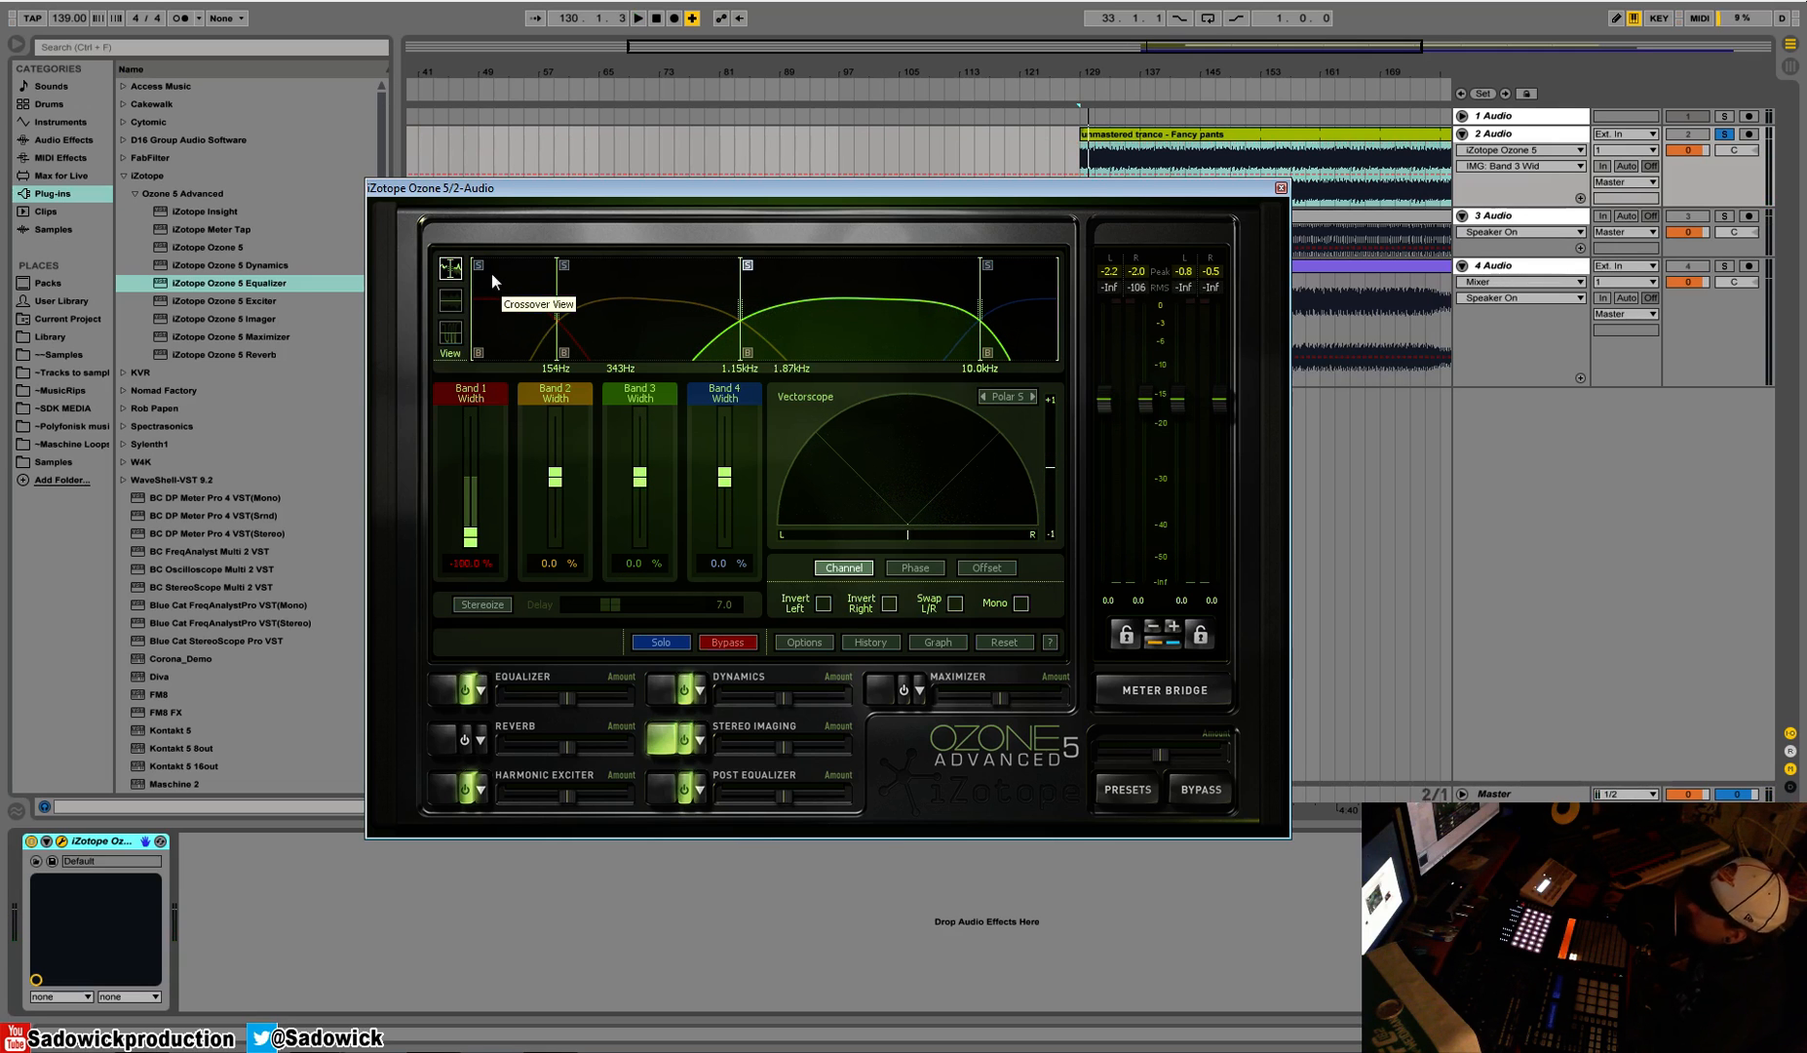
{"action": "mouse_move", "coordinate": [562, 430]}
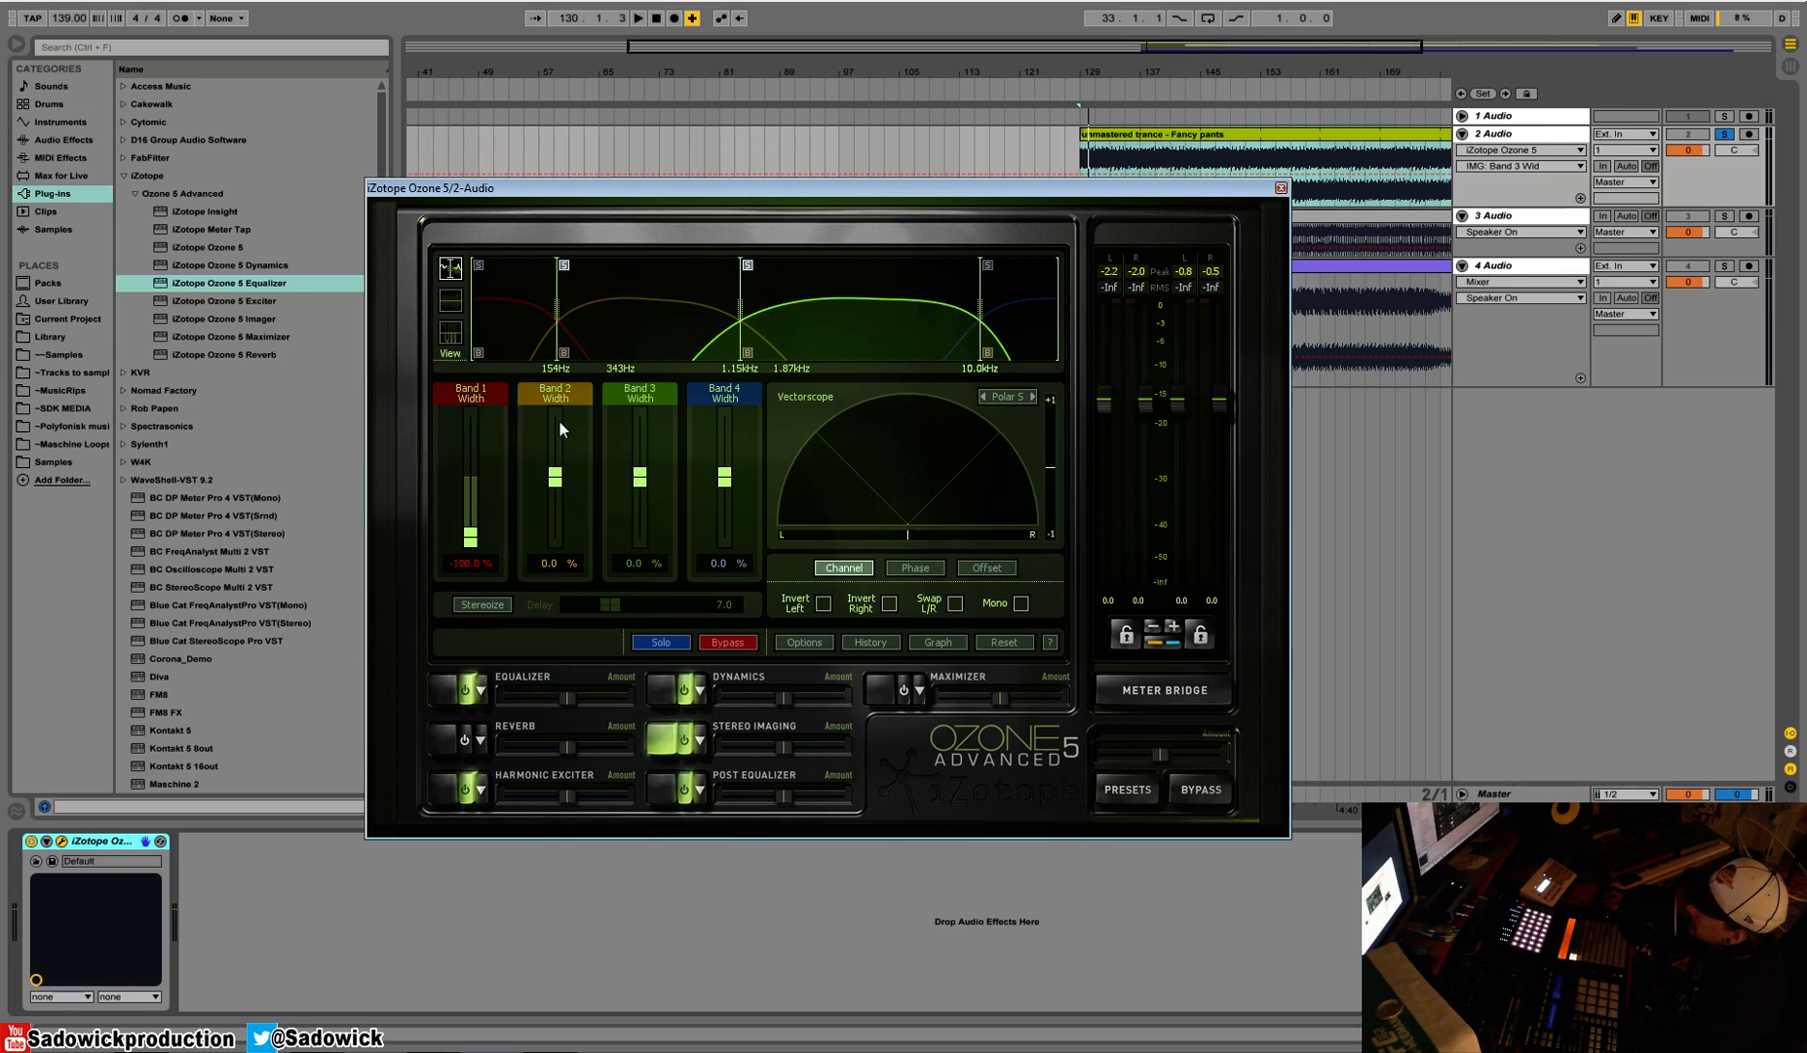
Pull the Band 2 width fader down to -59.4%, leaving bands 3 and 4 at 0%
{"action": "left_click_drag", "start_coordinate": [554, 467], "coordinate": [555, 507]}
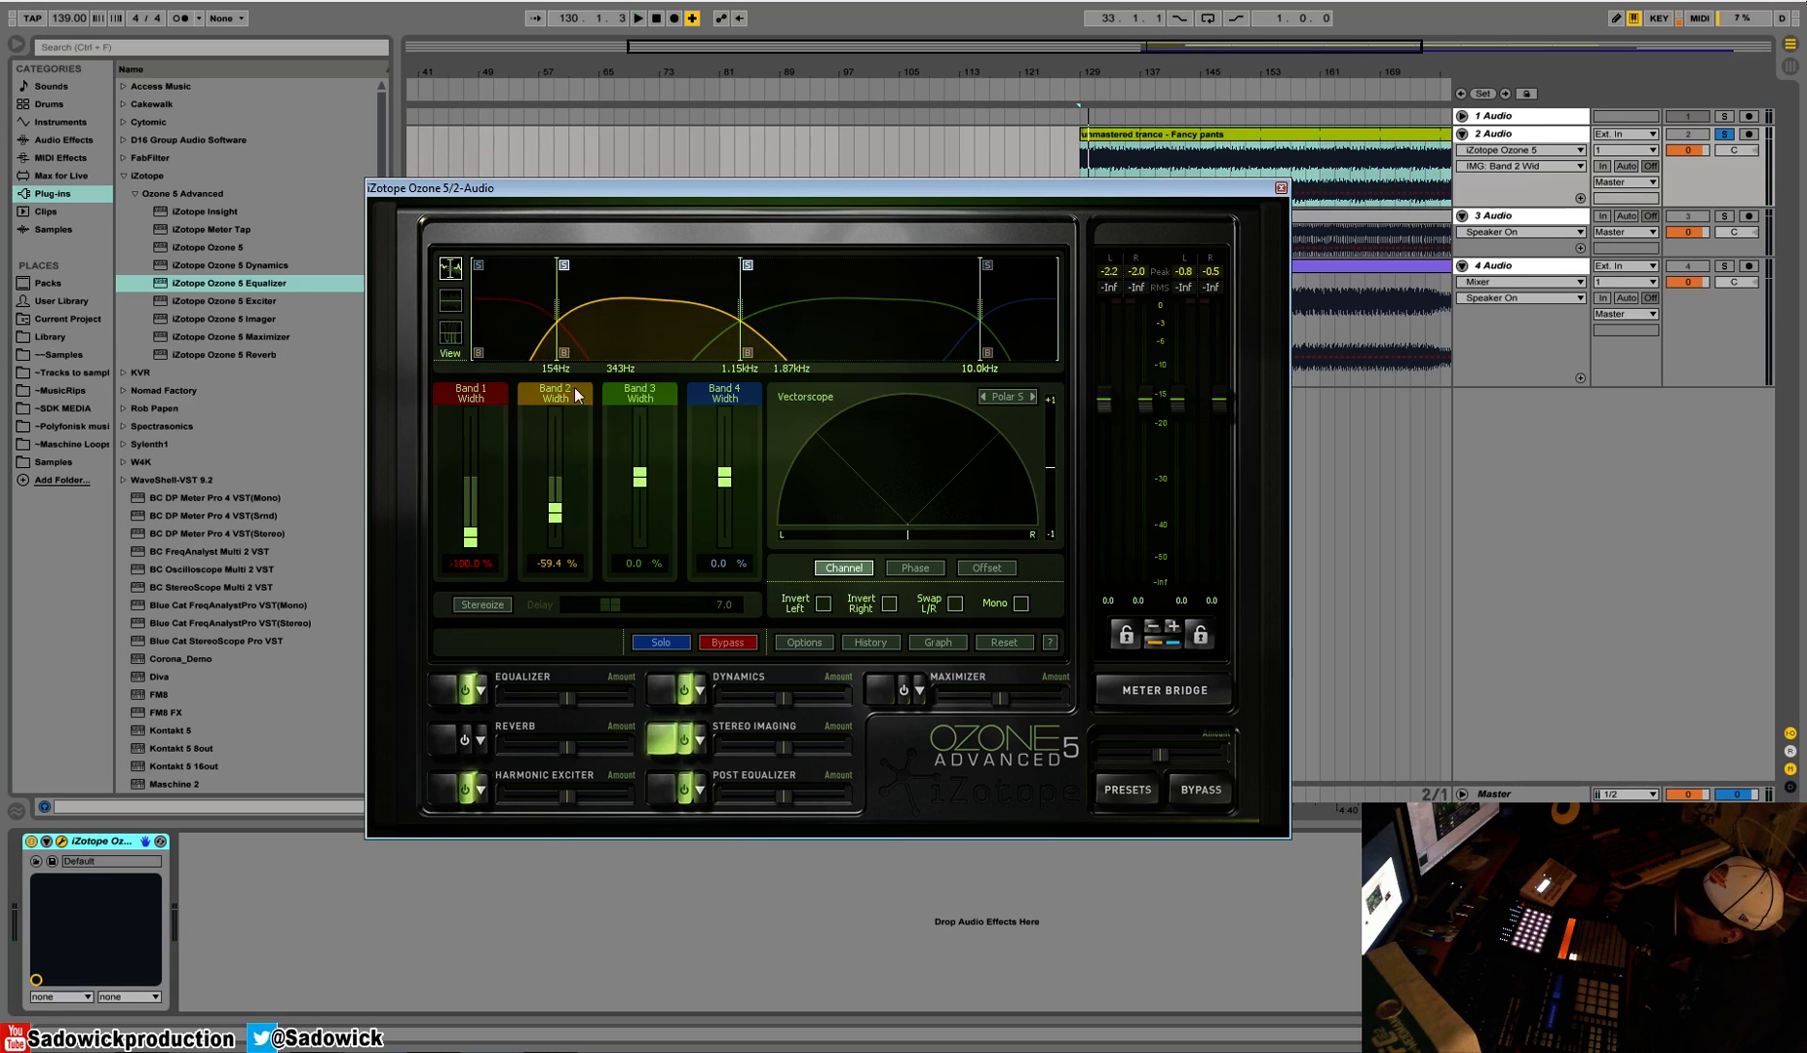
{"action": "mouse_move", "coordinate": [758, 291]}
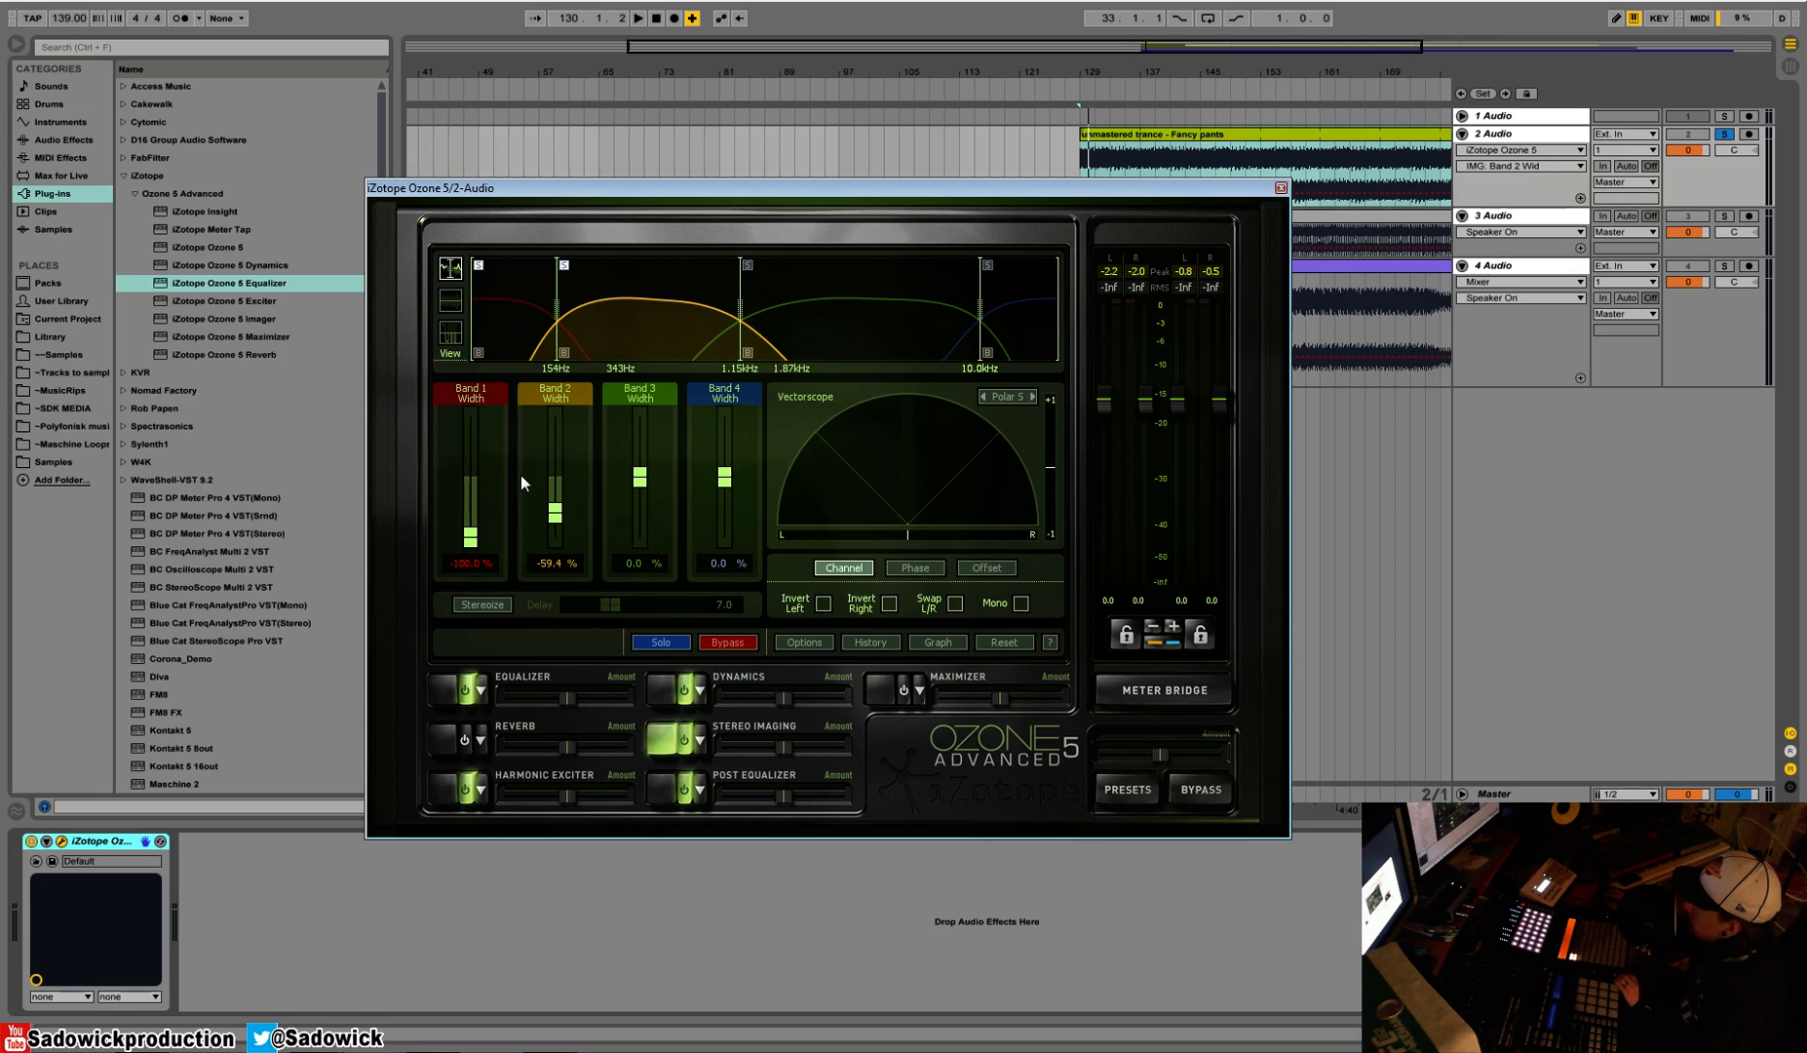
{"action": "left_click", "coordinate": [622, 21]}
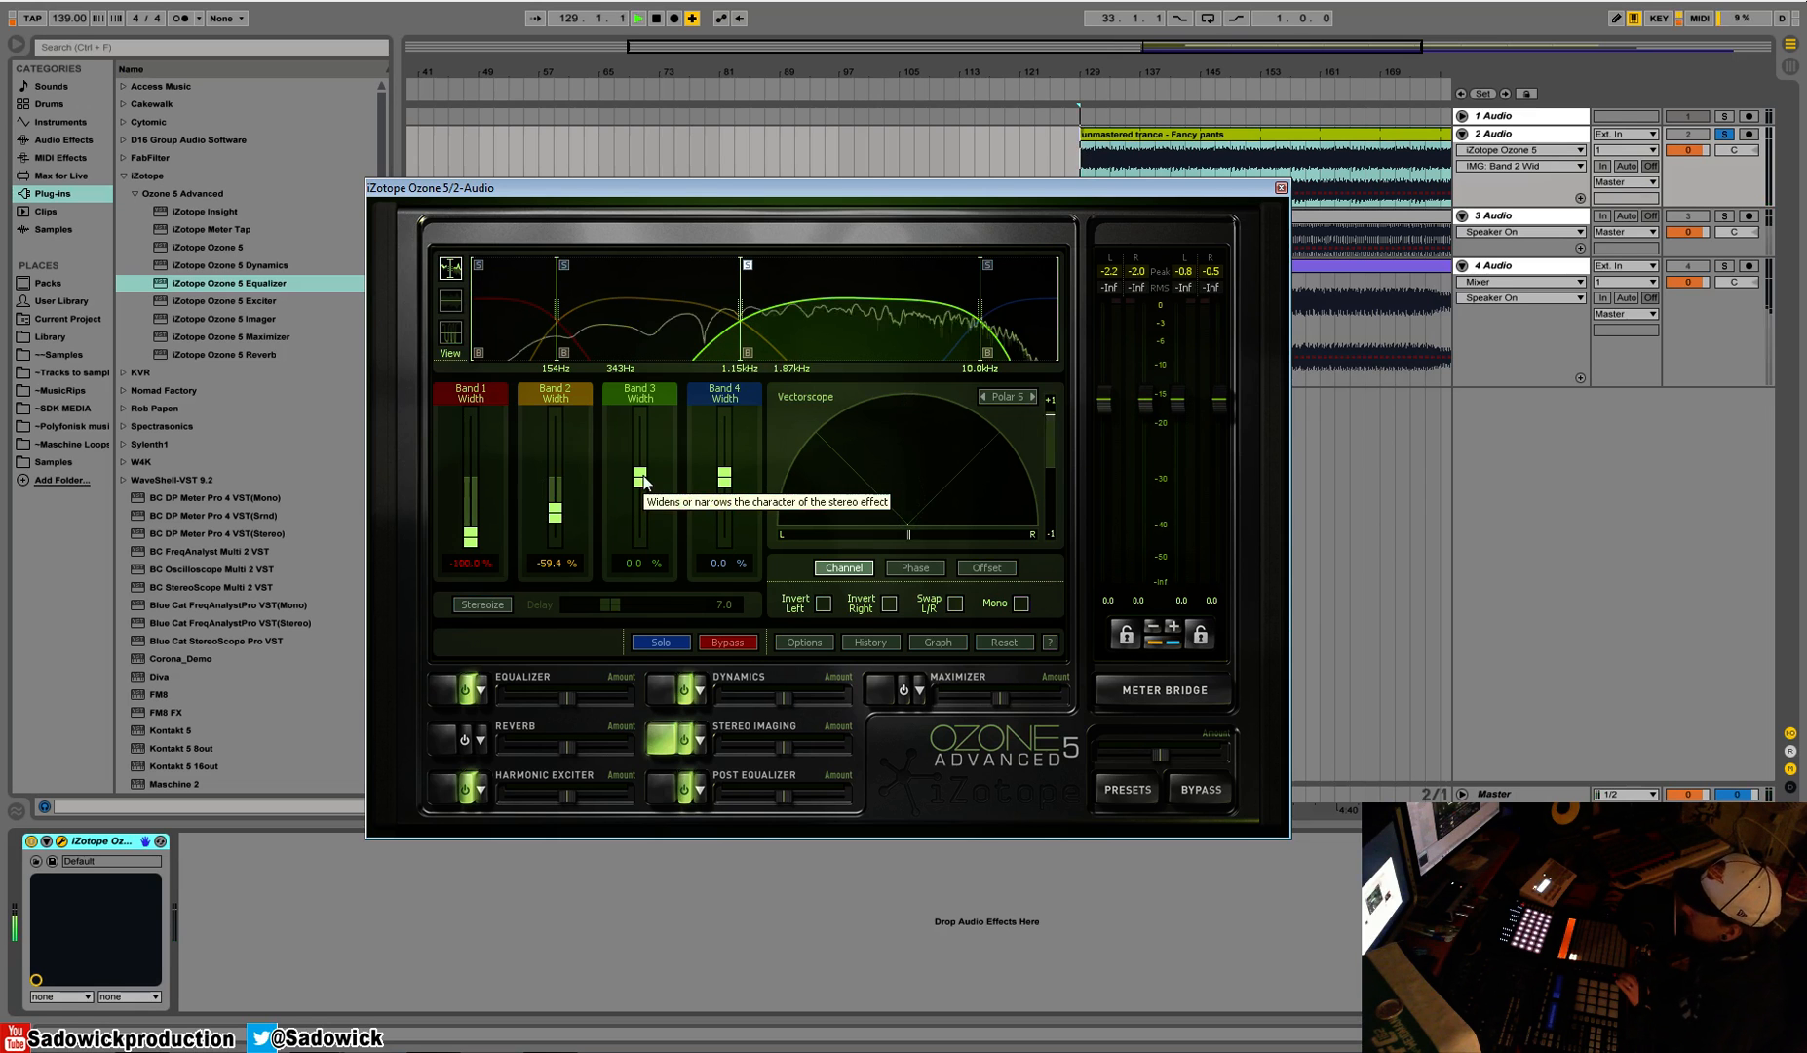
Widen bands 3 and 4 to about 20.3% and 34.4% after trying band 4 at 100%
{"action": "left_click_drag", "start_coordinate": [639, 477], "coordinate": [640, 456]}
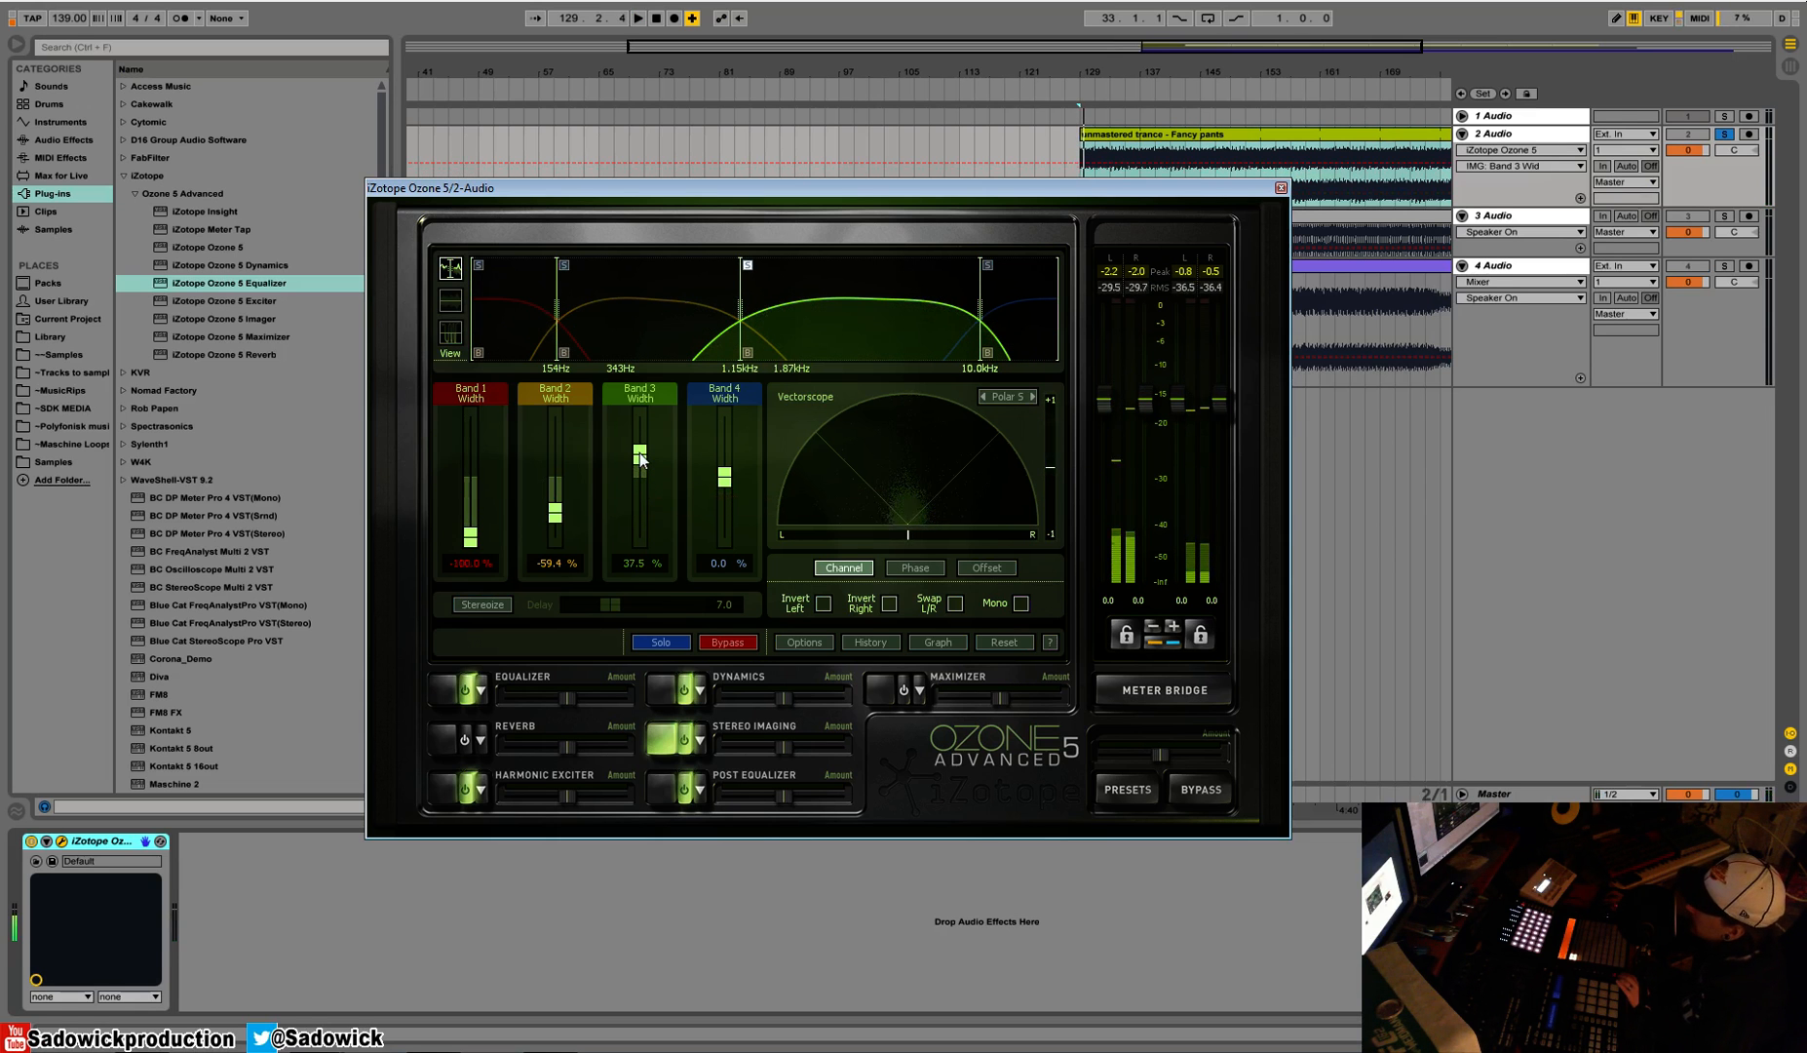
{"action": "left_click", "coordinate": [632, 19]}
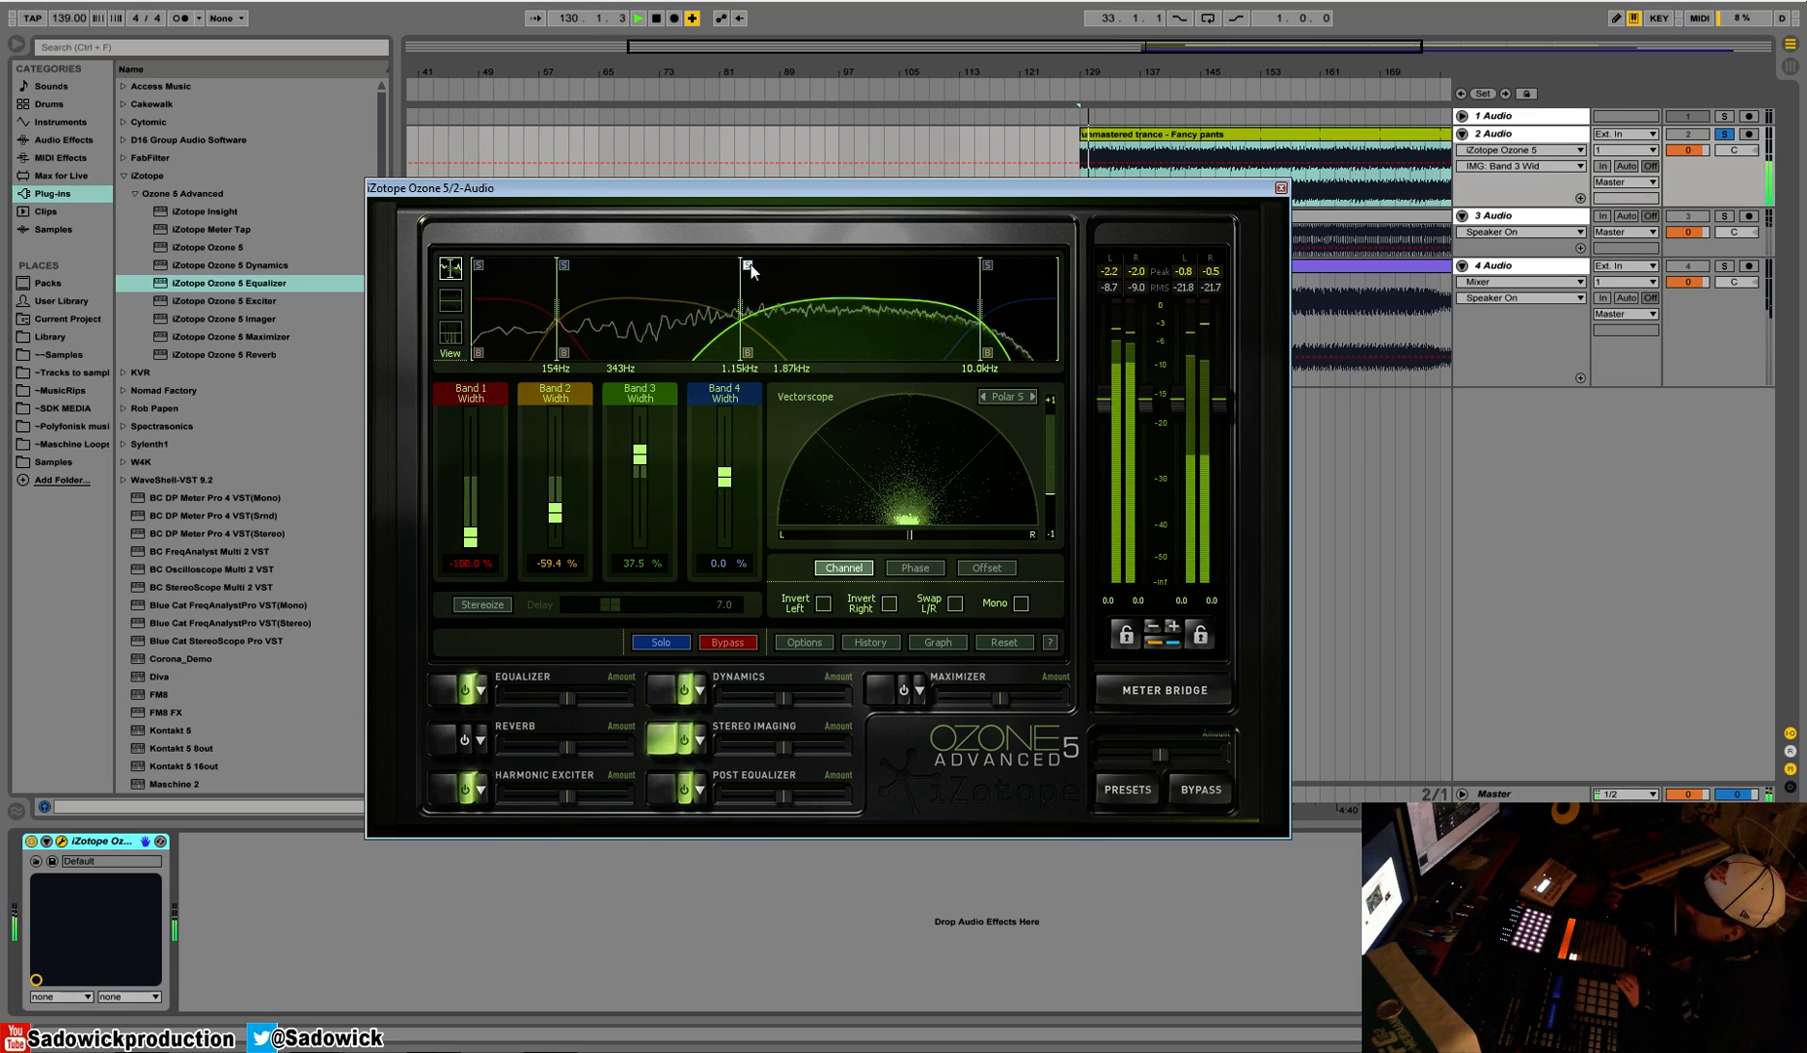
{"action": "left_click_drag", "start_coordinate": [724, 479], "coordinate": [724, 447]}
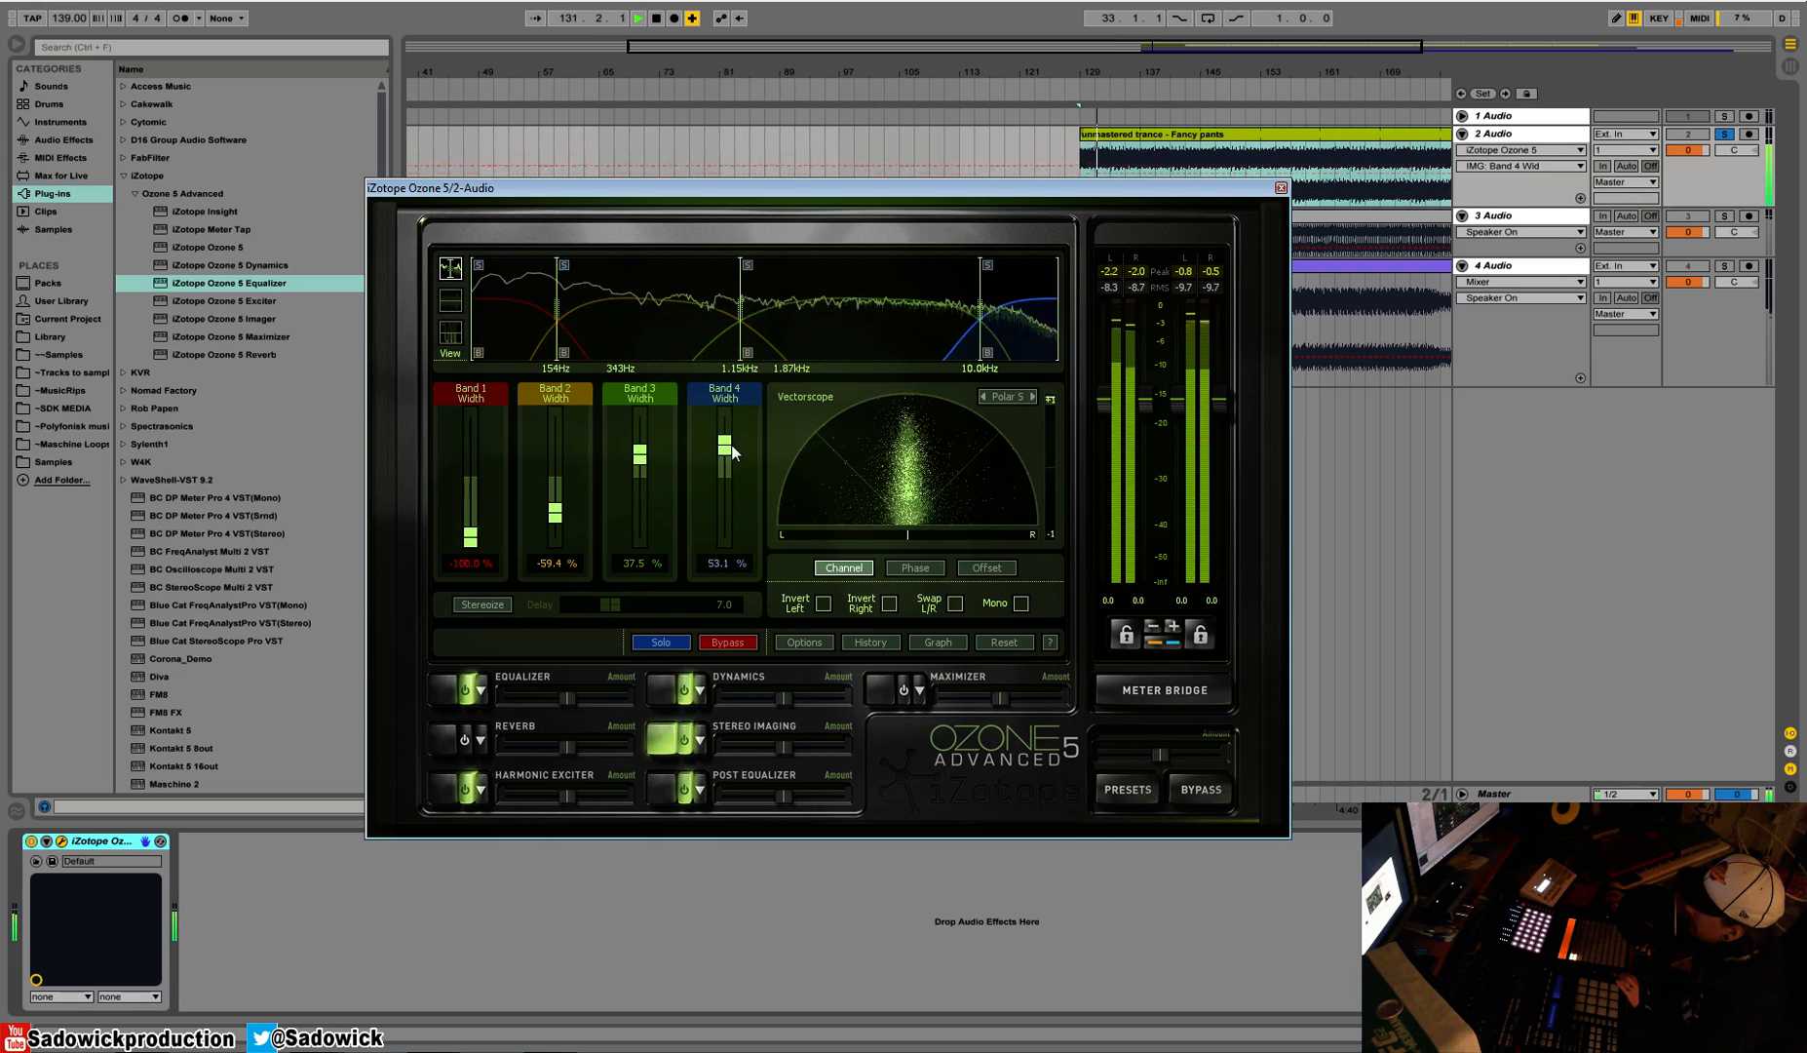
{"action": "left_click_drag", "start_coordinate": [724, 449], "coordinate": [724, 433]}
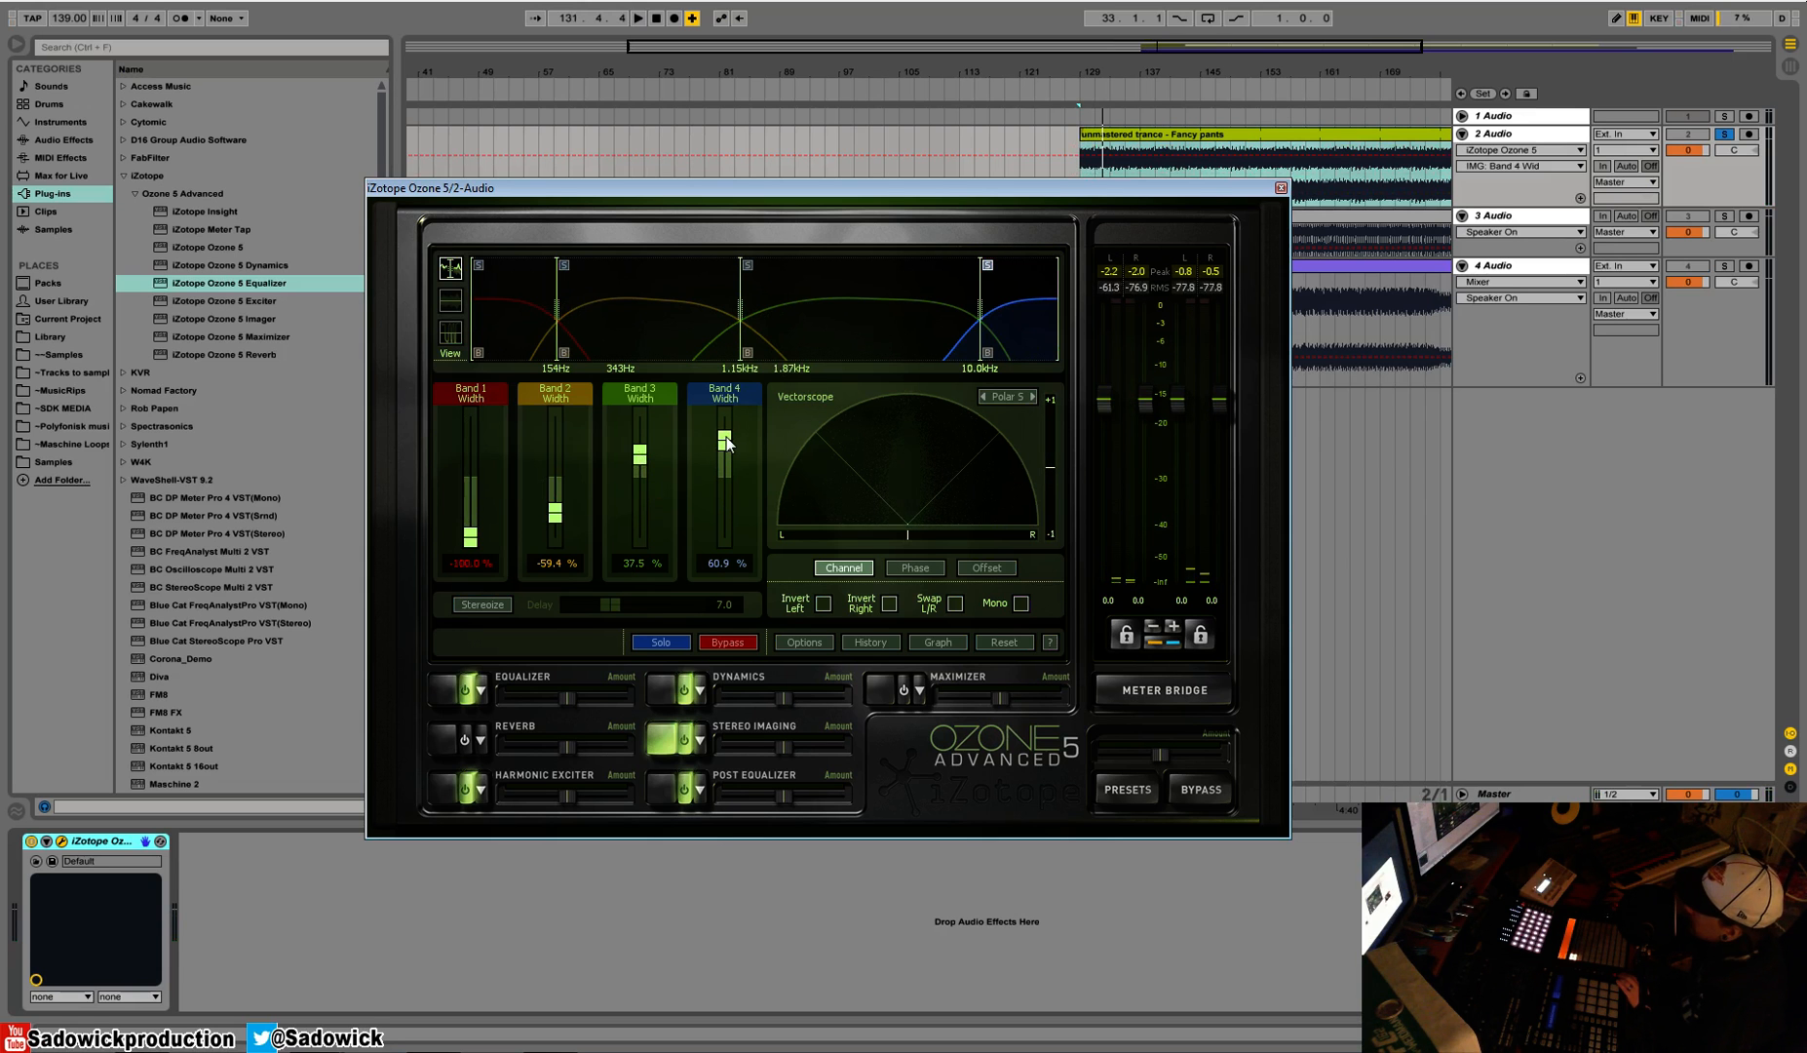
{"action": "left_click_drag", "start_coordinate": [724, 461], "coordinate": [724, 427]}
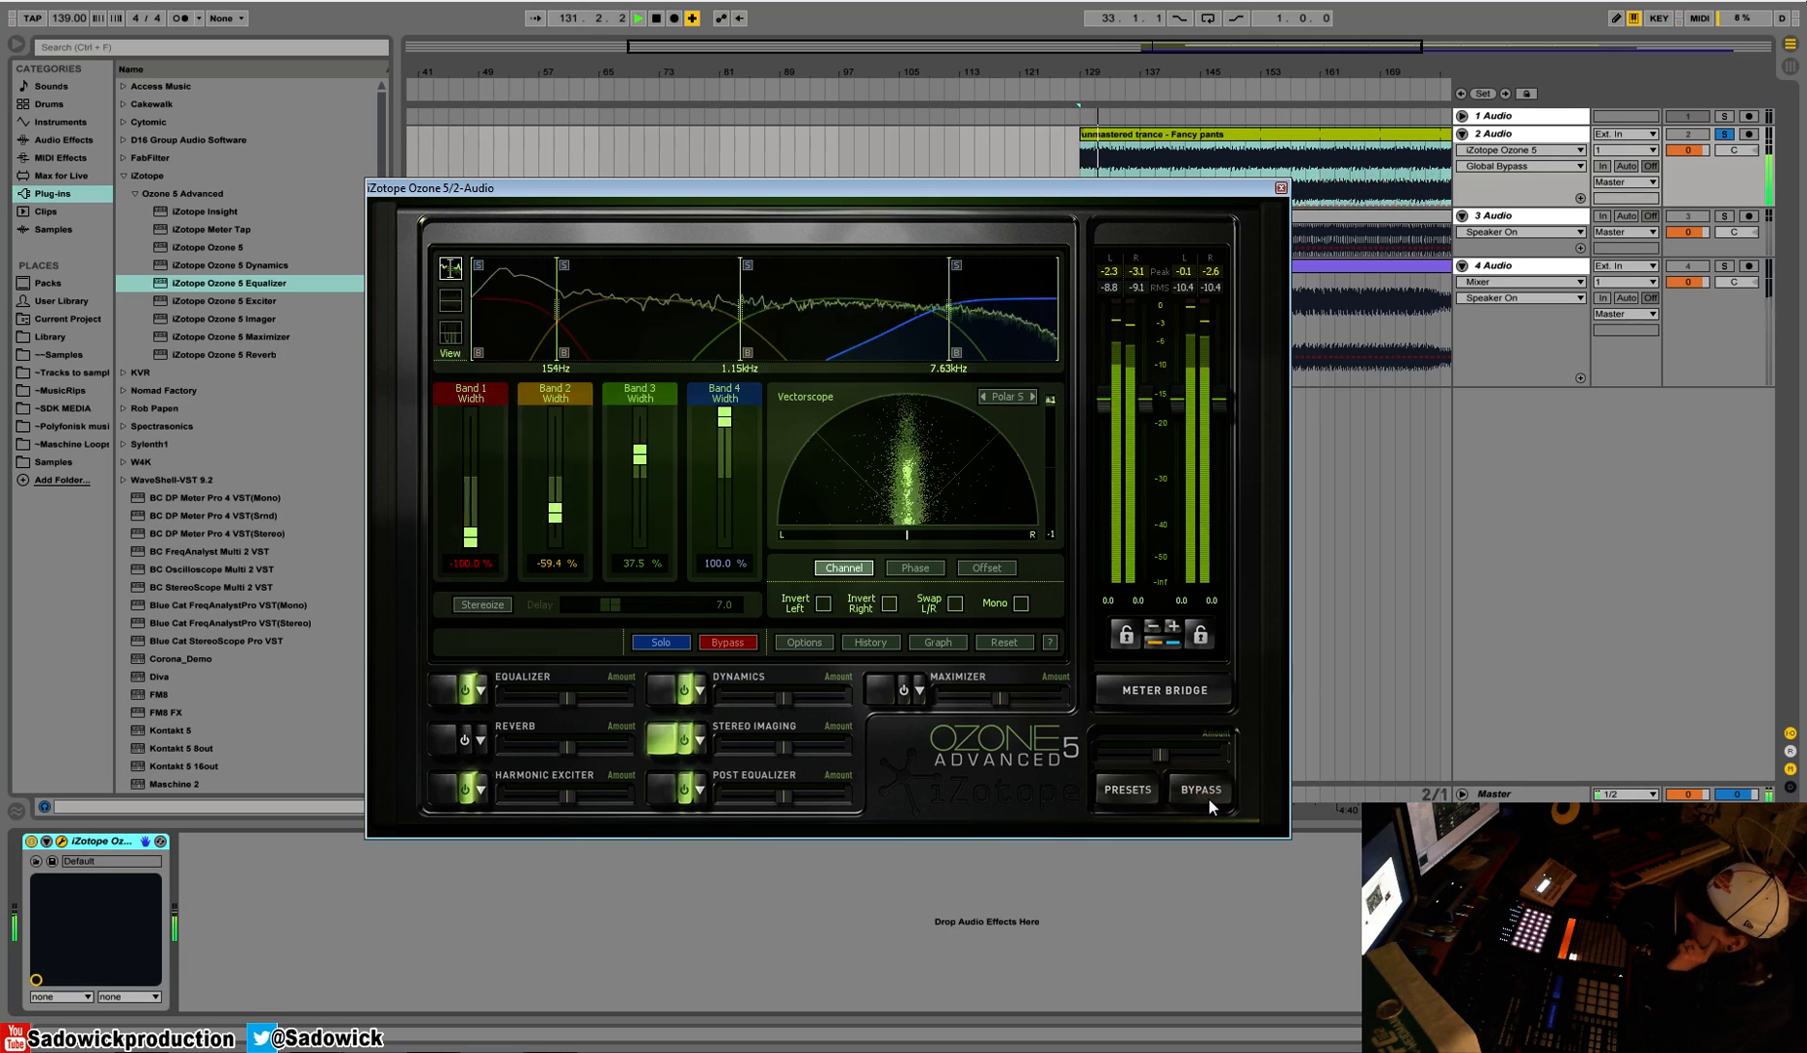
{"action": "left_click_drag", "start_coordinate": [722, 433], "coordinate": [722, 461]}
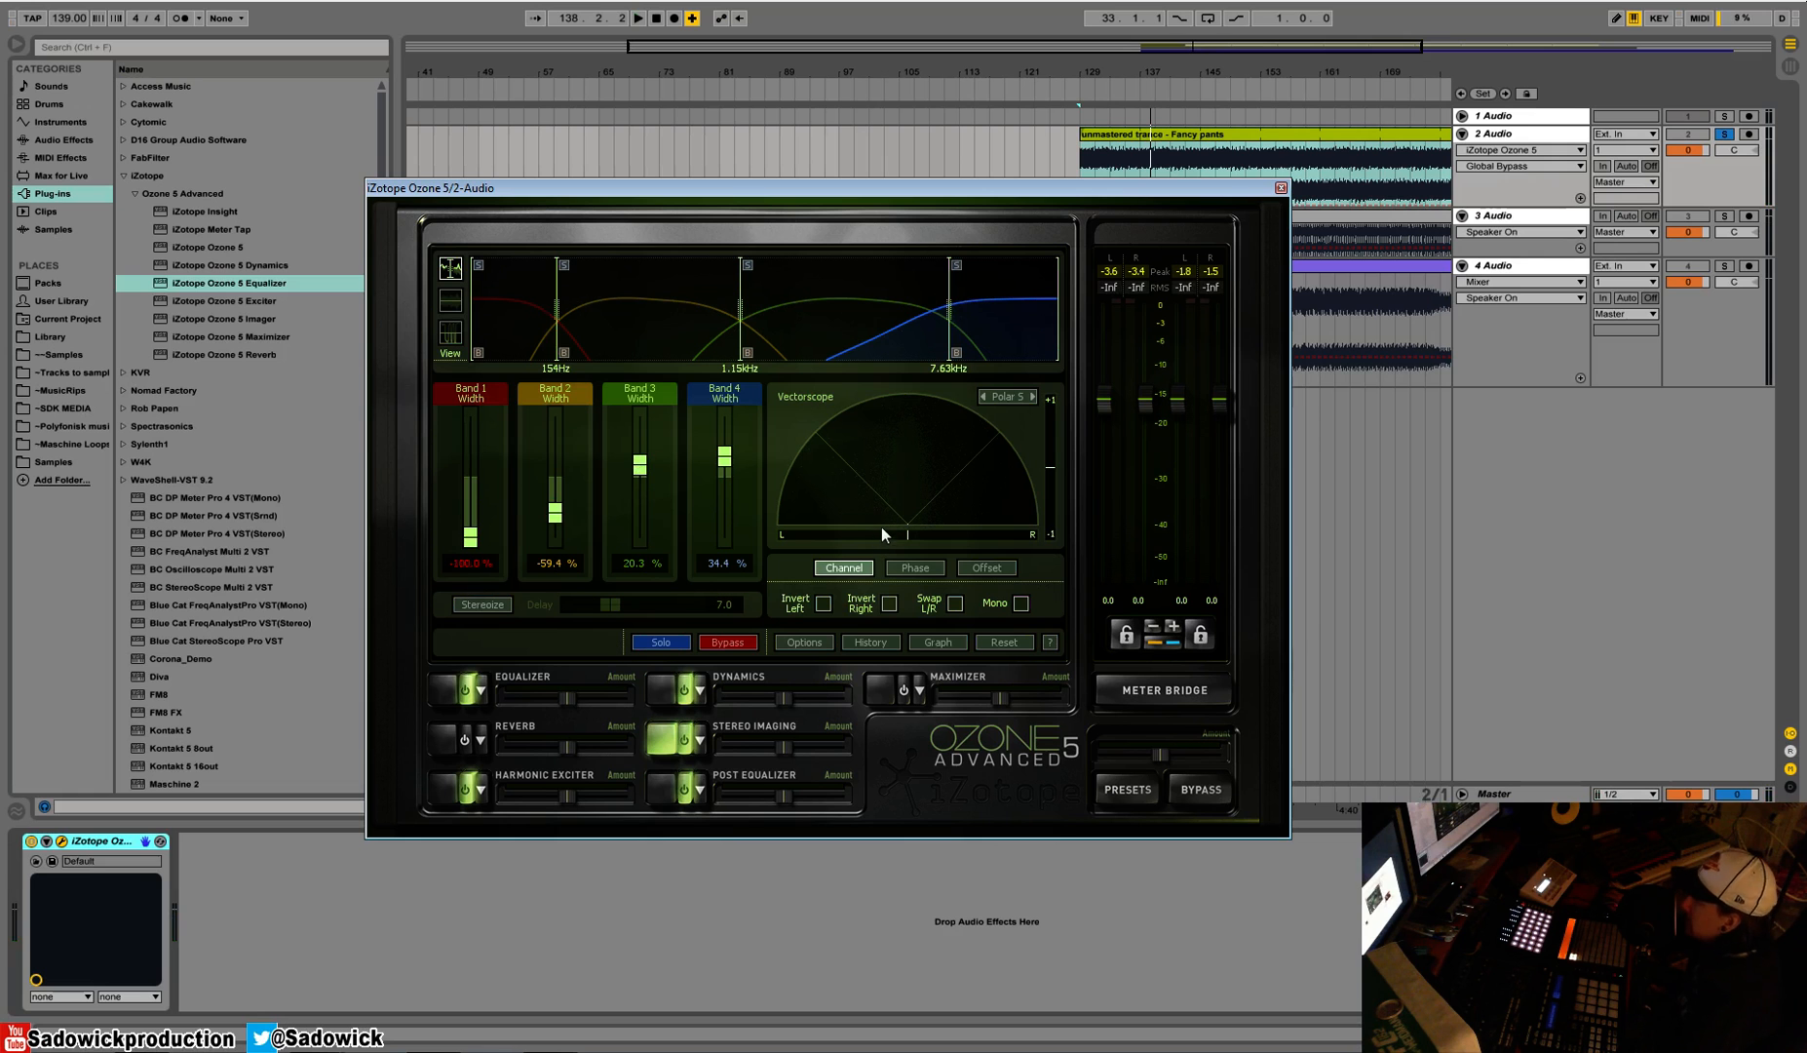
{"action": "mouse_move", "coordinate": [647, 692]}
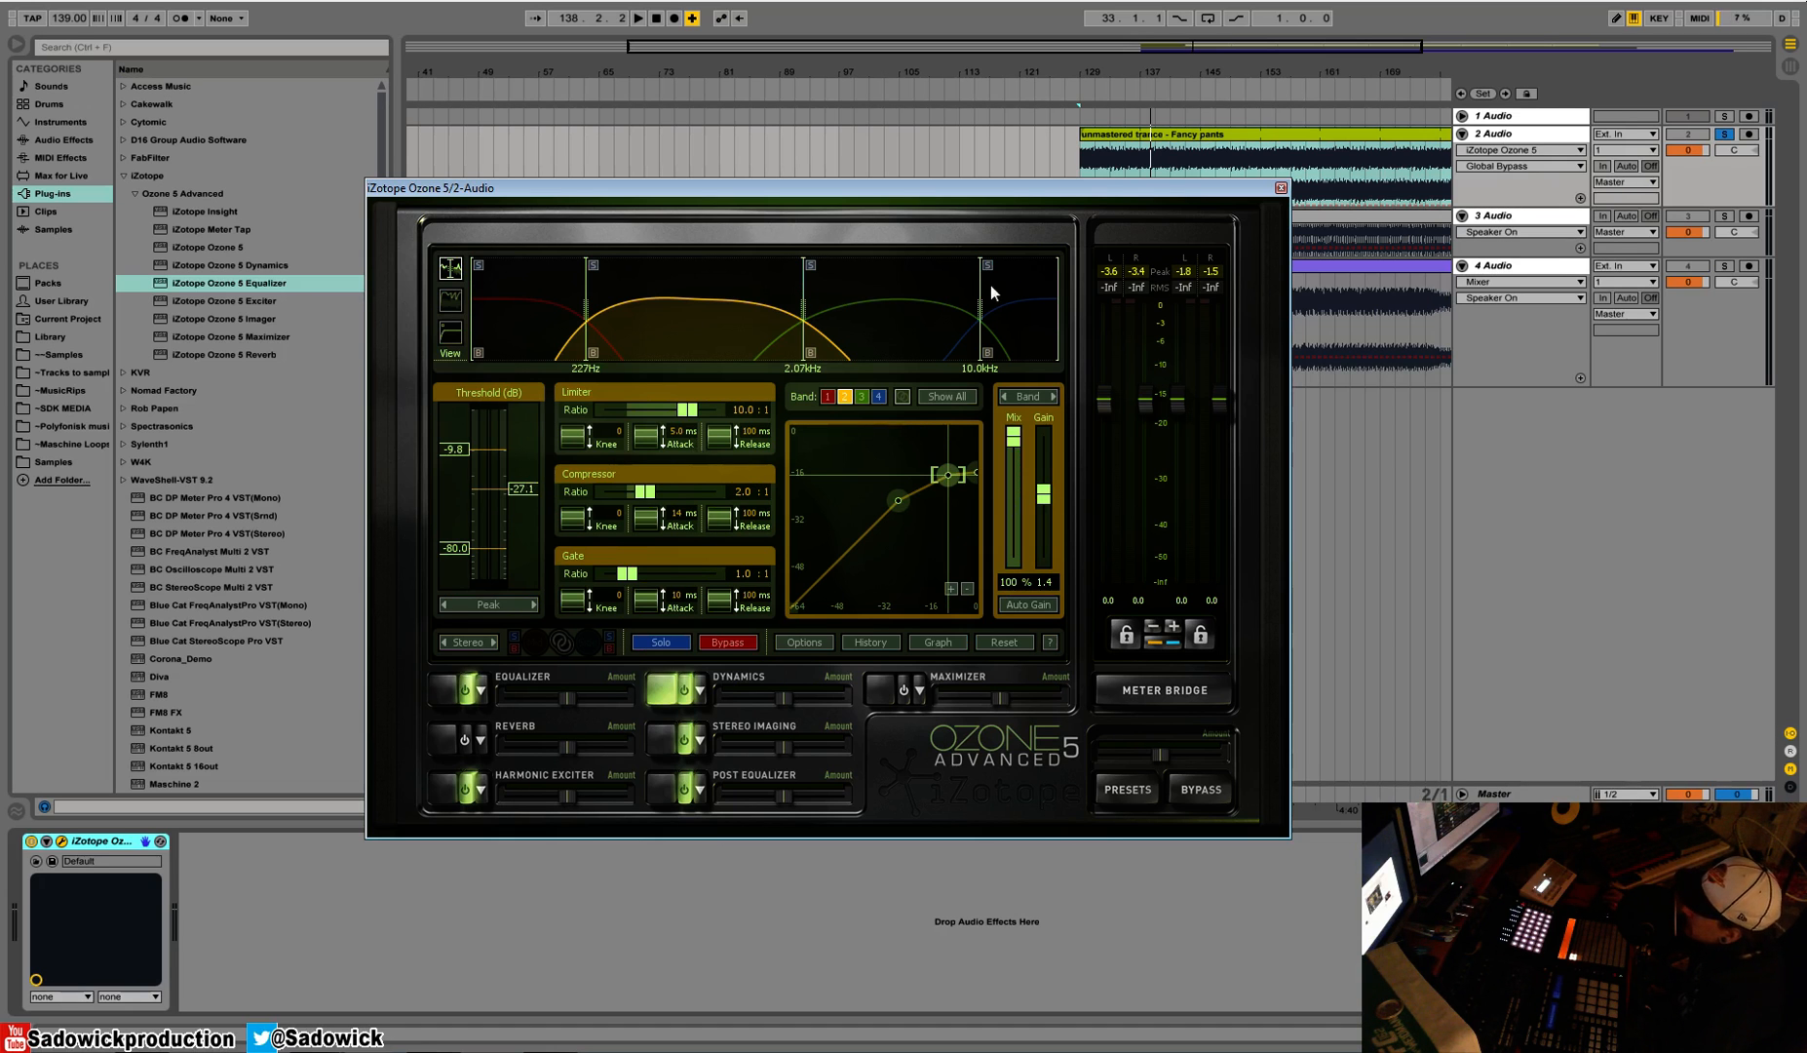
{"action": "mouse_move", "coordinate": [907, 300]}
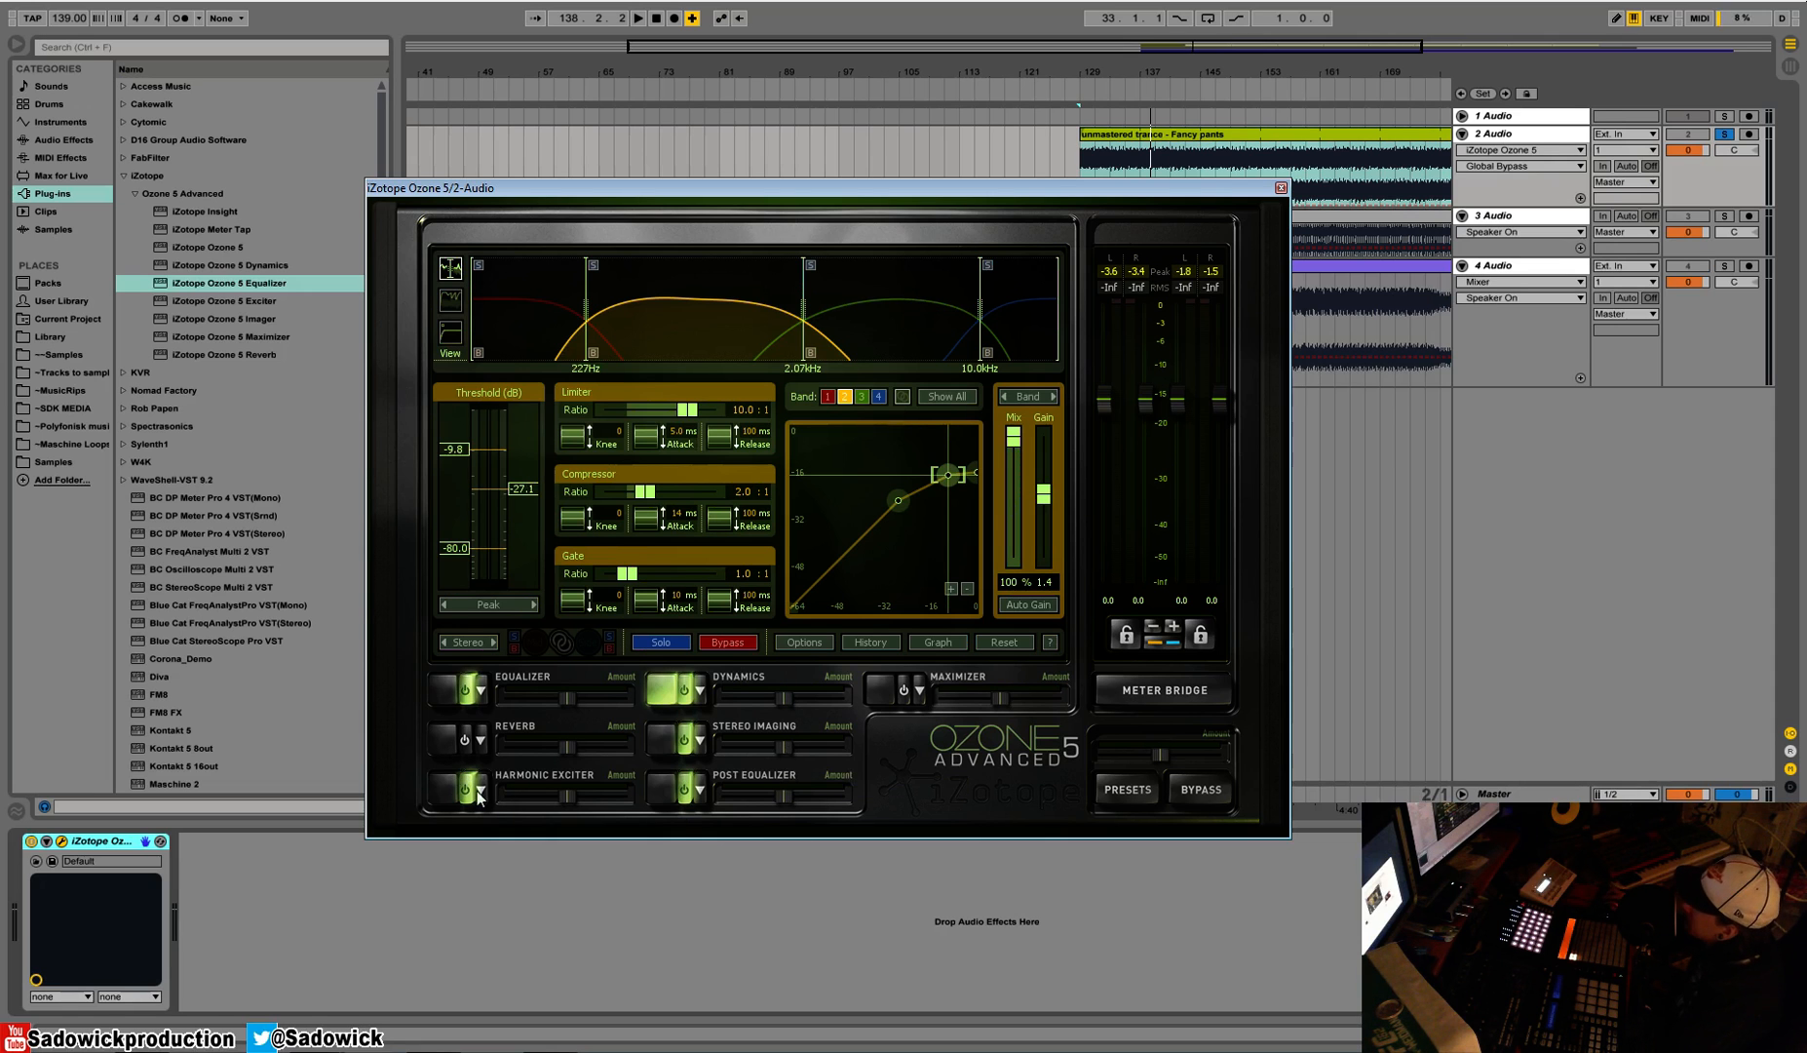
Show the multiband Dynamics settings, with band 2 compressing 2:1 from about -27 dB
{"action": "left_click", "coordinate": [457, 788]}
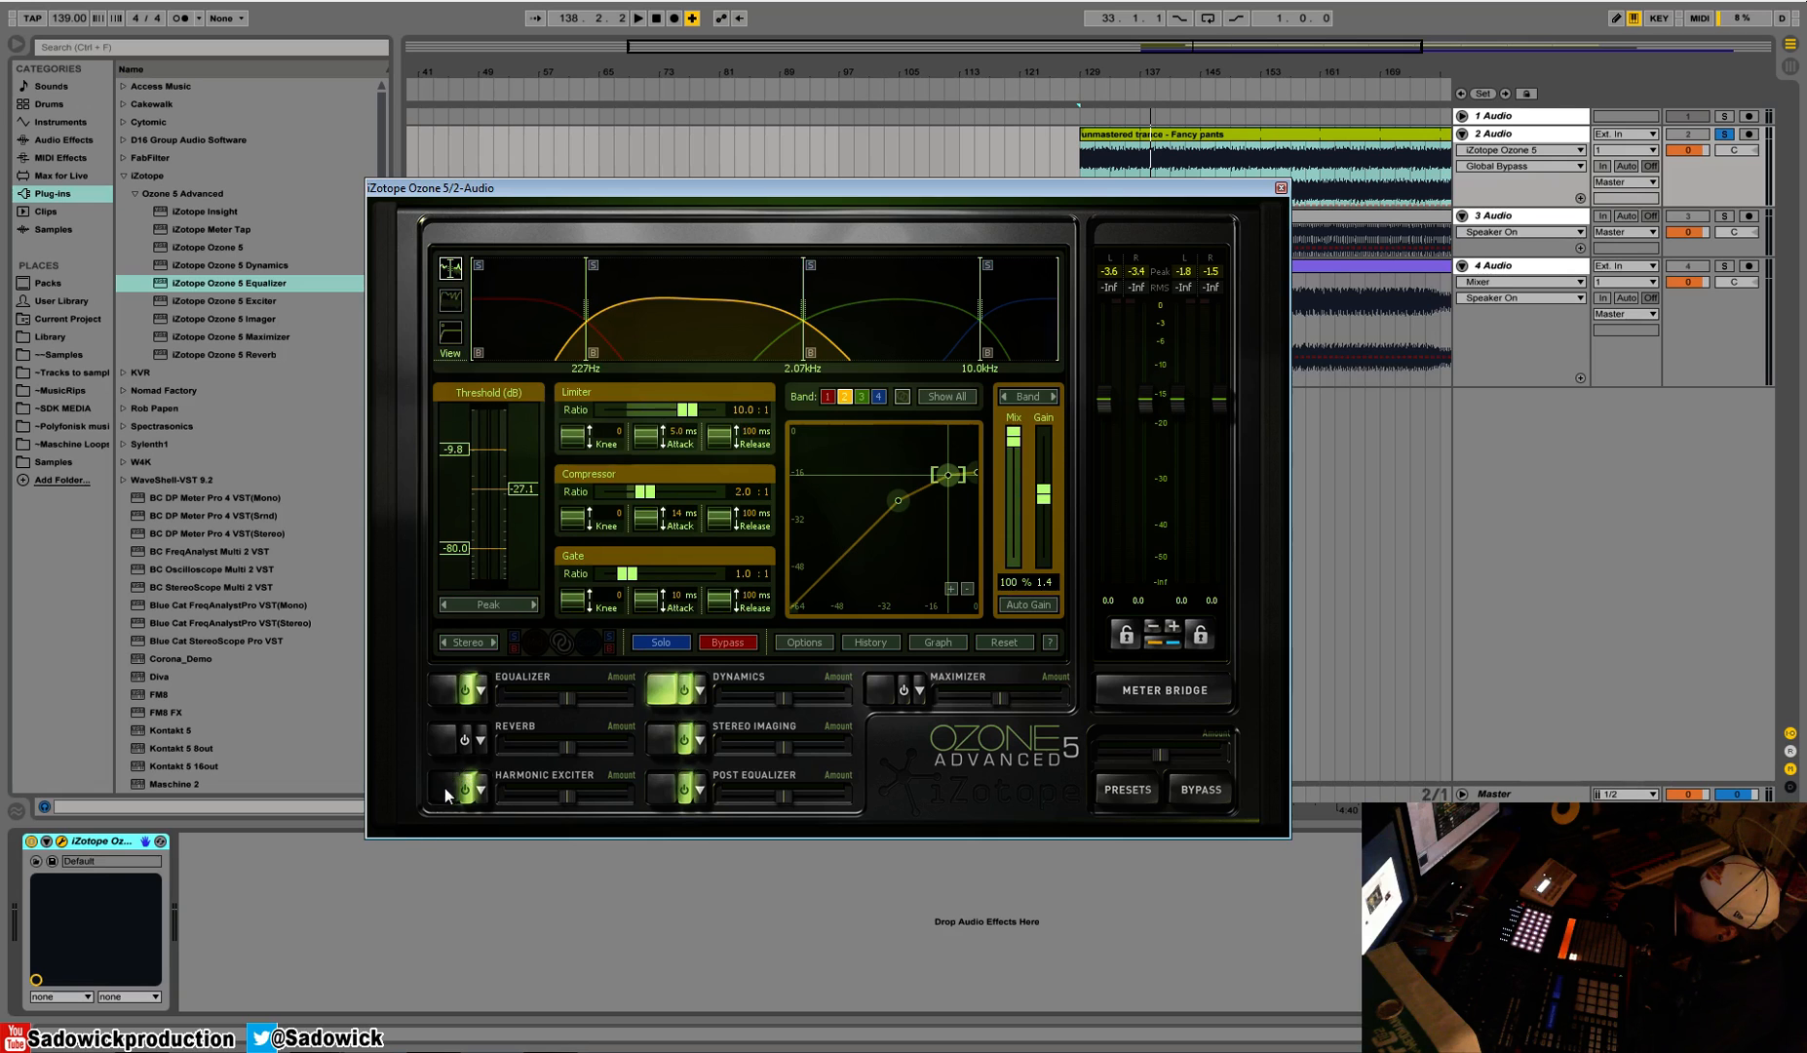
Show the Harmonic Exciter in Tape mode with light excitation on the lower three bands
{"action": "left_click", "coordinate": [466, 788]}
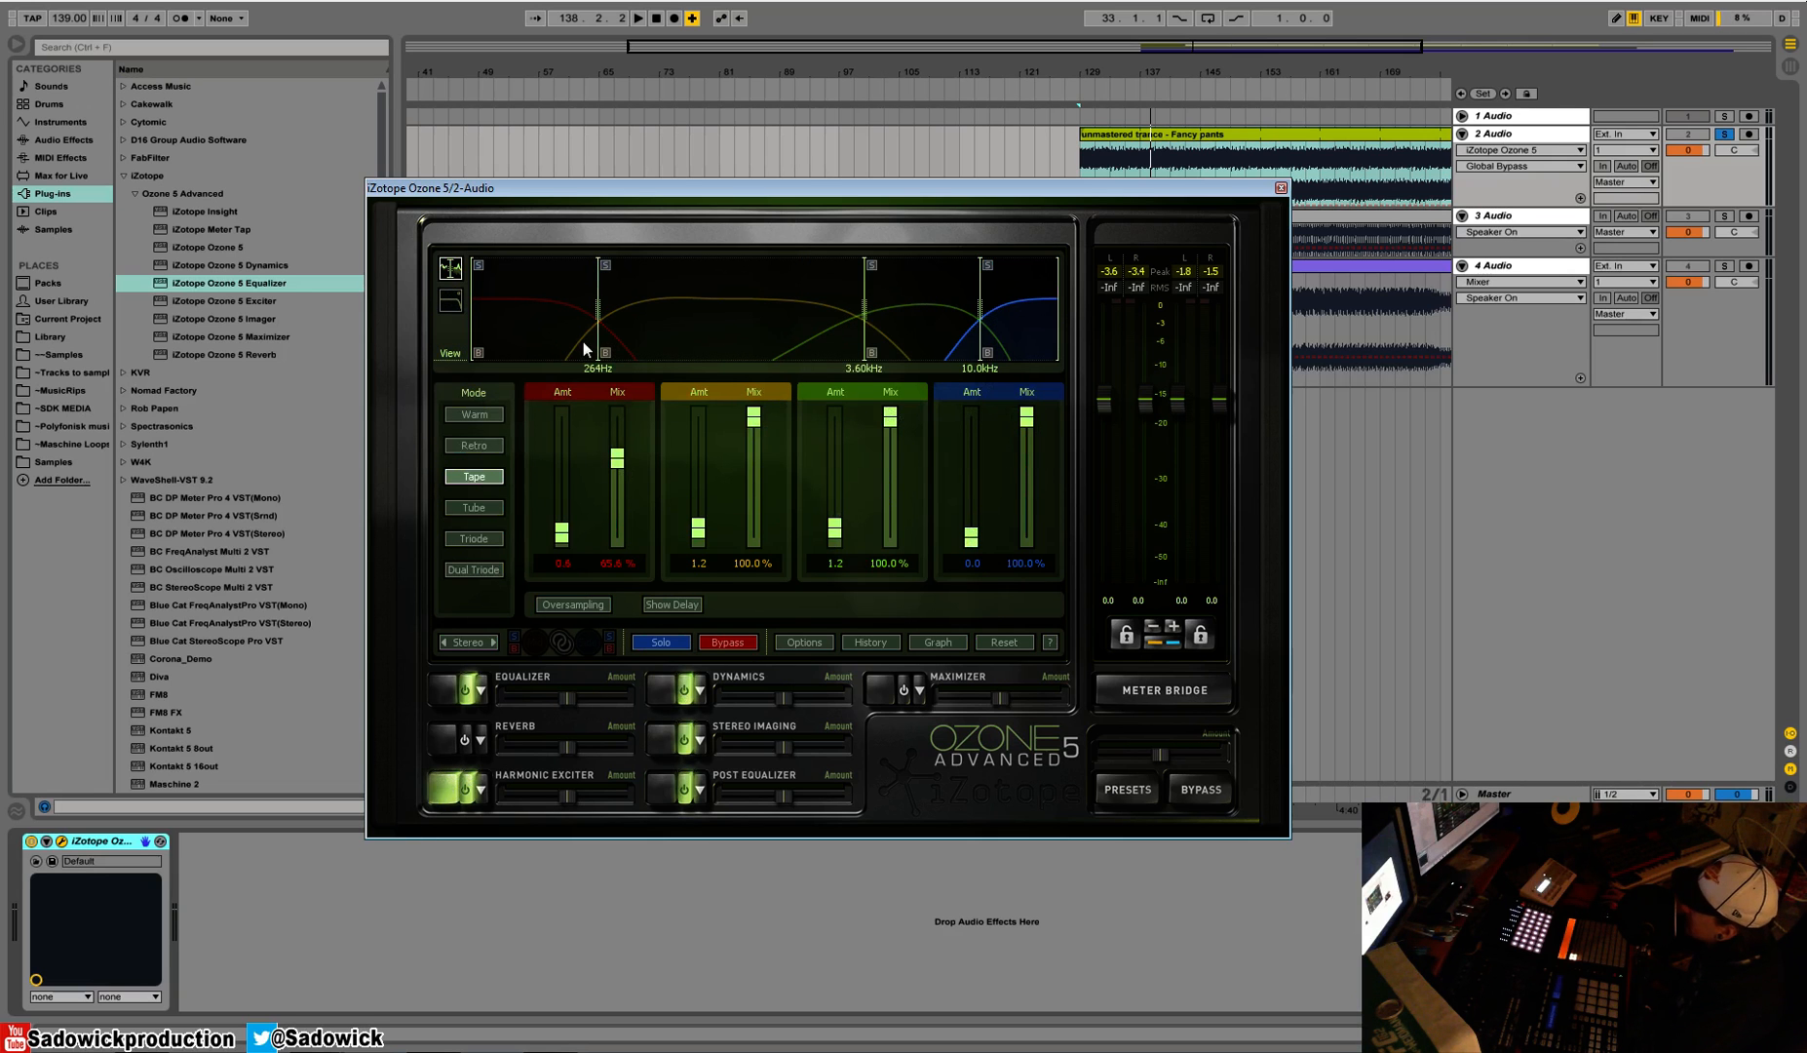
{"action": "mouse_move", "coordinate": [806, 526]}
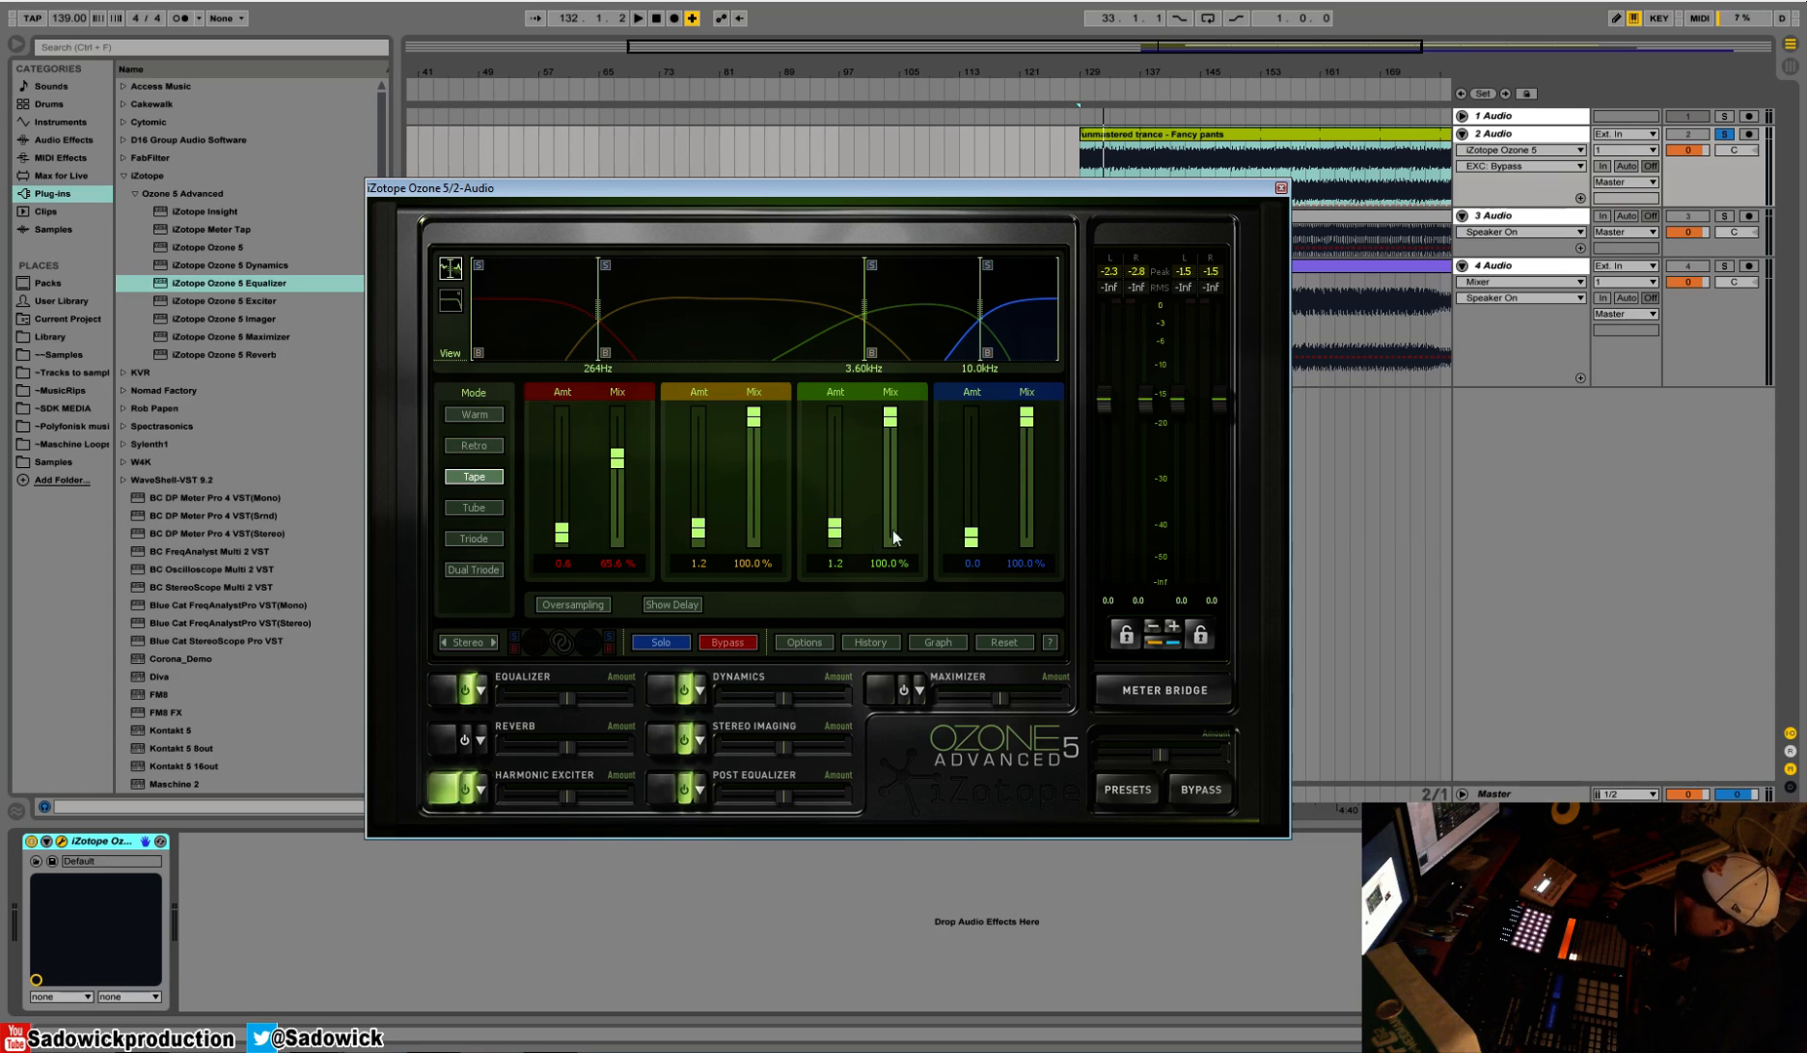
{"action": "mouse_move", "coordinate": [766, 534]}
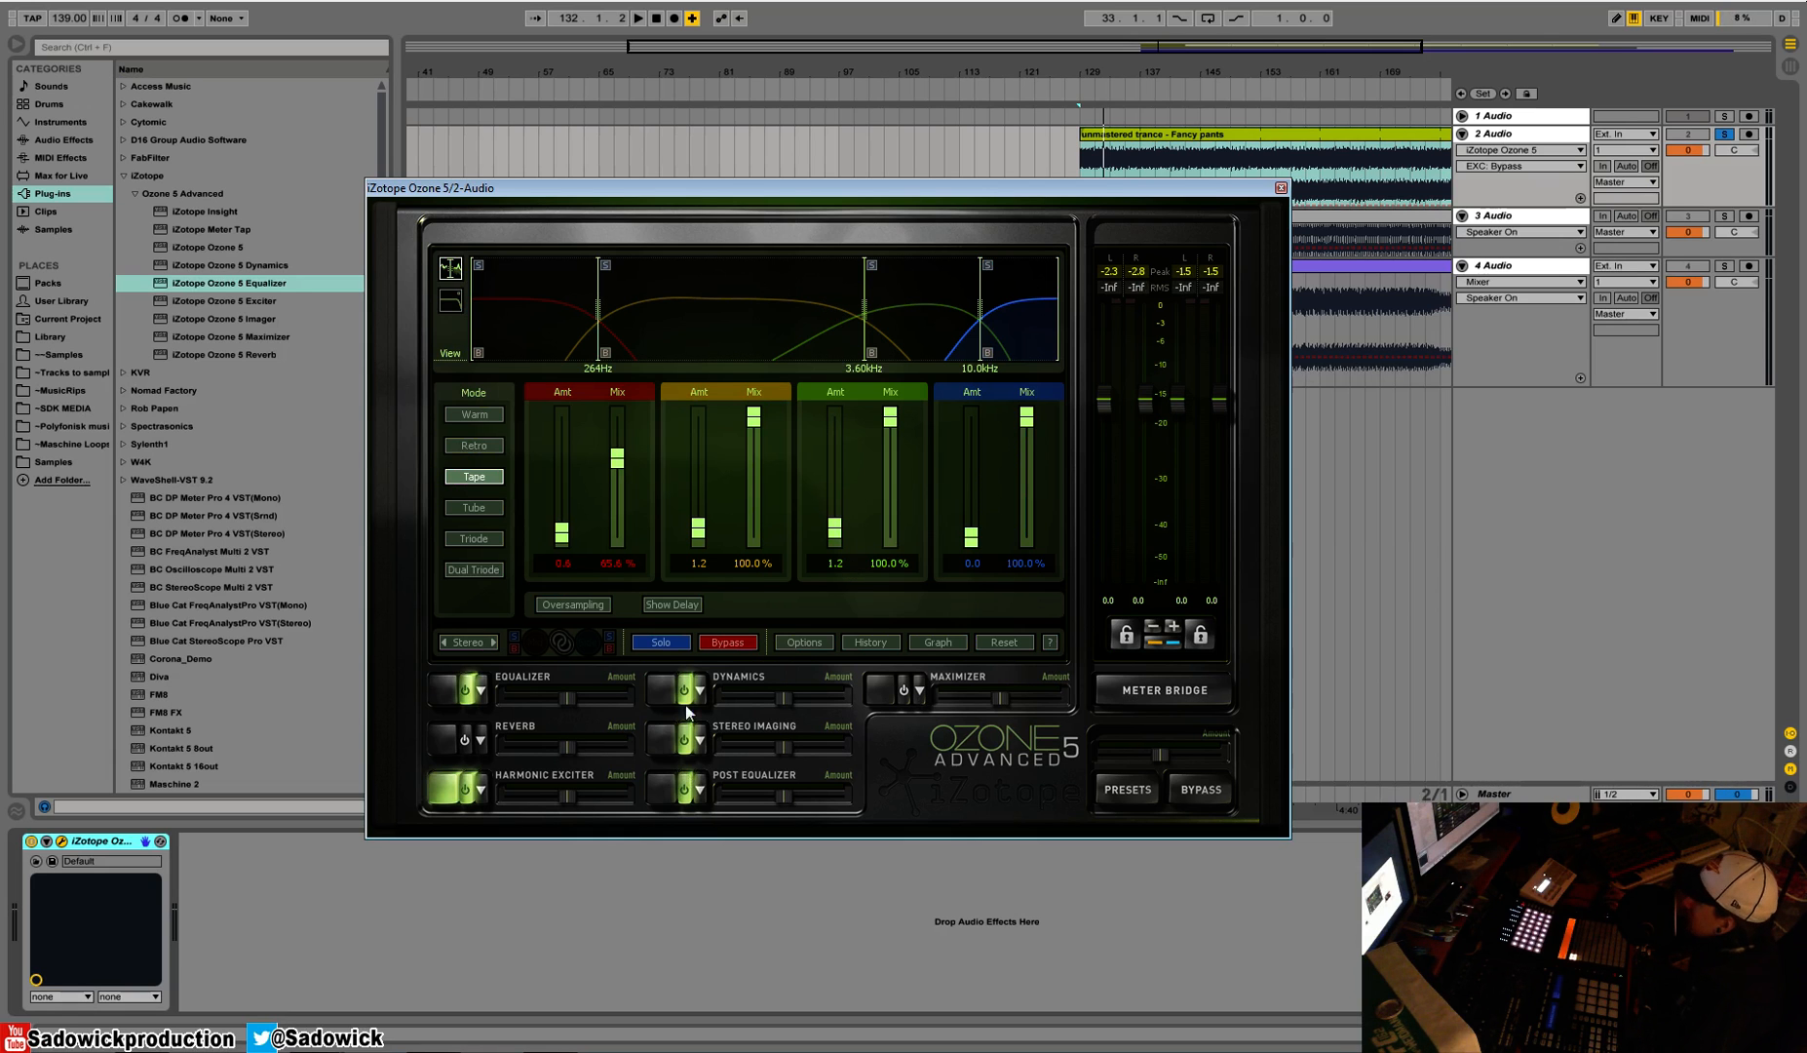
Go via Dynamics back to Stereo Imaging, showing widths -100%, -59.4%, 20.3% and 34.4%
{"action": "left_click", "coordinate": [737, 676]}
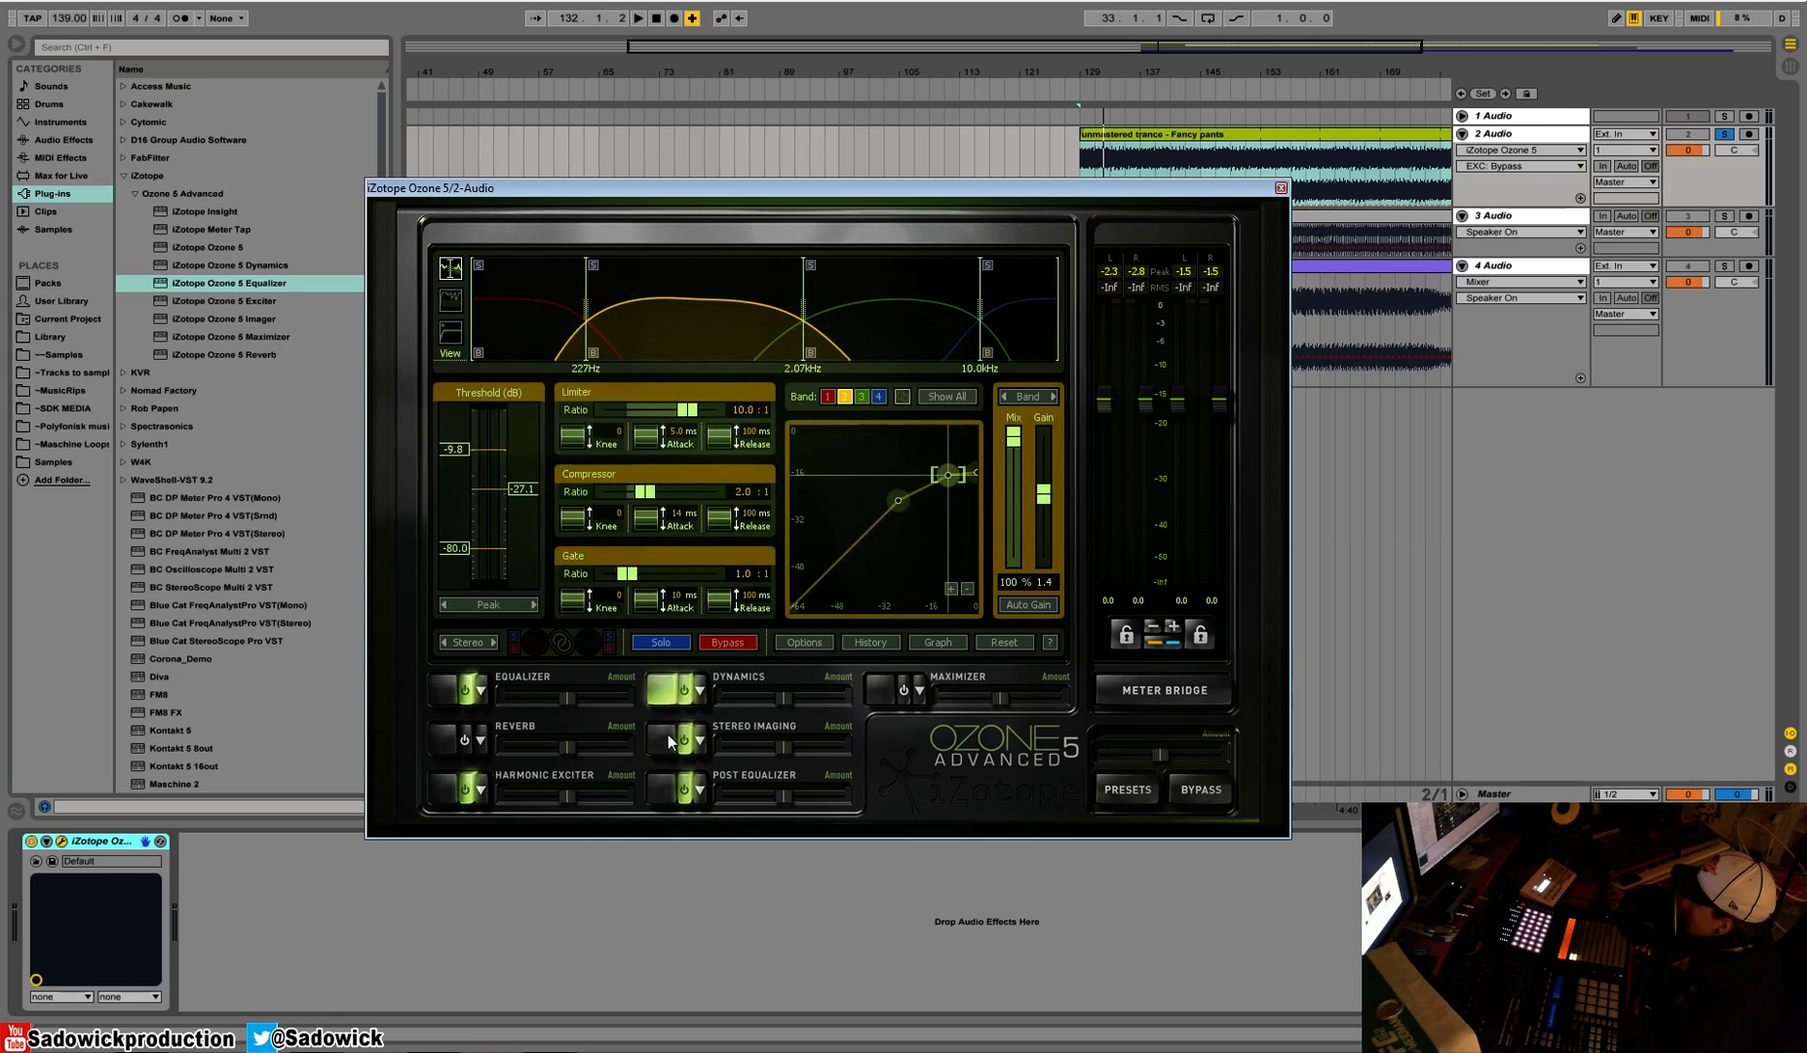
{"action": "left_click", "coordinate": [679, 741]}
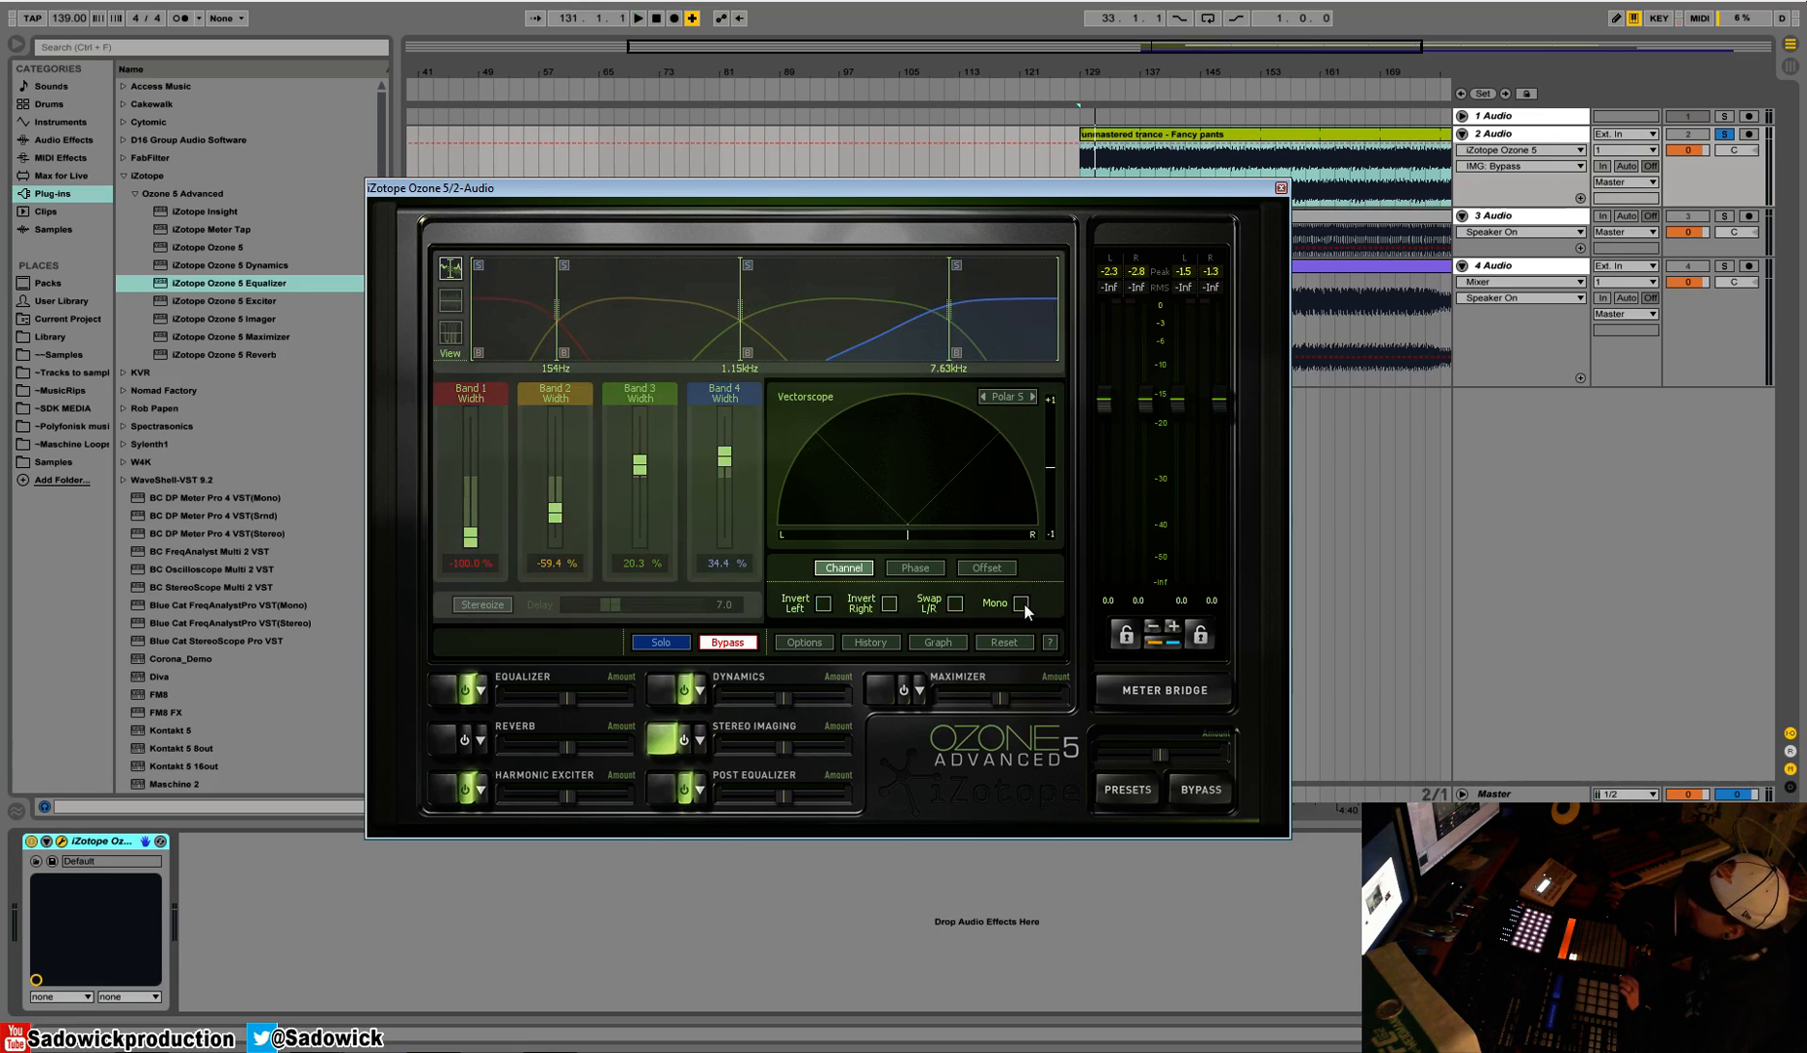
{"action": "mouse_move", "coordinate": [1023, 610]}
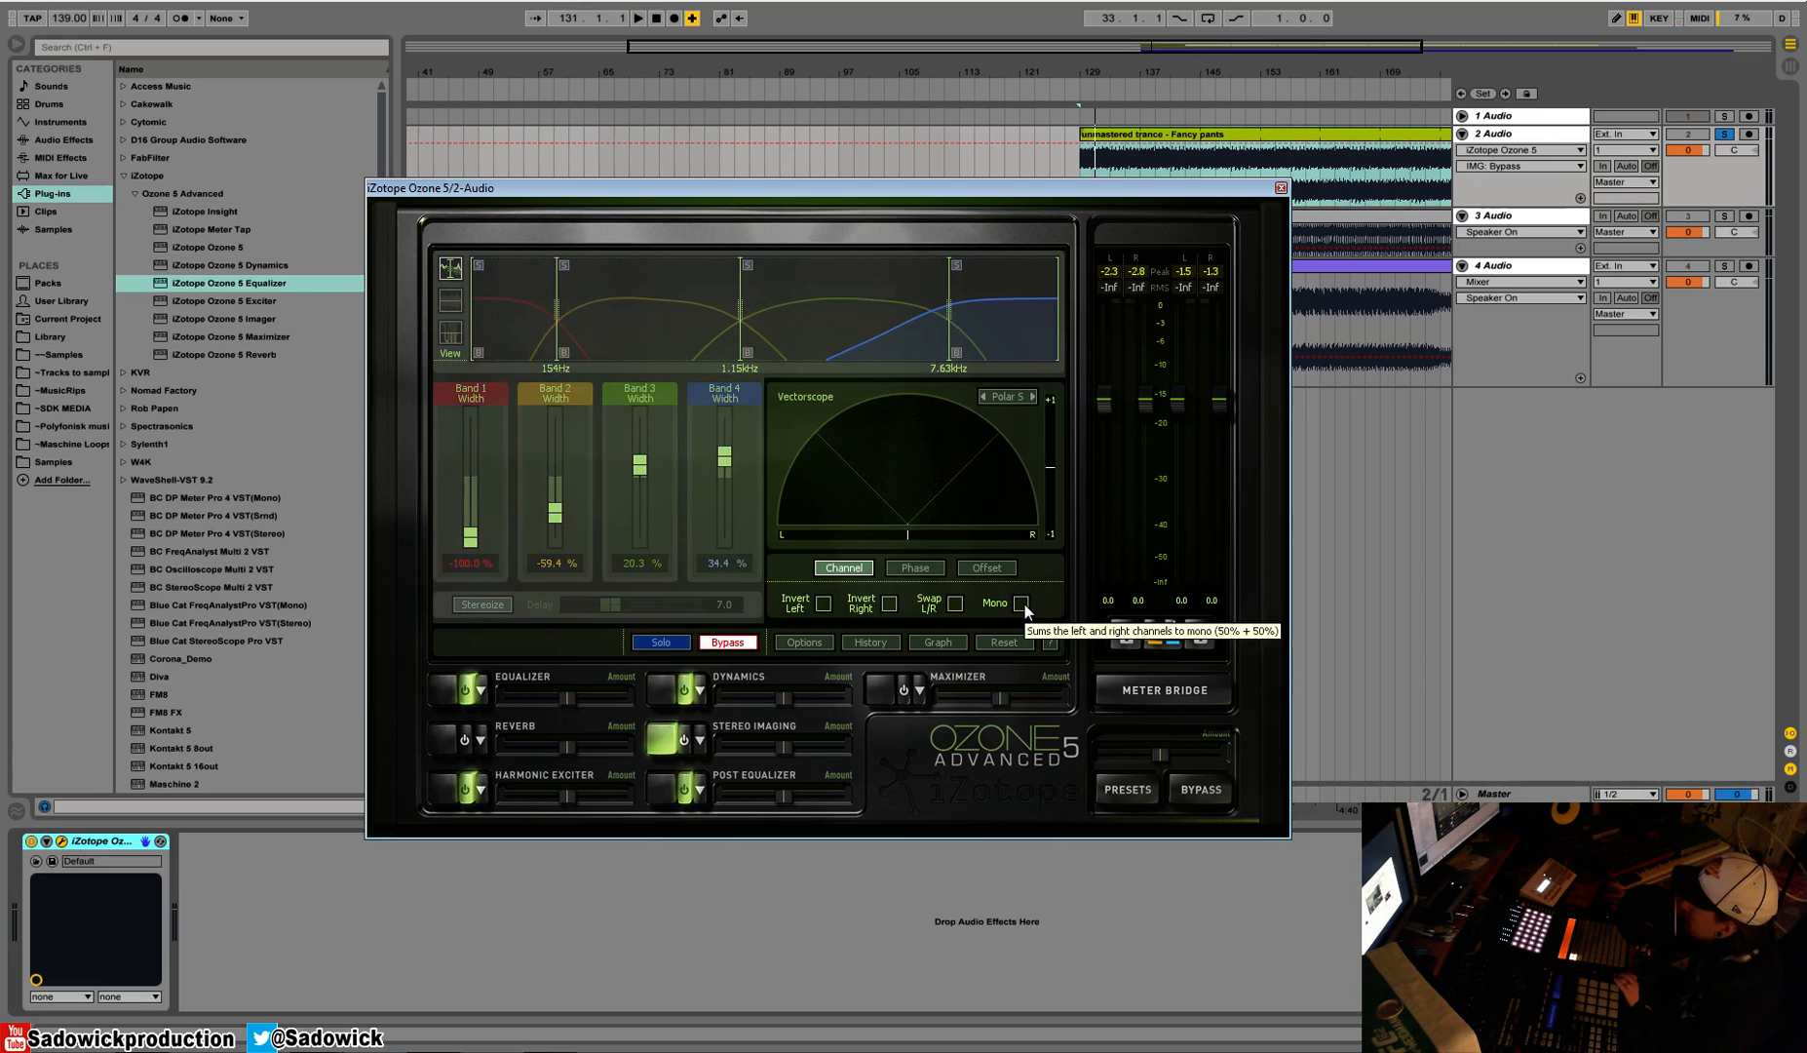
Enable Mono monitoring and glance at the per-band delay Offset settings
{"action": "left_click", "coordinate": [1020, 603]}
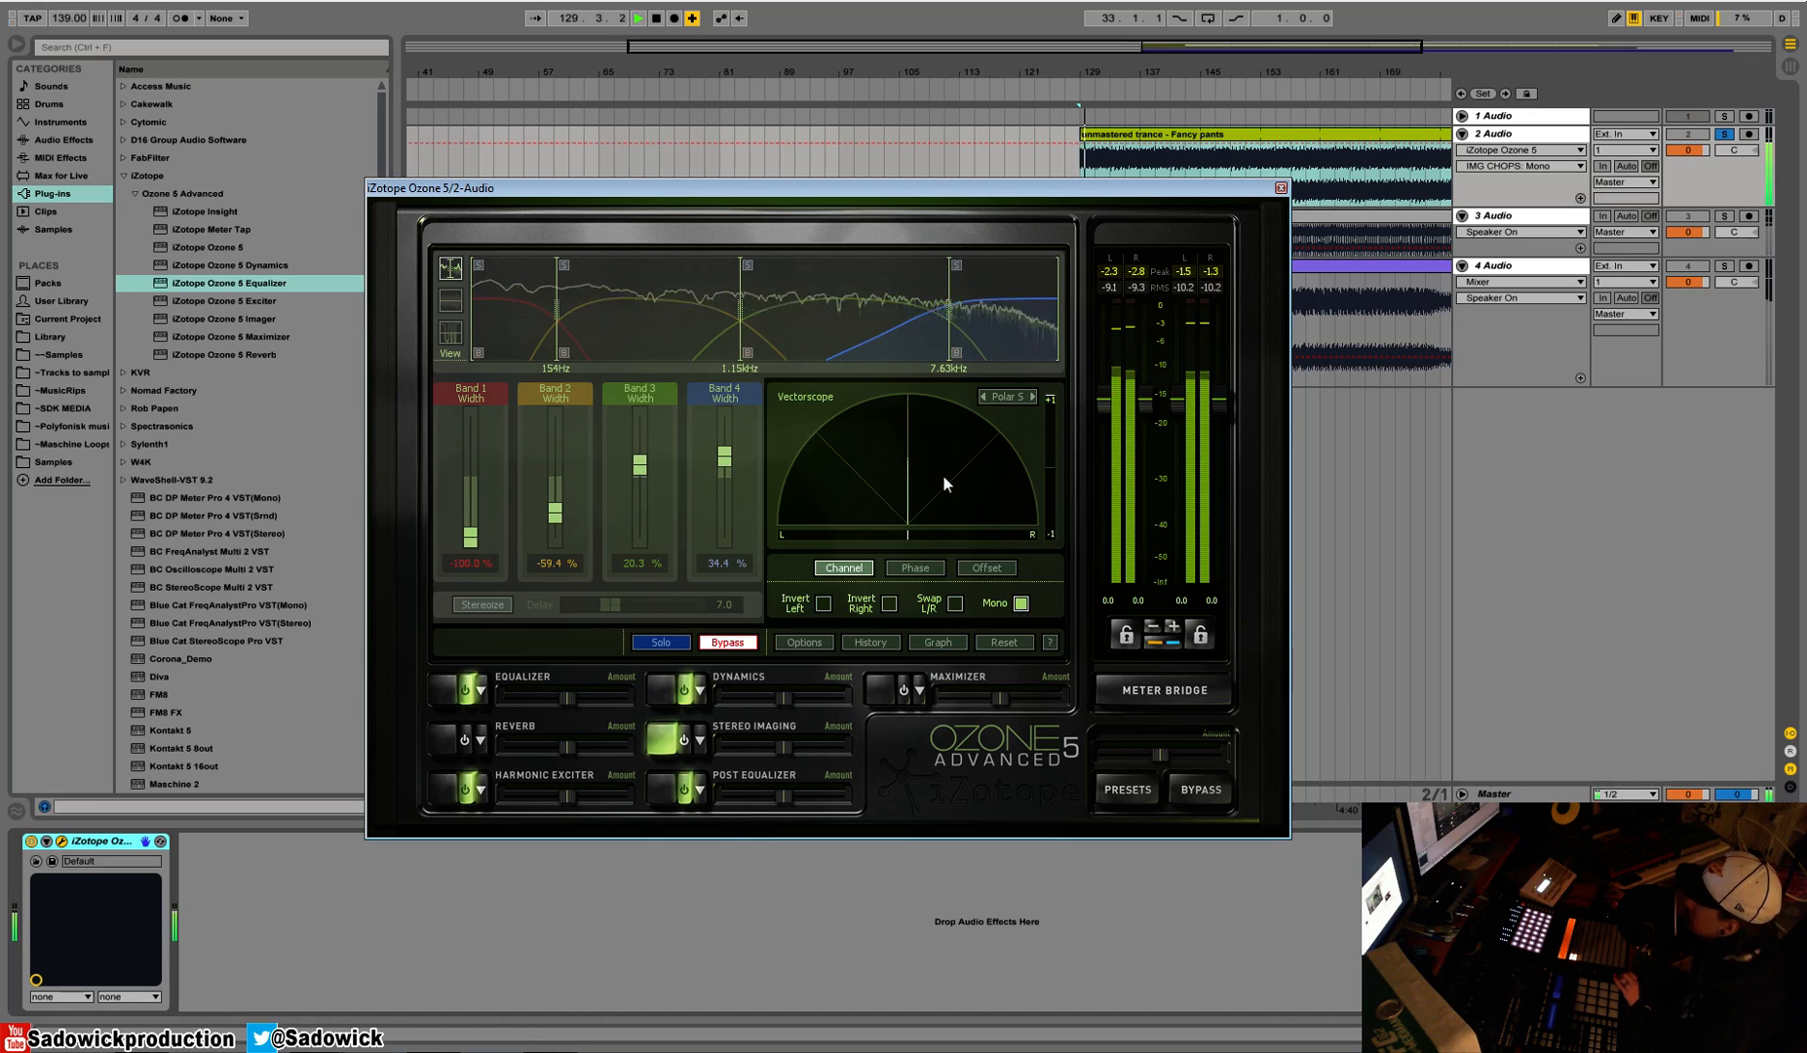
{"action": "left_click", "coordinate": [986, 567]}
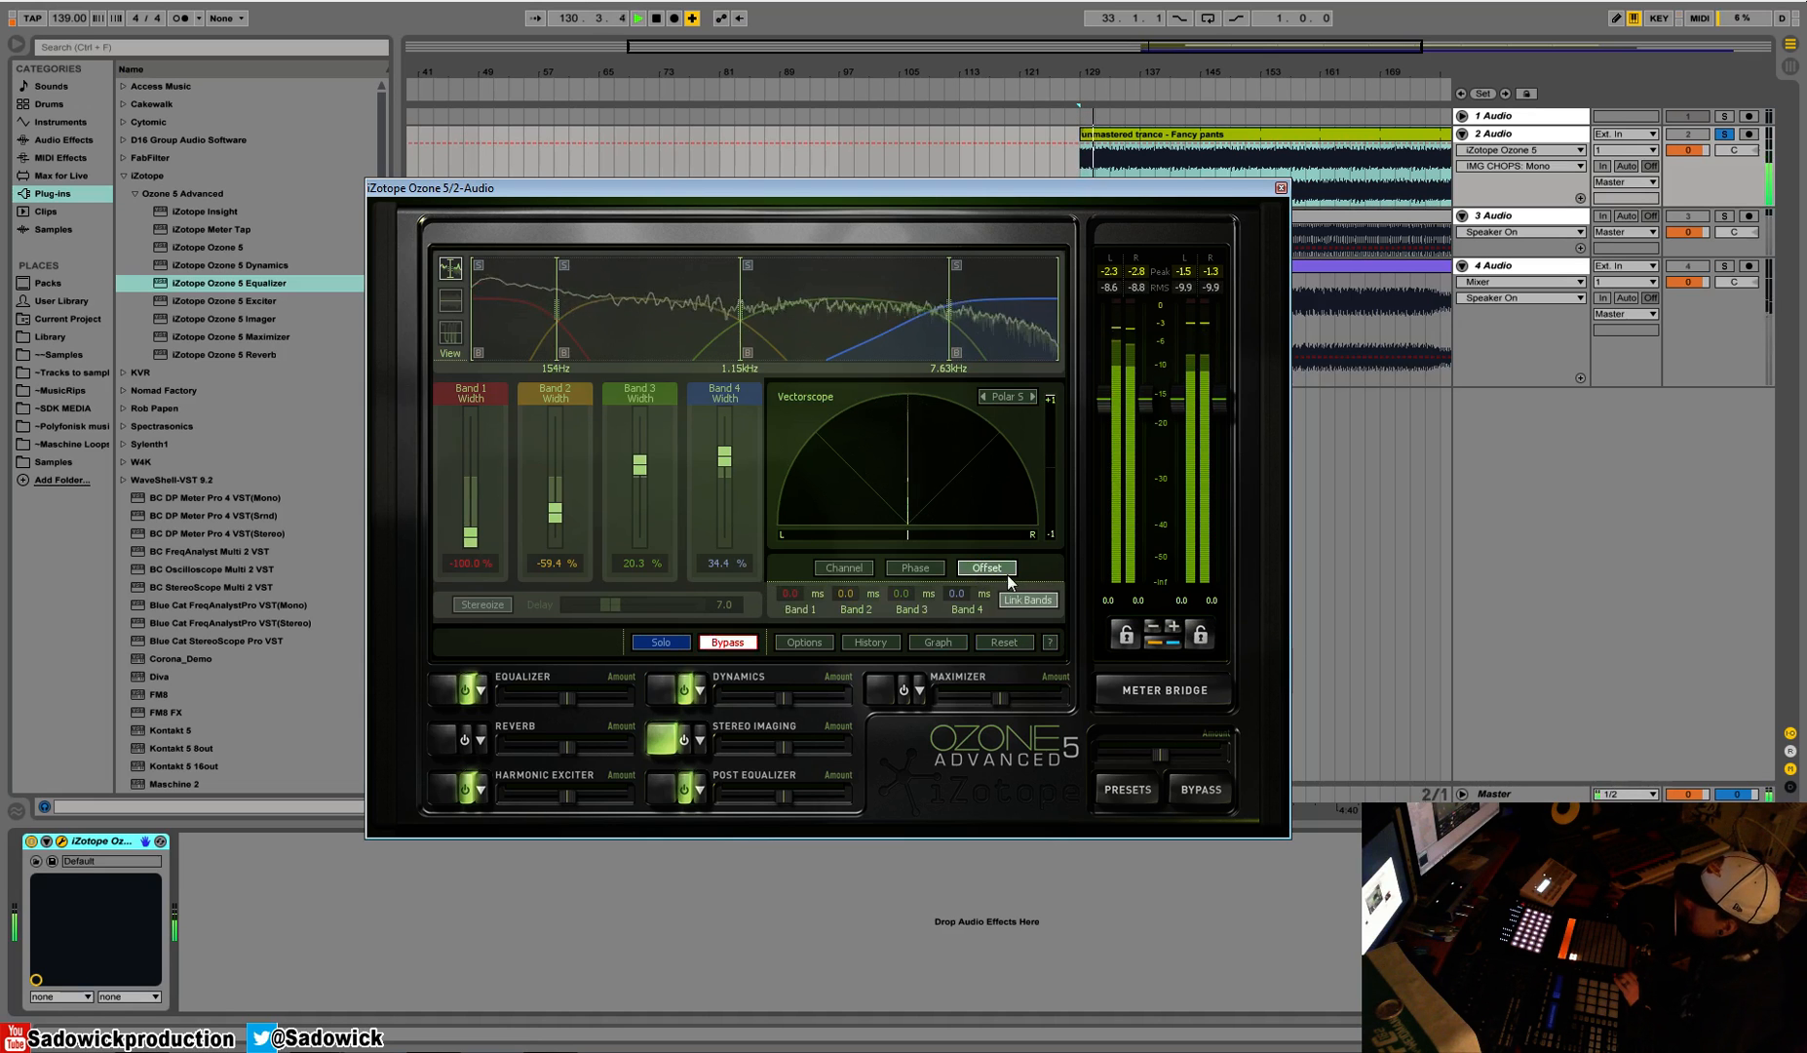
{"action": "left_click", "coordinate": [844, 567]}
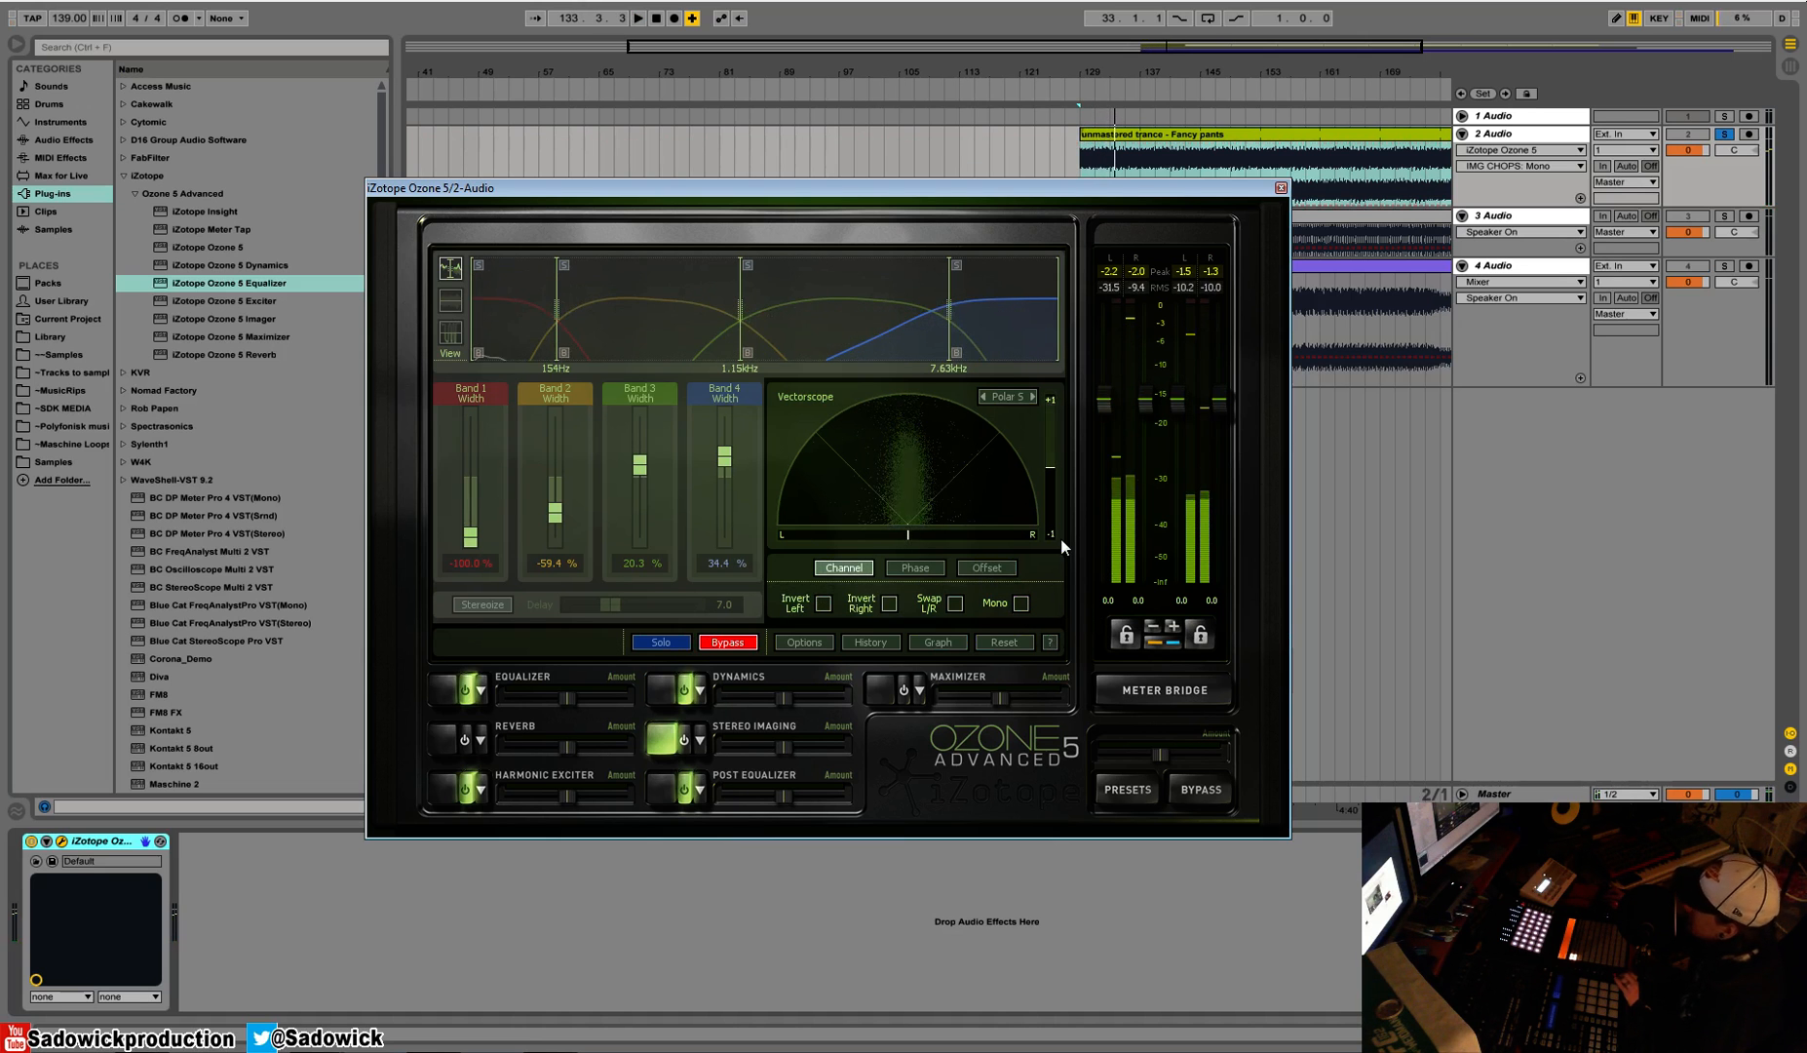
Cycle the vectorscope through polar and Lissajous displays, ending on the polar view
{"action": "left_click", "coordinate": [648, 17]}
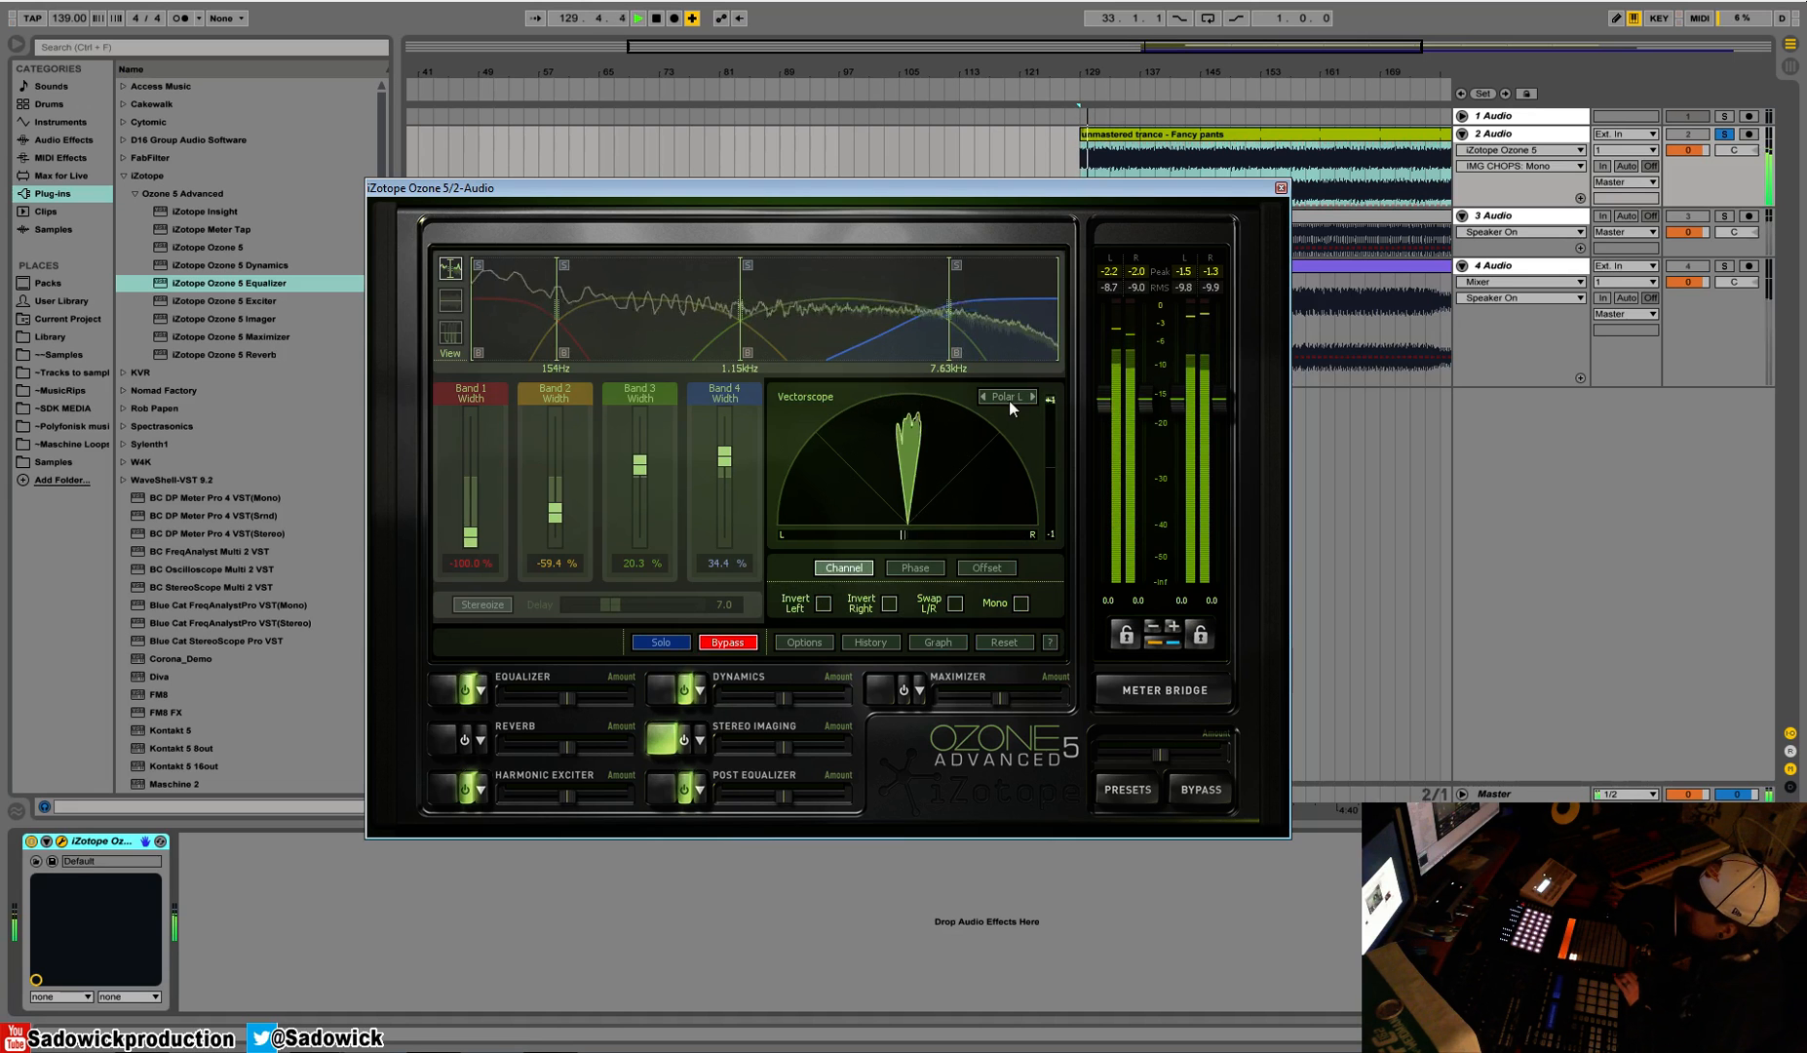
{"action": "left_click", "coordinate": [1031, 396]}
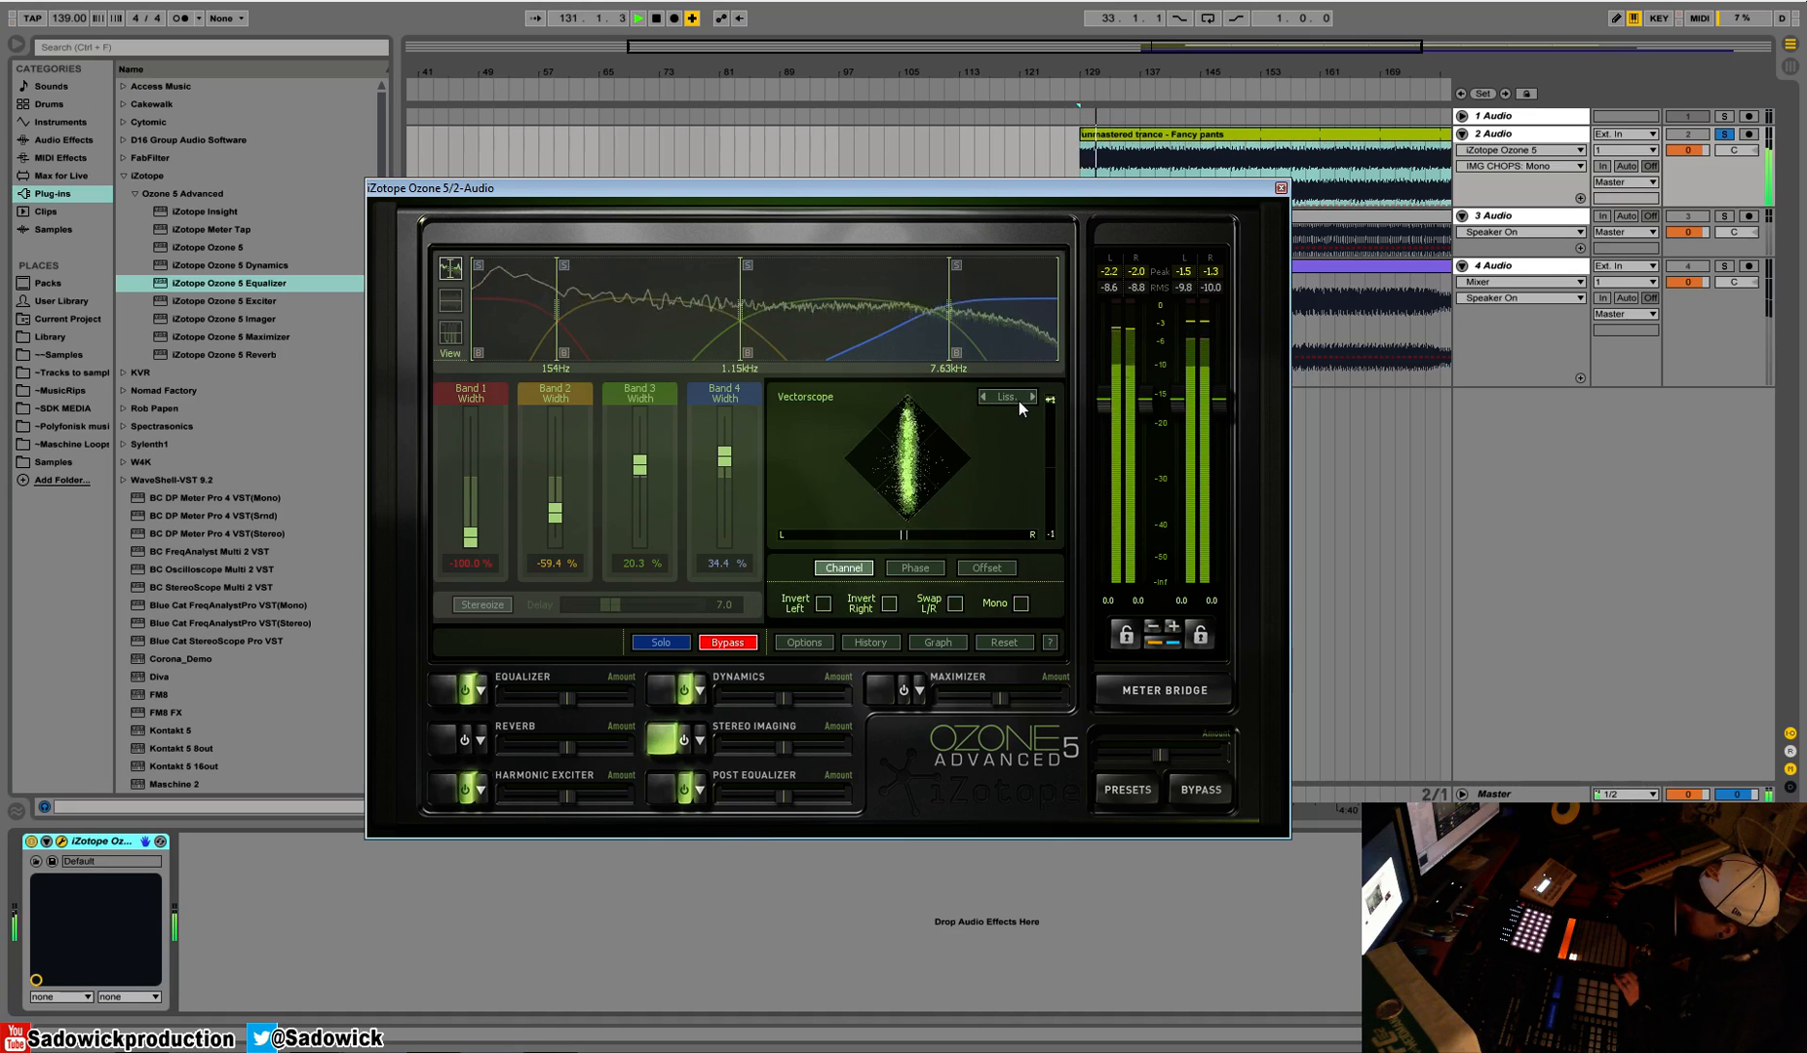
{"action": "left_click", "coordinate": [1031, 395]}
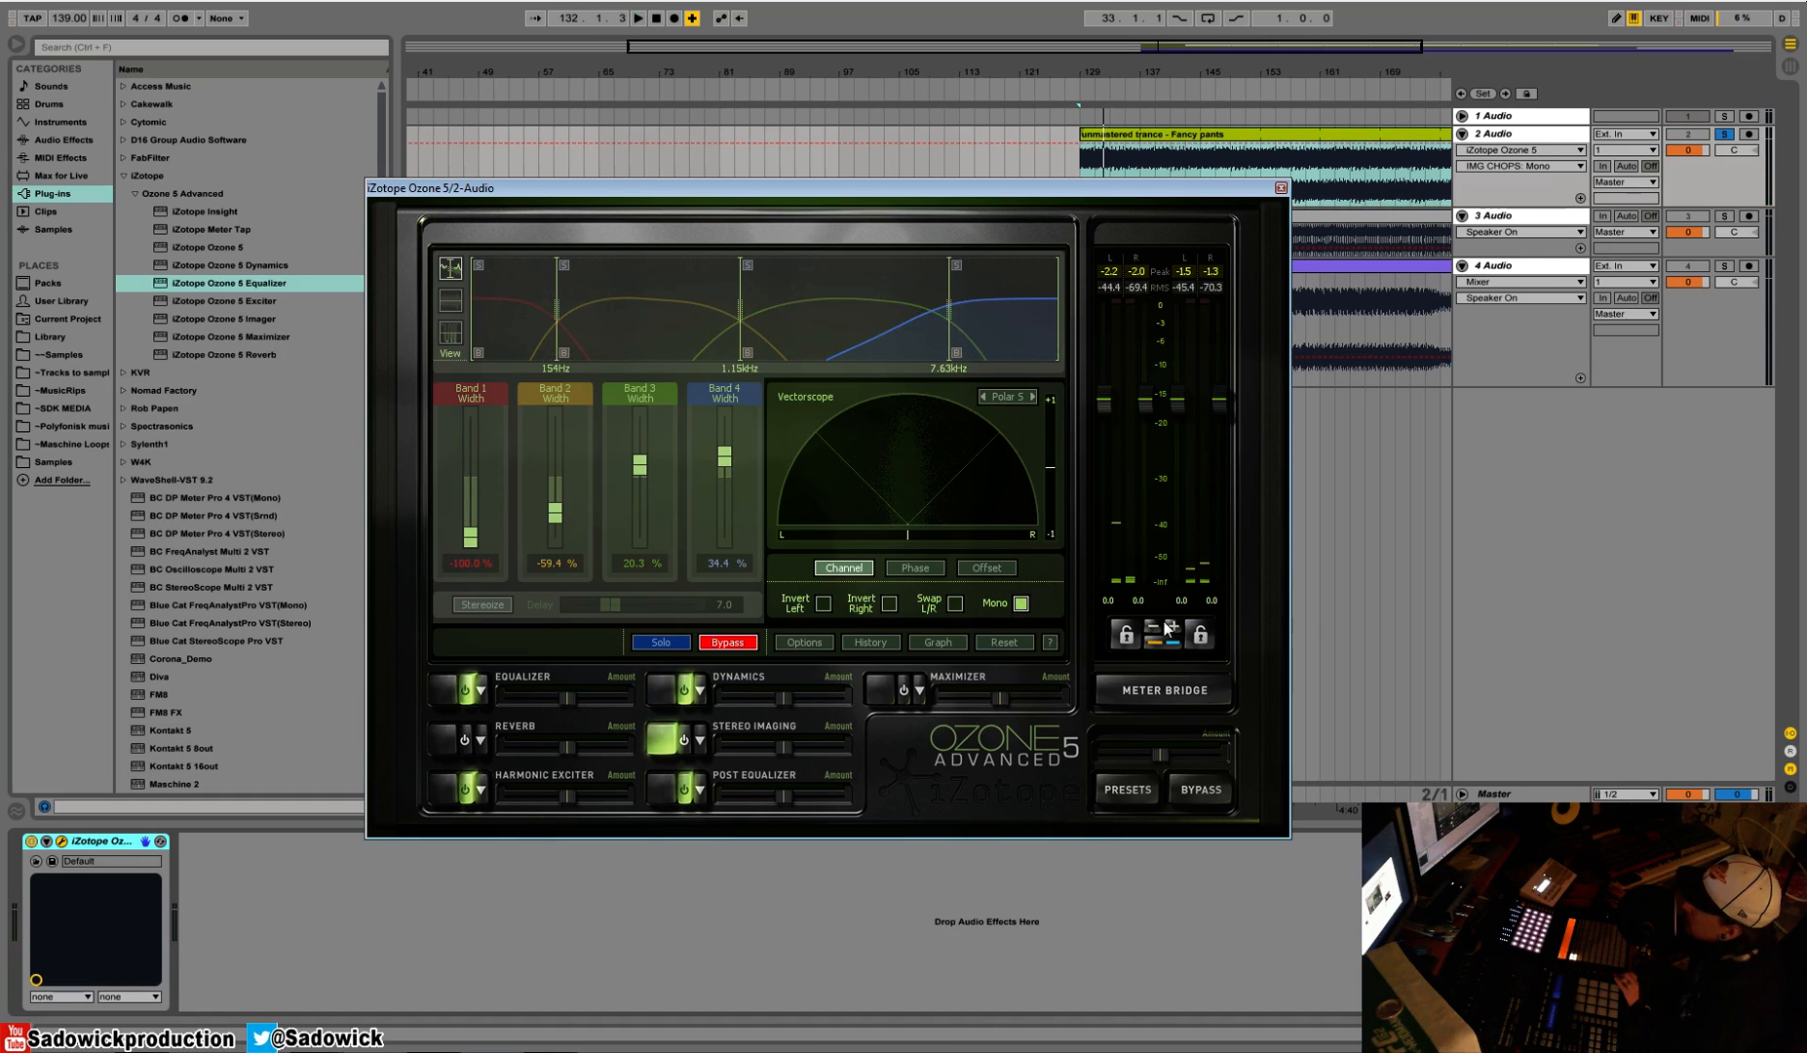
{"action": "left_click", "coordinate": [632, 19]}
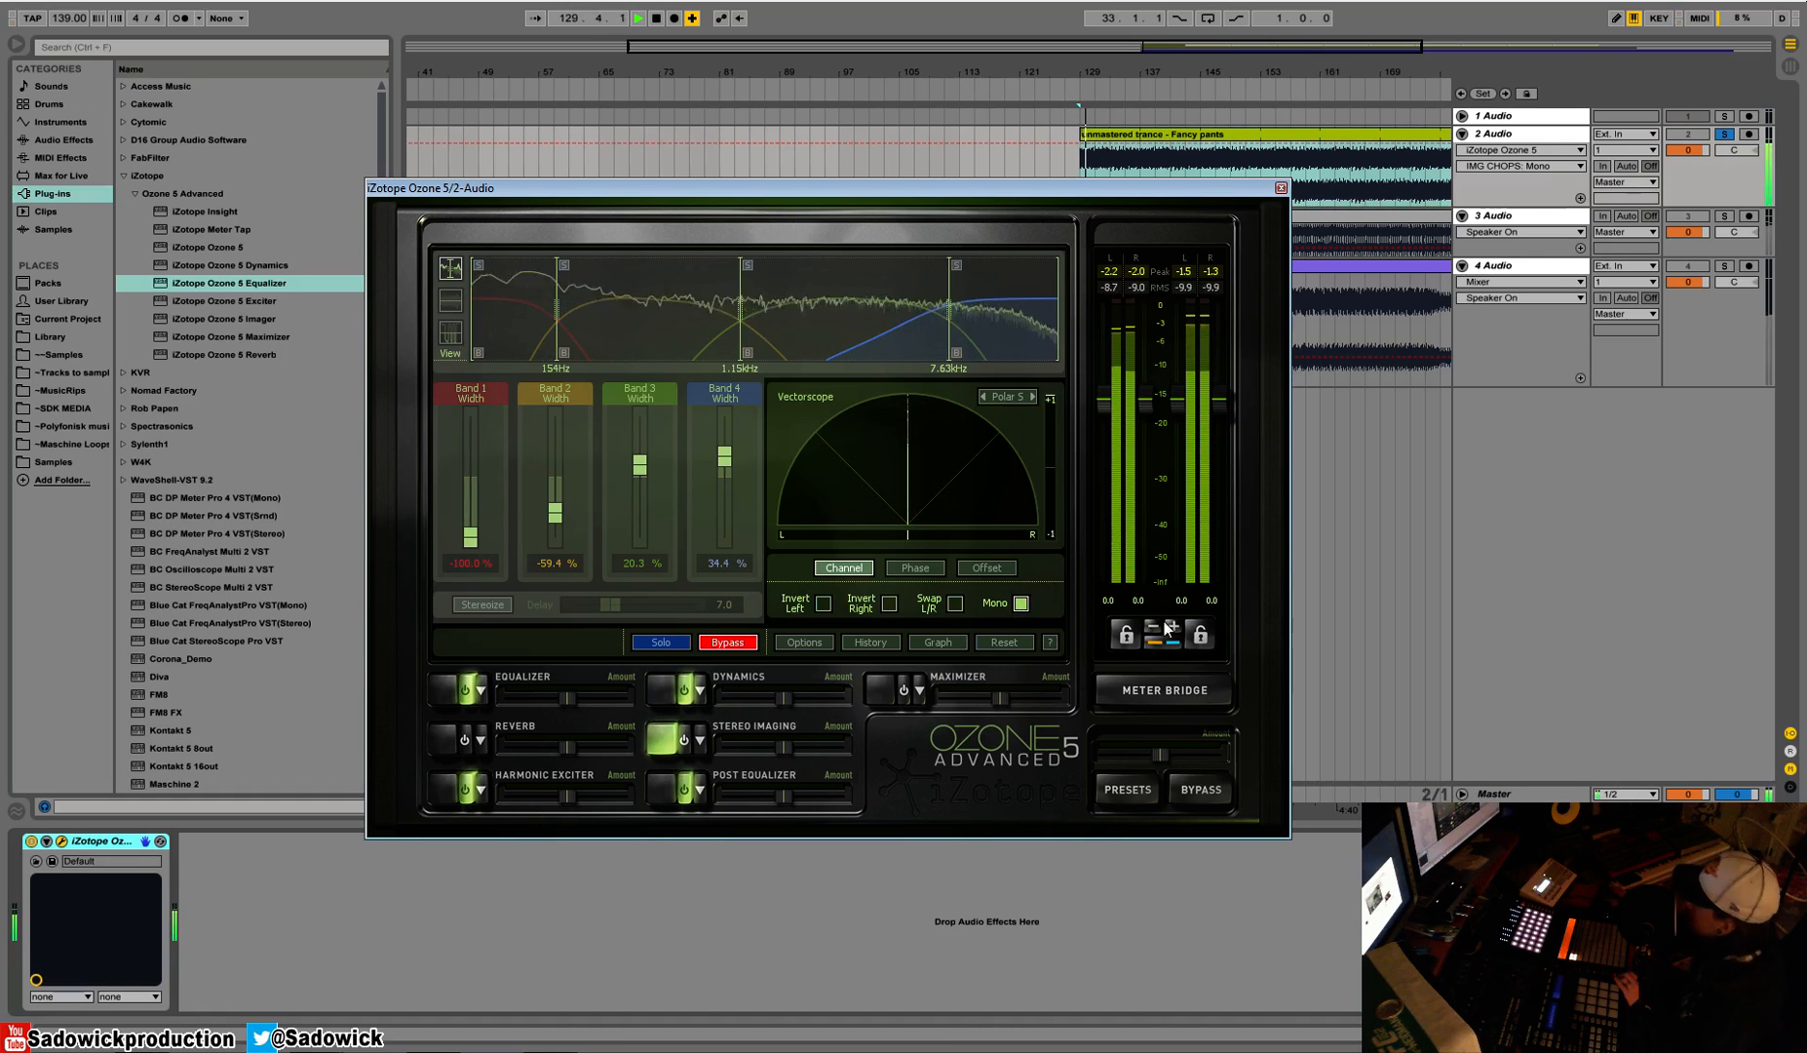